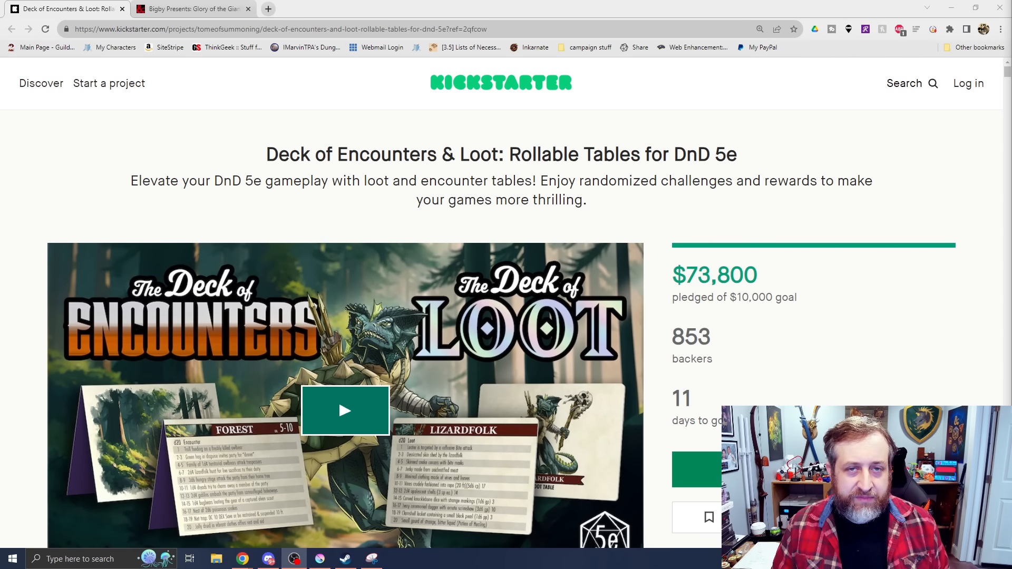
- Move down past the Deck of Encounters & Loot video and $73,800 funding stats to the Story section
{"action": "scroll", "scroll_direction": "down", "scroll_amount": 3}
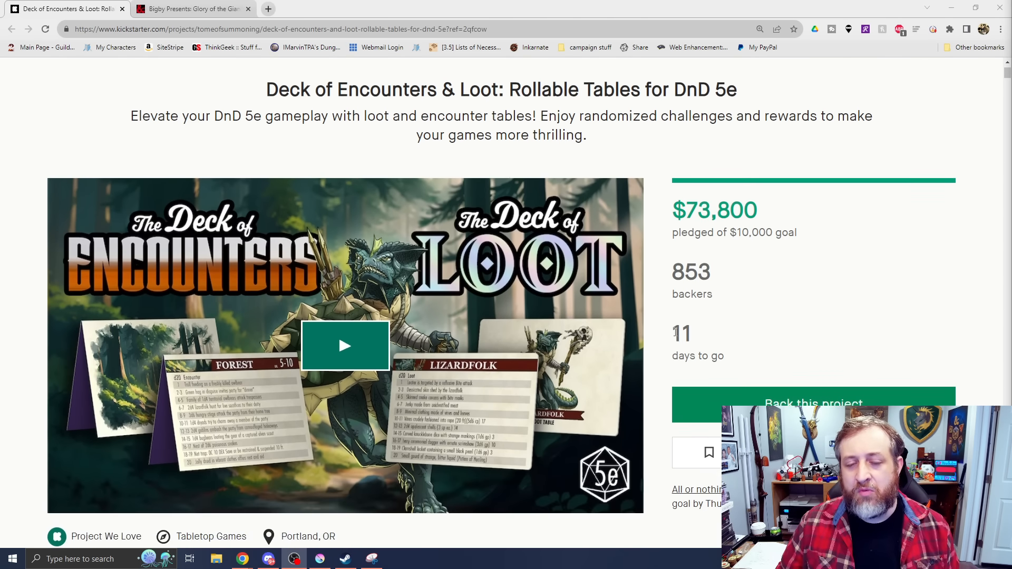
{"action": "scroll", "scroll_direction": "down", "scroll_amount": 3}
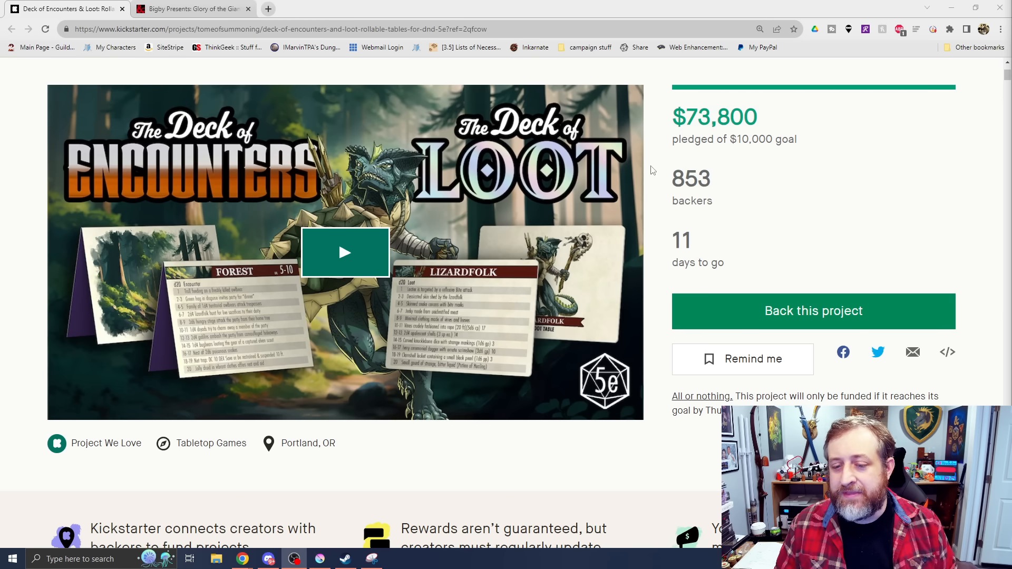
{"action": "scroll", "scroll_direction": "down", "scroll_amount": 3}
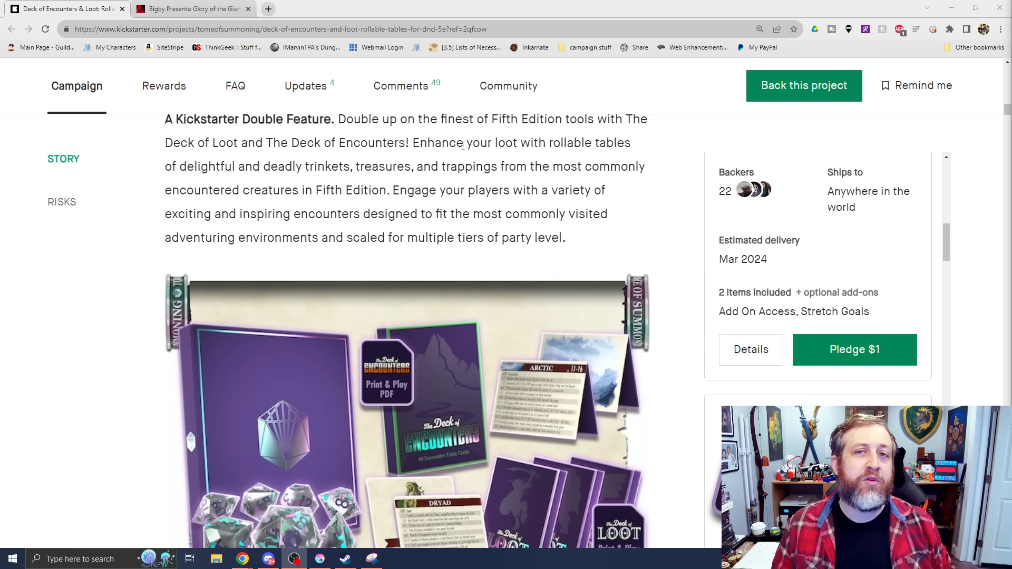
- Read down the campaign story through the pledge breakdown table
{"action": "scroll", "scroll_direction": "down", "scroll_amount": 3}
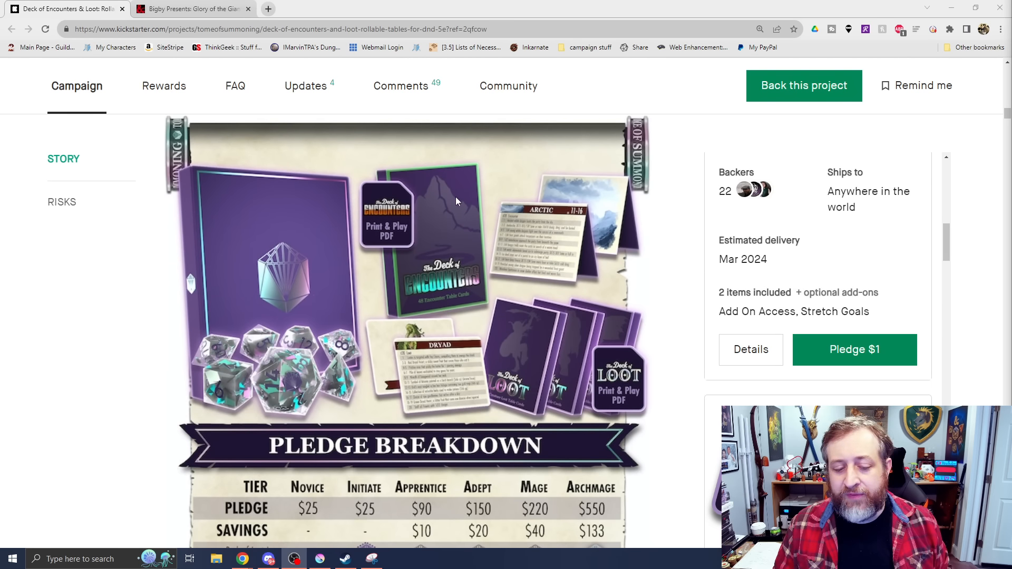
{"action": "scroll", "scroll_direction": "down", "scroll_amount": 3}
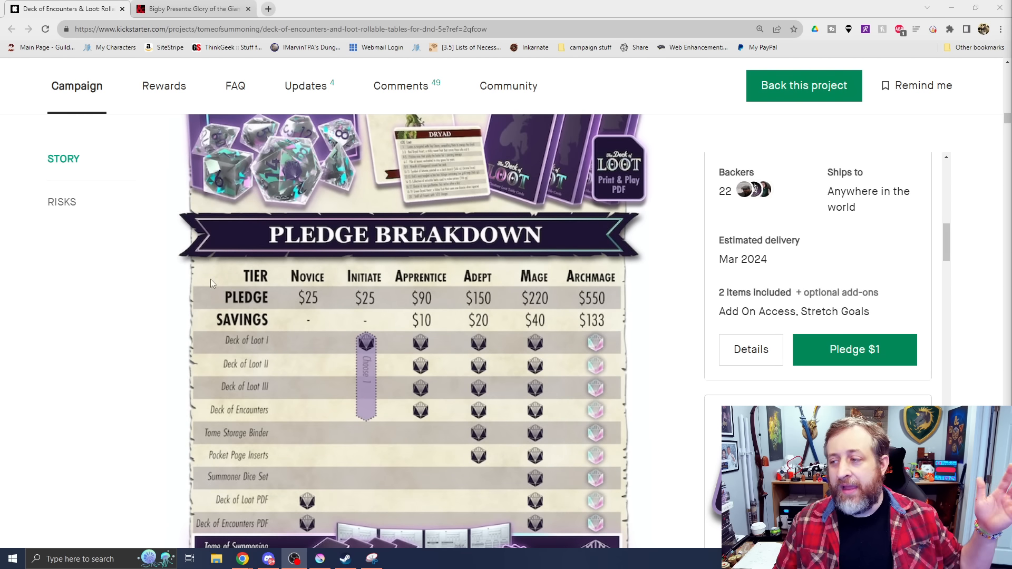
{"action": "scroll", "scroll_direction": "down", "scroll_amount": 3}
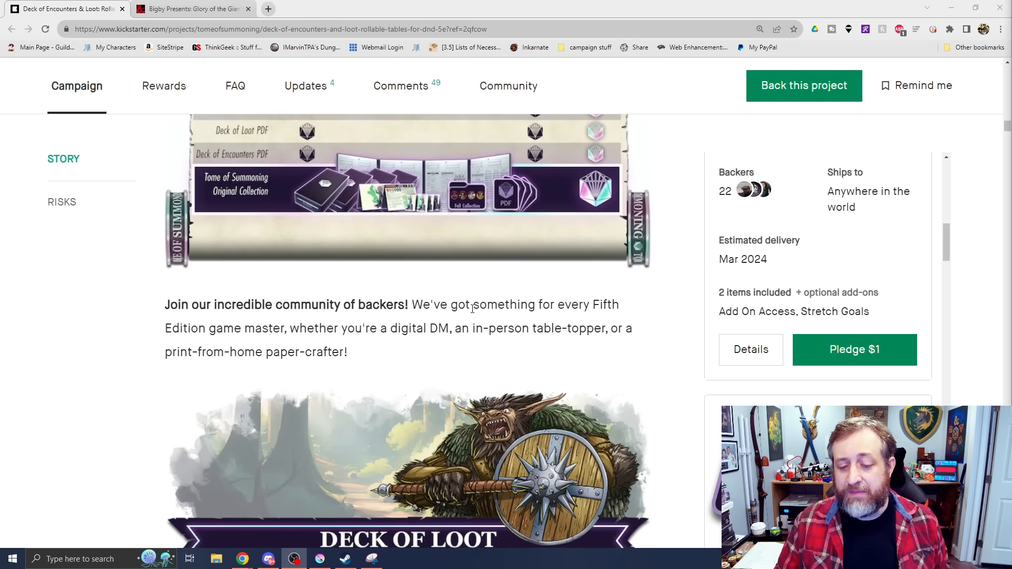
{"action": "scroll", "scroll_direction": "down", "scroll_amount": 3}
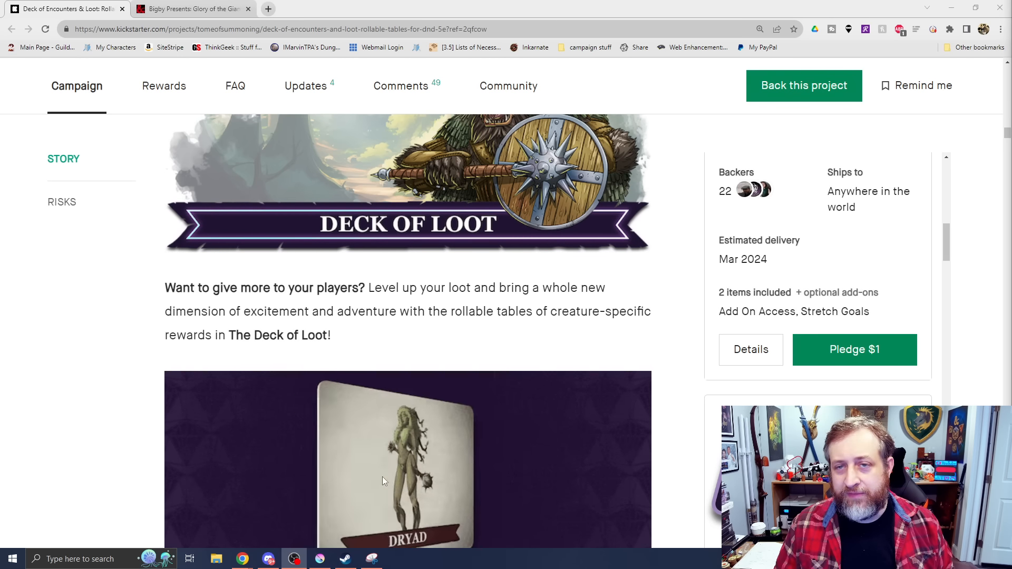
{"action": "scroll", "scroll_direction": "down", "scroll_amount": 3}
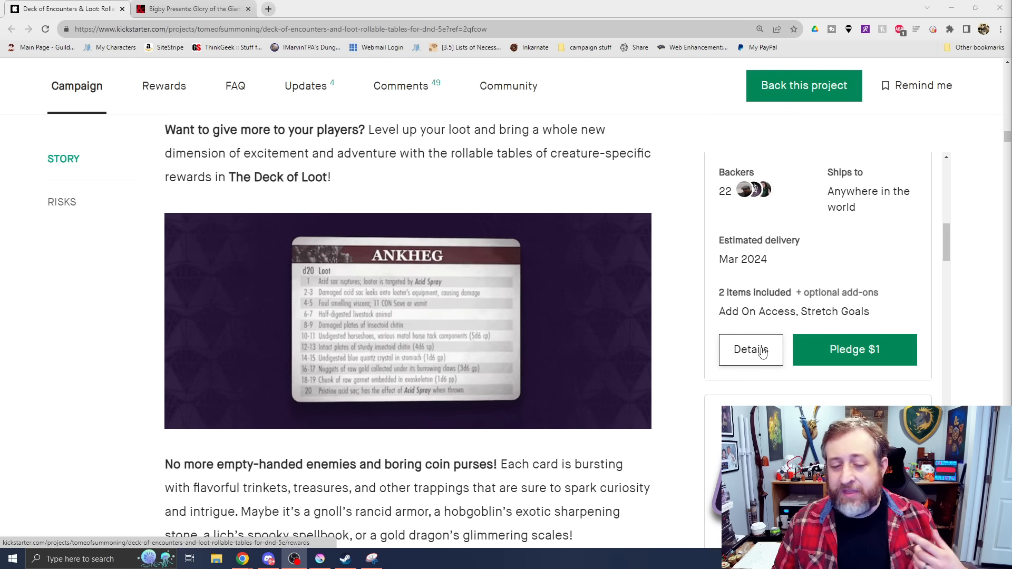
- Continue through the Deck of Loot images to the Deck of Loot I box sets
{"action": "scroll", "scroll_direction": "down", "scroll_amount": 3}
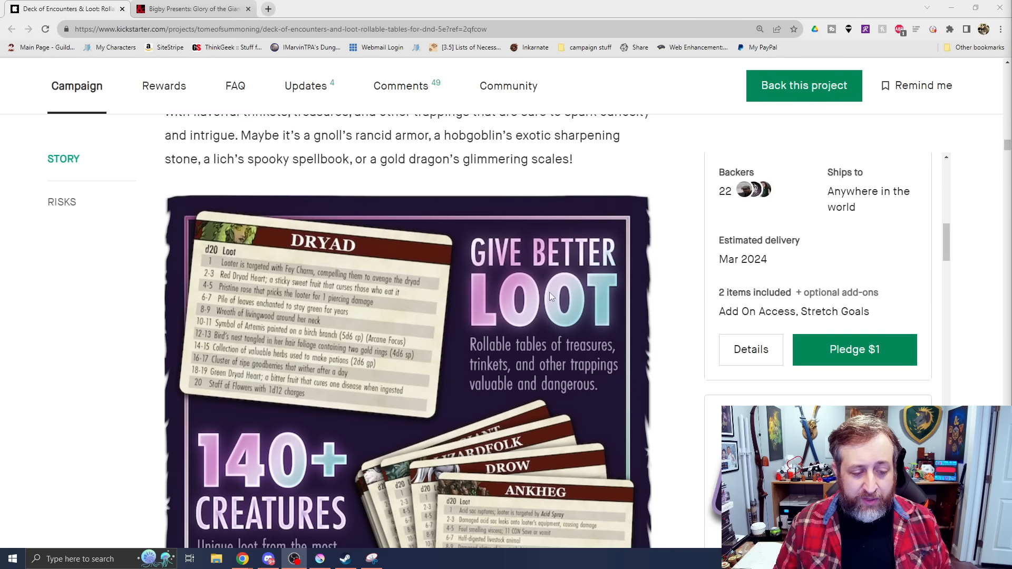
{"action": "scroll", "scroll_direction": "down", "scroll_amount": 3}
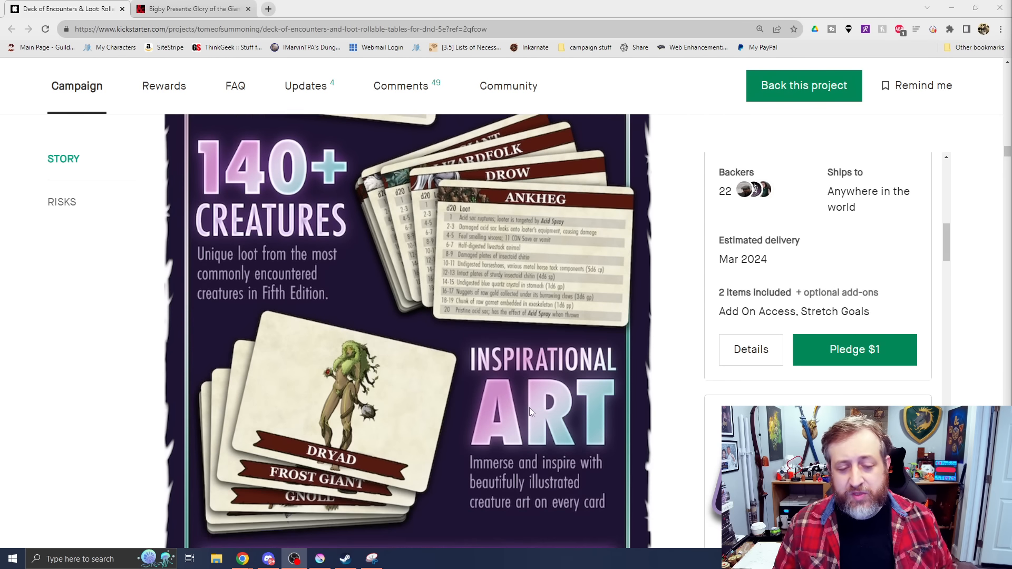
{"action": "scroll", "scroll_direction": "down", "scroll_amount": 3}
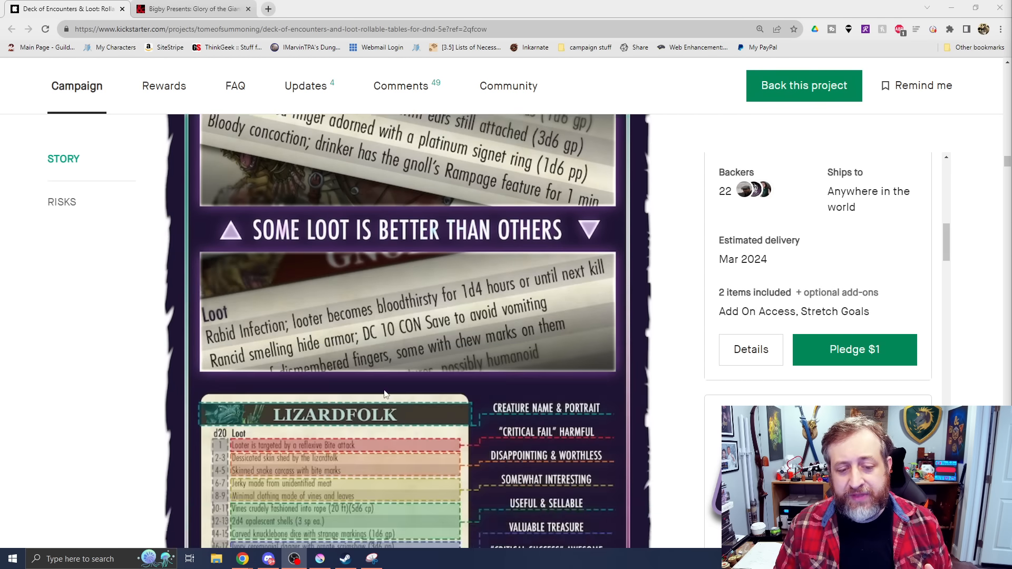
{"action": "scroll", "scroll_direction": "down", "scroll_amount": 3}
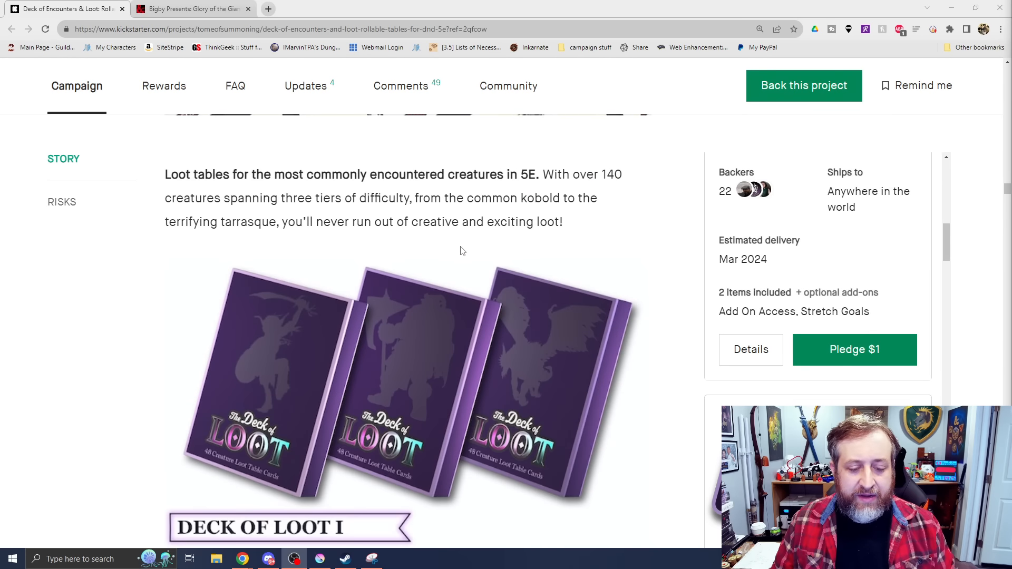
- Go through the Deck of Encounters graphics and details in the story
{"action": "scroll", "scroll_direction": "down", "scroll_amount": 3}
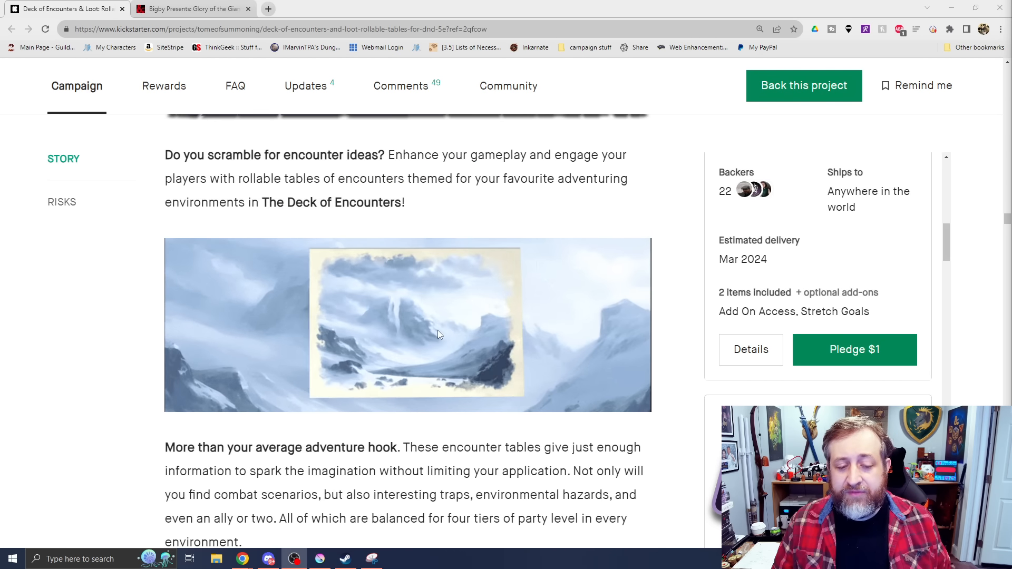
{"action": "scroll", "scroll_direction": "down", "scroll_amount": 3}
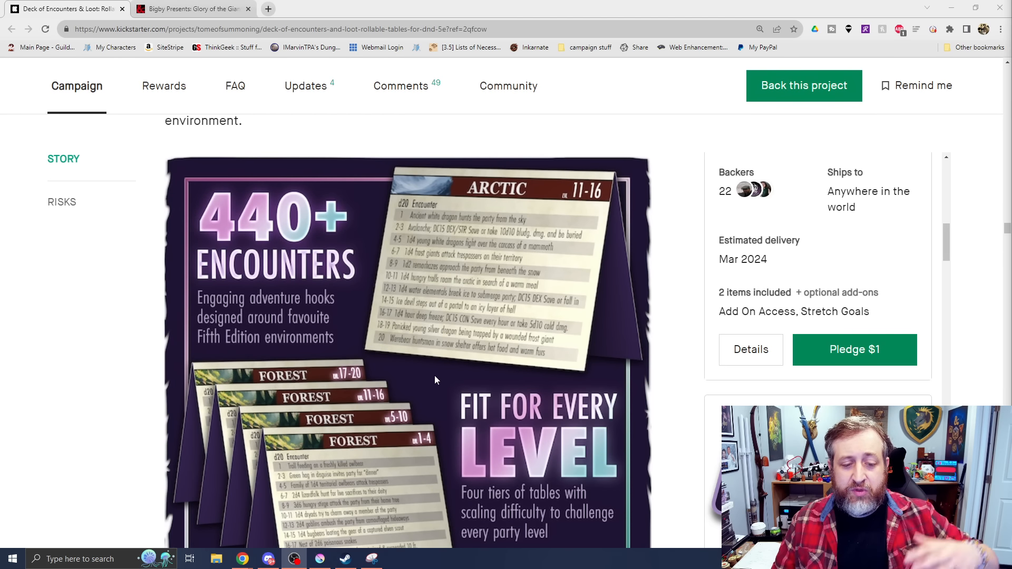
{"action": "scroll", "scroll_direction": "down", "scroll_amount": 3}
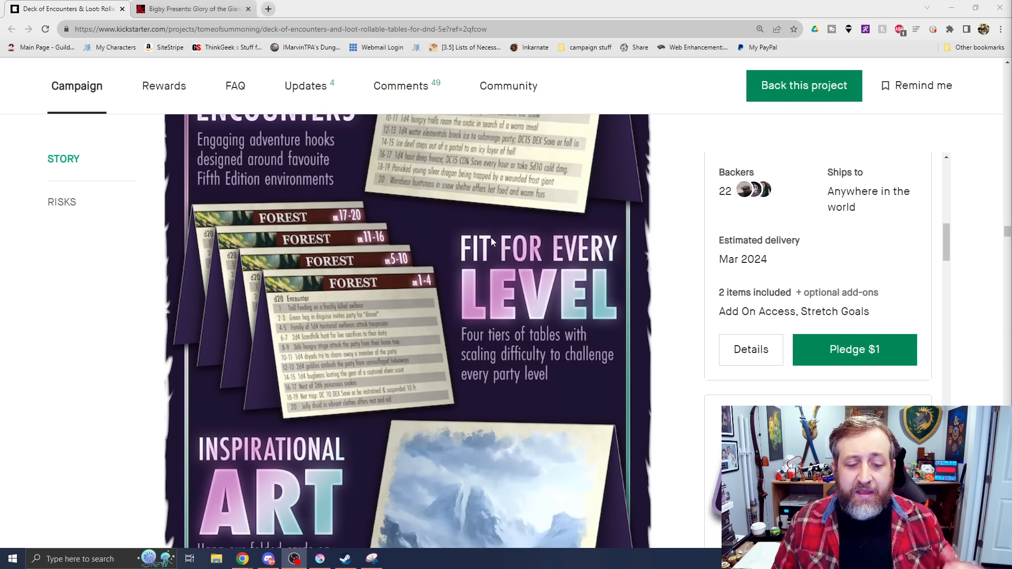
{"action": "scroll", "scroll_direction": "down", "scroll_amount": 3}
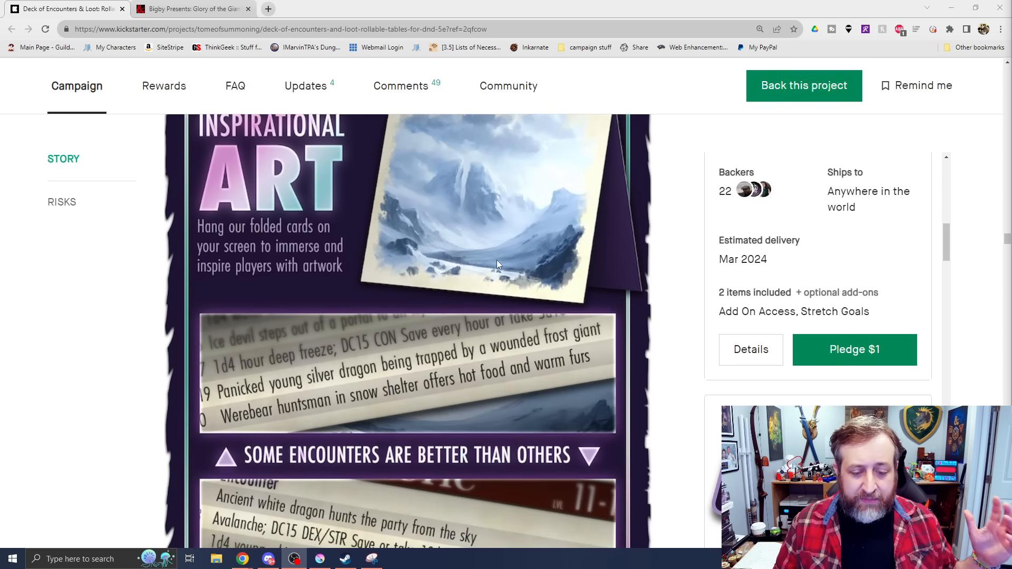
{"action": "scroll", "scroll_direction": "down", "scroll_amount": 3}
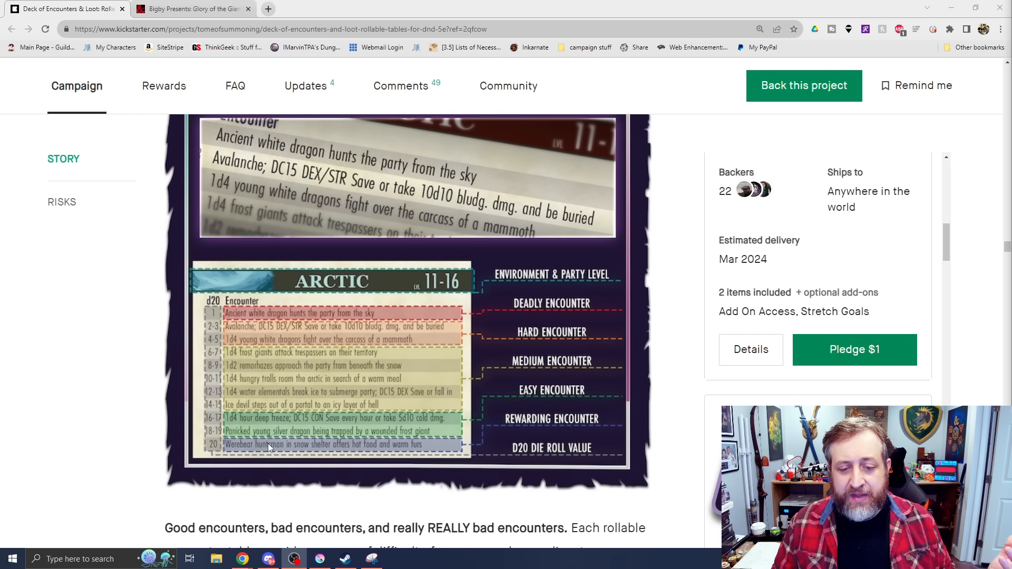
{"action": "mouse_move", "coordinate": [434, 396]}
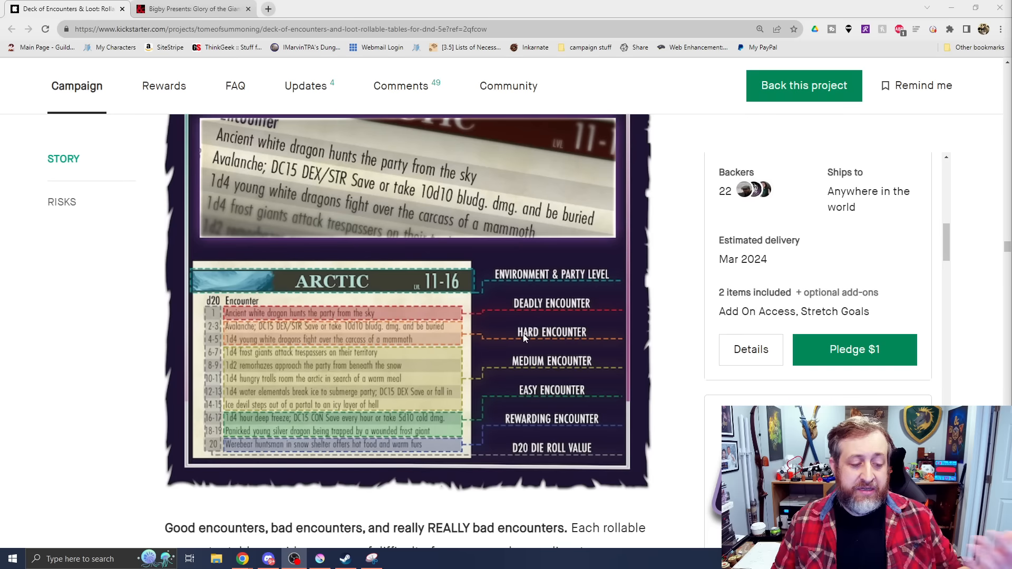
- Reach the cards-per-environment chart, Arctic through Urban, and the Tome binder section
{"action": "scroll", "scroll_direction": "down", "scroll_amount": 3}
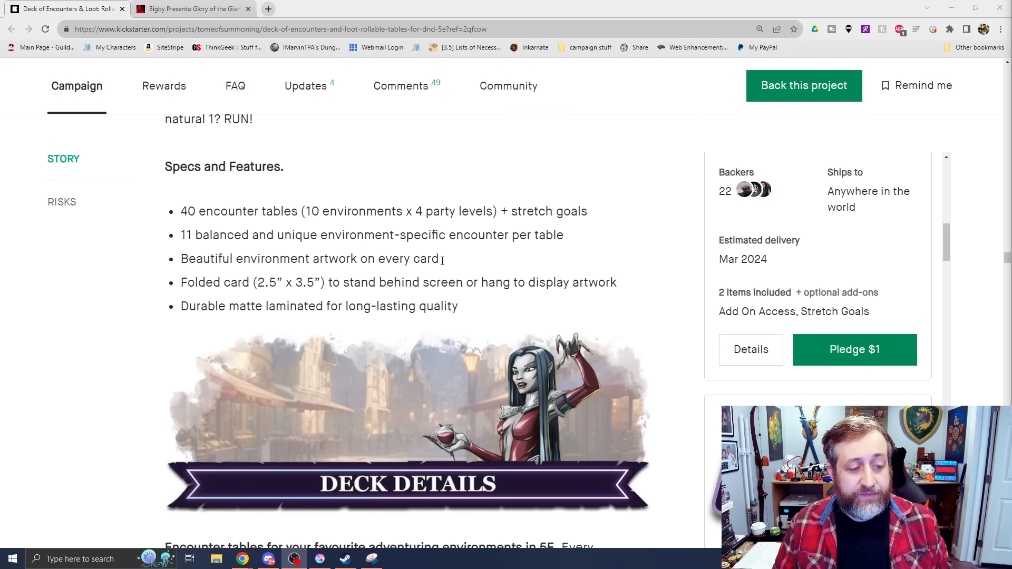
{"action": "scroll", "scroll_direction": "down", "scroll_amount": 3}
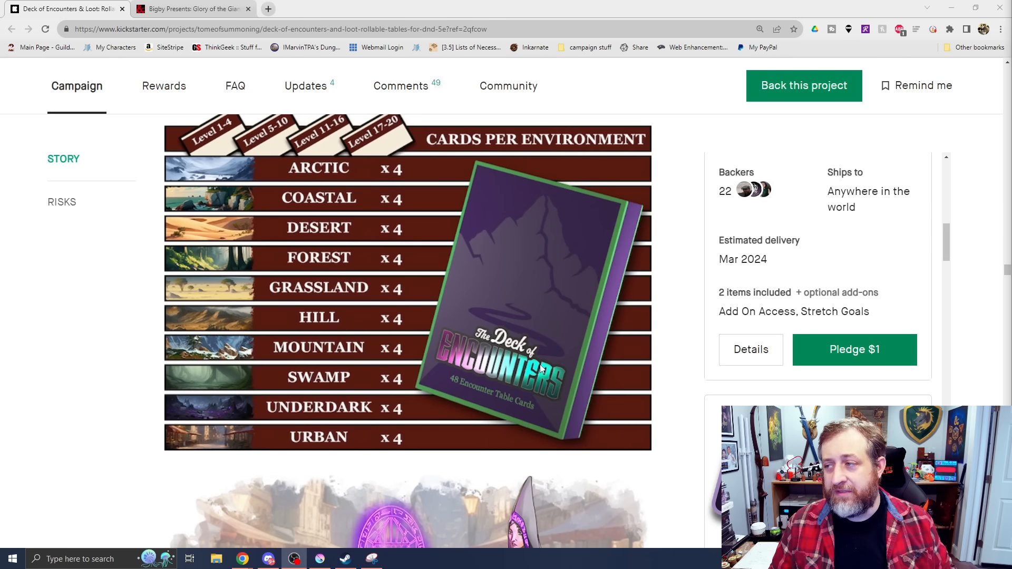
{"action": "mouse_move", "coordinate": [108, 380]}
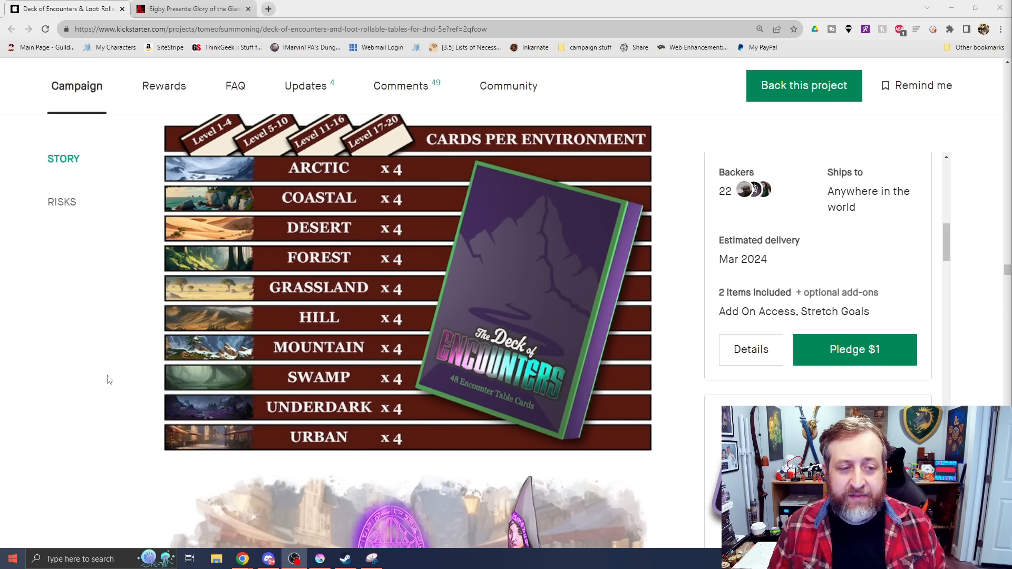
{"action": "scroll", "scroll_direction": "down", "scroll_amount": 3}
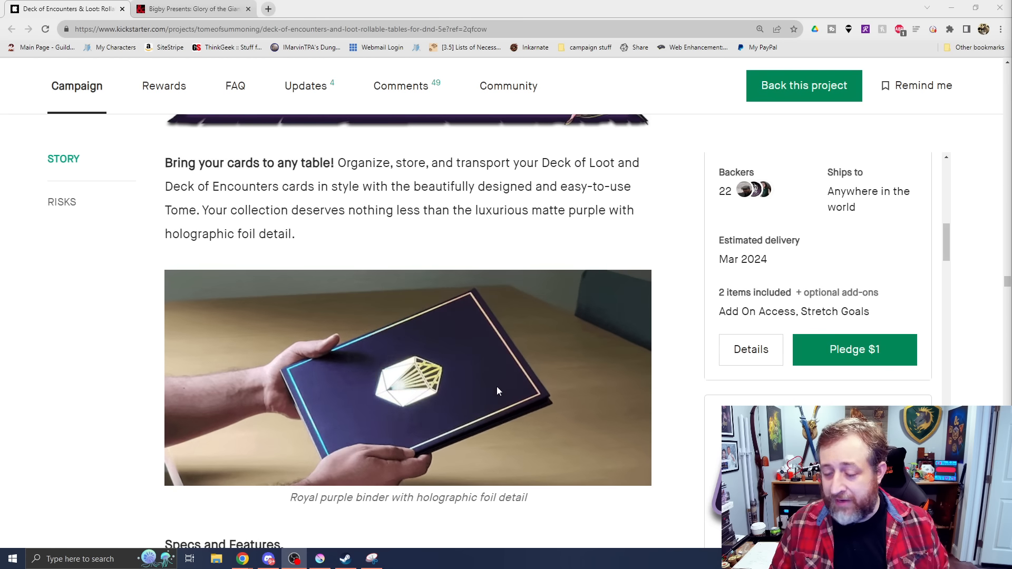
- Look over the Tome binder and Summoning Stones dice set sections
{"action": "scroll", "scroll_direction": "down", "scroll_amount": 3}
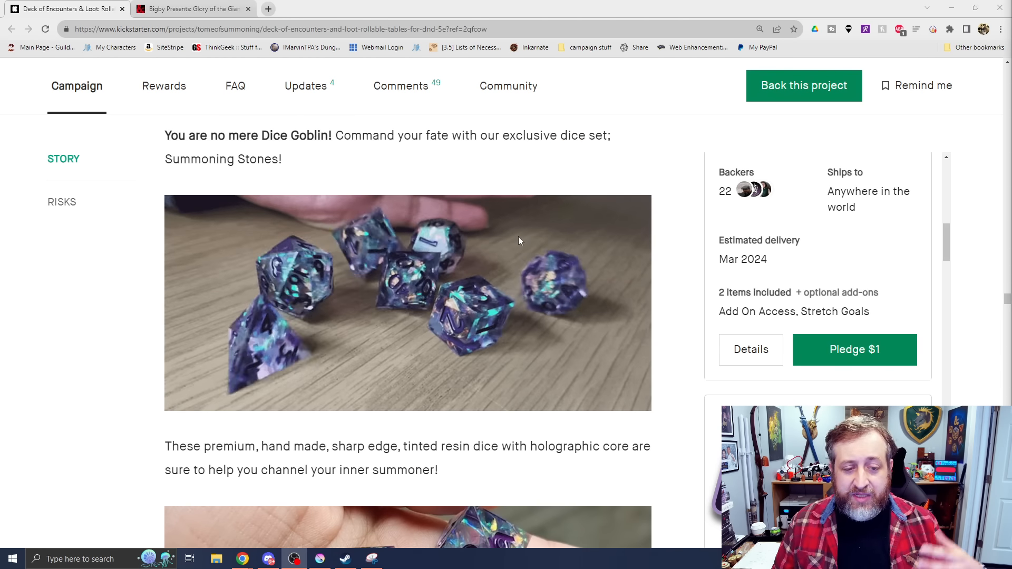
{"action": "scroll", "scroll_direction": "down", "scroll_amount": 3}
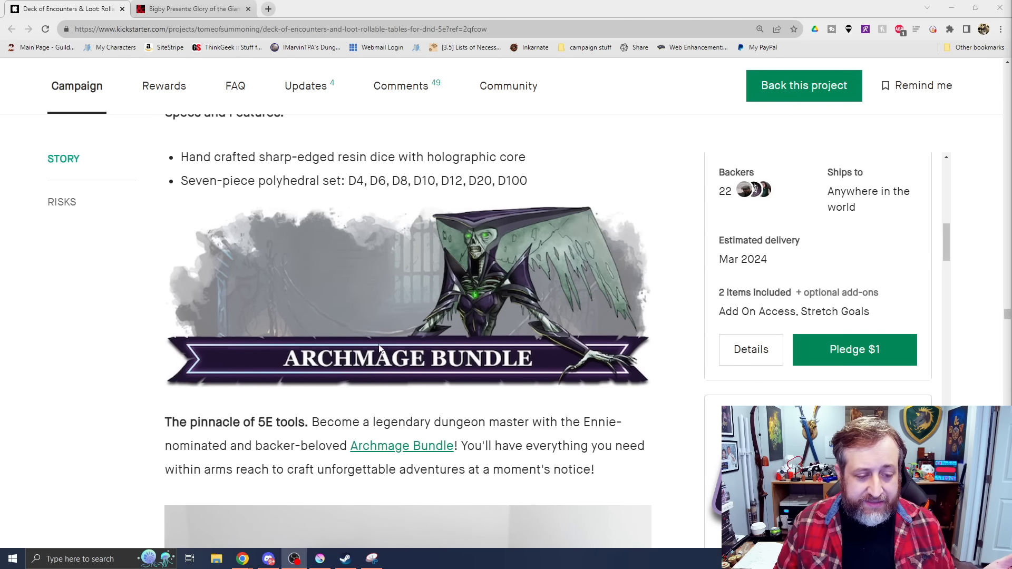
{"action": "scroll", "scroll_direction": "down", "scroll_amount": 3}
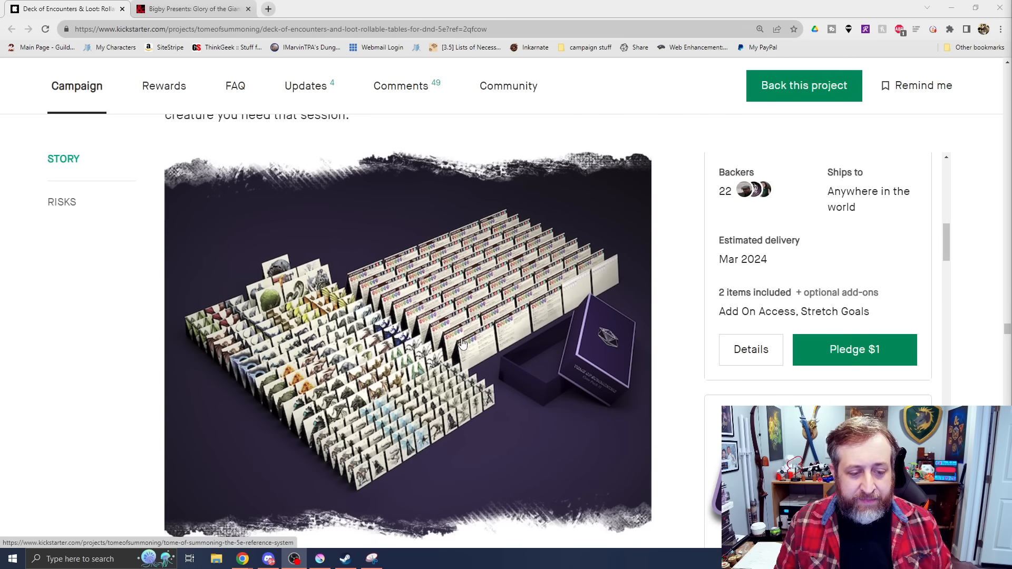
{"action": "scroll", "scroll_direction": "down", "scroll_amount": 3}
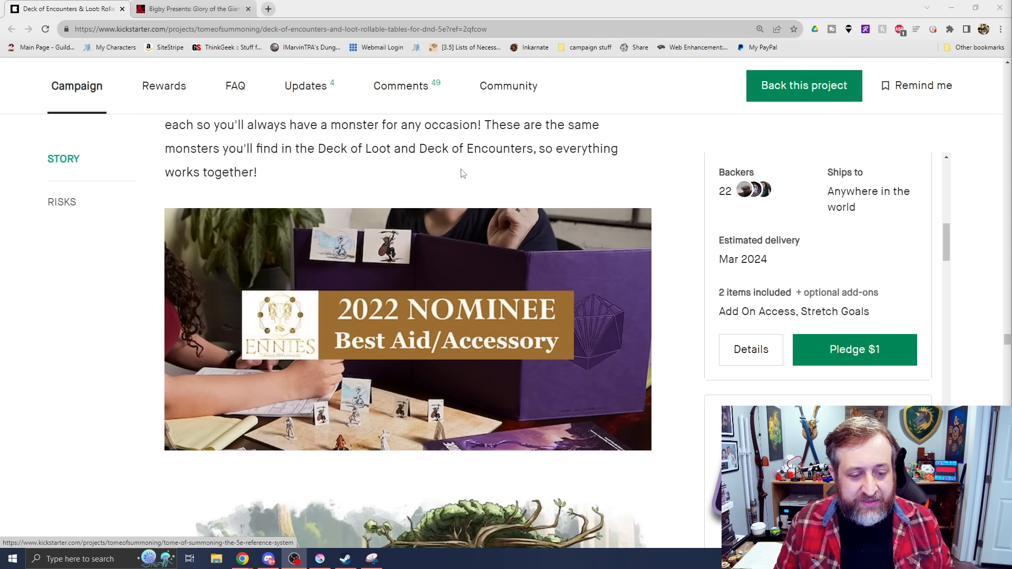
- Pass the Archmage Bundle and free print-and-play PDF to the reward tiers from Novice $25
{"action": "scroll", "scroll_direction": "down", "scroll_amount": 3}
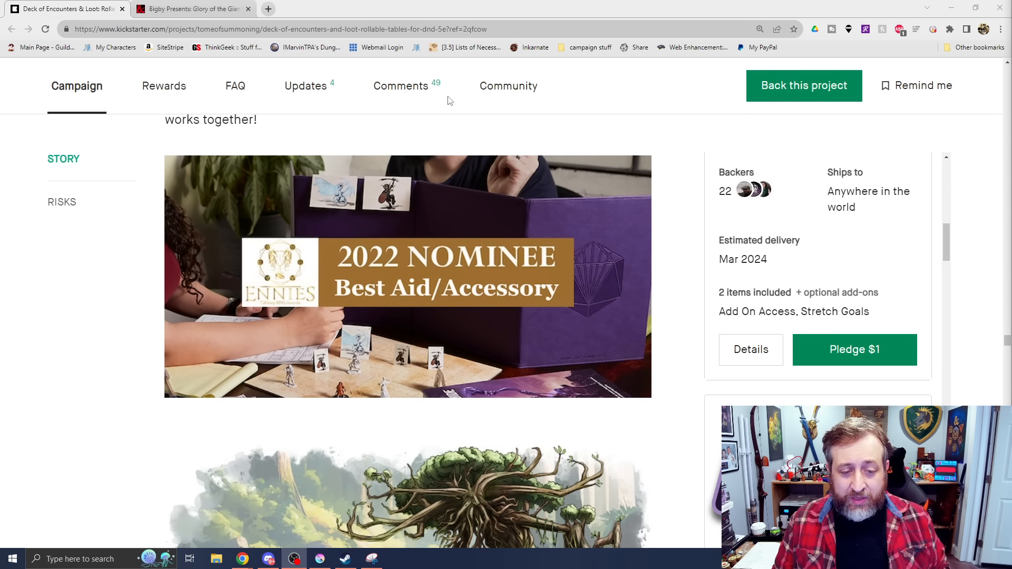
{"action": "scroll", "scroll_direction": "down", "scroll_amount": 3}
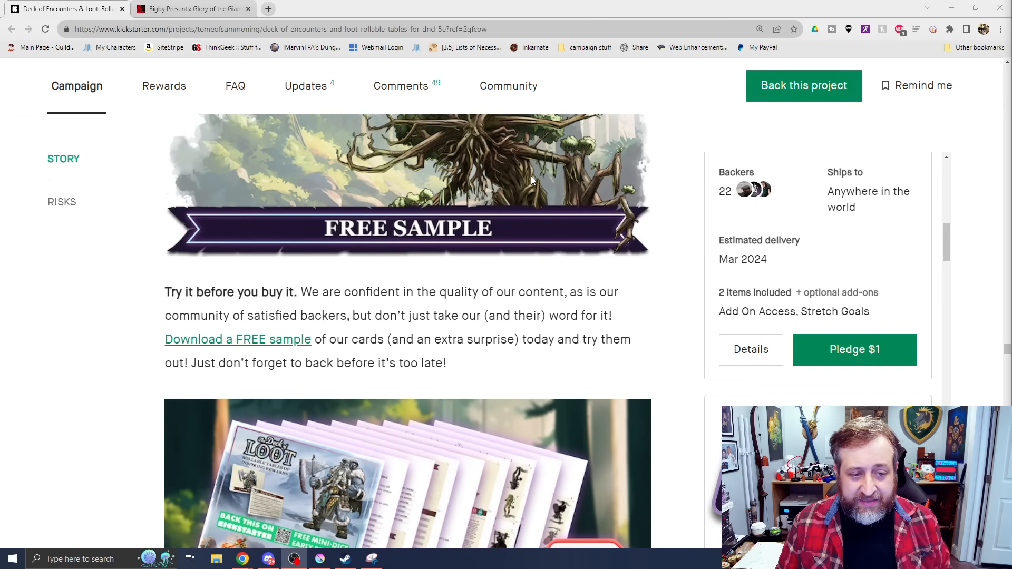
{"action": "scroll", "scroll_direction": "down", "scroll_amount": 3}
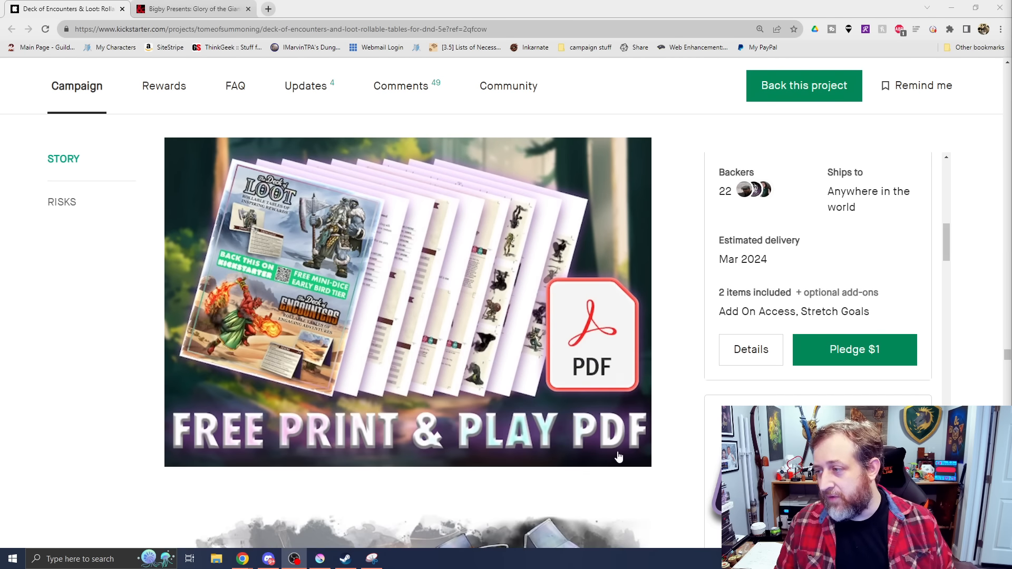
{"action": "scroll", "scroll_direction": "down", "scroll_amount": 3}
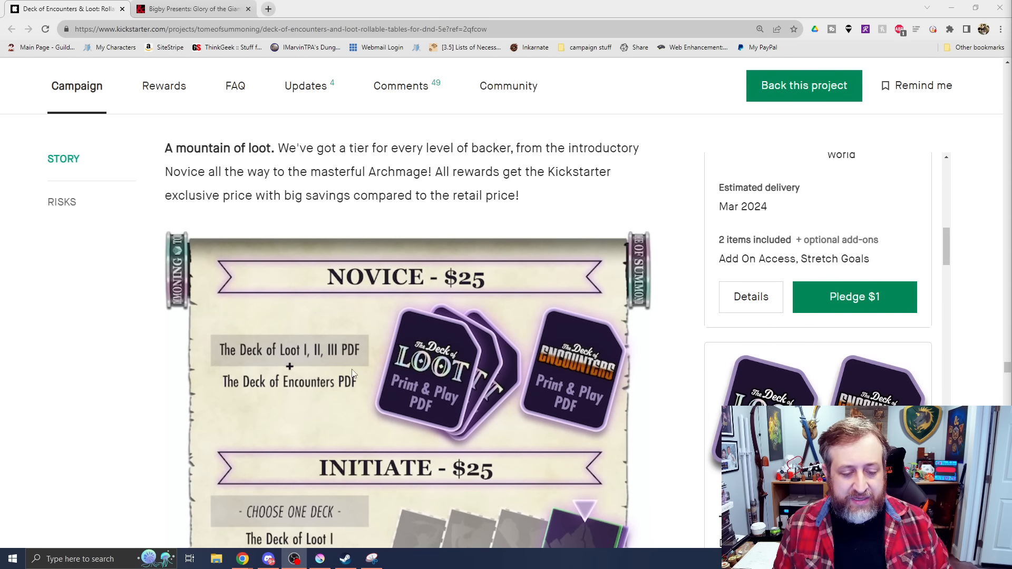
{"action": "scroll", "scroll_direction": "down", "scroll_amount": 3}
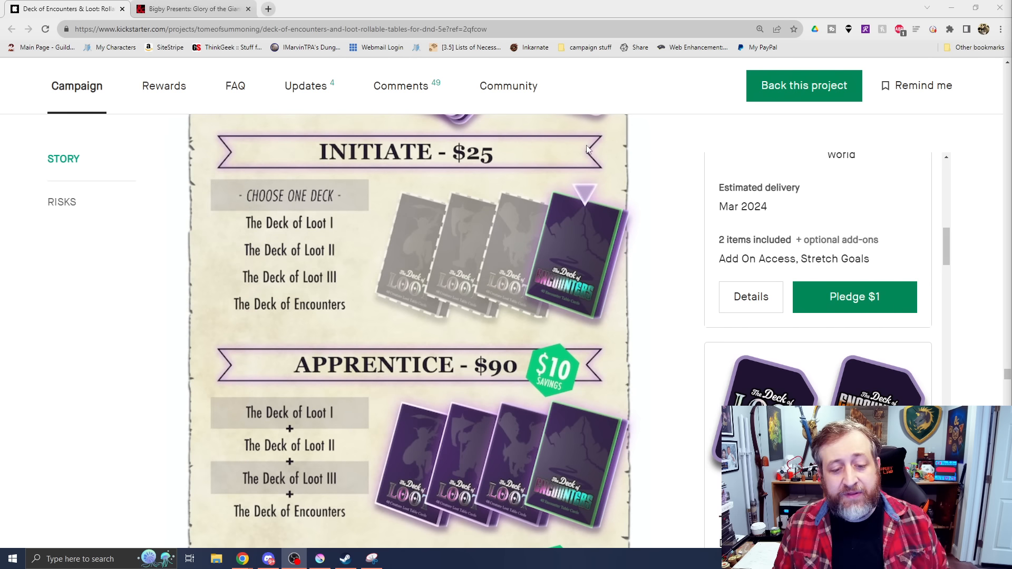
{"action": "scroll", "scroll_direction": "down", "scroll_amount": 3}
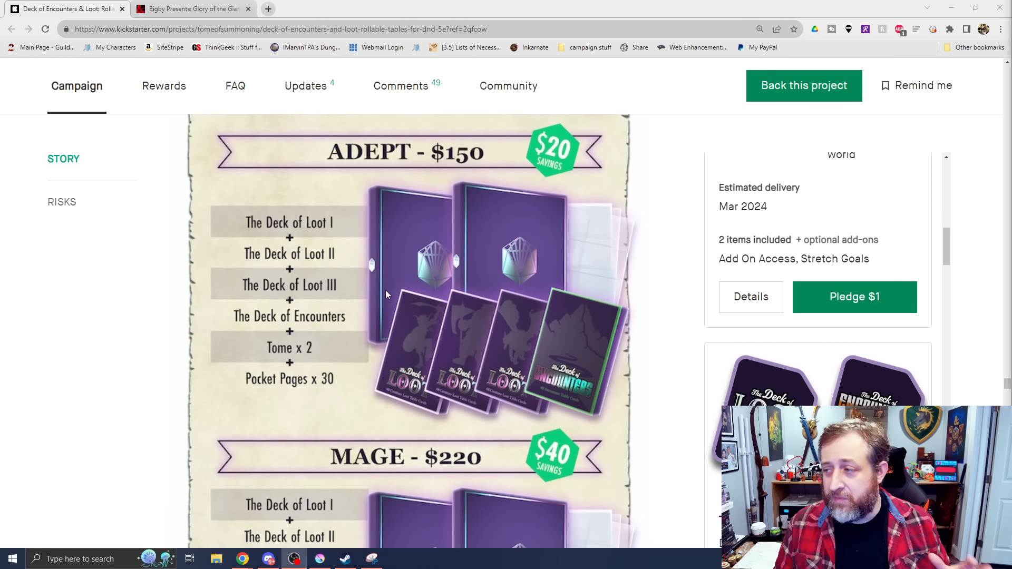
{"action": "mouse_move", "coordinate": [408, 301]}
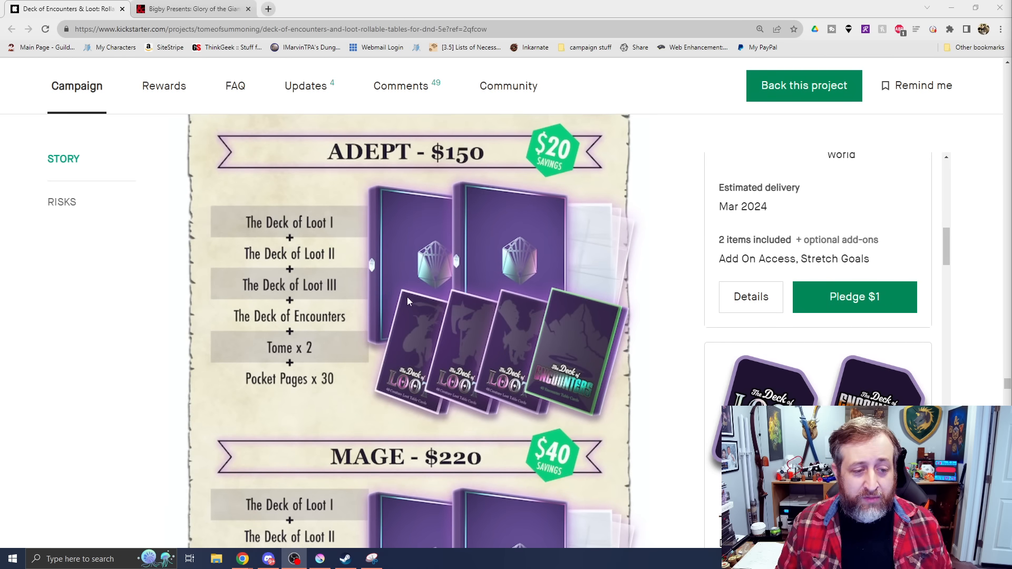
{"action": "mouse_move", "coordinate": [414, 304]}
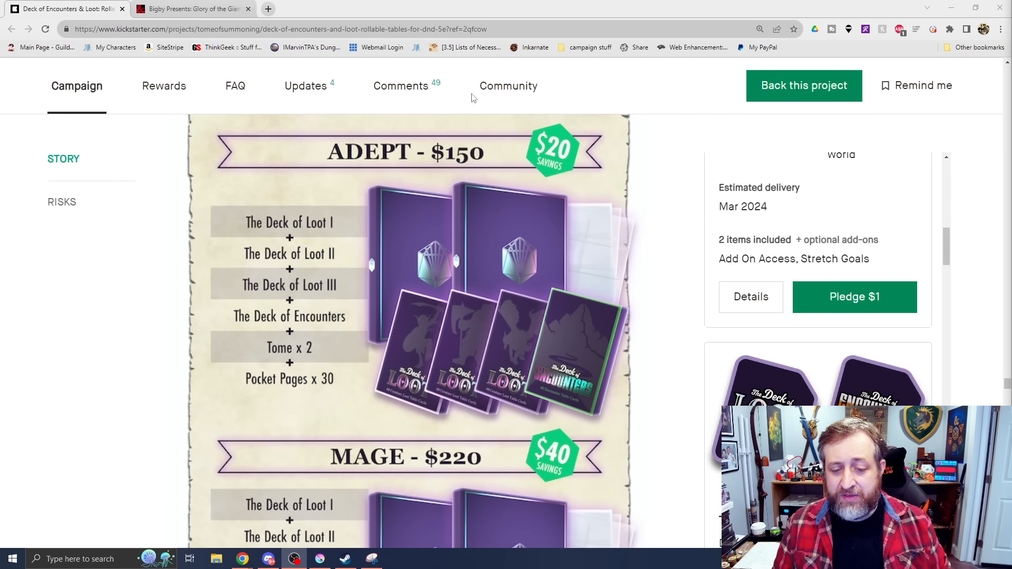
{"action": "scroll", "scroll_direction": "down", "scroll_amount": 3}
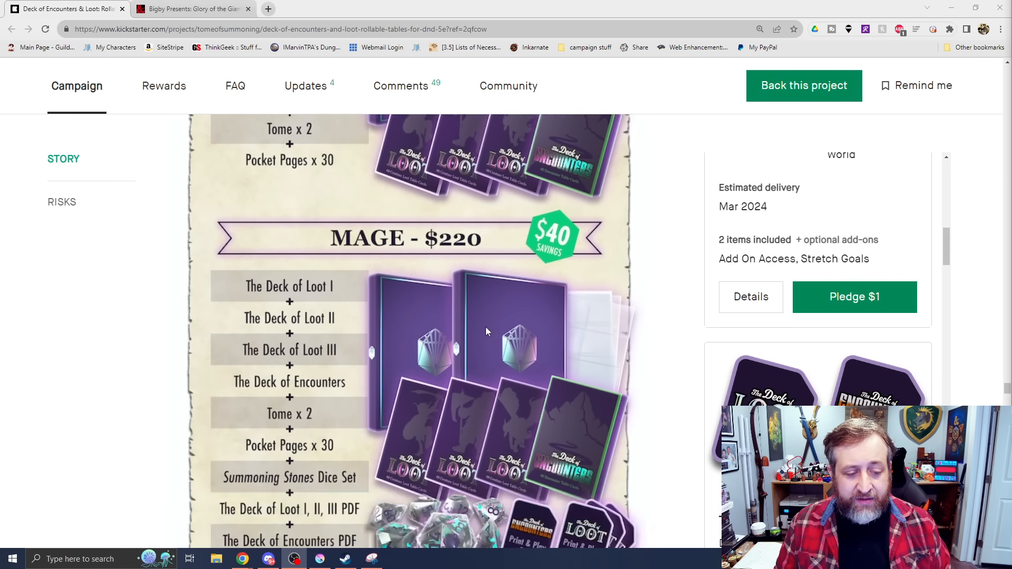
{"action": "scroll", "scroll_direction": "down", "scroll_amount": 3}
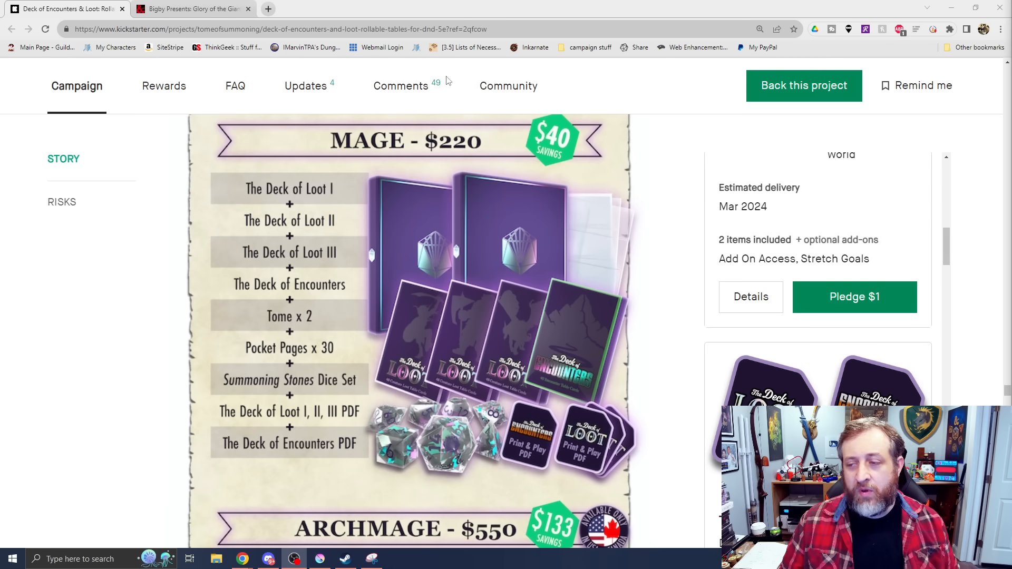
{"action": "scroll", "scroll_direction": "down", "scroll_amount": 3}
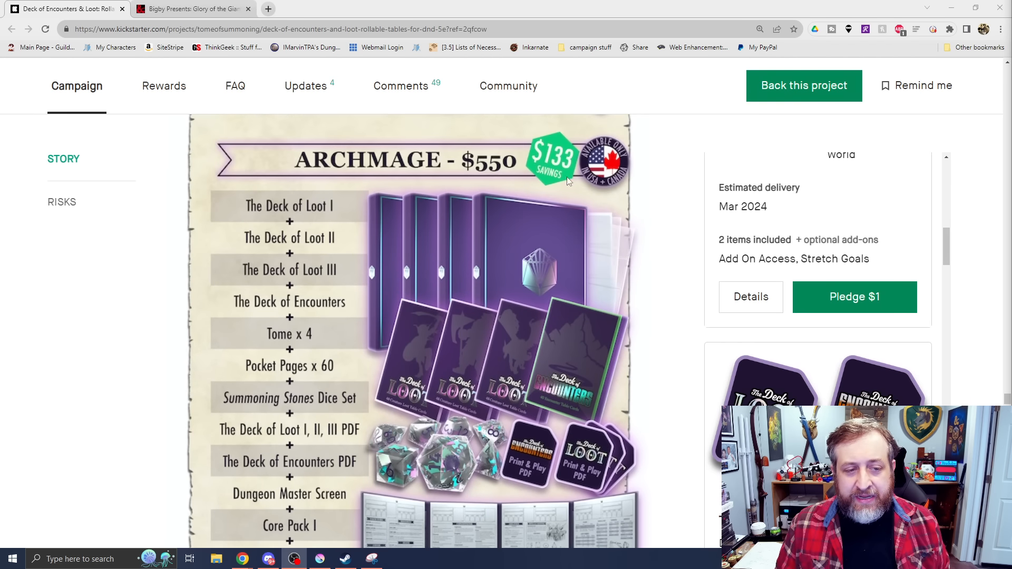
{"action": "scroll", "scroll_direction": "down", "scroll_amount": 3}
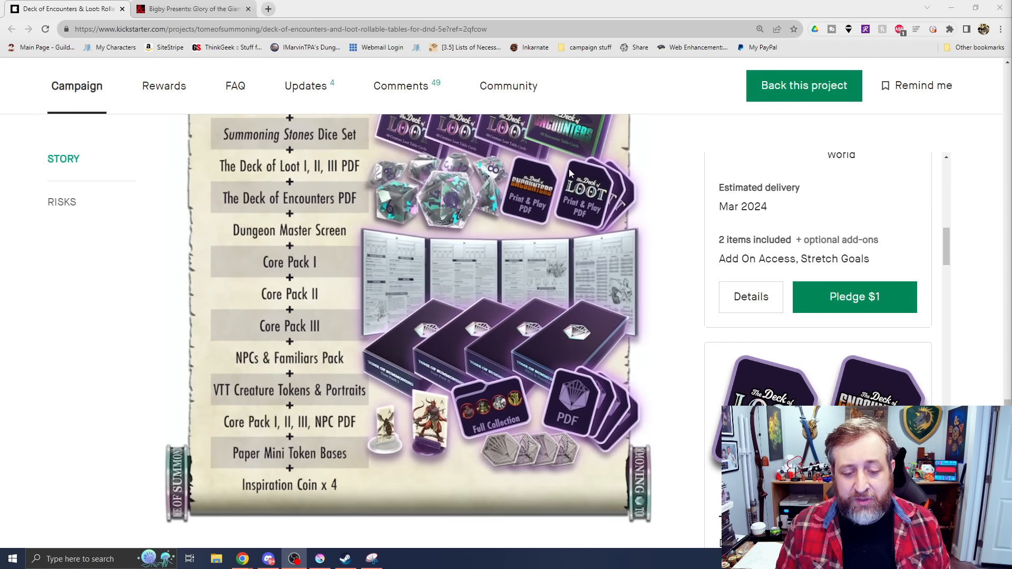
{"action": "scroll", "scroll_direction": "down", "scroll_amount": 3}
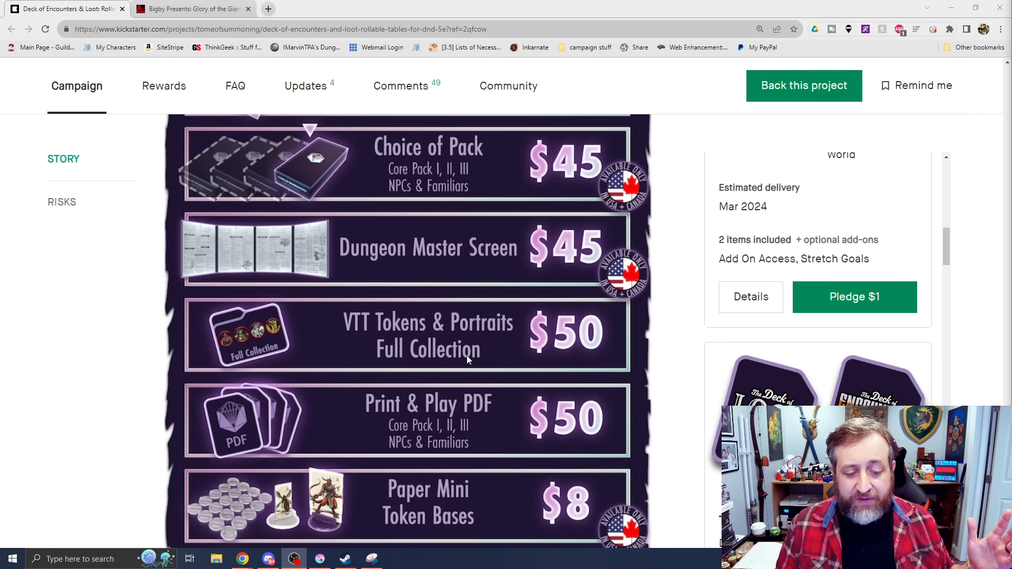
- Skim the stretch goals to $100K, then switch to the Glory of the Giants tab
{"action": "scroll", "scroll_direction": "down", "scroll_amount": 3}
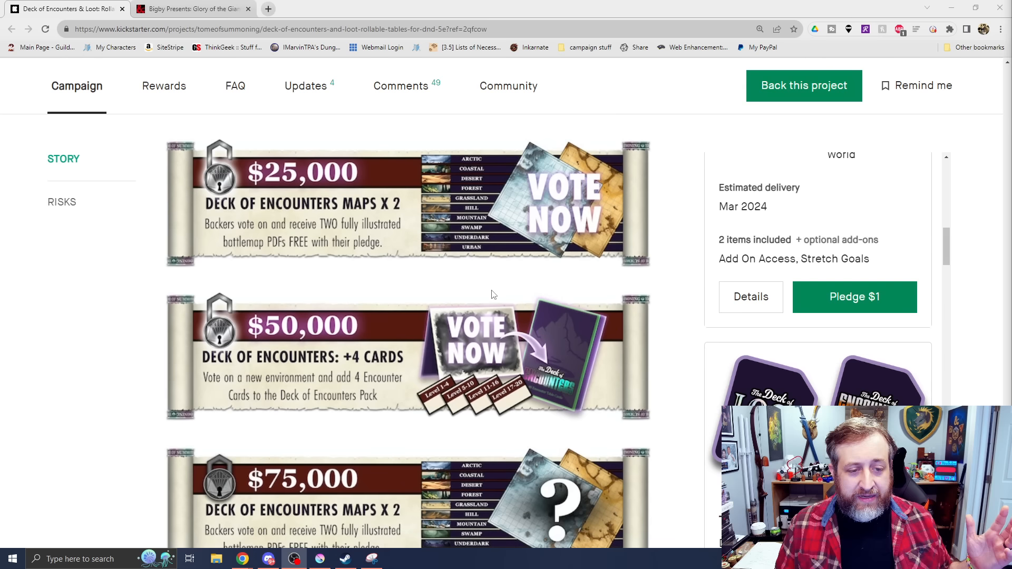
{"action": "scroll", "scroll_direction": "down", "scroll_amount": 3}
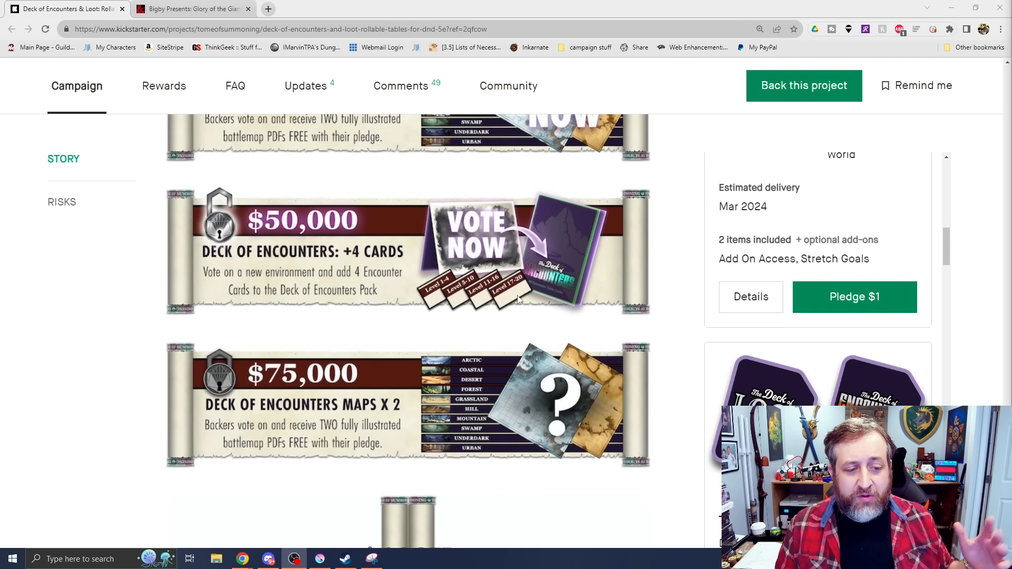
{"action": "scroll", "scroll_direction": "down", "scroll_amount": 3}
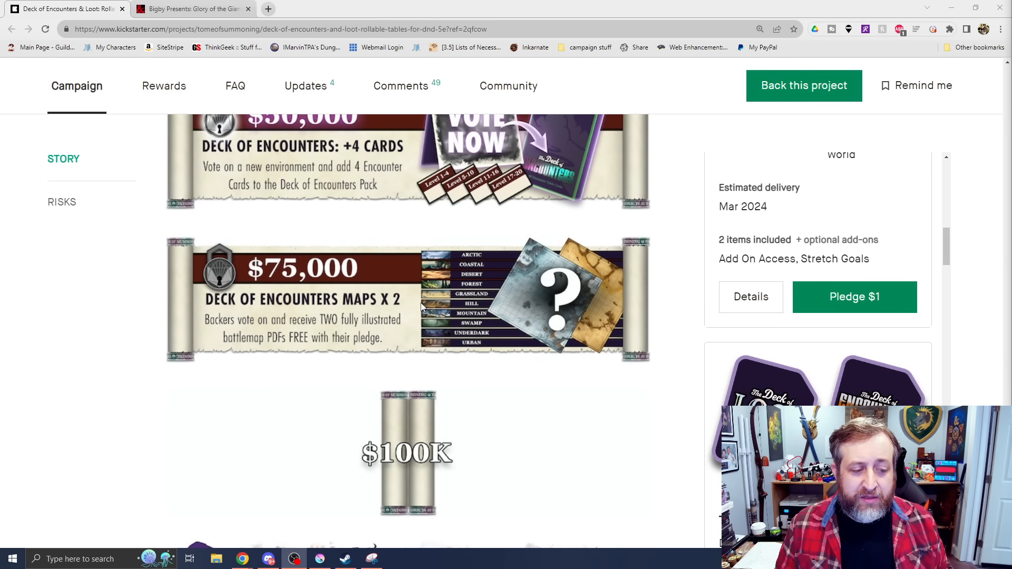
{"action": "mouse_move", "coordinate": [474, 278]}
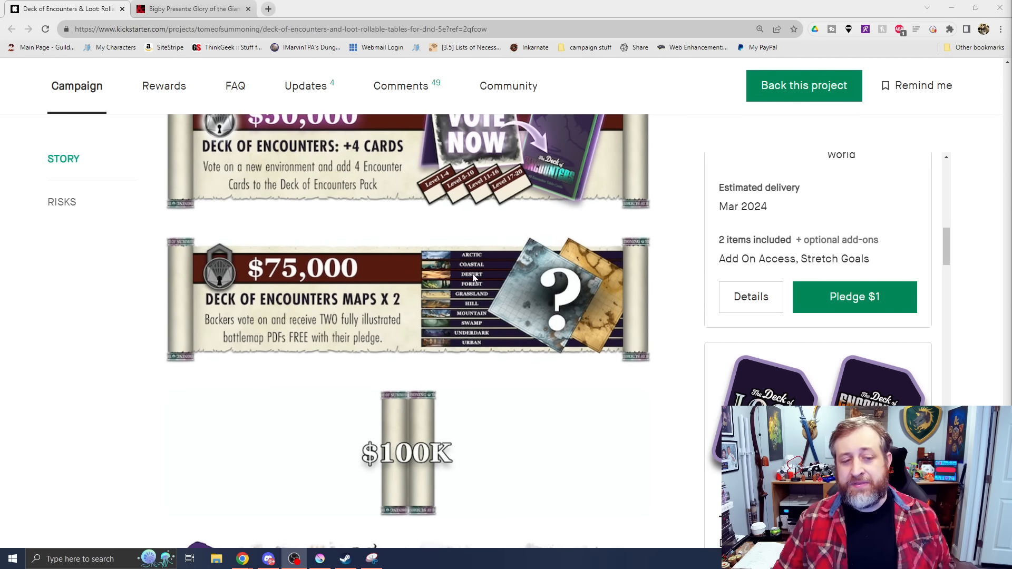
{"action": "scroll", "scroll_direction": "down", "scroll_amount": 3}
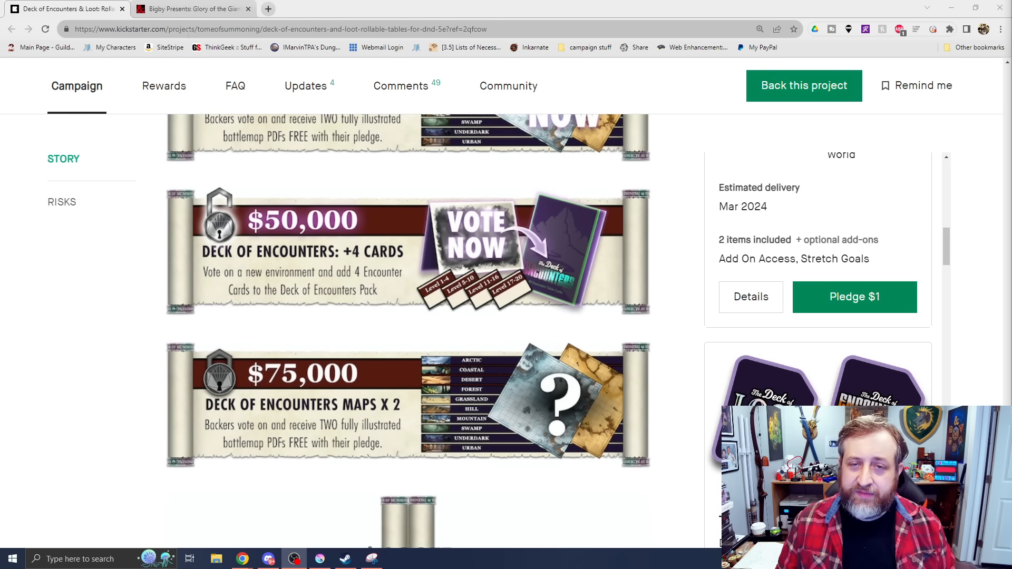
{"action": "left_click", "coordinate": [191, 9]}
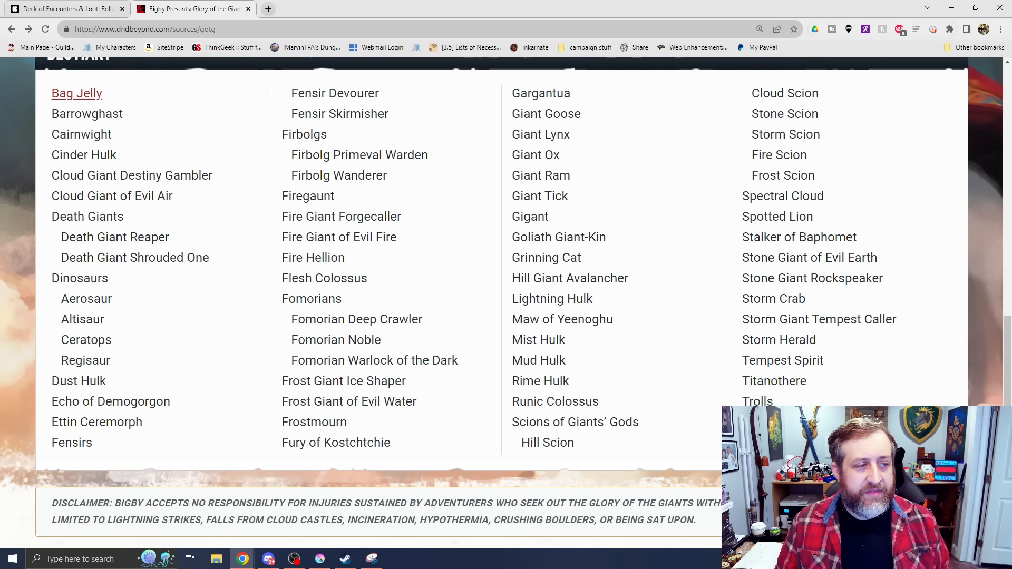
- Open the Bag Jelly bestiary entry and read through its lore and stat block
{"action": "left_click", "coordinate": [76, 93]}
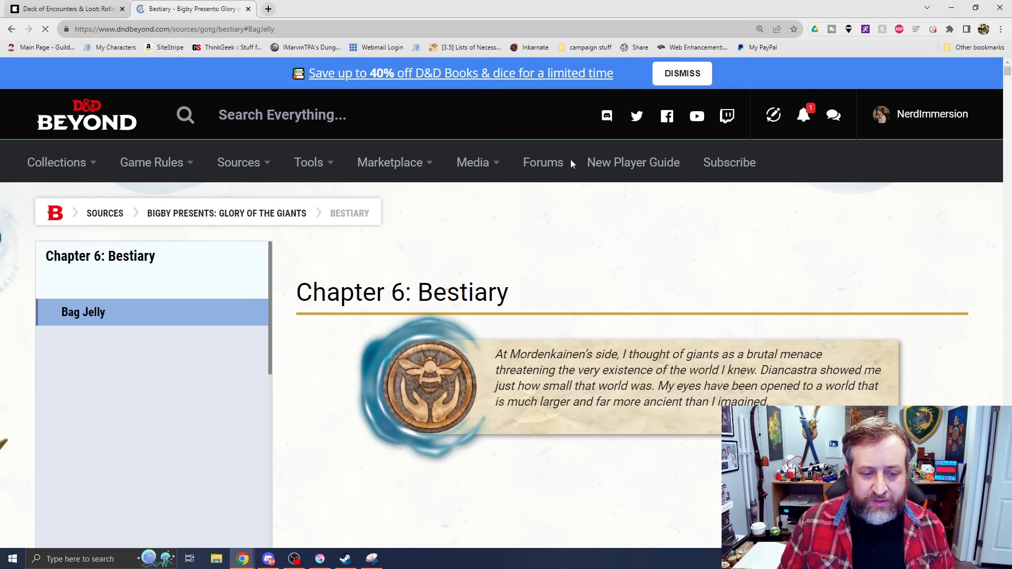
{"action": "scroll", "scroll_direction": "down", "scroll_amount": 3}
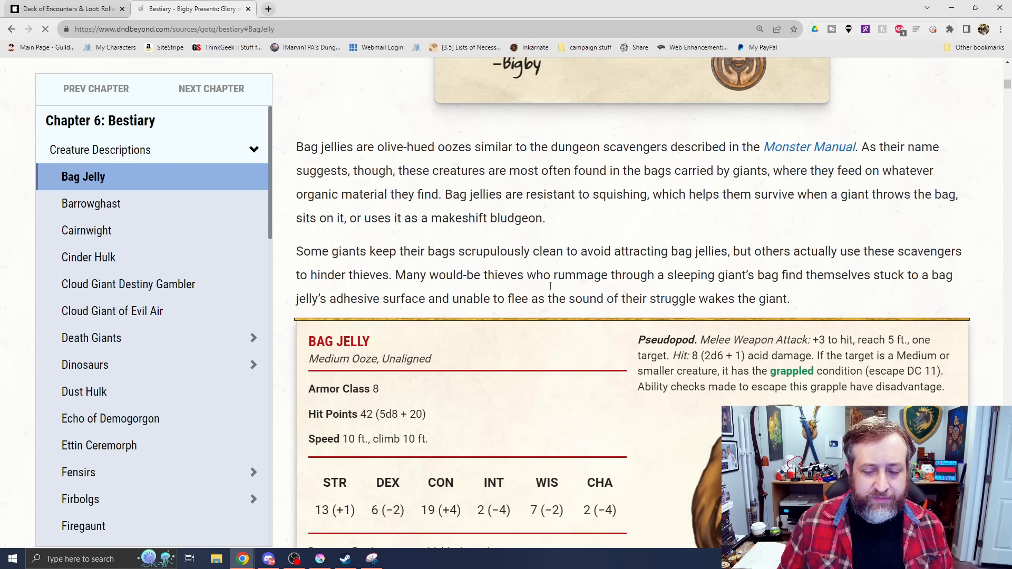
{"action": "scroll", "scroll_direction": "down", "scroll_amount": 3}
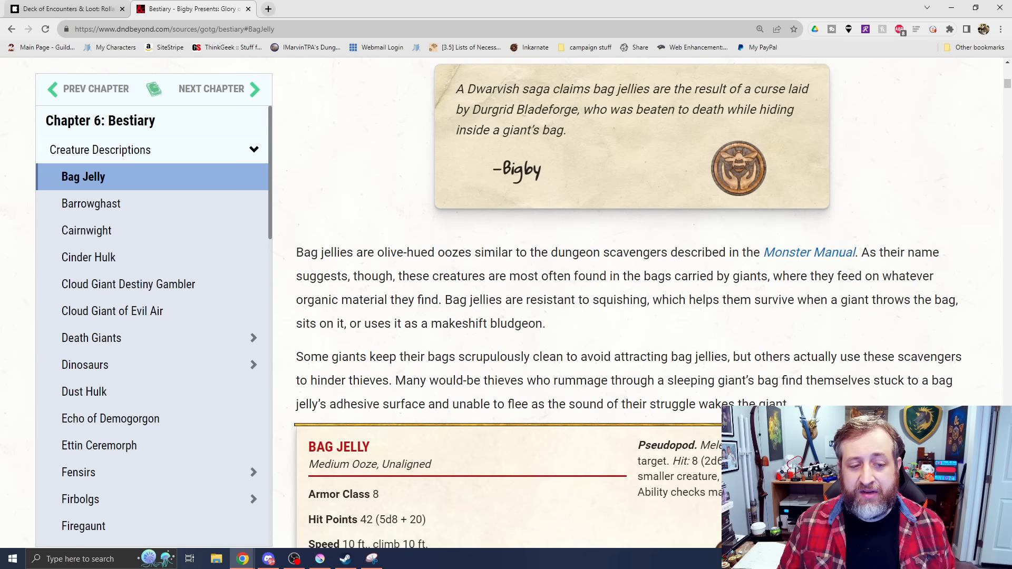
{"action": "scroll", "scroll_direction": "down", "scroll_amount": 3}
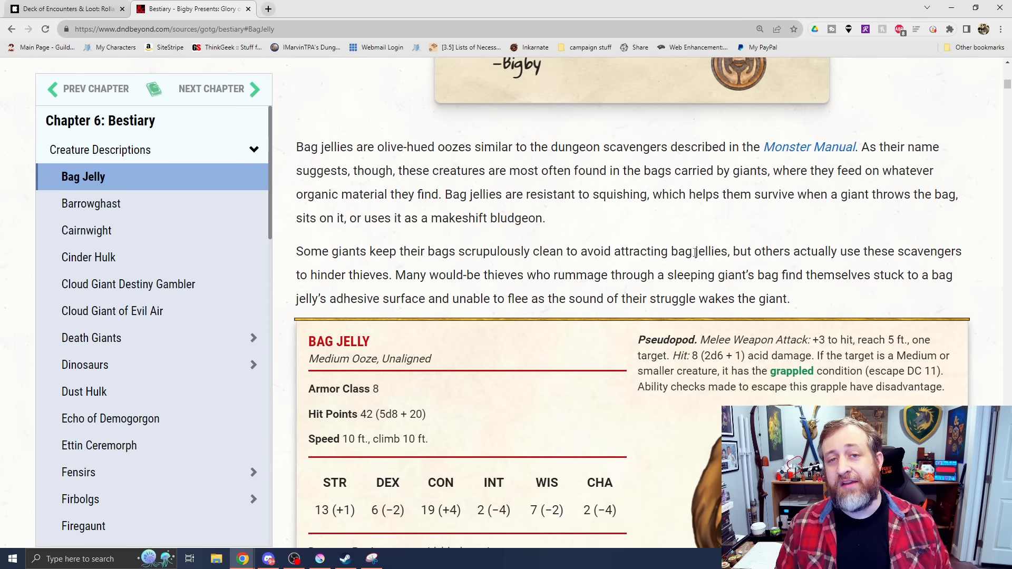
{"action": "scroll", "scroll_direction": "down", "scroll_amount": 3}
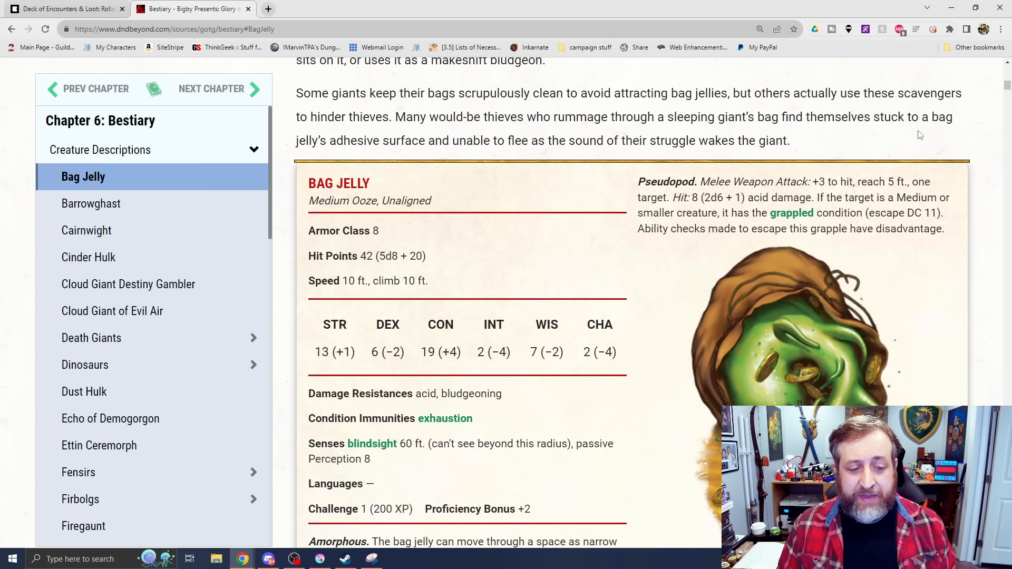
{"action": "scroll", "scroll_direction": "down", "scroll_amount": 3}
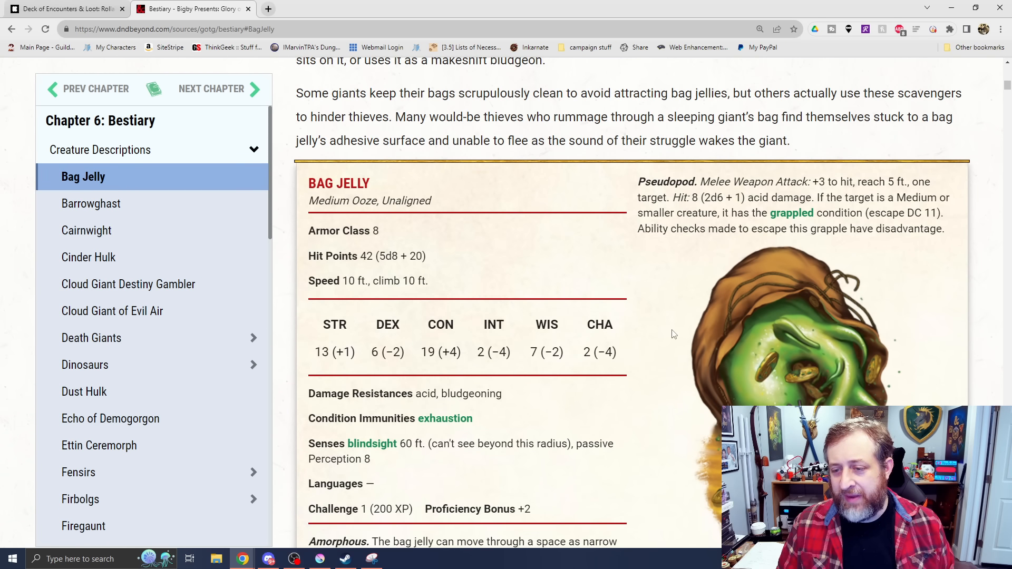
{"action": "scroll", "scroll_direction": "down", "scroll_amount": 3}
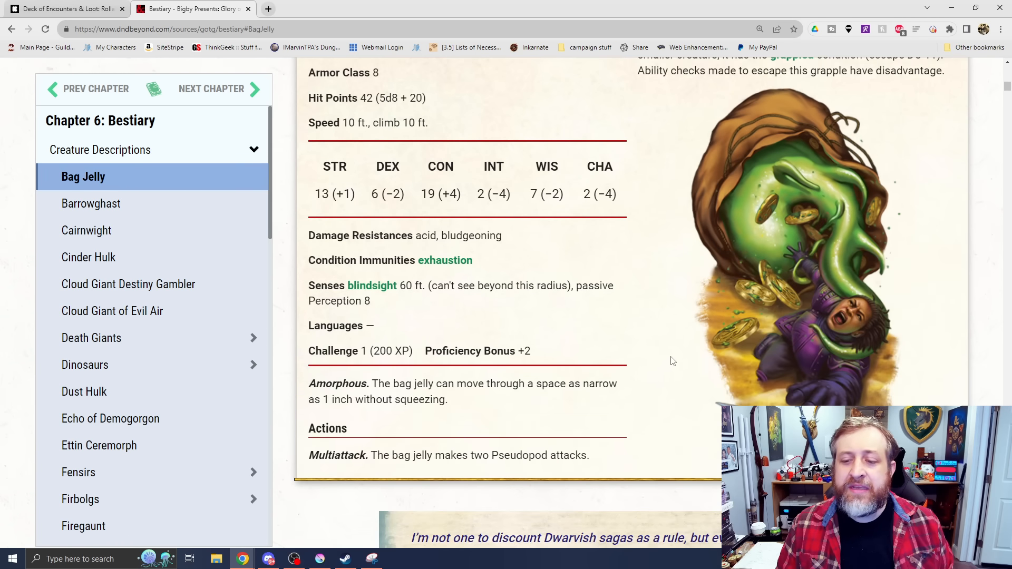
{"action": "mouse_move", "coordinate": [666, 364]}
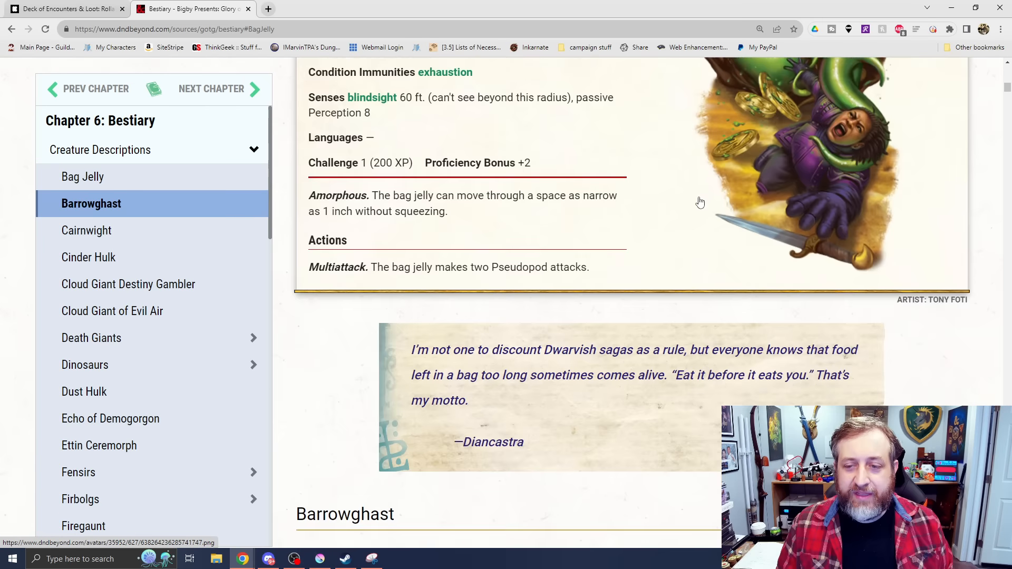
- Read past the Barrowghast stat block and artwork to the start of the Cairnwight lore
{"action": "scroll", "scroll_direction": "down", "scroll_amount": 3}
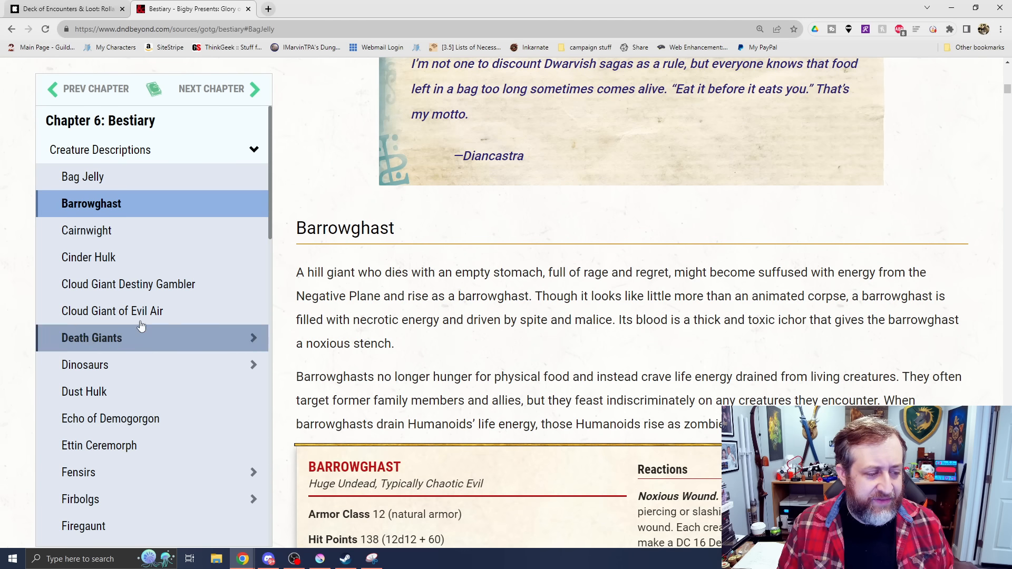
{"action": "scroll", "scroll_direction": "down", "scroll_amount": 3}
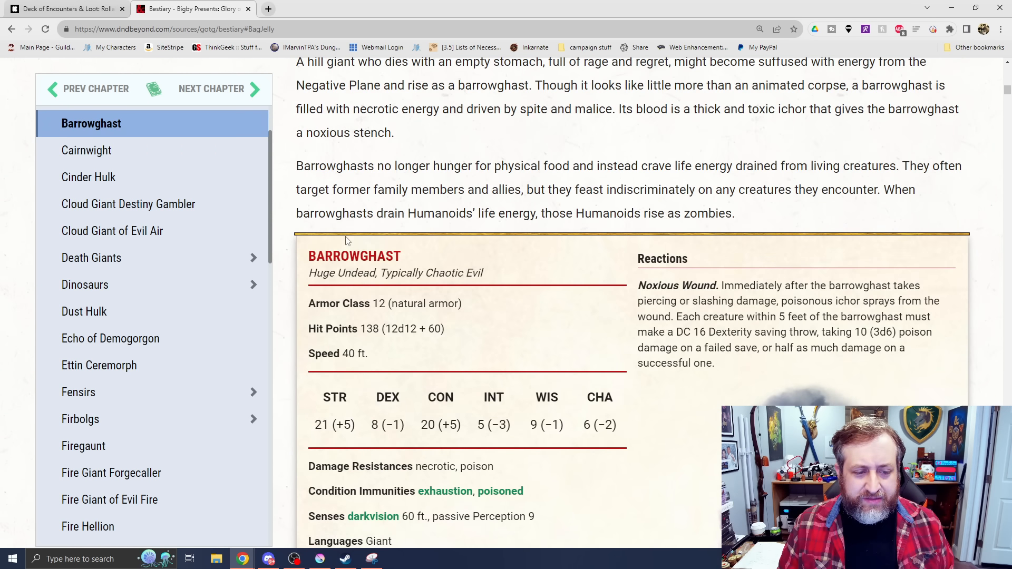
{"action": "left_click", "coordinate": [355, 257]}
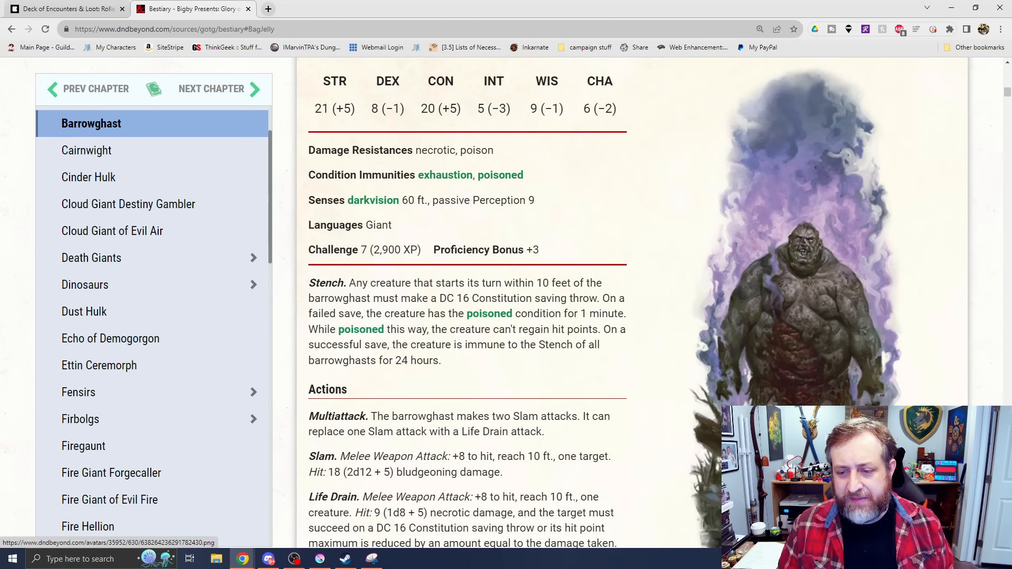
{"action": "mouse_move", "coordinate": [824, 297]}
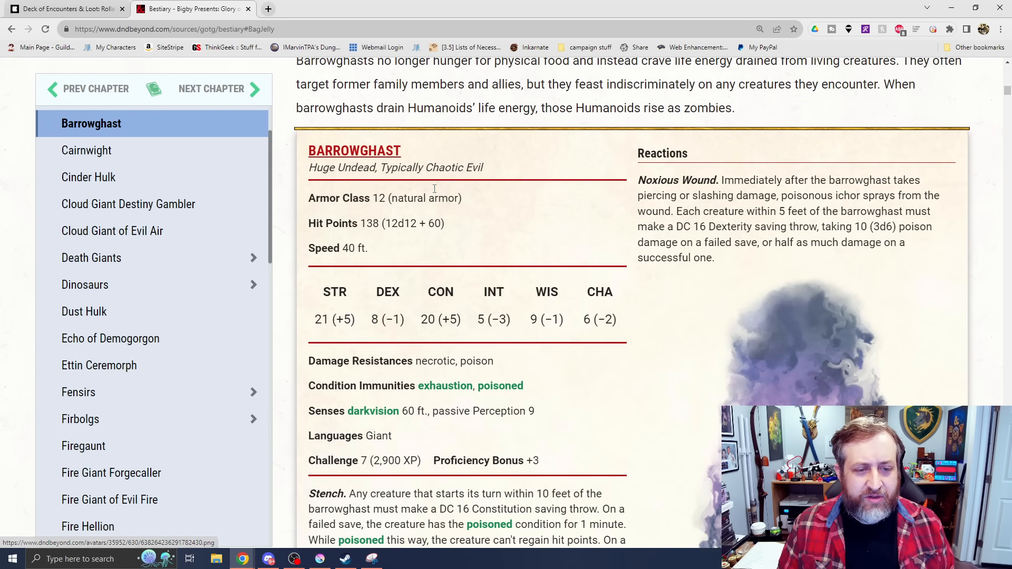
{"action": "scroll", "scroll_direction": "down", "scroll_amount": 3}
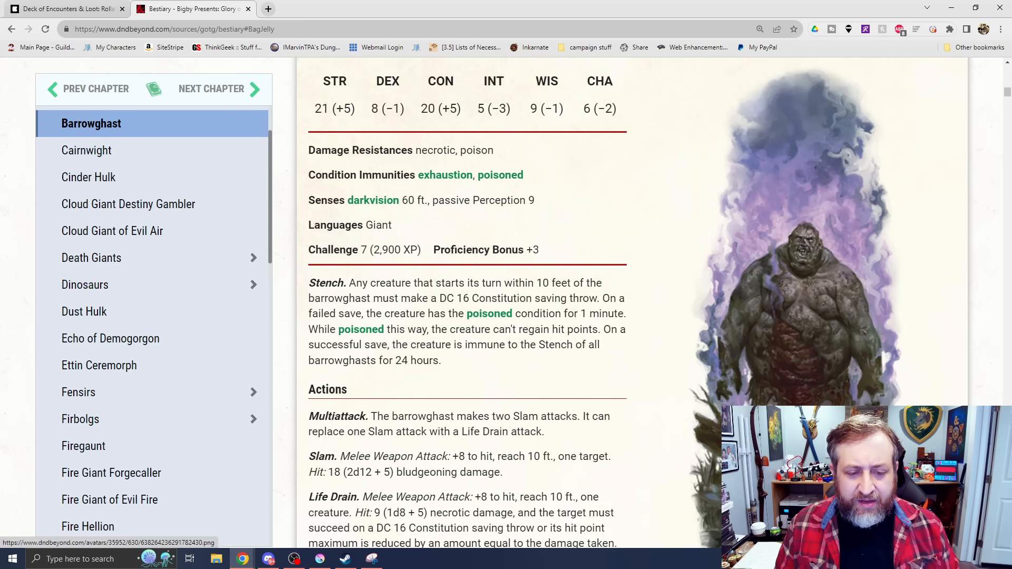
{"action": "mouse_move", "coordinate": [797, 224]}
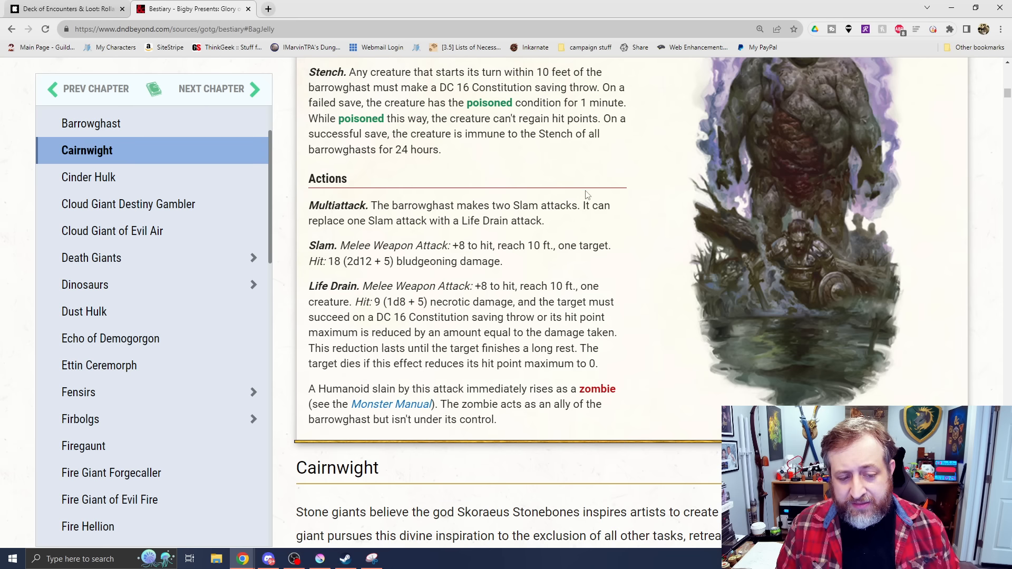
{"action": "mouse_move", "coordinate": [372, 344]}
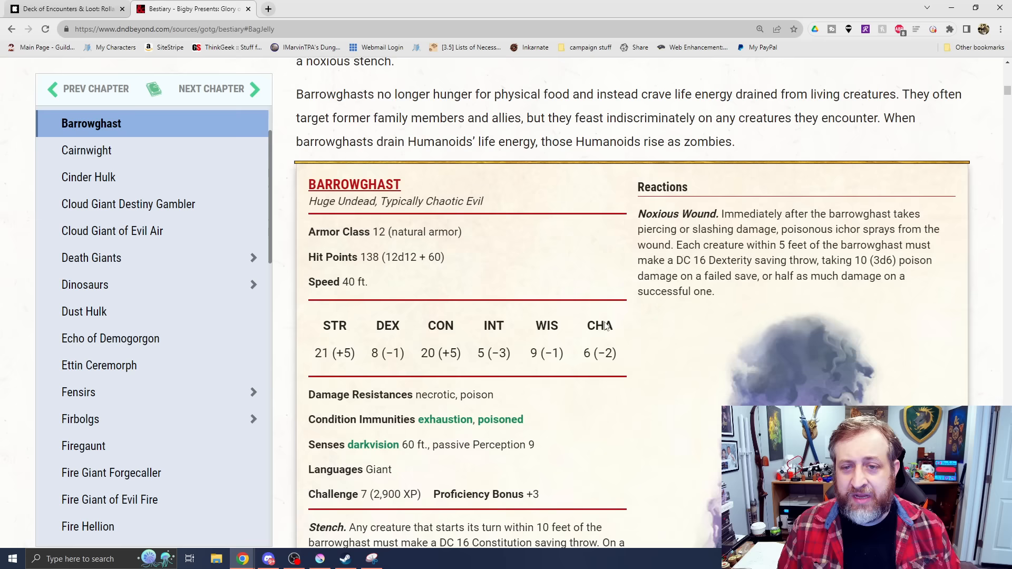
{"action": "scroll", "scroll_direction": "down", "scroll_amount": 3}
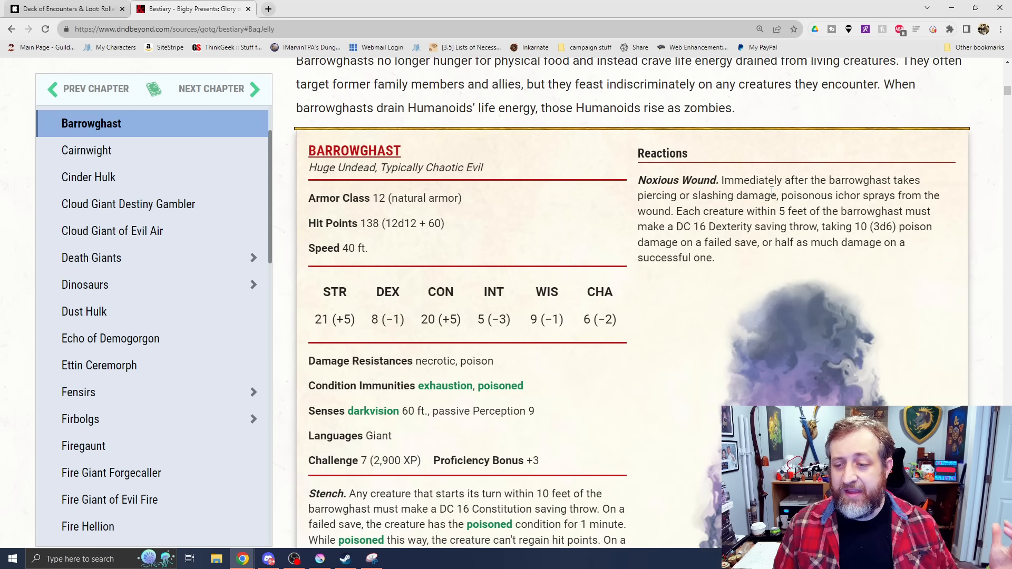
{"action": "mouse_move", "coordinate": [878, 301]}
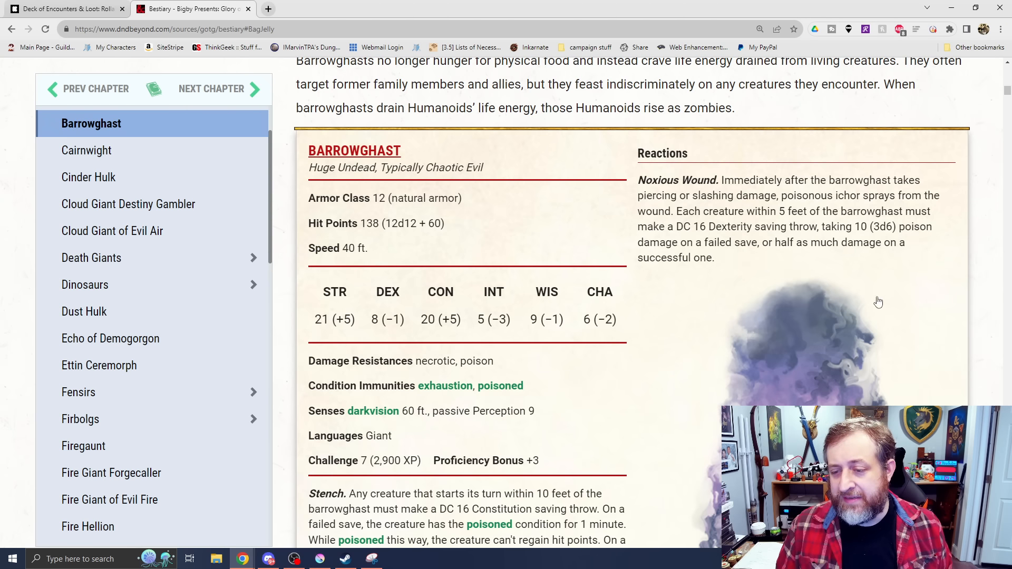
{"action": "scroll", "scroll_direction": "down", "scroll_amount": 3}
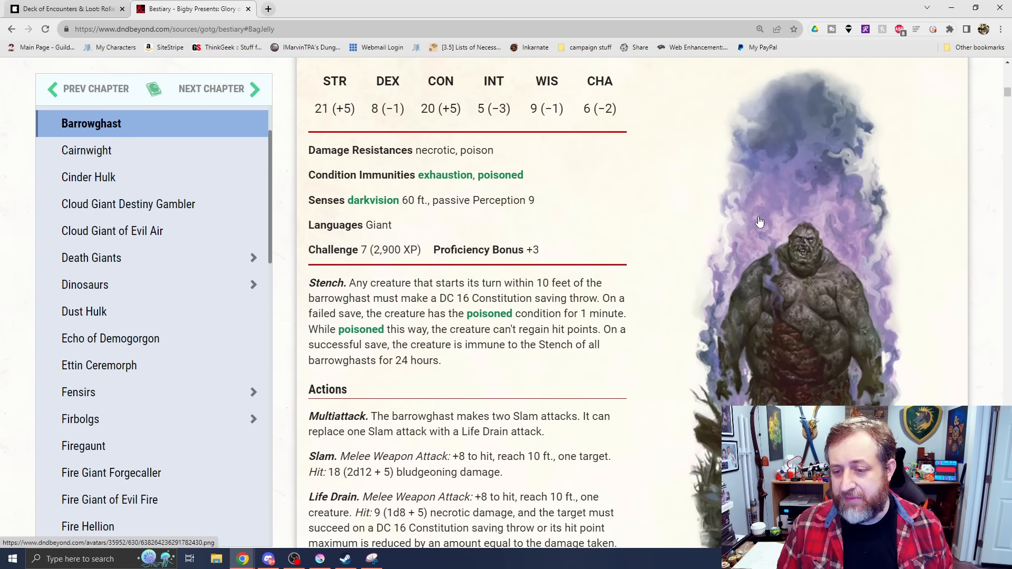
{"action": "mouse_move", "coordinate": [634, 416]}
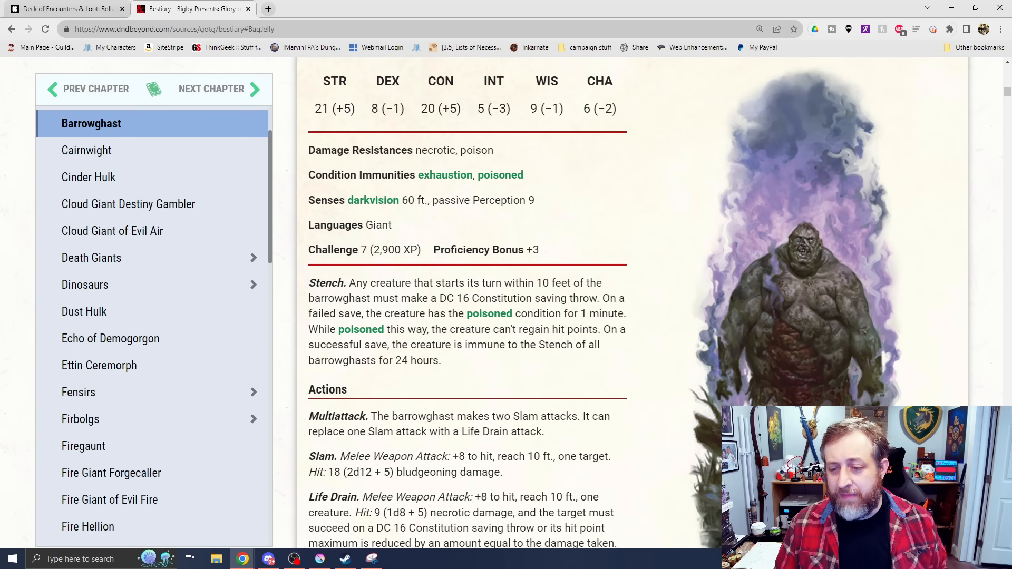
{"action": "scroll", "scroll_direction": "down", "scroll_amount": 3}
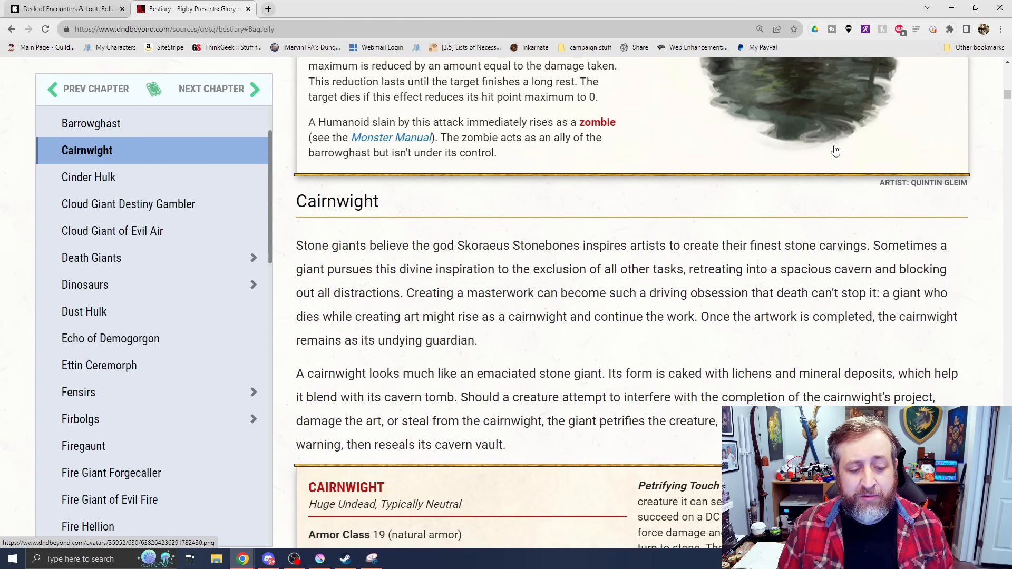
- Review the Cairnwight lore and stat block, then reach the Cinder Hulk entry
{"action": "scroll", "scroll_direction": "down", "scroll_amount": 3}
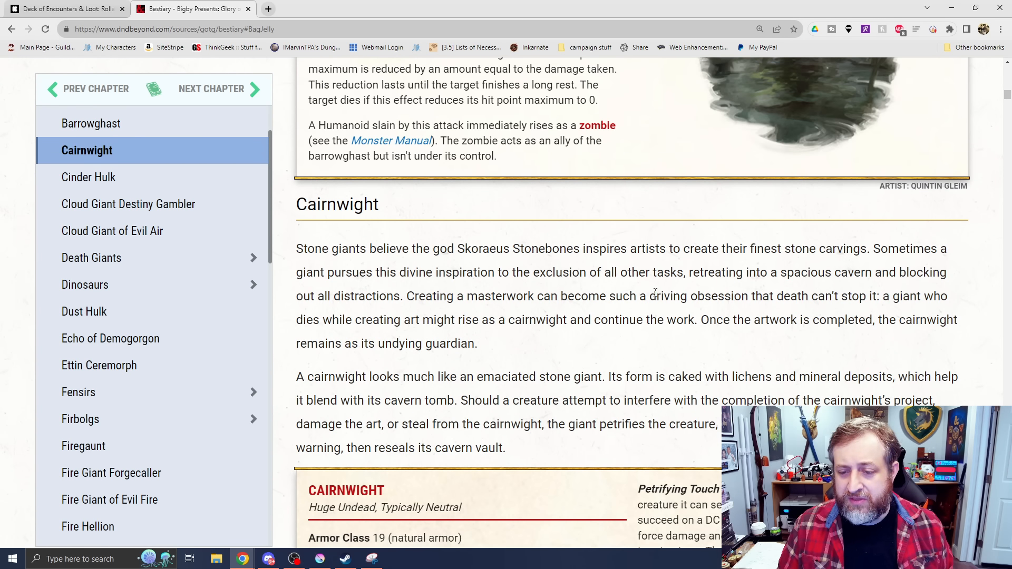
{"action": "scroll", "scroll_direction": "down", "scroll_amount": 3}
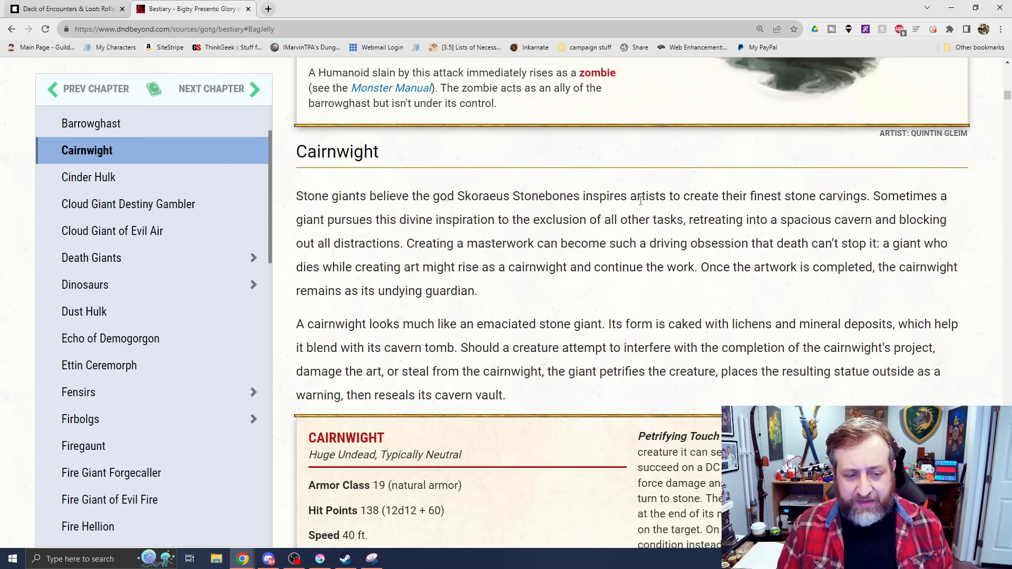
{"action": "scroll", "scroll_direction": "down", "scroll_amount": 3}
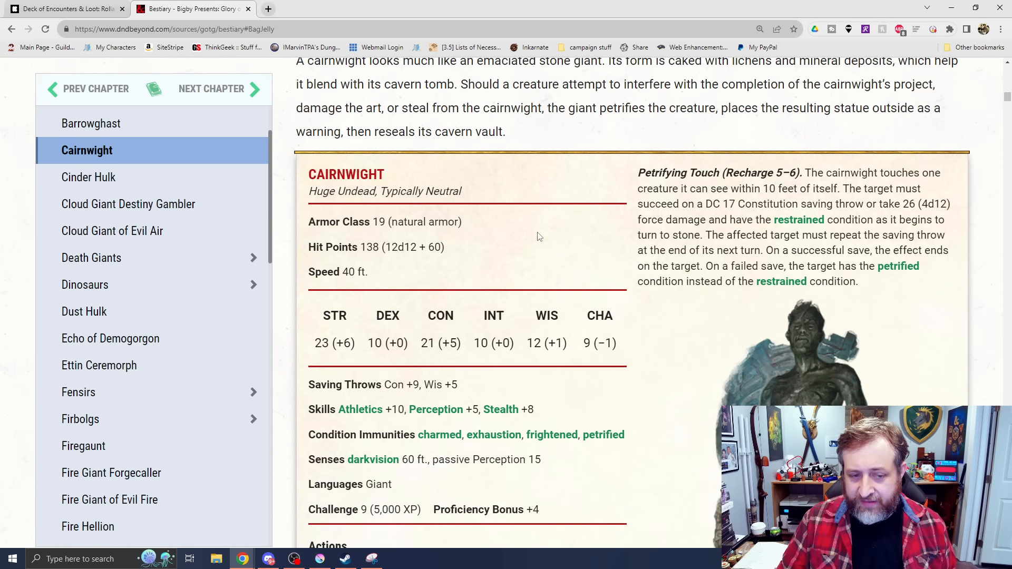
{"action": "scroll", "scroll_direction": "down", "scroll_amount": 3}
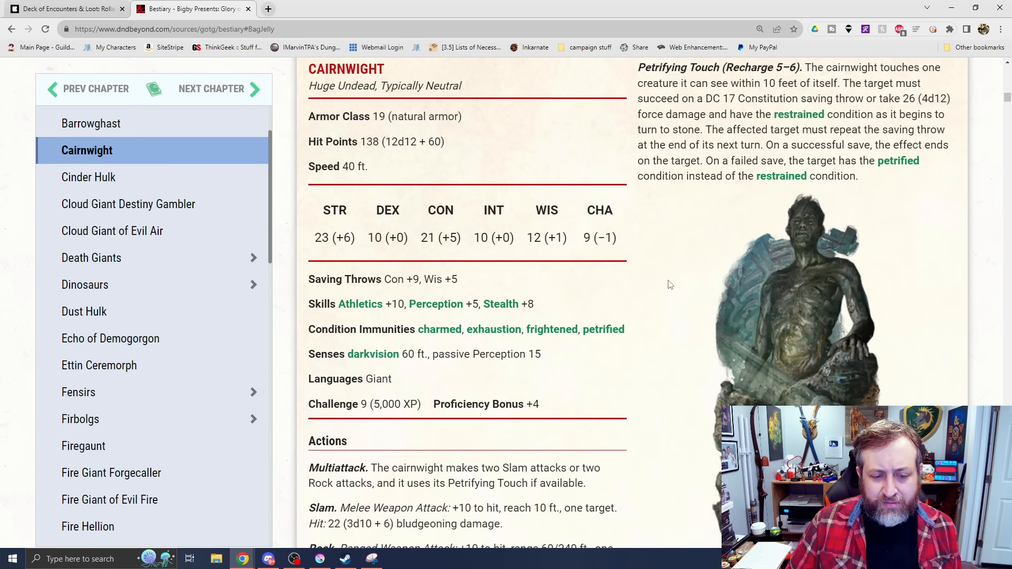
{"action": "scroll", "scroll_direction": "down", "scroll_amount": 3}
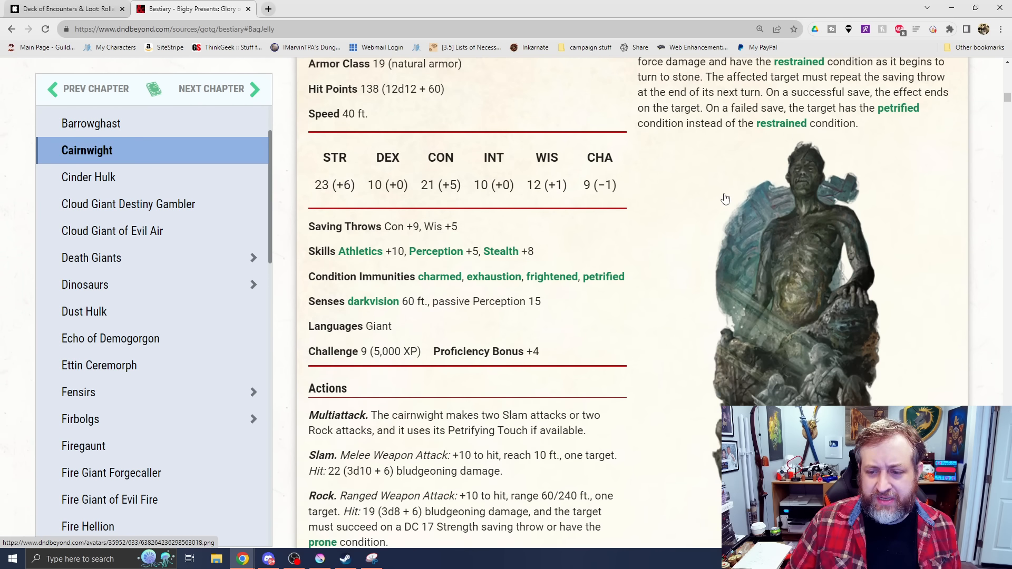
{"action": "scroll", "scroll_direction": "down", "scroll_amount": 3}
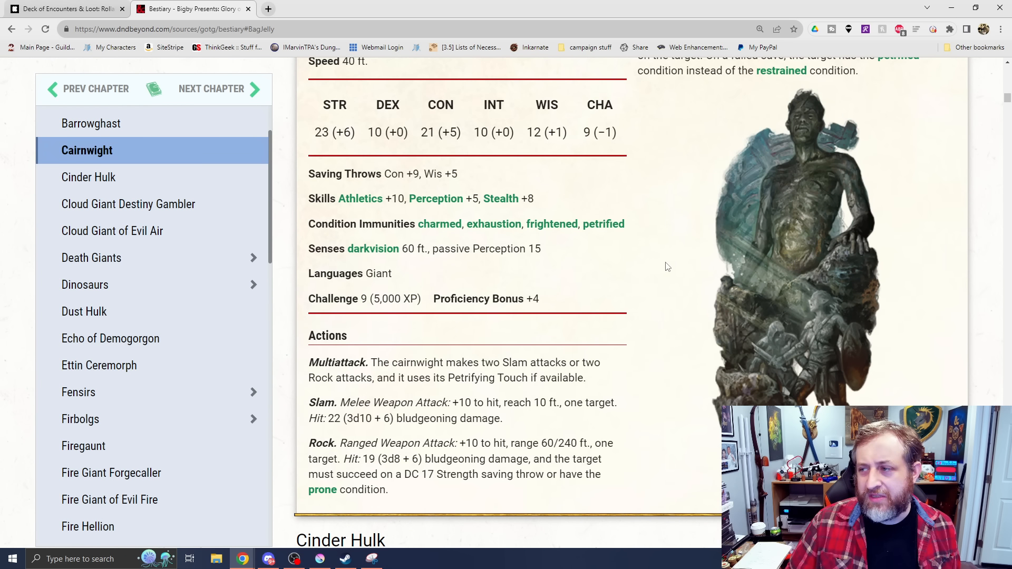
{"action": "mouse_move", "coordinate": [85, 446]}
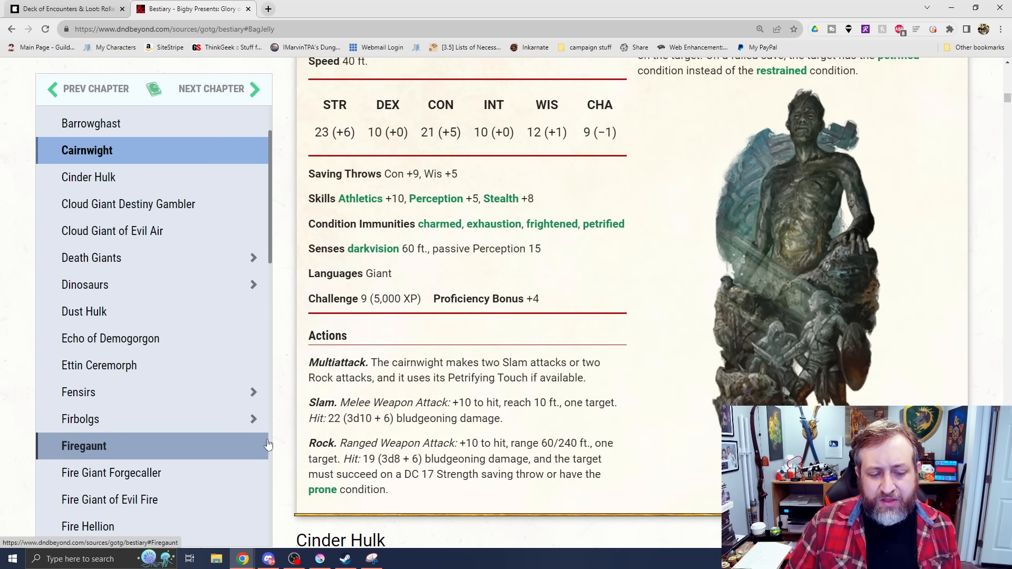
{"action": "mouse_move", "coordinate": [204, 298]}
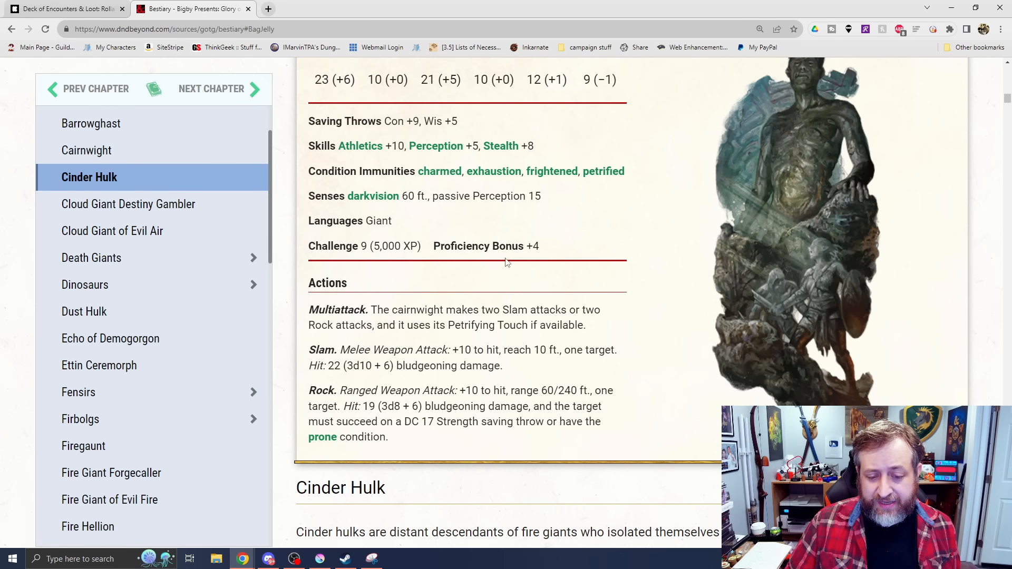
{"action": "mouse_move", "coordinate": [738, 122]}
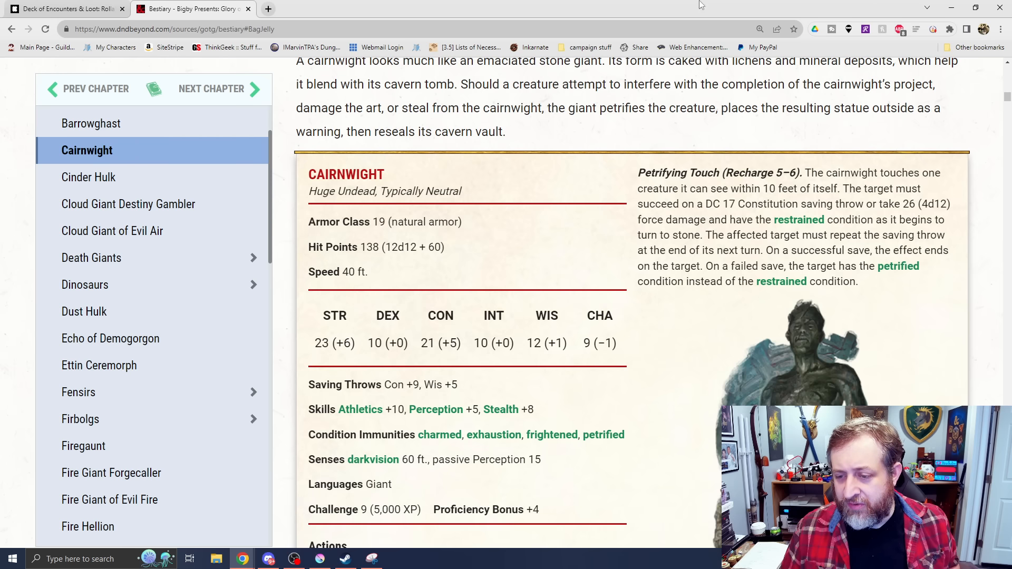
{"action": "mouse_move", "coordinate": [640, 210]}
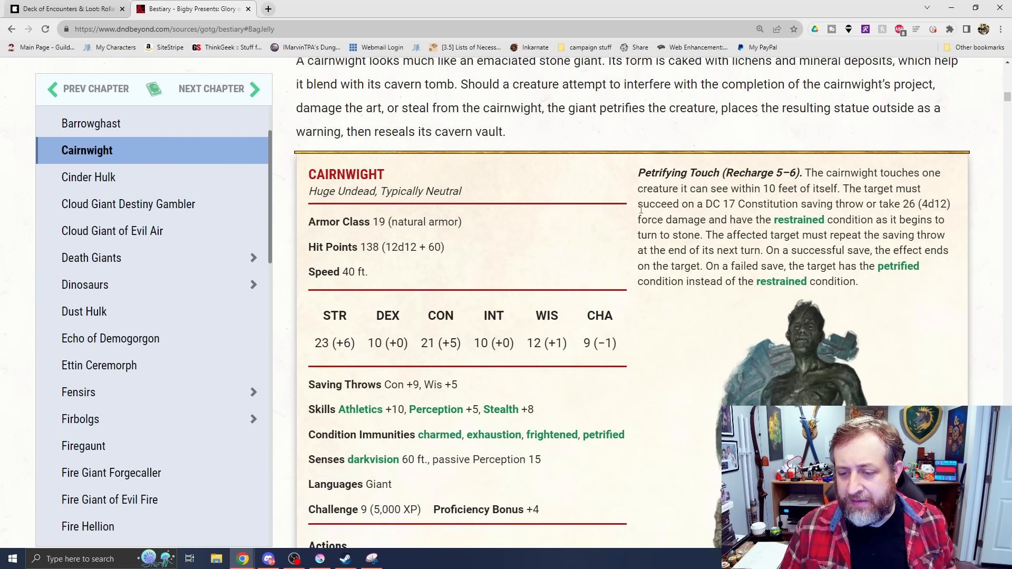
{"action": "scroll", "scroll_direction": "down", "scroll_amount": 3}
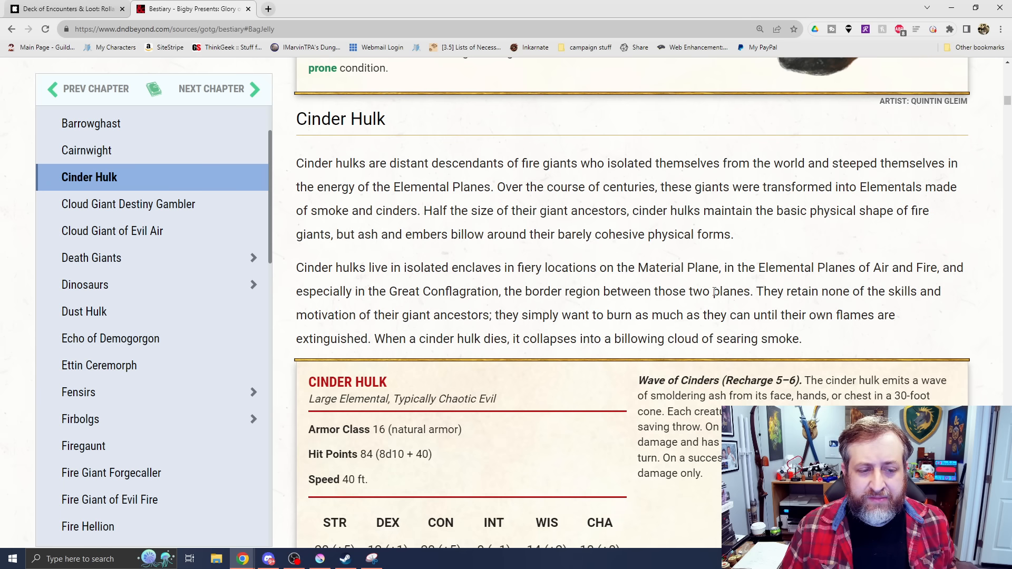
- Go through the Cinder Hulk stat block and art to the Cloud Giant Destiny Gambler lore
{"action": "scroll", "scroll_direction": "down", "scroll_amount": 3}
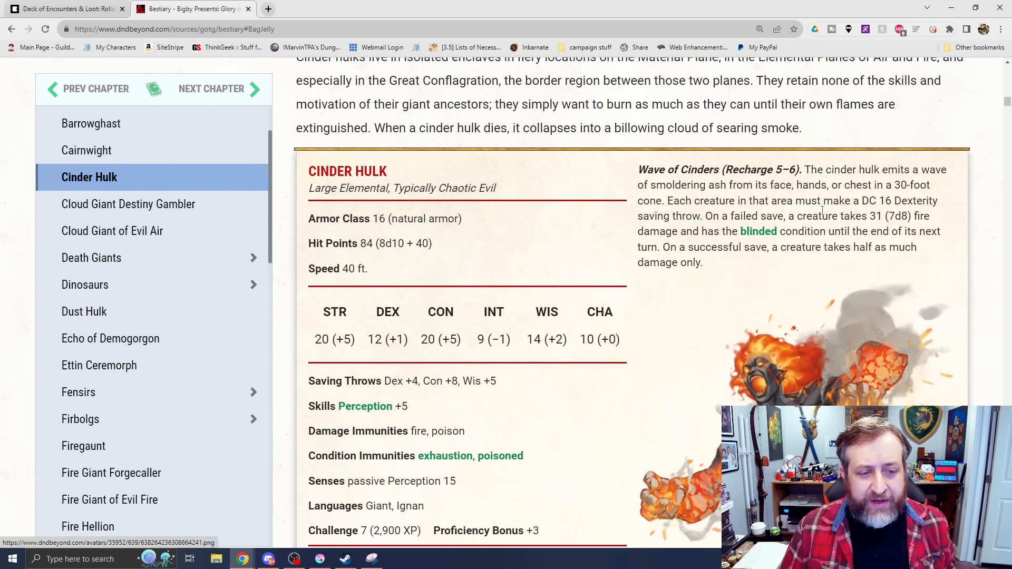
{"action": "scroll", "scroll_direction": "down", "scroll_amount": 3}
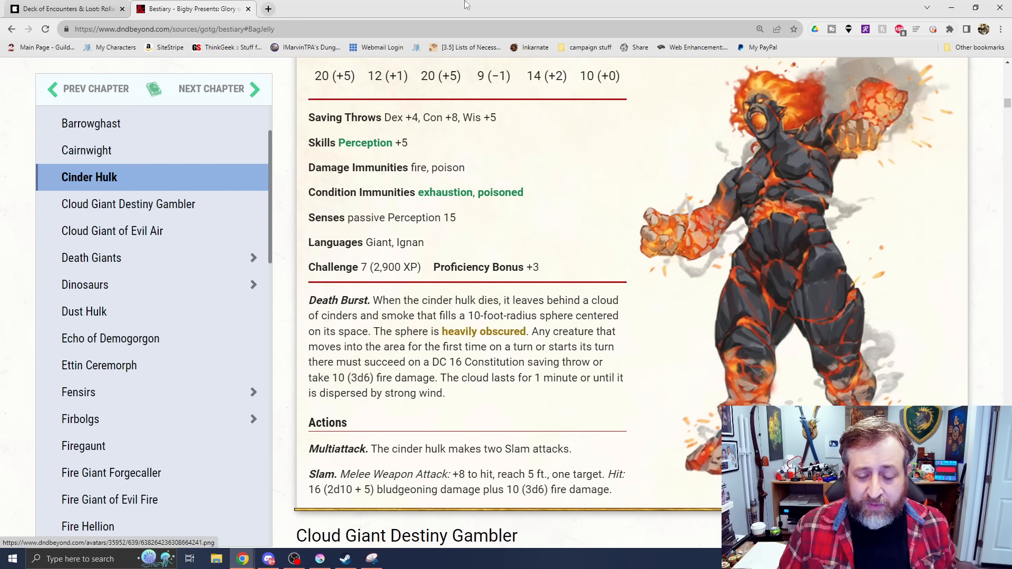
{"action": "mouse_move", "coordinate": [551, 257]}
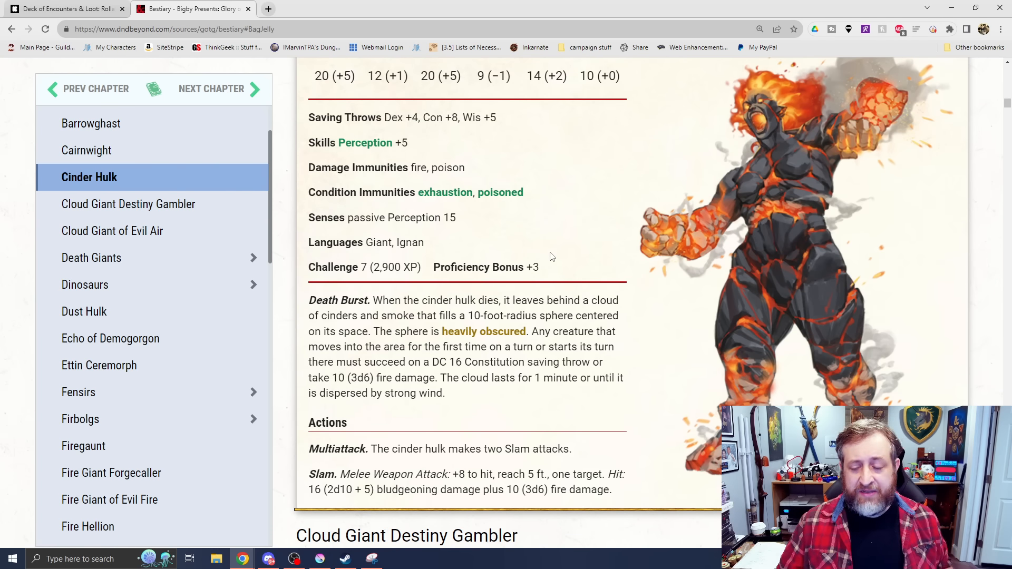
{"action": "mouse_move", "coordinate": [605, 271]}
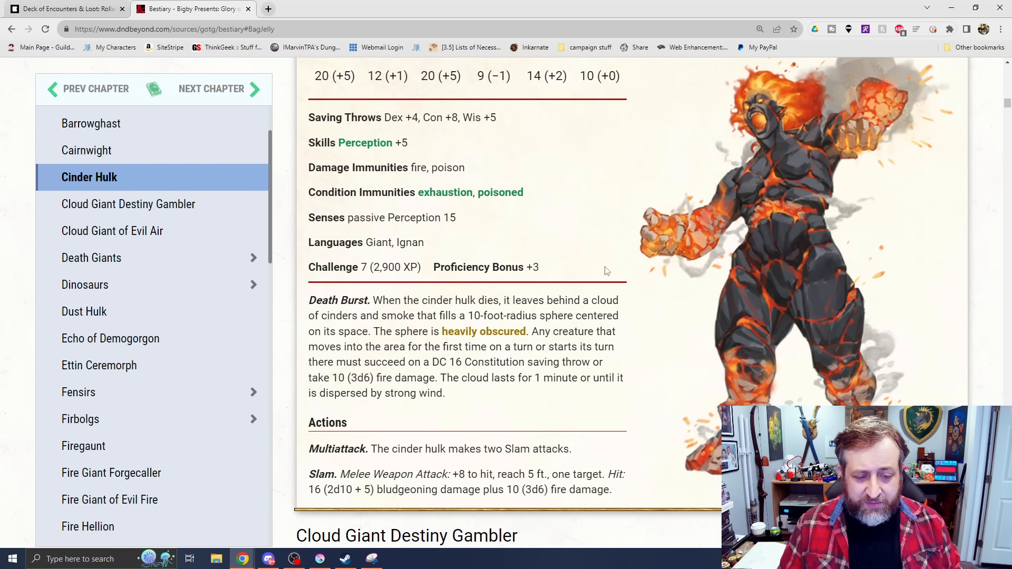
{"action": "mouse_move", "coordinate": [749, 269]}
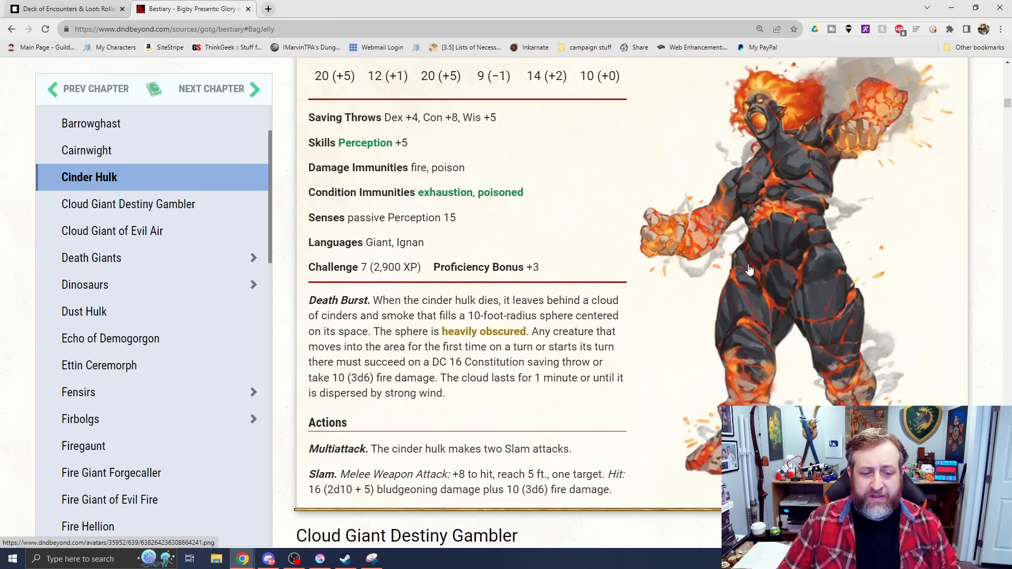
{"action": "mouse_move", "coordinate": [751, 229]}
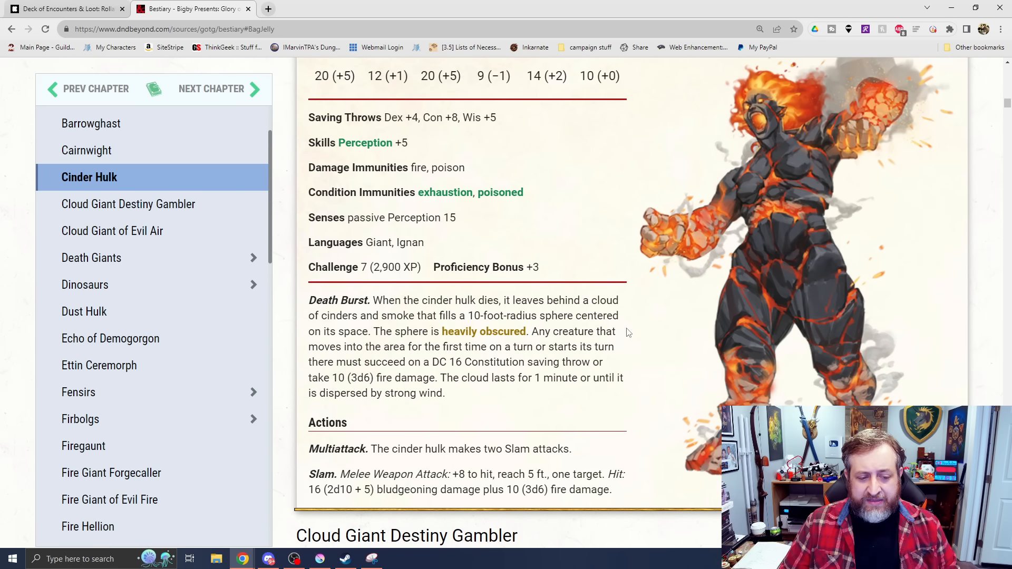
{"action": "mouse_move", "coordinate": [609, 274]}
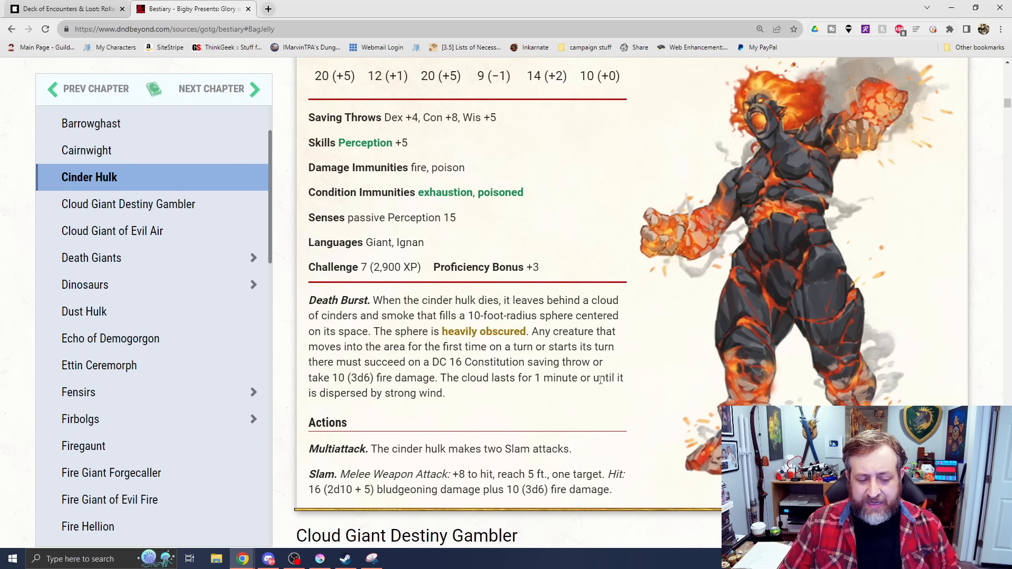
{"action": "mouse_move", "coordinate": [592, 375]}
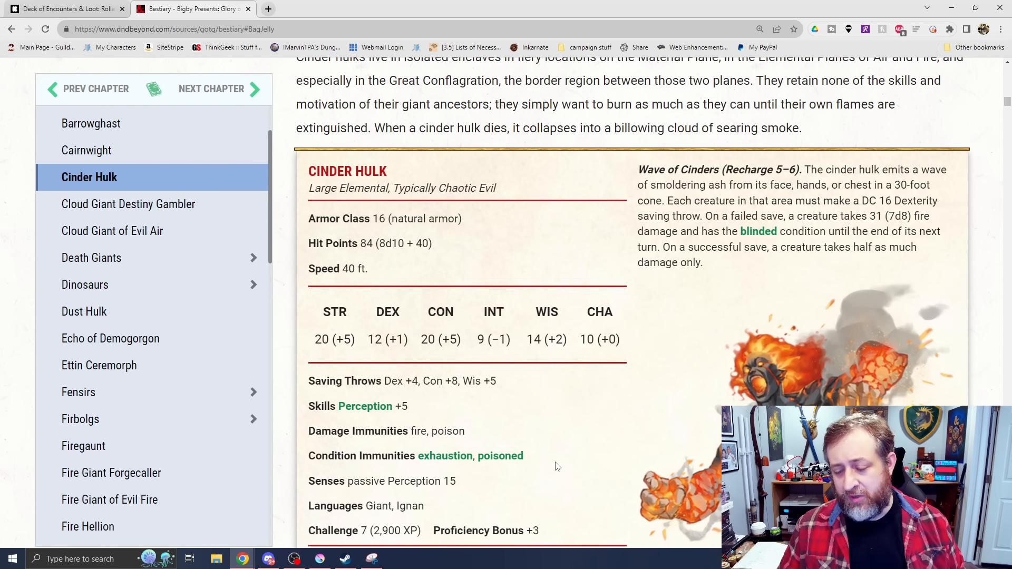
{"action": "mouse_move", "coordinate": [582, 464]}
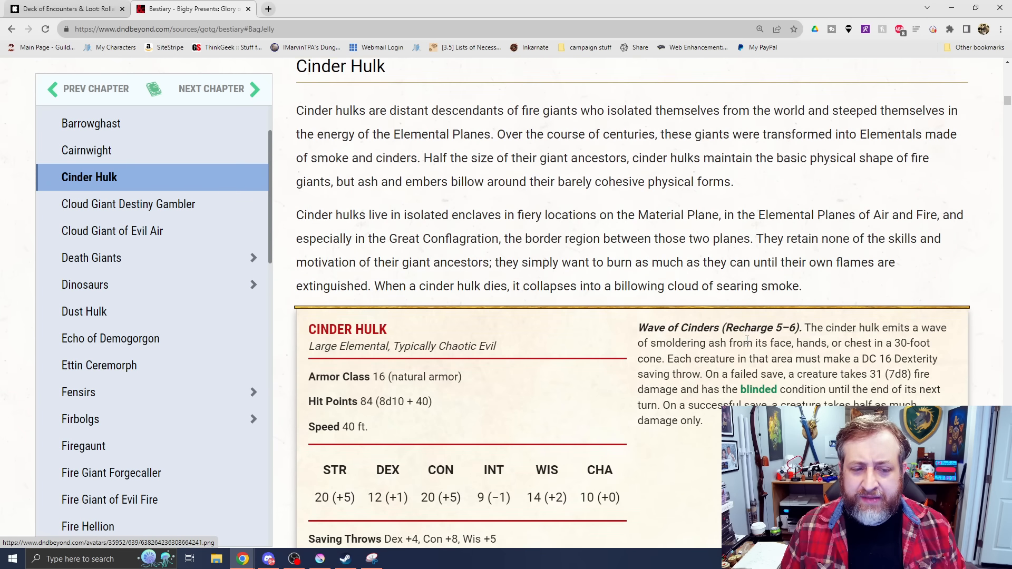
{"action": "scroll", "scroll_direction": "down", "scroll_amount": 3}
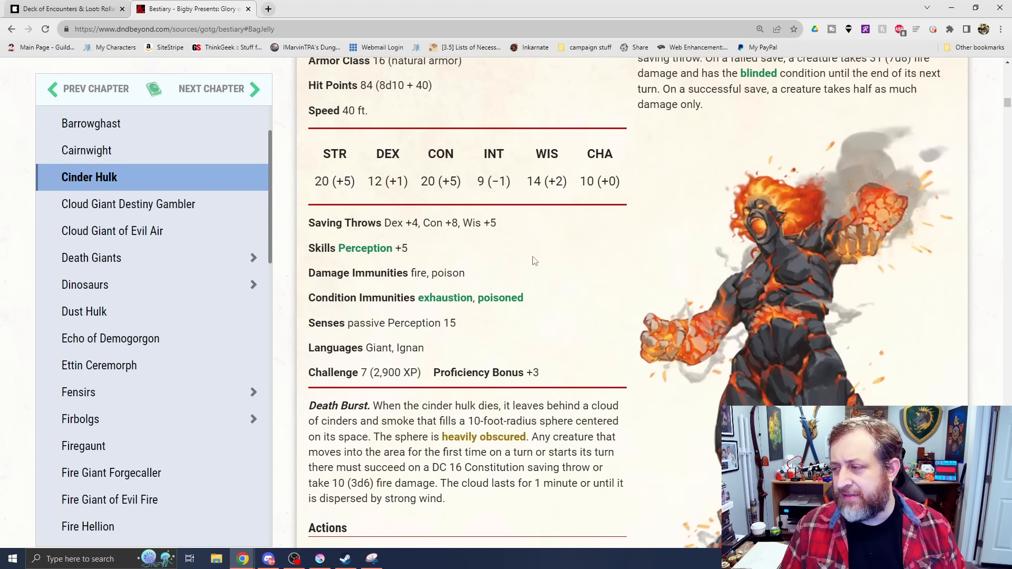
{"action": "scroll", "scroll_direction": "down", "scroll_amount": 3}
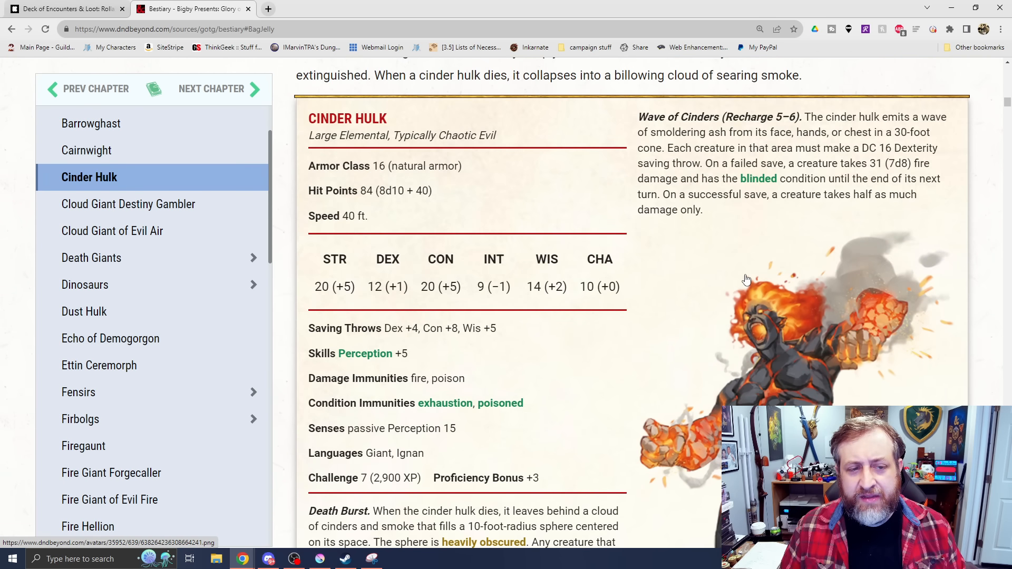
{"action": "scroll", "scroll_direction": "down", "scroll_amount": 3}
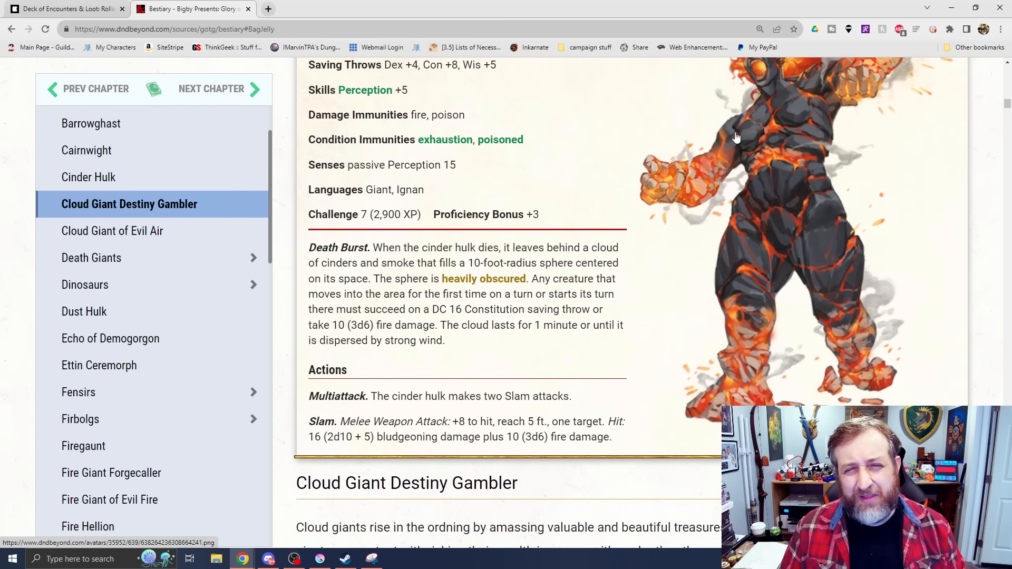
{"action": "scroll", "scroll_direction": "down", "scroll_amount": 3}
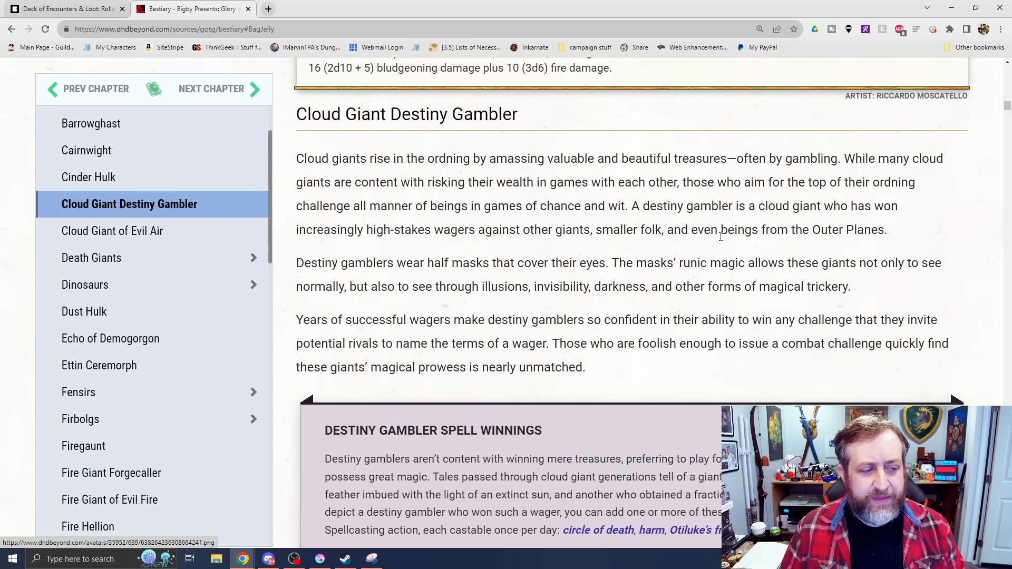
{"action": "left_click", "coordinate": [113, 231]}
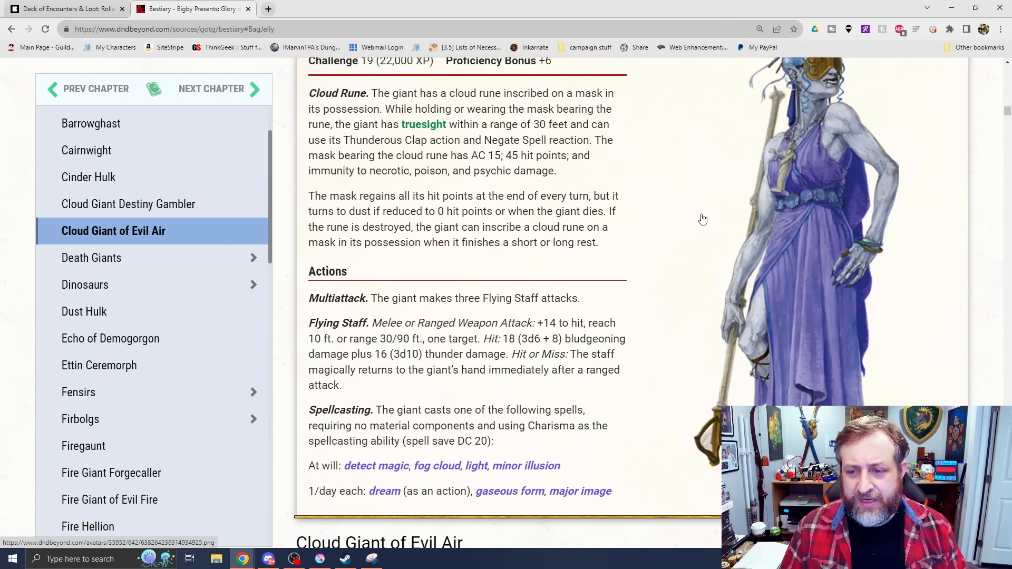
{"action": "left_click", "coordinate": [128, 203]}
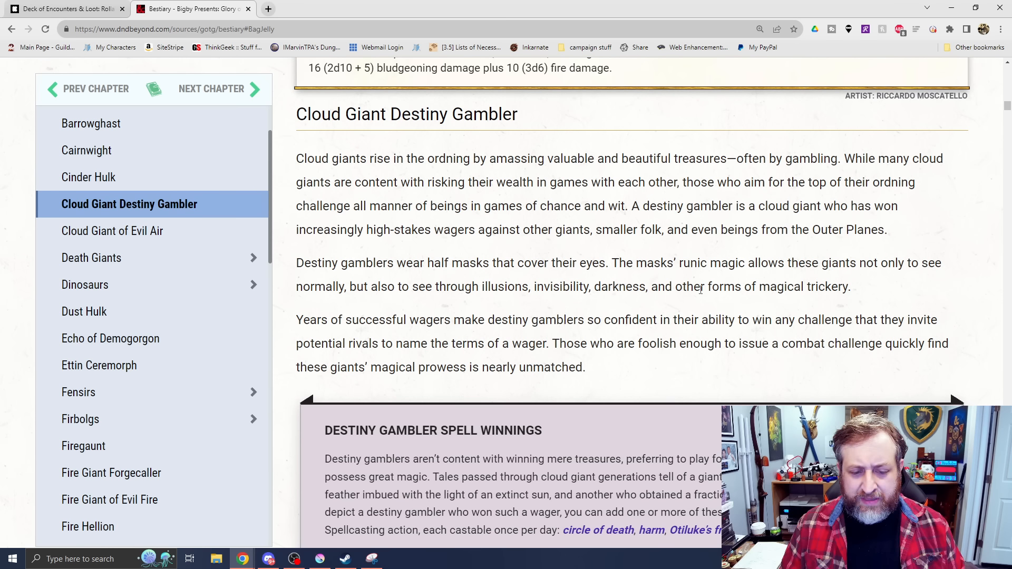
{"action": "mouse_move", "coordinate": [759, 218]}
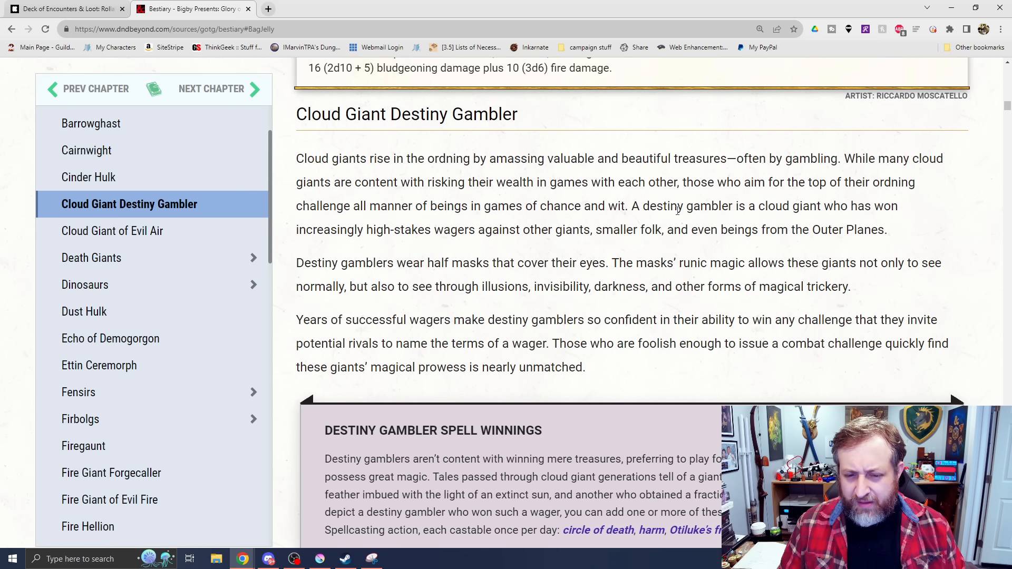
- Read the Destiny Gambler stat block from its spell winnings sidebar to the Cloud Rune trait and actions
{"action": "scroll", "scroll_direction": "down", "scroll_amount": 3}
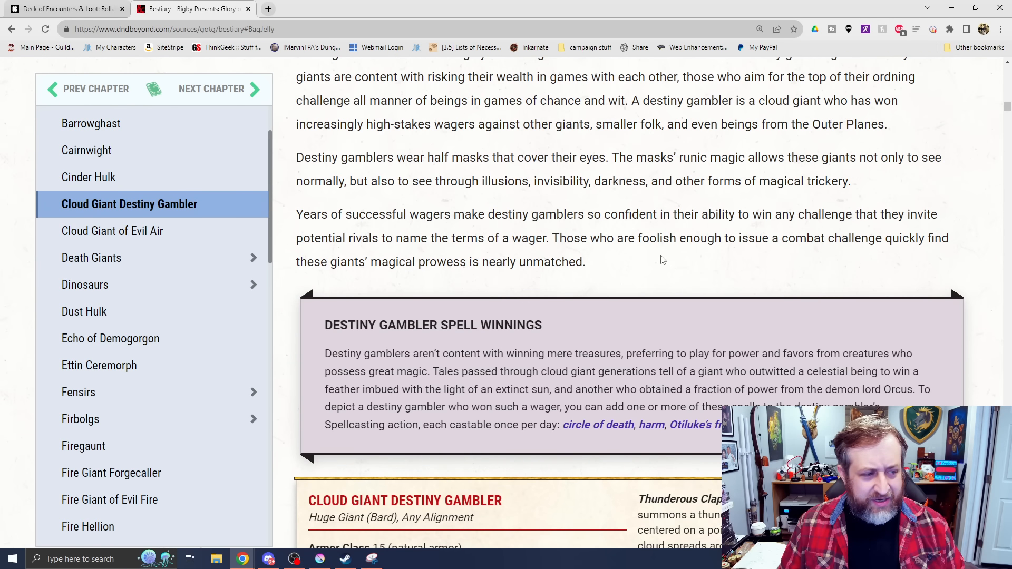
{"action": "scroll", "scroll_direction": "down", "scroll_amount": 3}
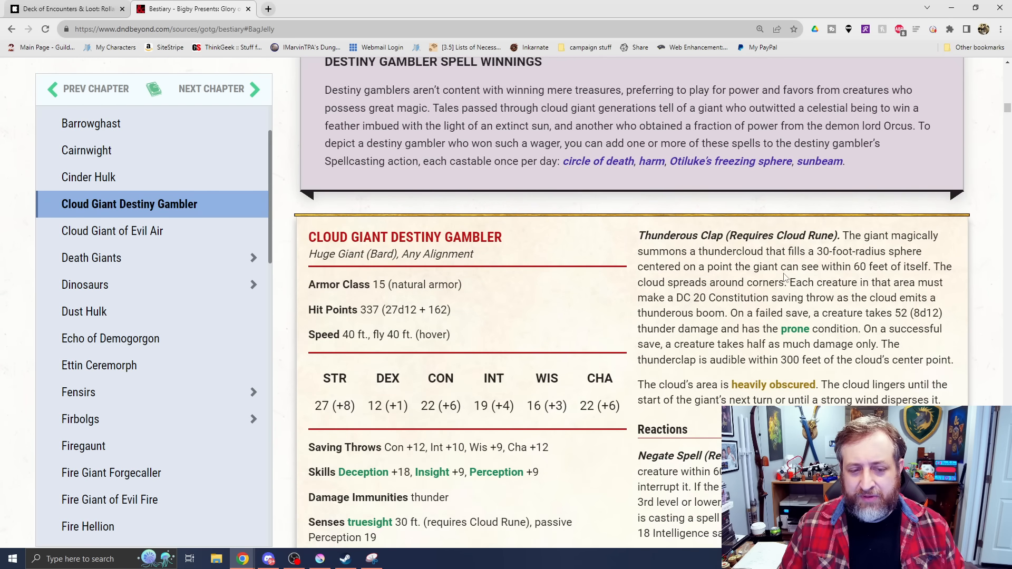
{"action": "scroll", "scroll_direction": "down", "scroll_amount": 3}
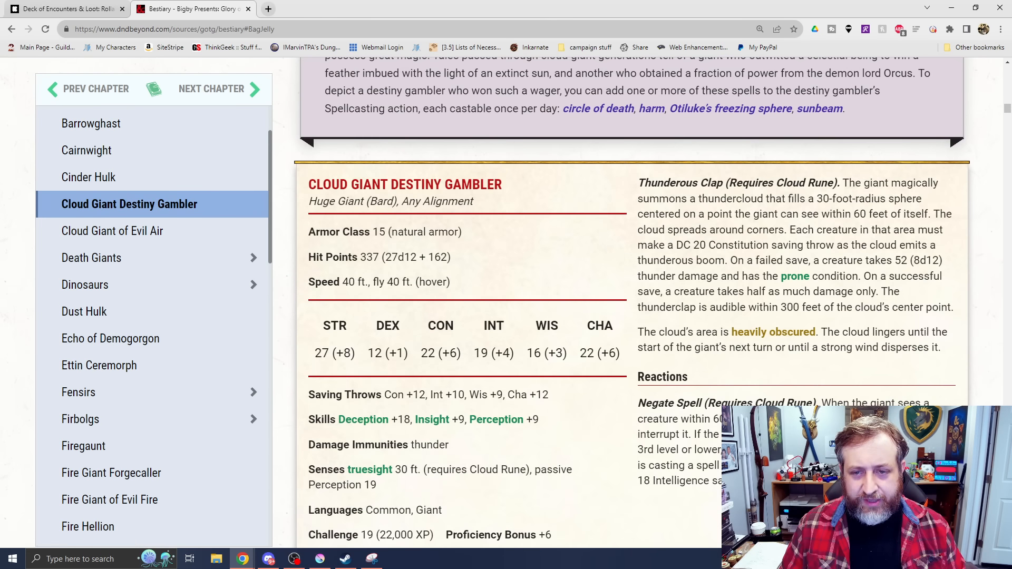
{"action": "scroll", "scroll_direction": "down", "scroll_amount": 3}
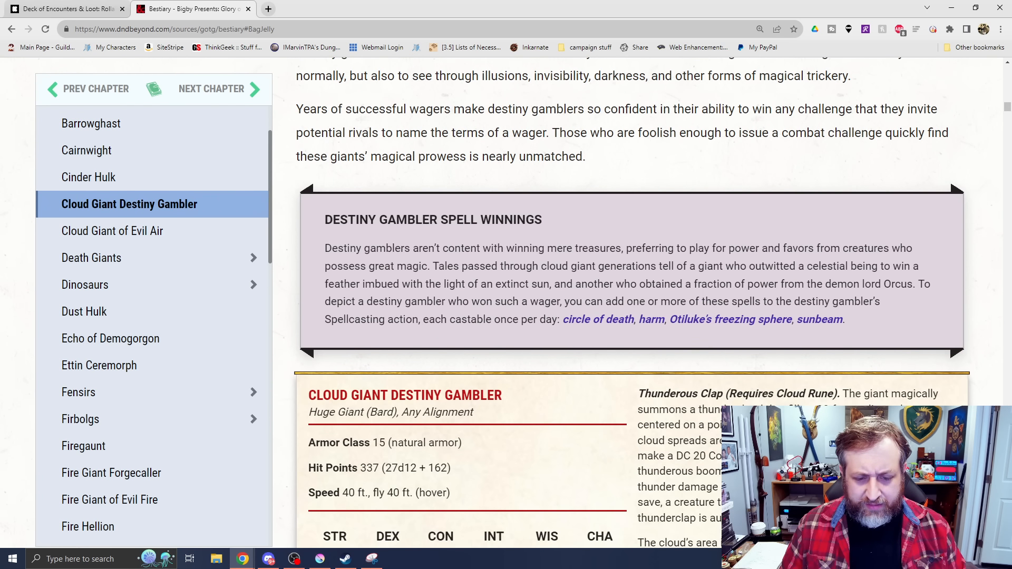
{"action": "scroll", "scroll_direction": "down", "scroll_amount": 3}
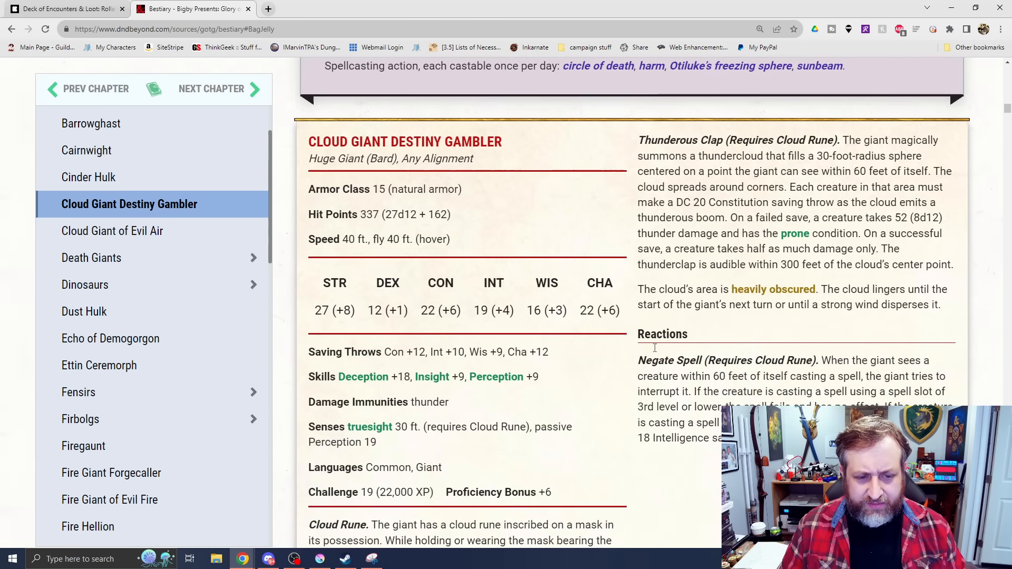
{"action": "scroll", "scroll_direction": "down", "scroll_amount": 3}
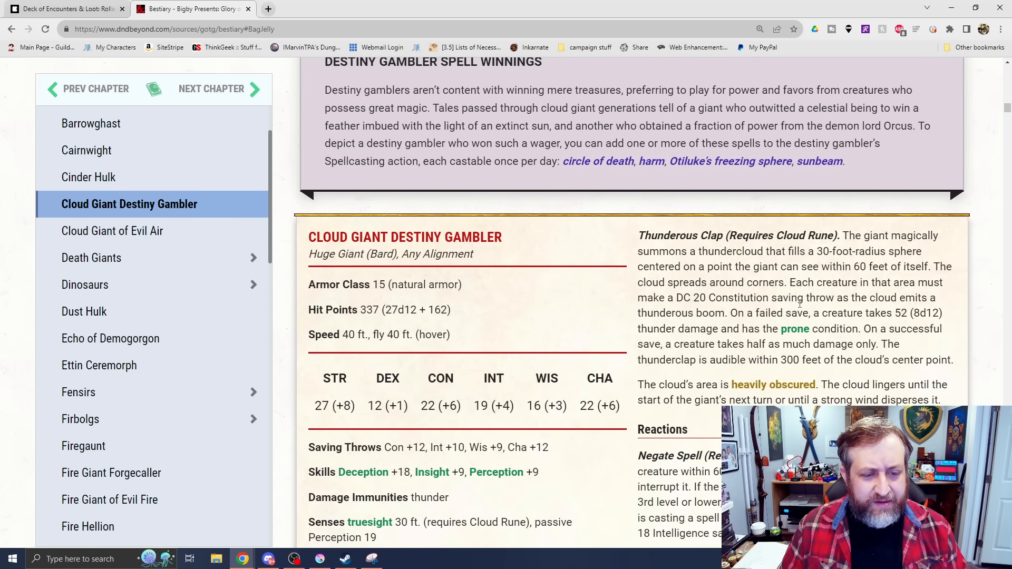
{"action": "scroll", "scroll_direction": "down", "scroll_amount": 3}
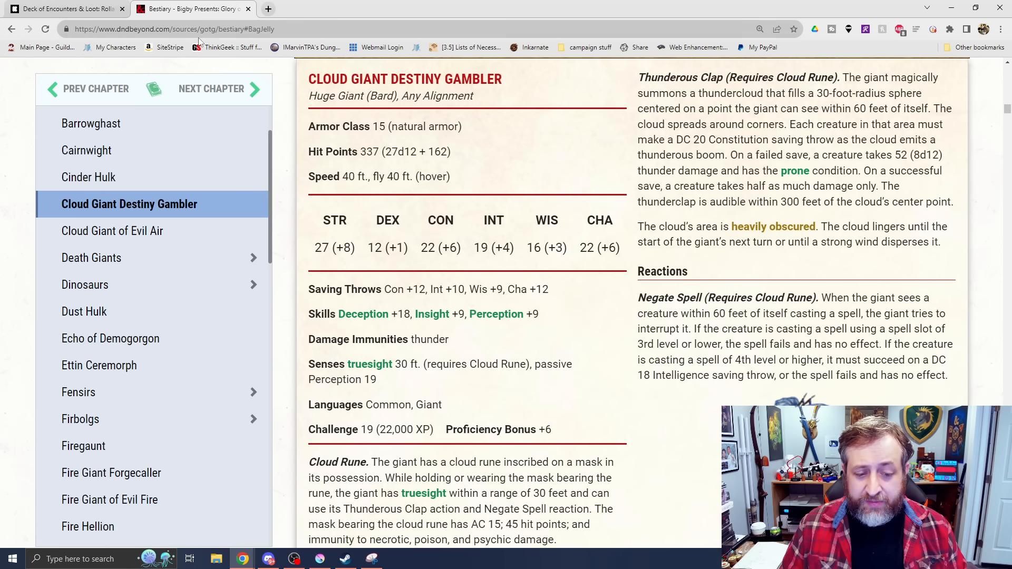
{"action": "left_click", "coordinate": [114, 231]}
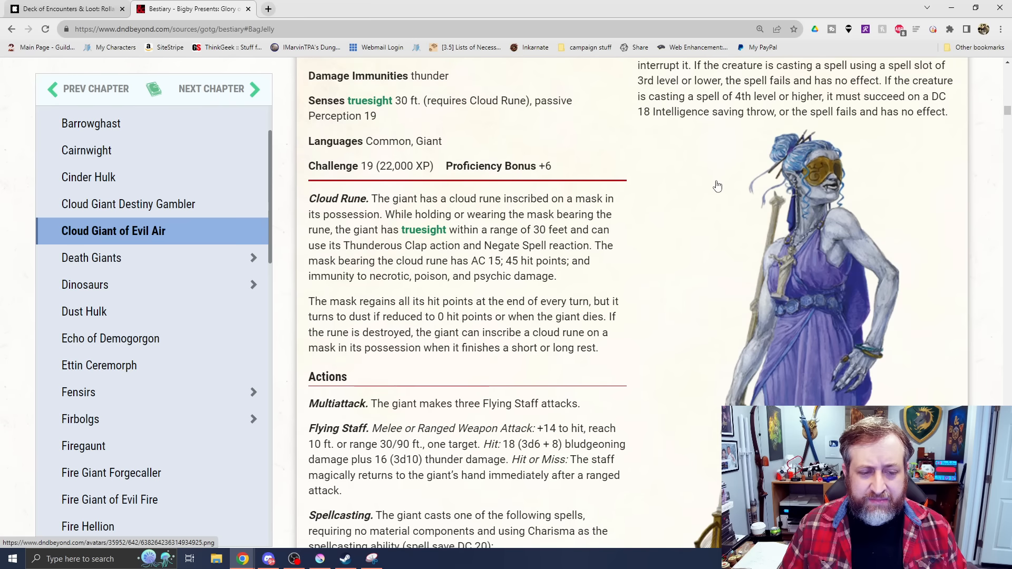
{"action": "scroll", "scroll_direction": "down", "scroll_amount": 3}
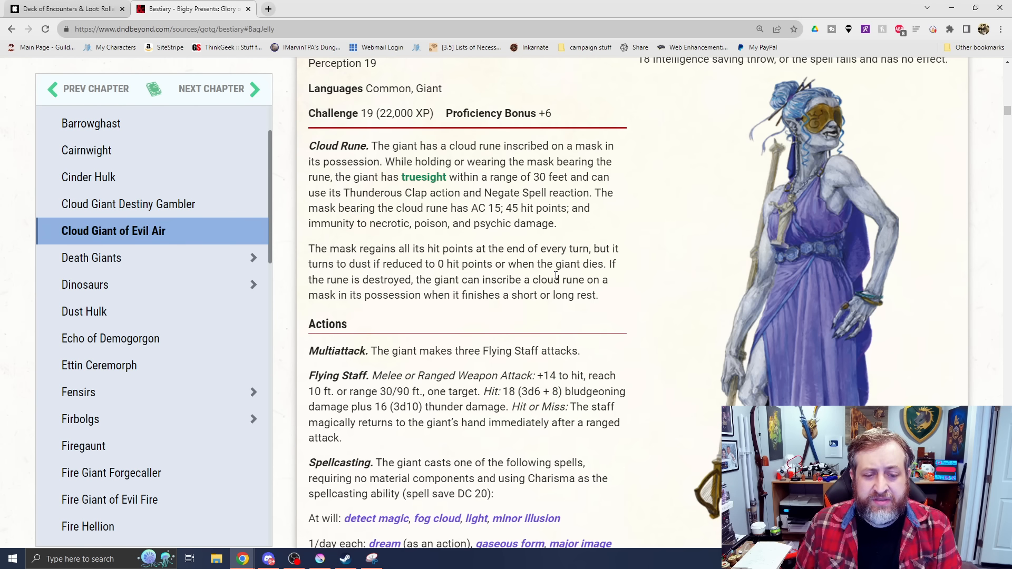
{"action": "mouse_move", "coordinate": [472, 145]}
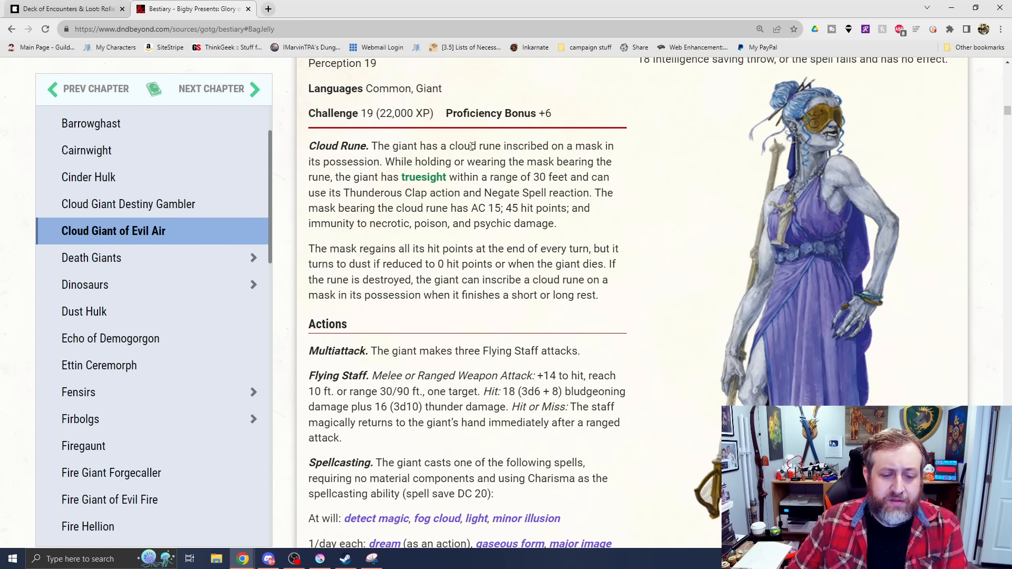
- Scroll through the Destiny Gambler's attacks and Spellcasting list to the Cloud Giant of Evil Air heading
{"action": "scroll", "scroll_direction": "down", "scroll_amount": 3}
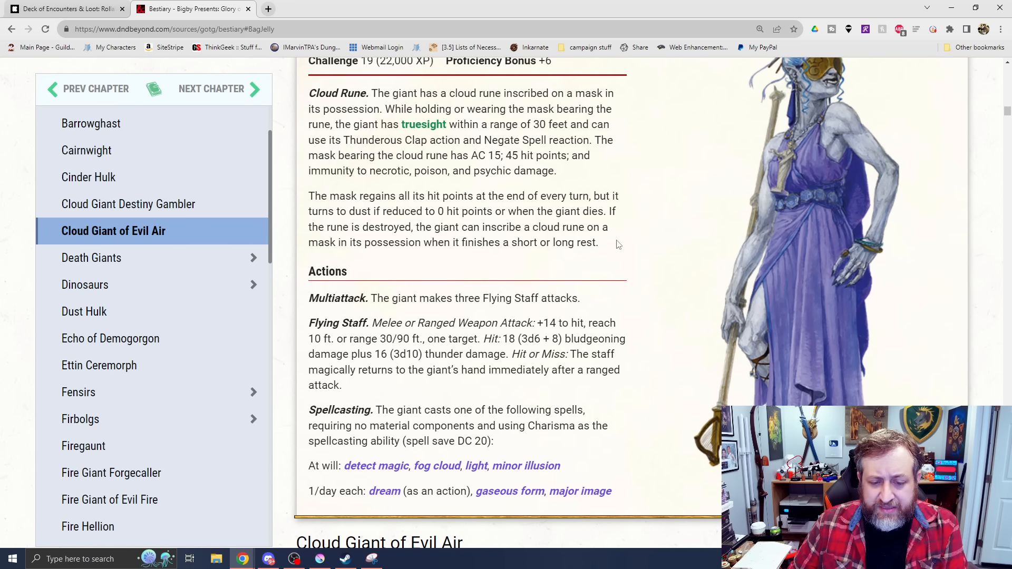
{"action": "mouse_move", "coordinate": [493, 315]}
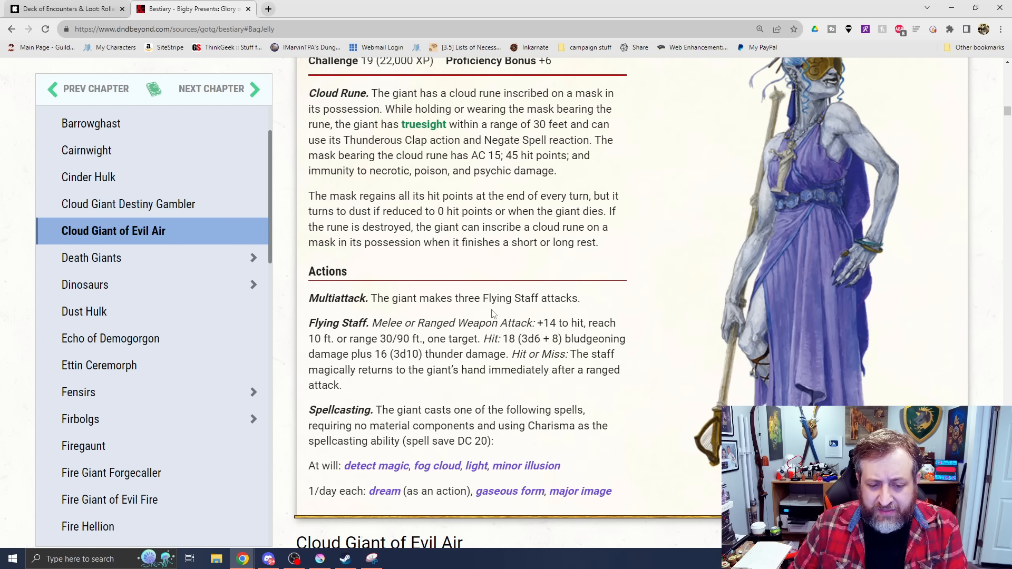
{"action": "mouse_move", "coordinate": [453, 390]}
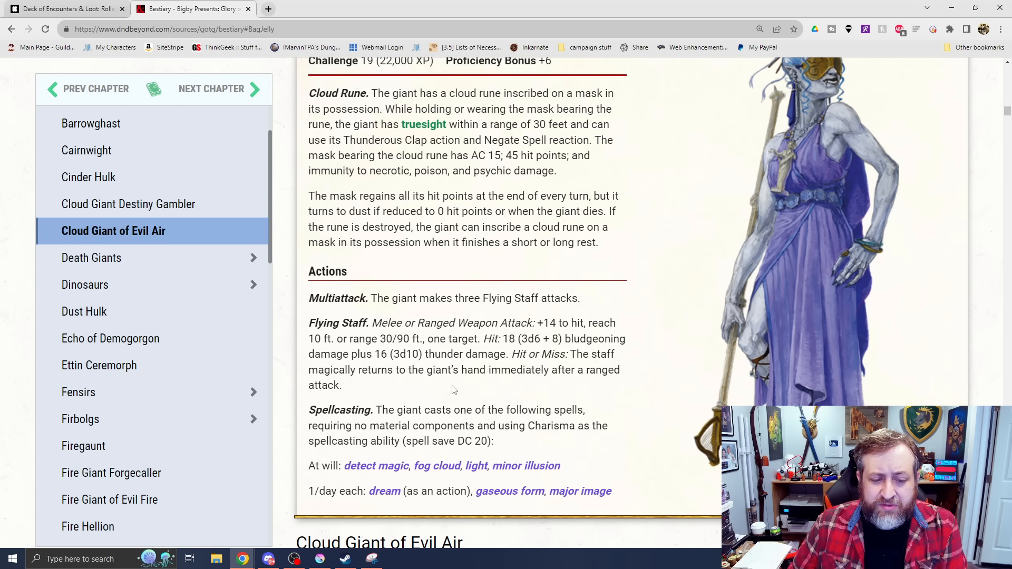
{"action": "mouse_move", "coordinate": [519, 353]}
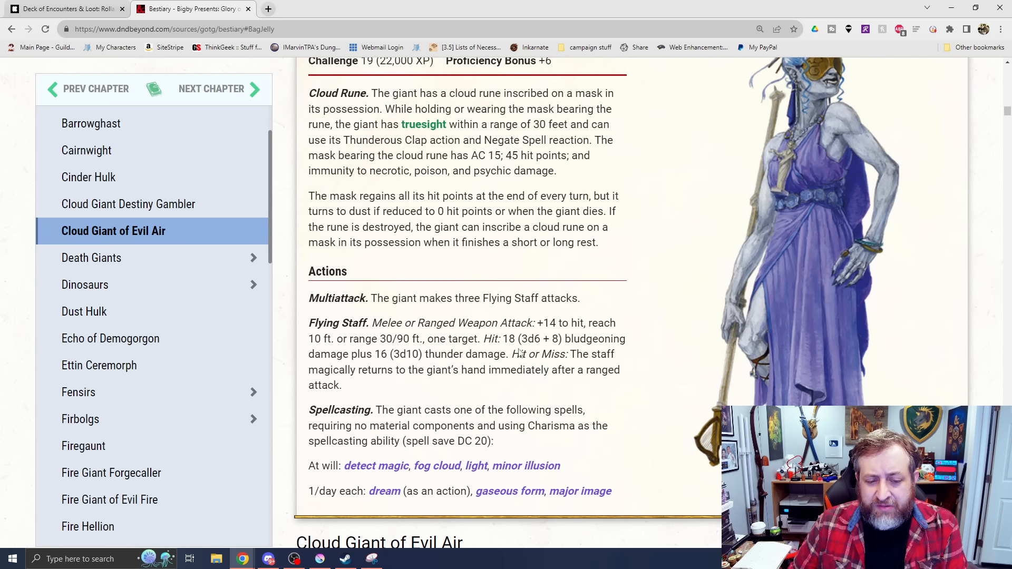
{"action": "mouse_move", "coordinate": [564, 387]}
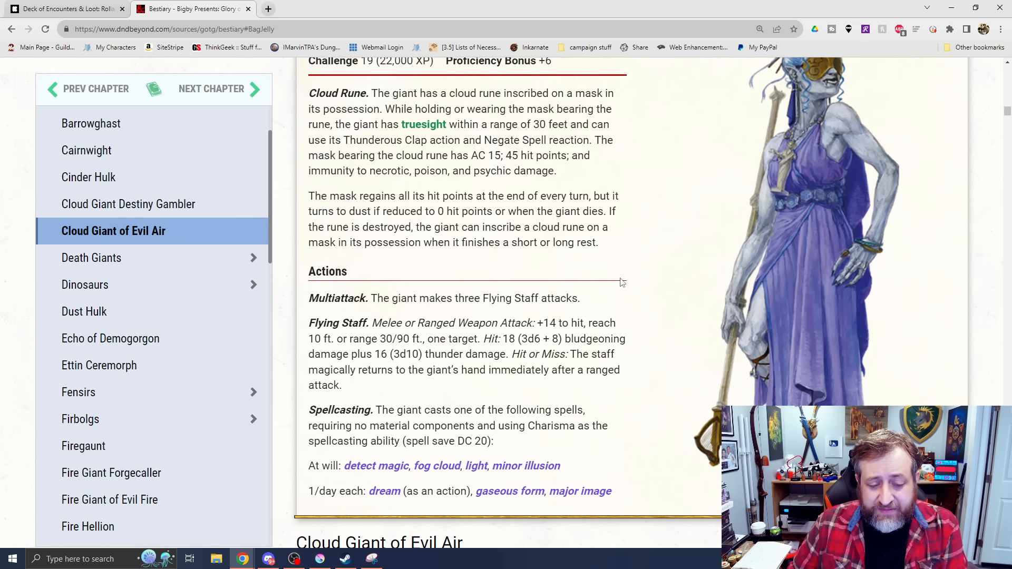
{"action": "scroll", "scroll_direction": "down", "scroll_amount": 3}
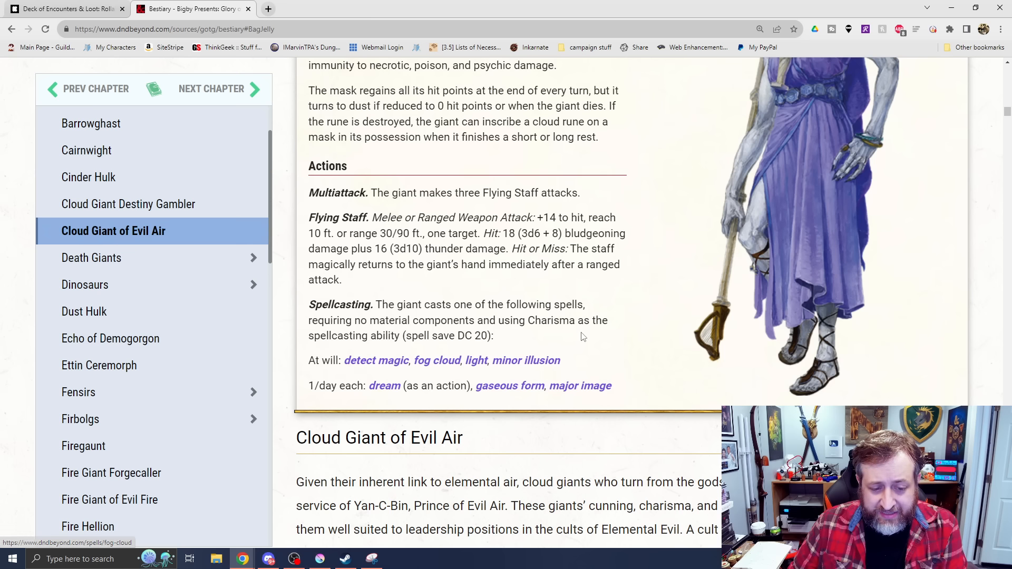
{"action": "mouse_move", "coordinate": [362, 377]}
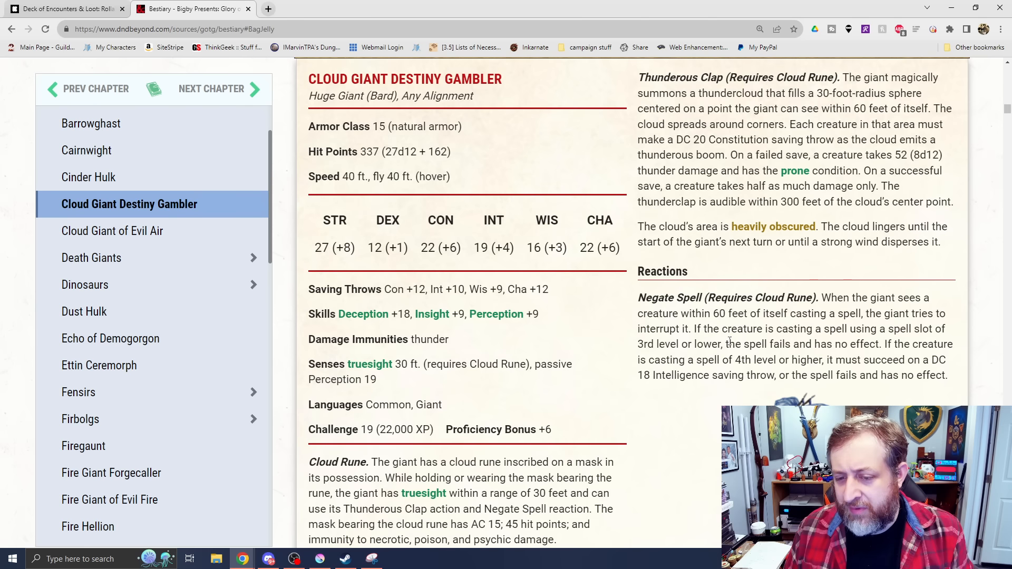
- Scroll past the Destiny Gambler artwork to the Cloud Giant of Evil Air lore and its 200-hit-point stat block
{"action": "scroll", "scroll_direction": "down", "scroll_amount": 3}
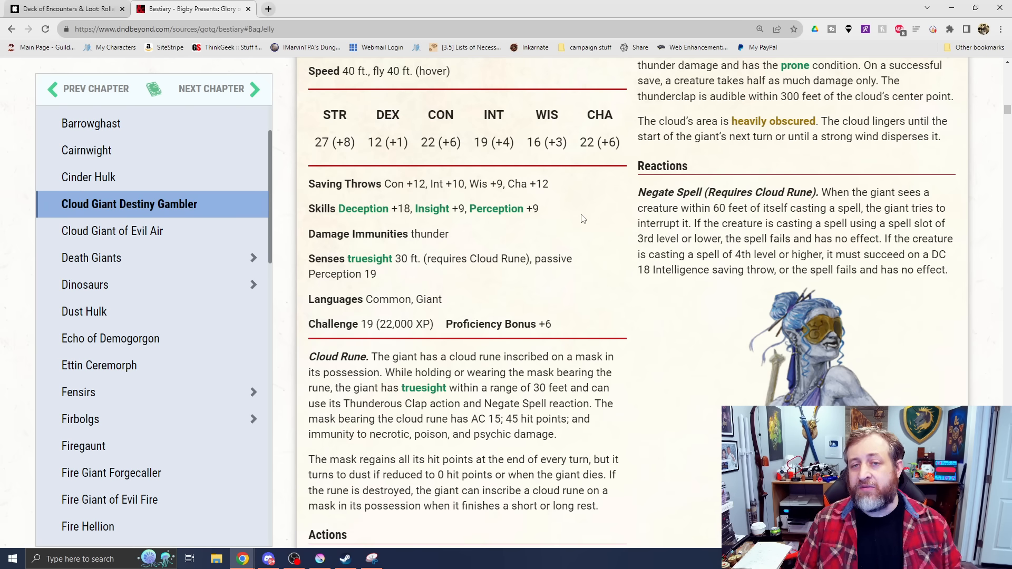
{"action": "mouse_move", "coordinate": [277, 69]}
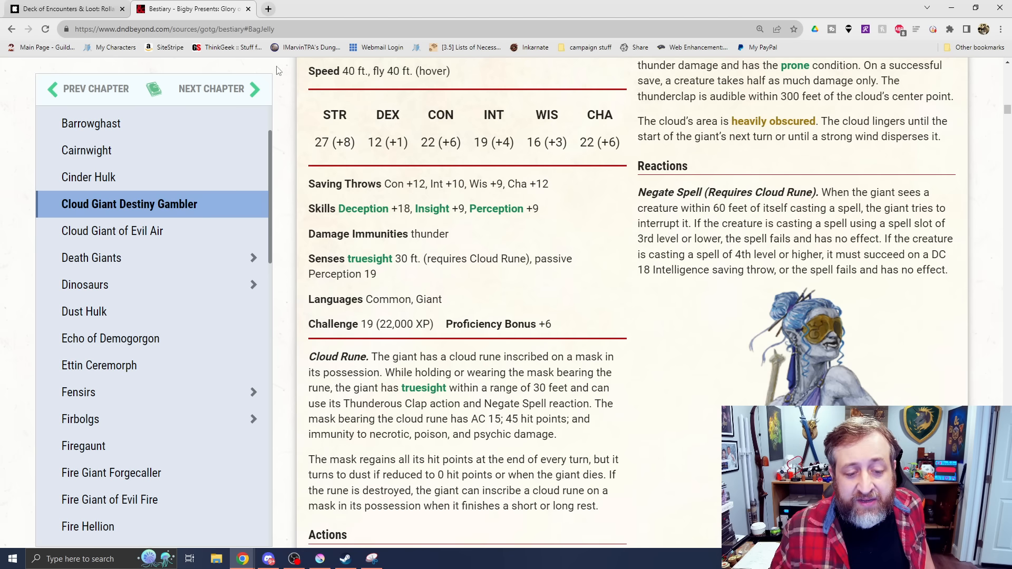
{"action": "mouse_move", "coordinate": [862, 370]}
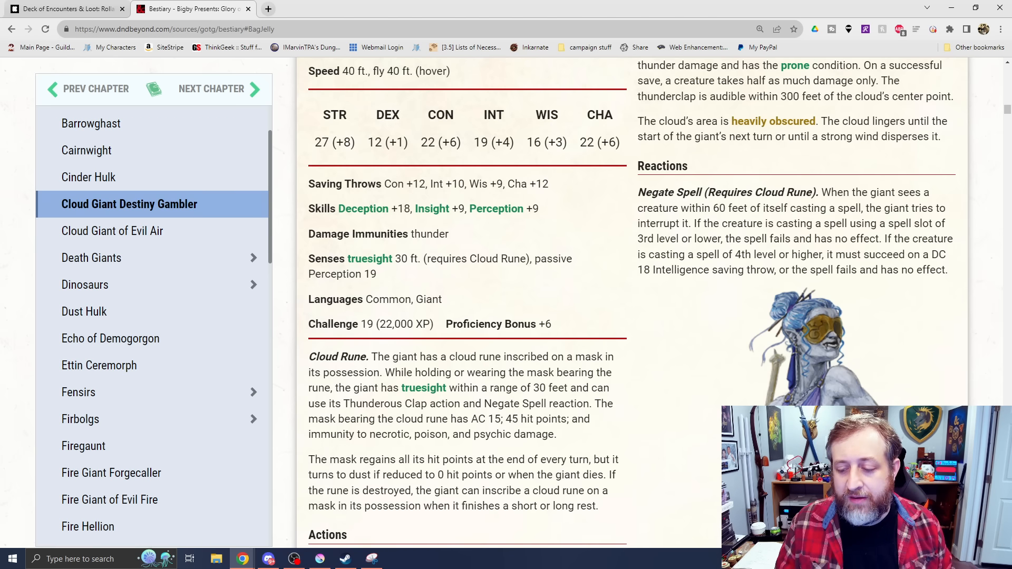
{"action": "left_click", "coordinate": [111, 231]}
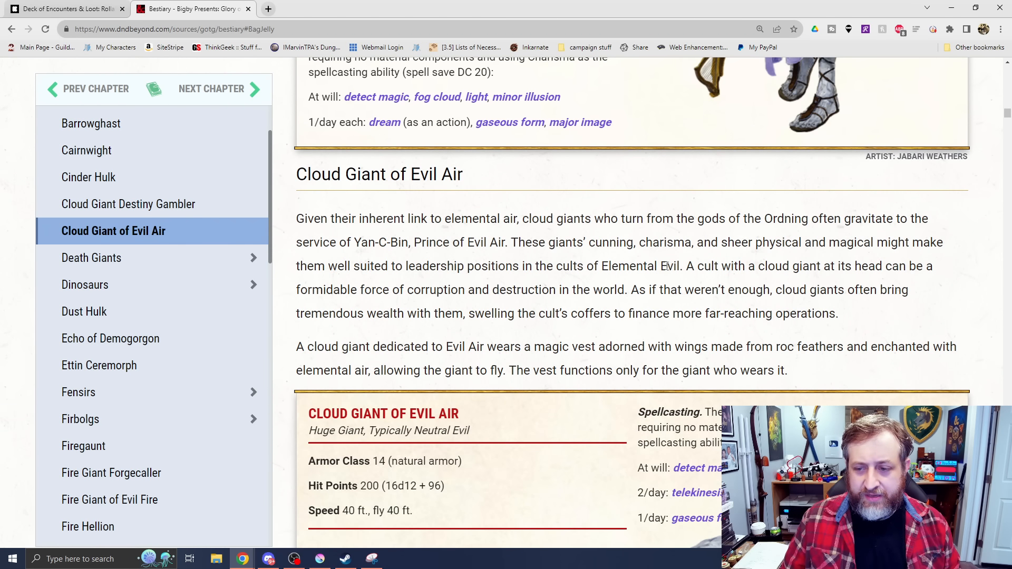
- Scroll through the Cloud Giant of Evil Air's actions in its stat block
{"action": "scroll", "scroll_direction": "down", "scroll_amount": 3}
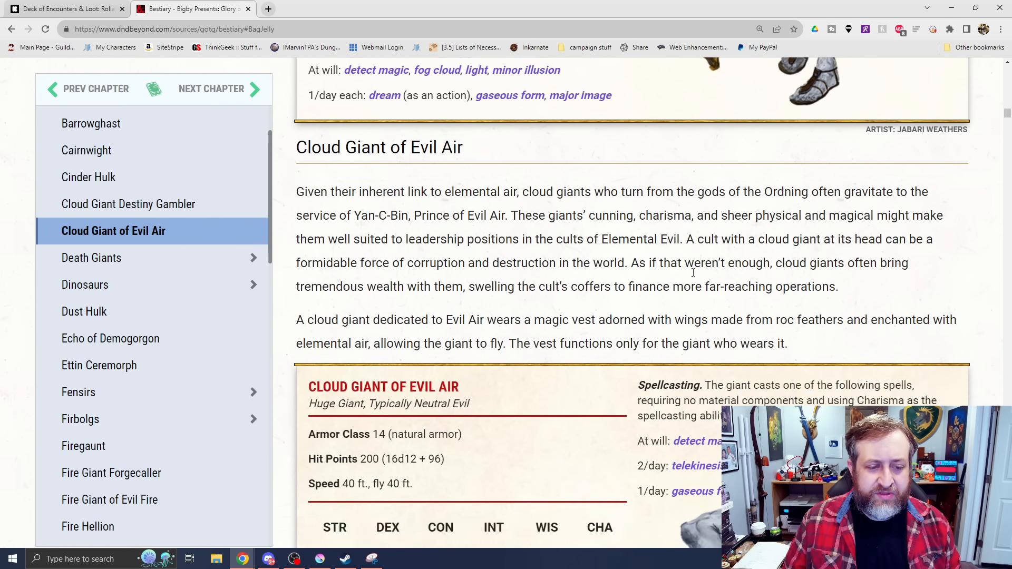
{"action": "scroll", "scroll_direction": "down", "scroll_amount": 3}
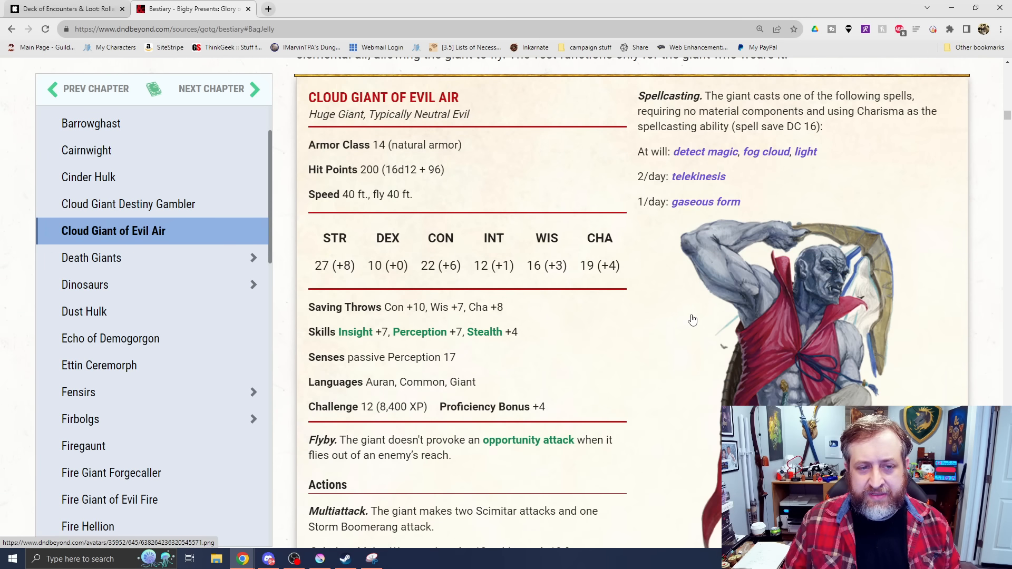
{"action": "scroll", "scroll_direction": "down", "scroll_amount": 3}
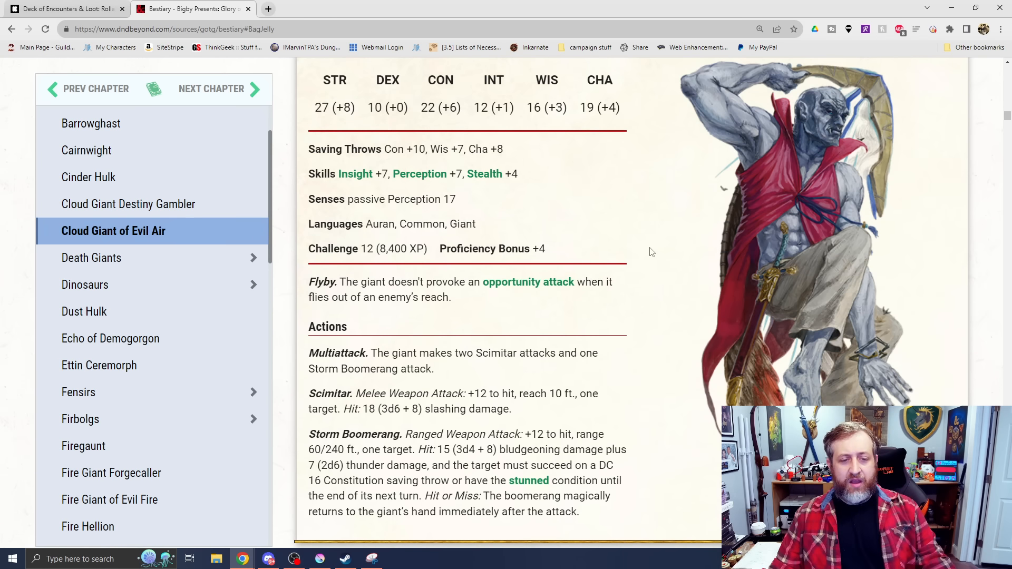
{"action": "scroll", "scroll_direction": "up", "scroll_amount": 3}
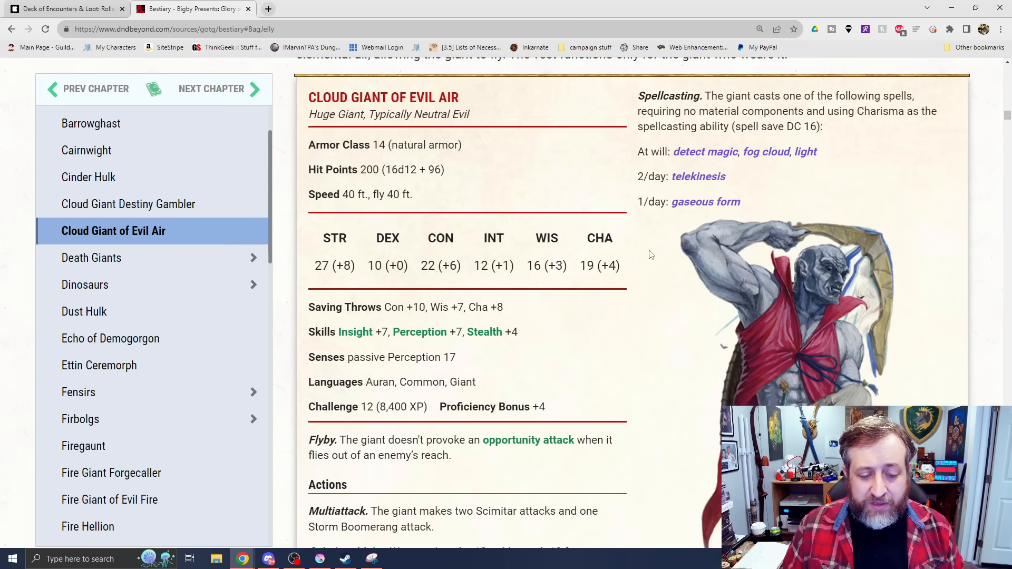
{"action": "scroll", "scroll_direction": "down", "scroll_amount": 3}
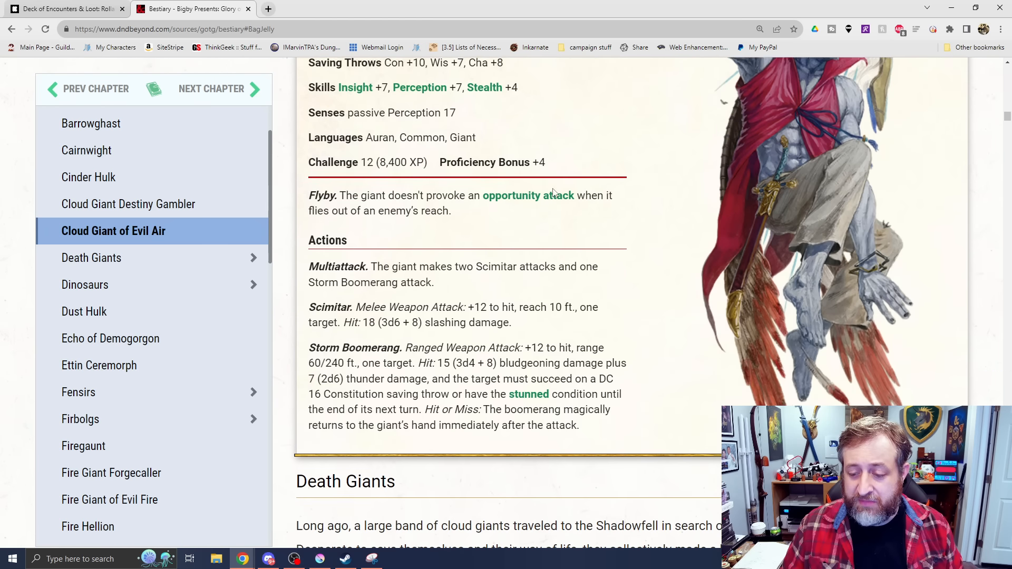
- Use the chapter sidebar to jump to the Death Giants lore section
{"action": "left_click", "coordinate": [92, 257]}
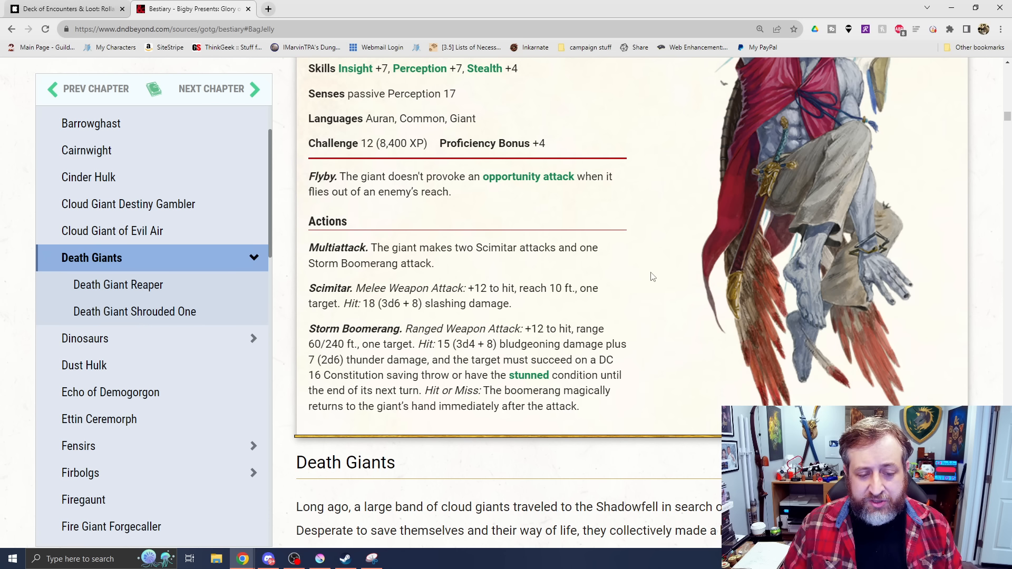
{"action": "mouse_move", "coordinate": [585, 308]}
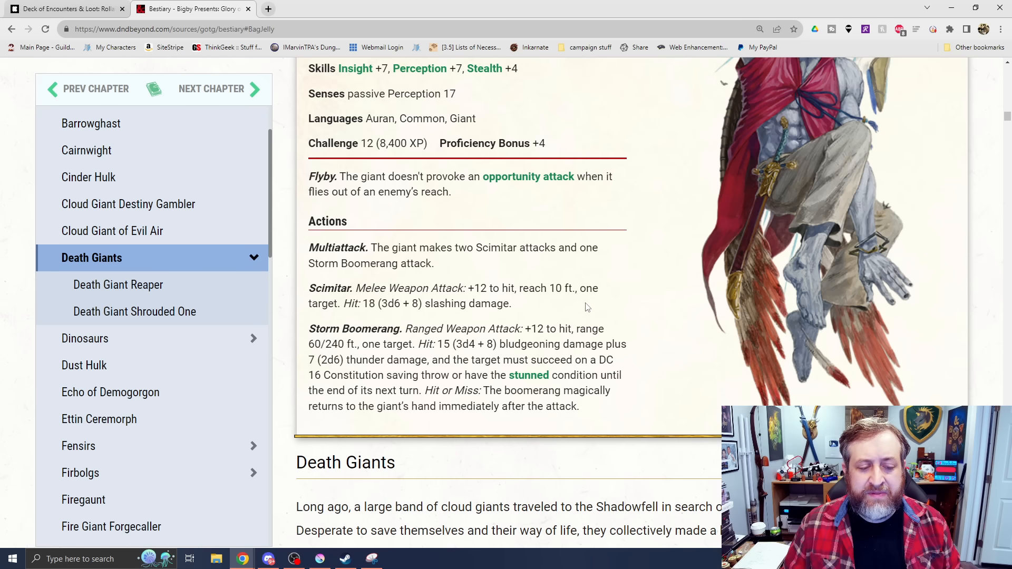
{"action": "mouse_move", "coordinate": [630, 278]}
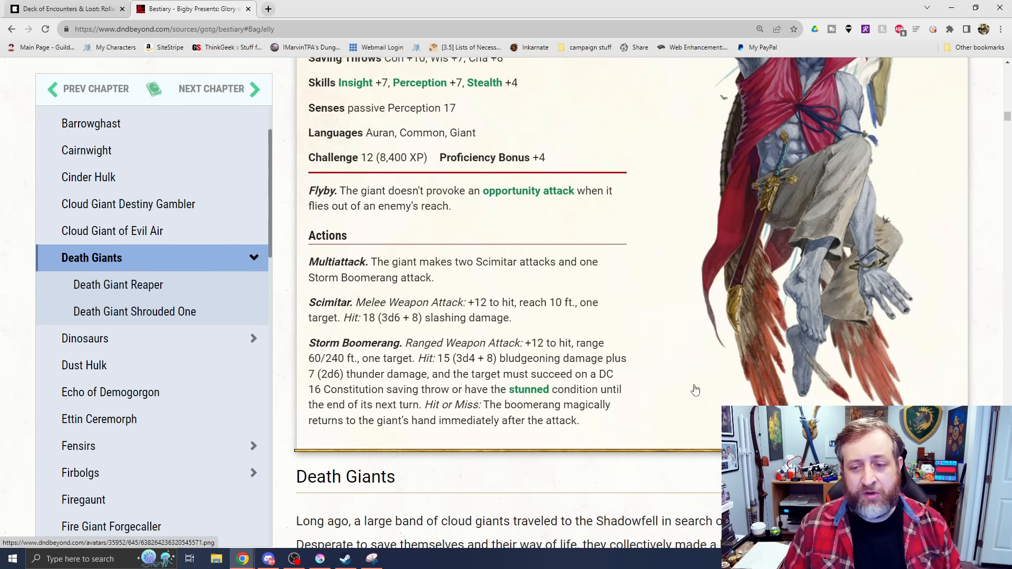
{"action": "left_click", "coordinate": [112, 231]}
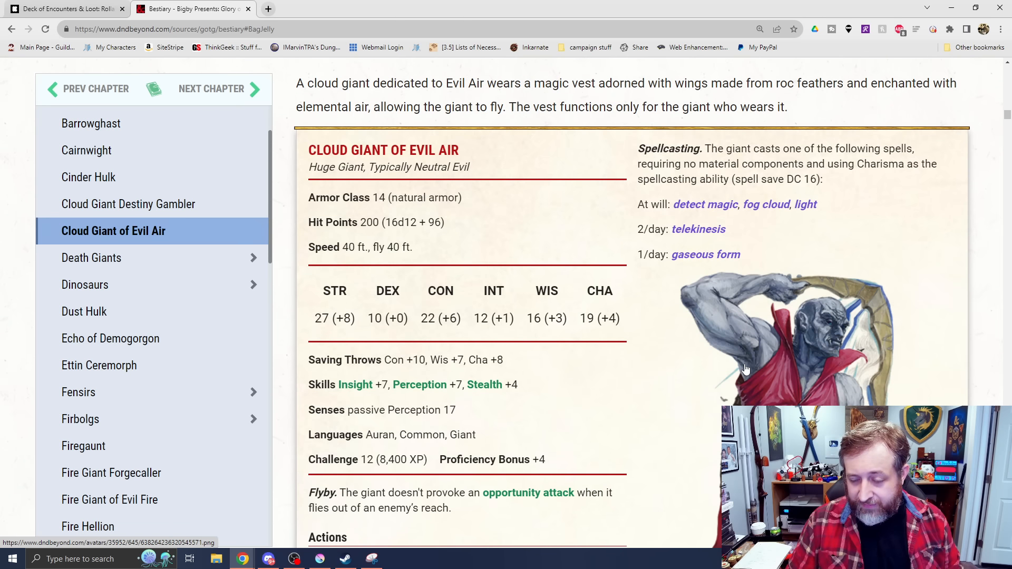
{"action": "mouse_move", "coordinate": [873, 217]}
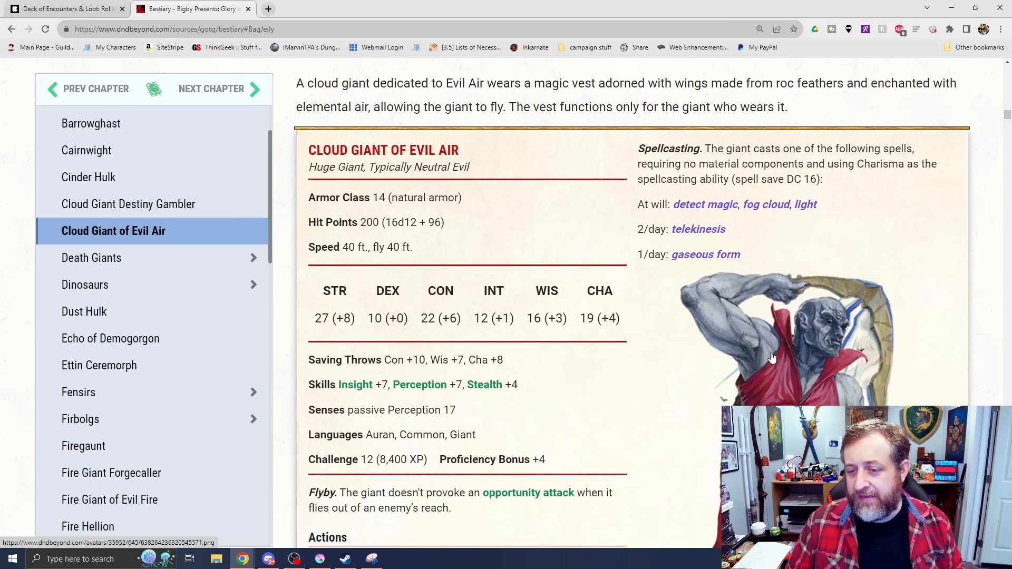
{"action": "scroll", "scroll_direction": "down", "scroll_amount": 3}
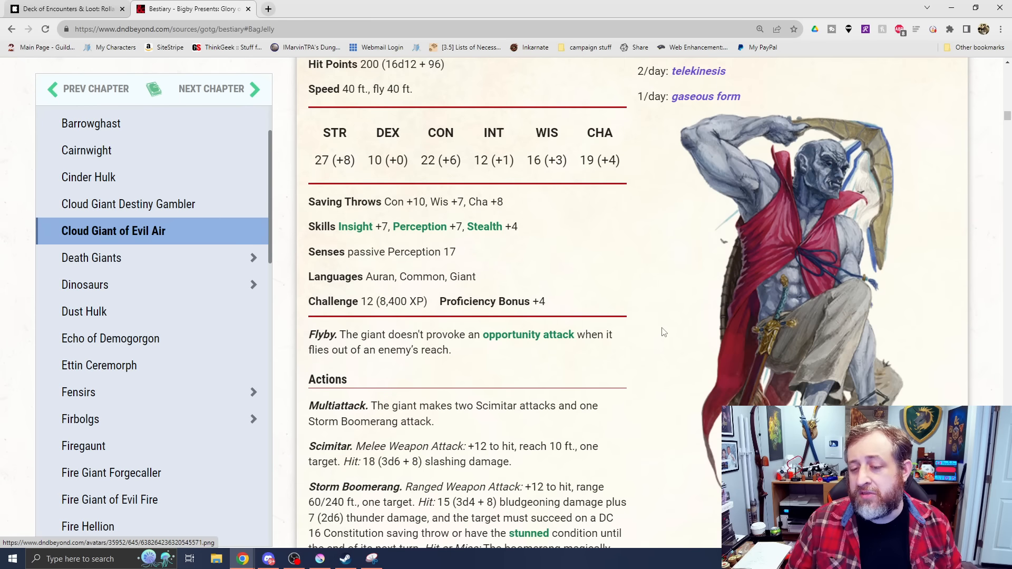
{"action": "left_click", "coordinate": [92, 257]}
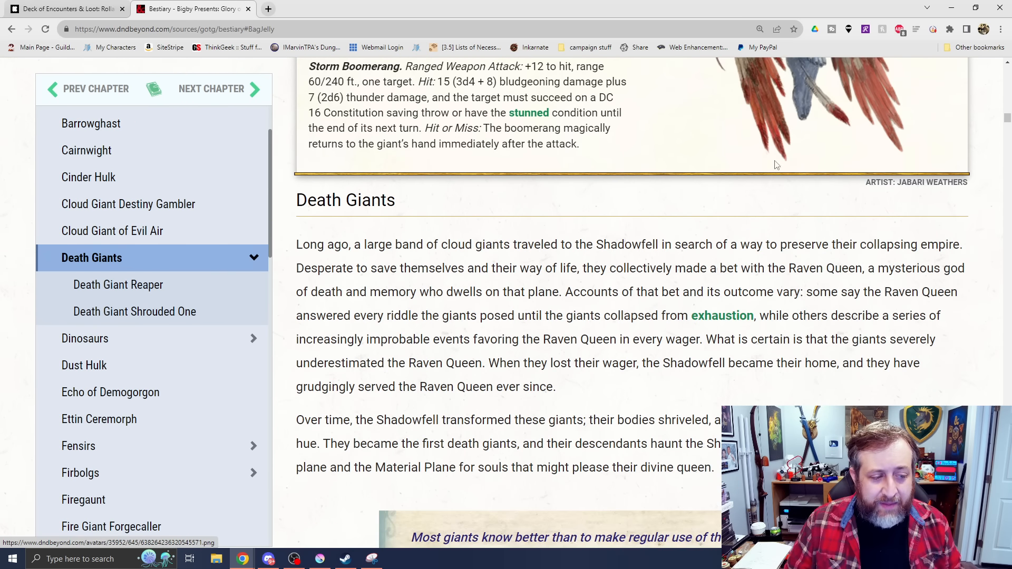
{"action": "scroll", "scroll_direction": "down", "scroll_amount": 3}
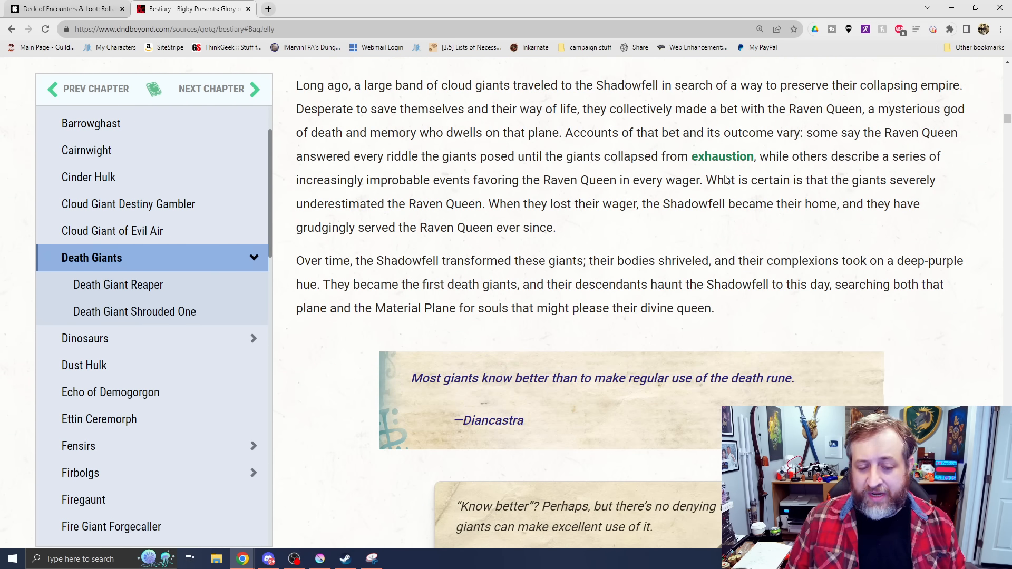
{"action": "scroll", "scroll_direction": "down", "scroll_amount": 3}
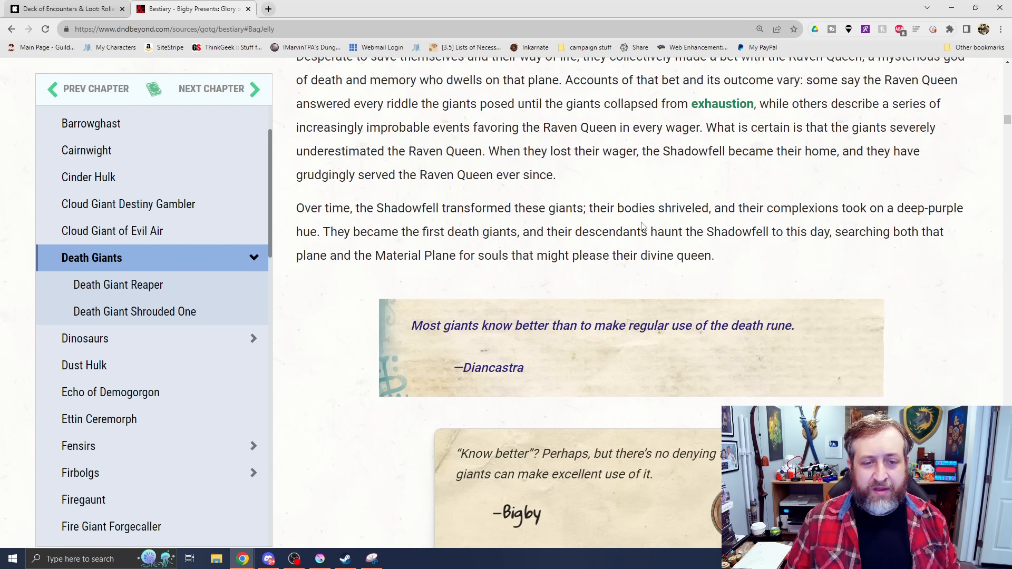
{"action": "scroll", "scroll_direction": "down", "scroll_amount": 3}
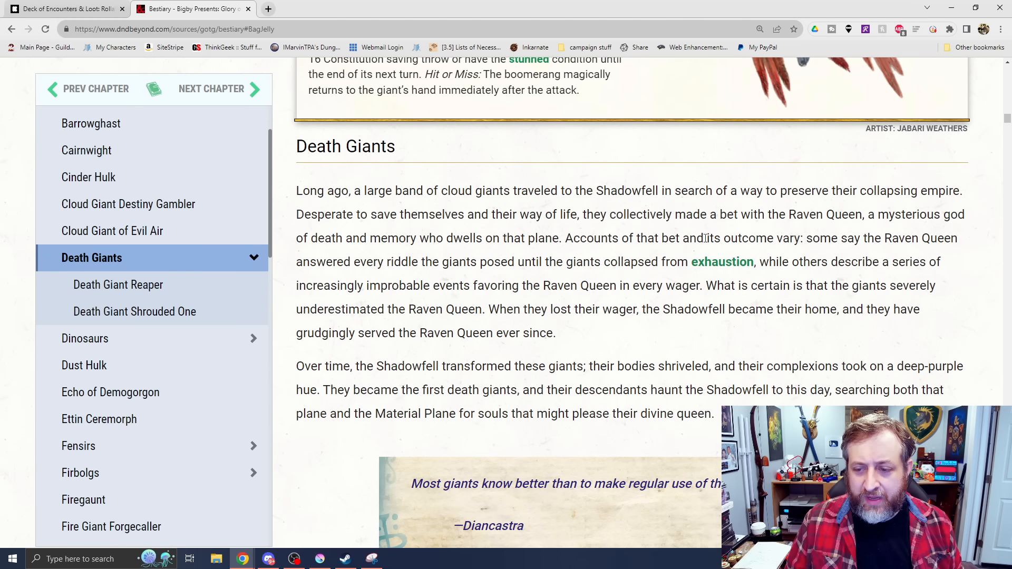
{"action": "mouse_move", "coordinate": [609, 209]}
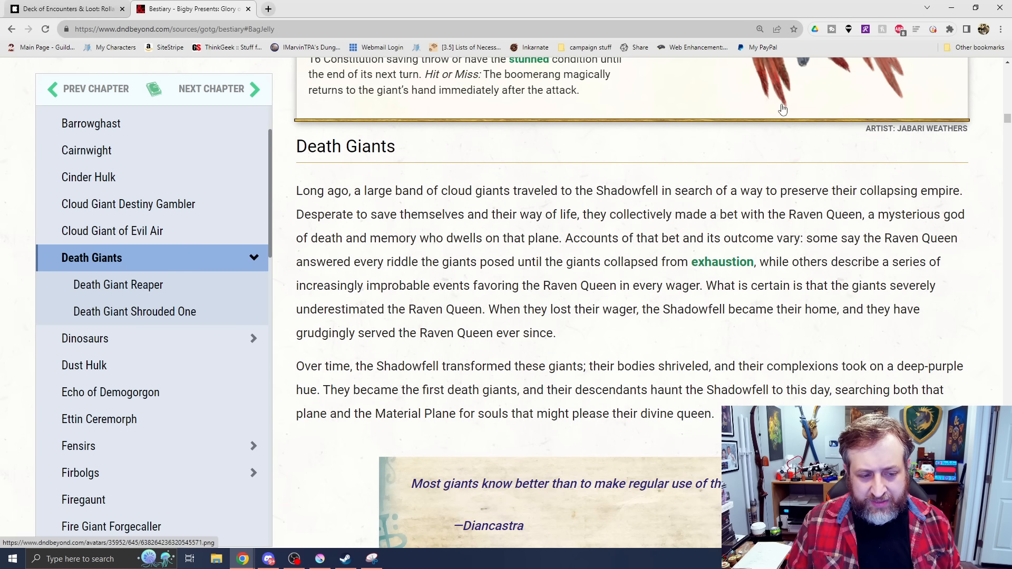
- Jump to the Death Giant Reaper stat block via the sidebar and scroll through it to the Shrouded One heading
{"action": "left_click", "coordinate": [118, 285]}
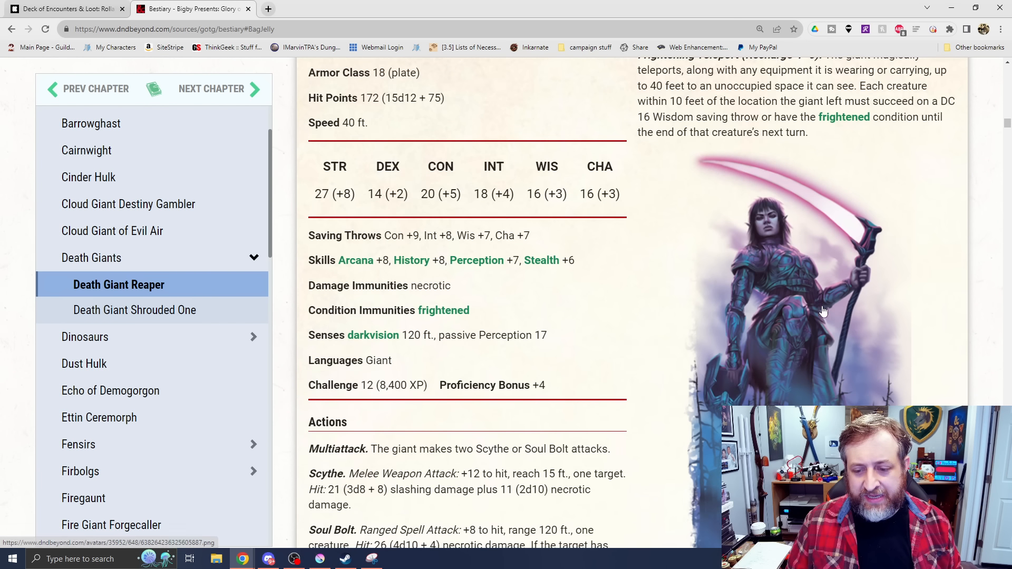
{"action": "mouse_move", "coordinate": [884, 227]}
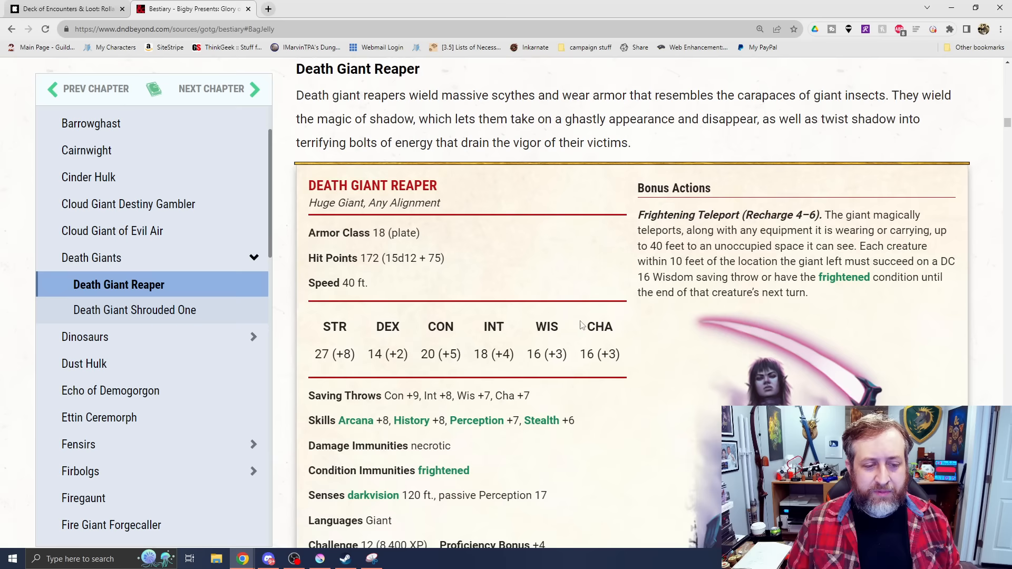
{"action": "scroll", "scroll_direction": "down", "scroll_amount": 3}
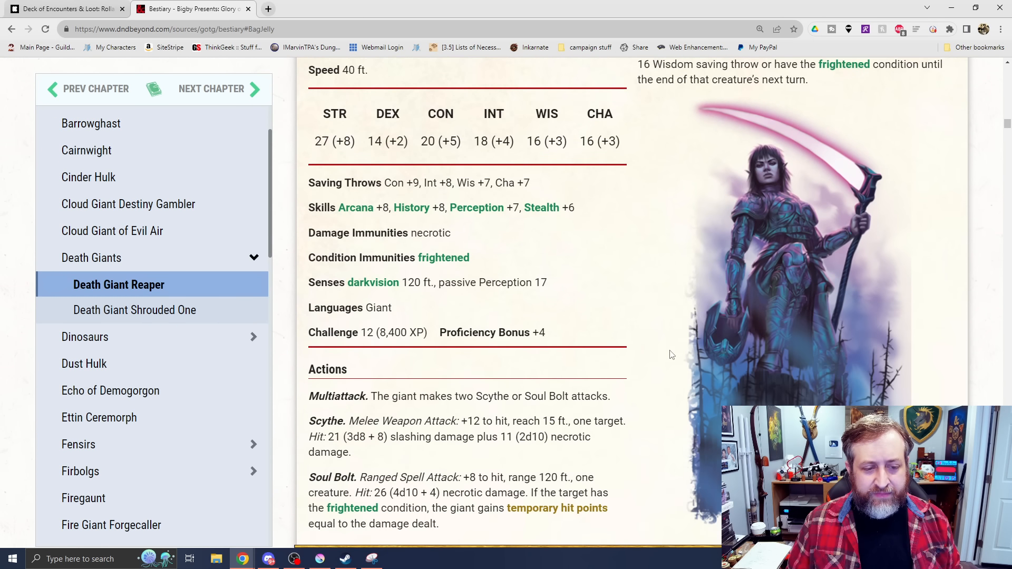
{"action": "scroll", "scroll_direction": "down", "scroll_amount": 3}
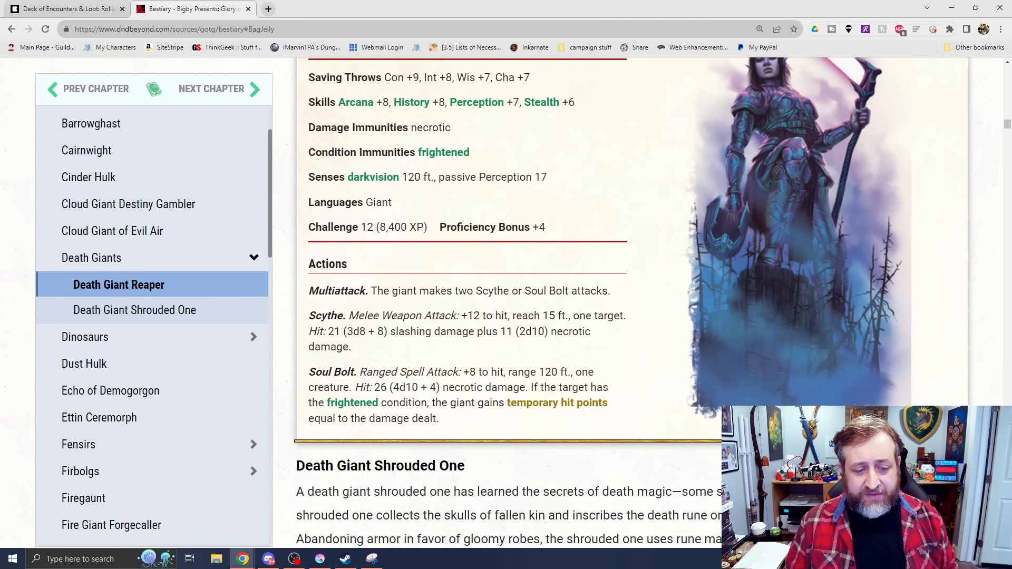
{"action": "mouse_move", "coordinate": [655, 234]}
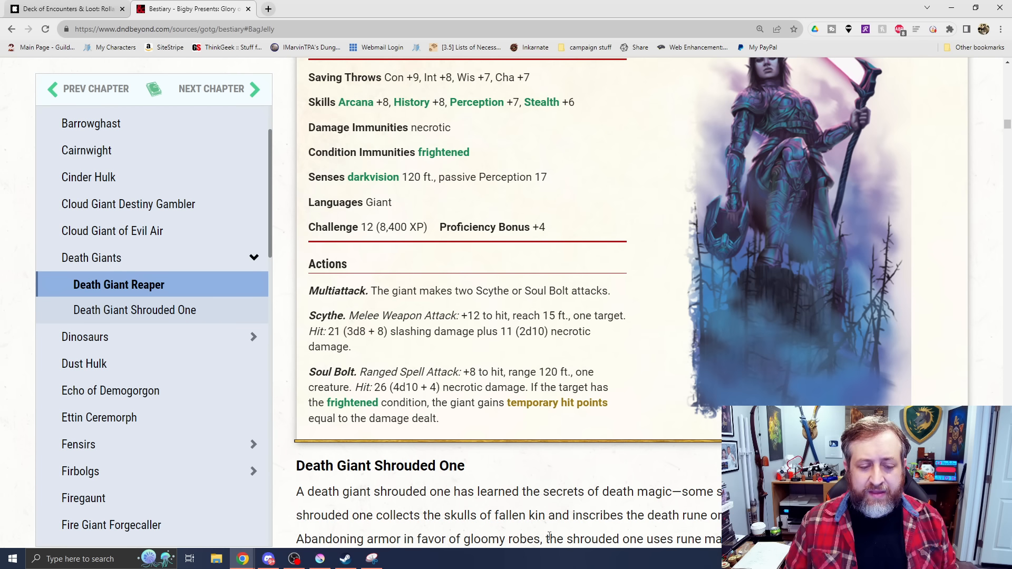
{"action": "mouse_move", "coordinate": [602, 303]}
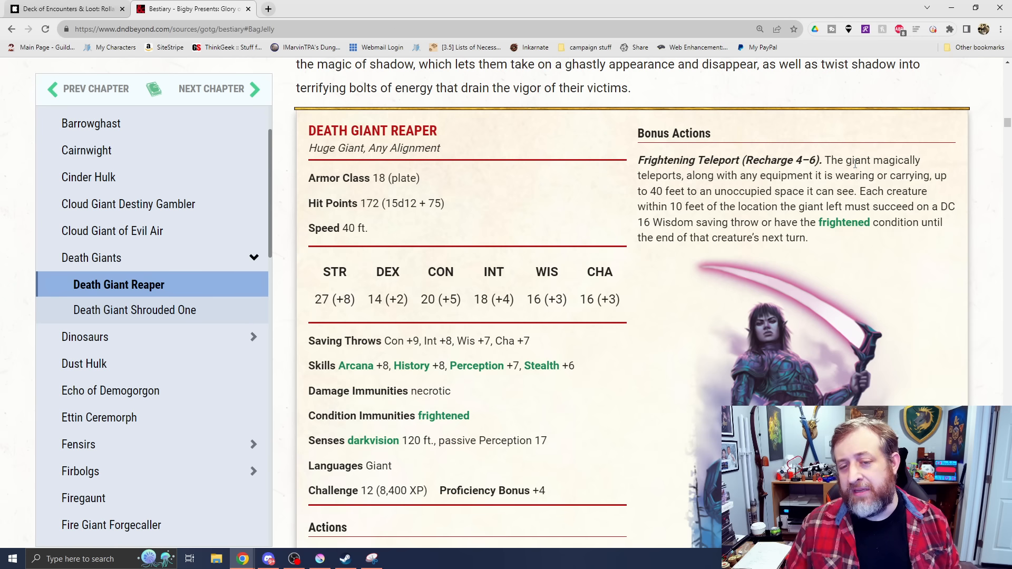
{"action": "scroll", "scroll_direction": "down", "scroll_amount": 3}
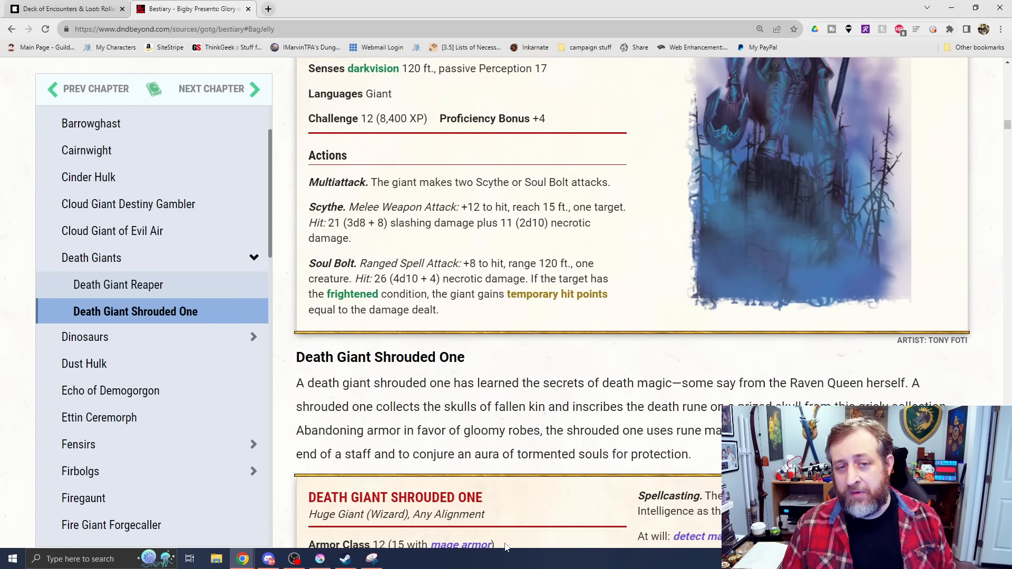
- Scroll through the Death Giant Shrouded One stat block to its Death Rune, Soul Burst and Reaping Scythe actions
{"action": "scroll", "scroll_direction": "down", "scroll_amount": 3}
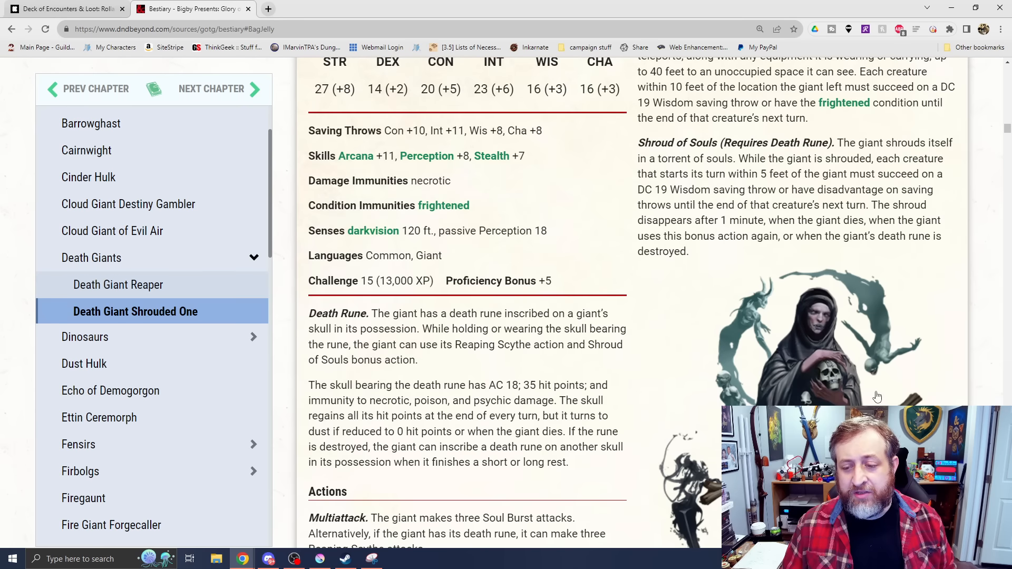
{"action": "scroll", "scroll_direction": "down", "scroll_amount": 3}
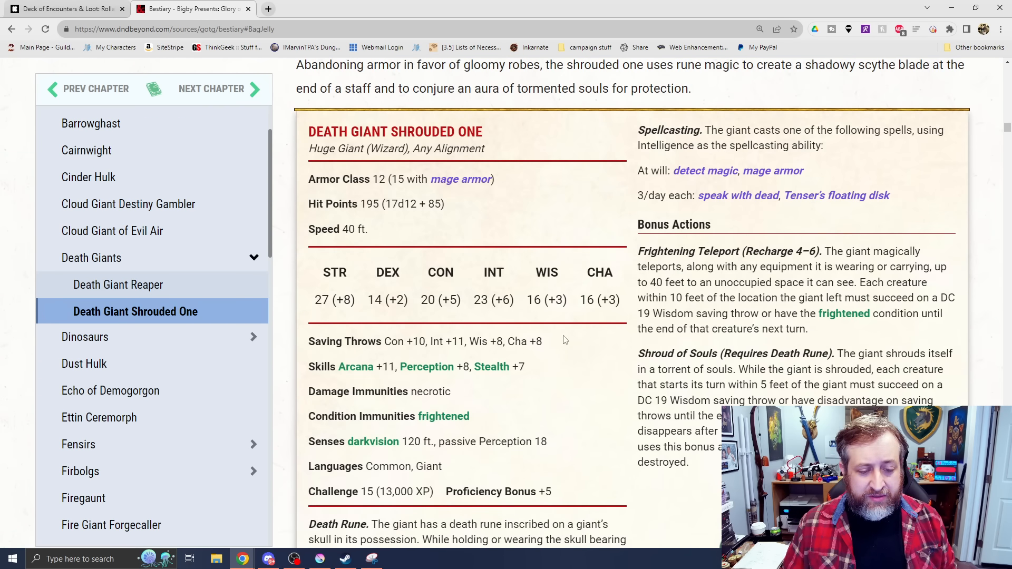
{"action": "scroll", "scroll_direction": "down", "scroll_amount": 3}
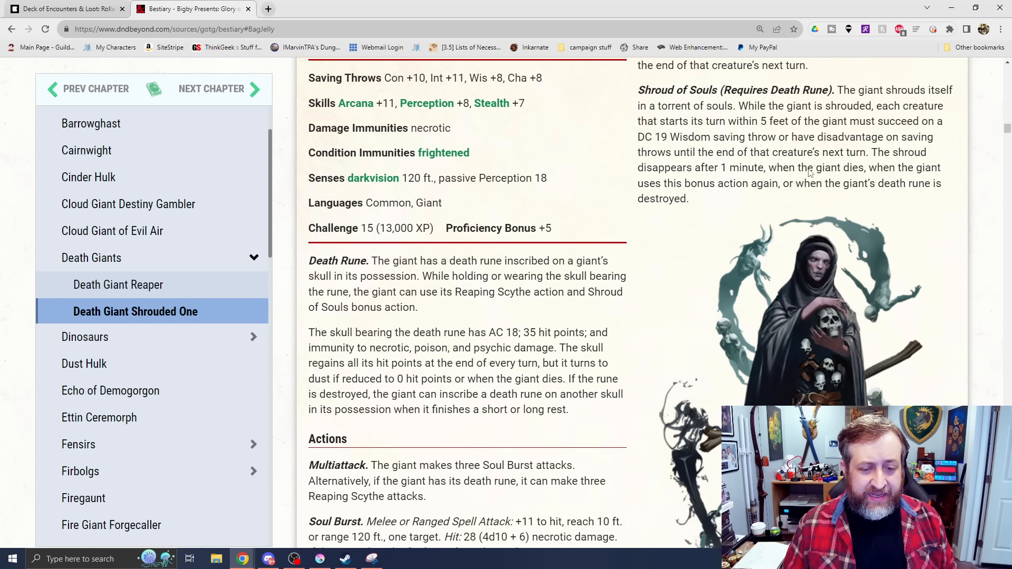
{"action": "mouse_move", "coordinate": [636, 305]}
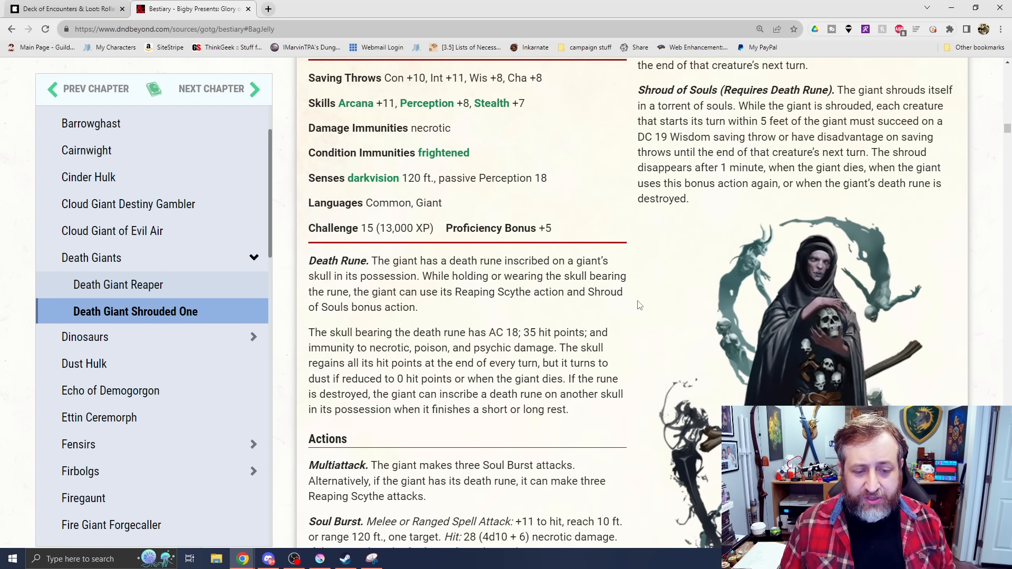
{"action": "mouse_move", "coordinate": [644, 295]}
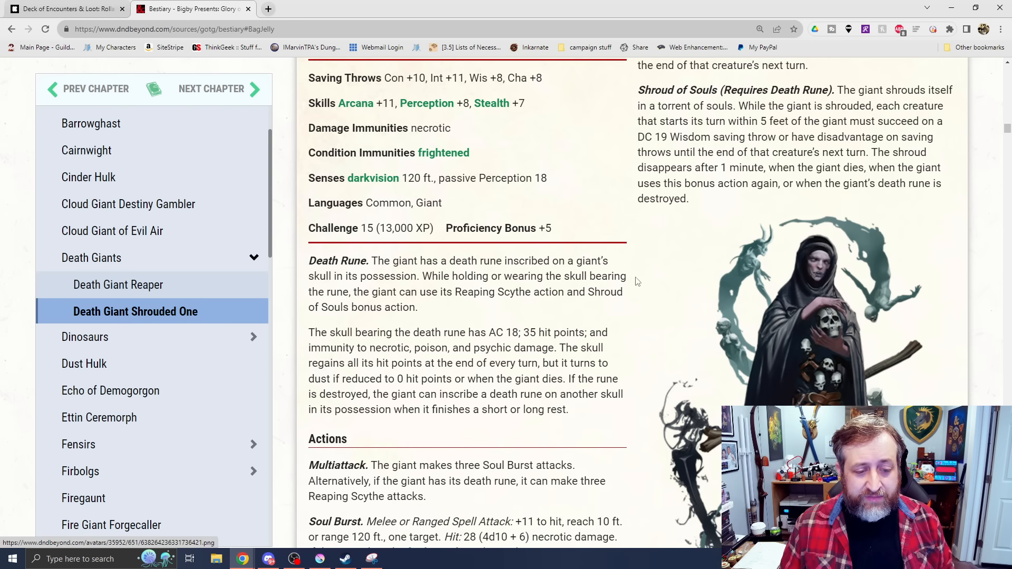
{"action": "scroll", "scroll_direction": "down", "scroll_amount": 3}
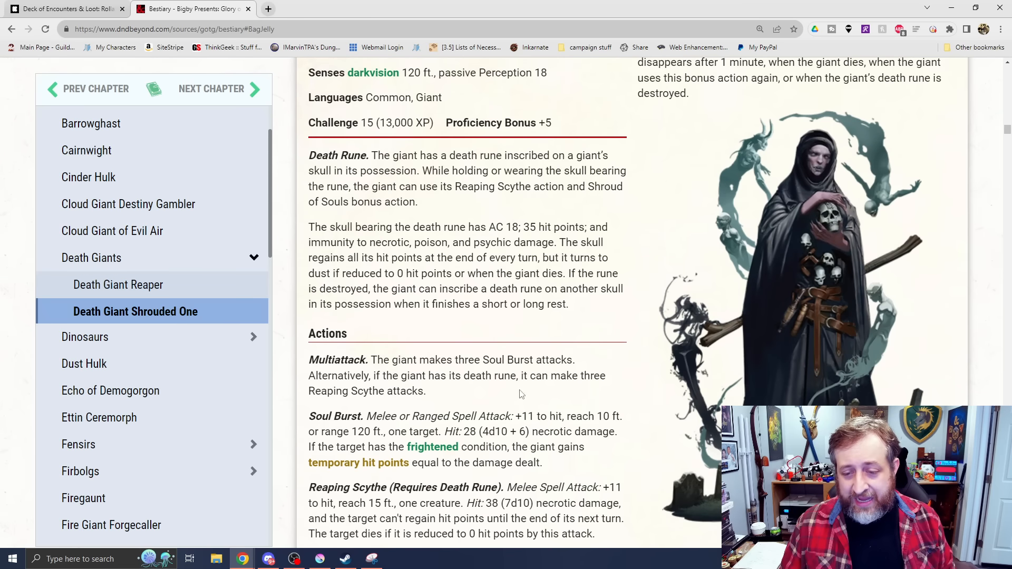
{"action": "mouse_move", "coordinate": [285, 283]}
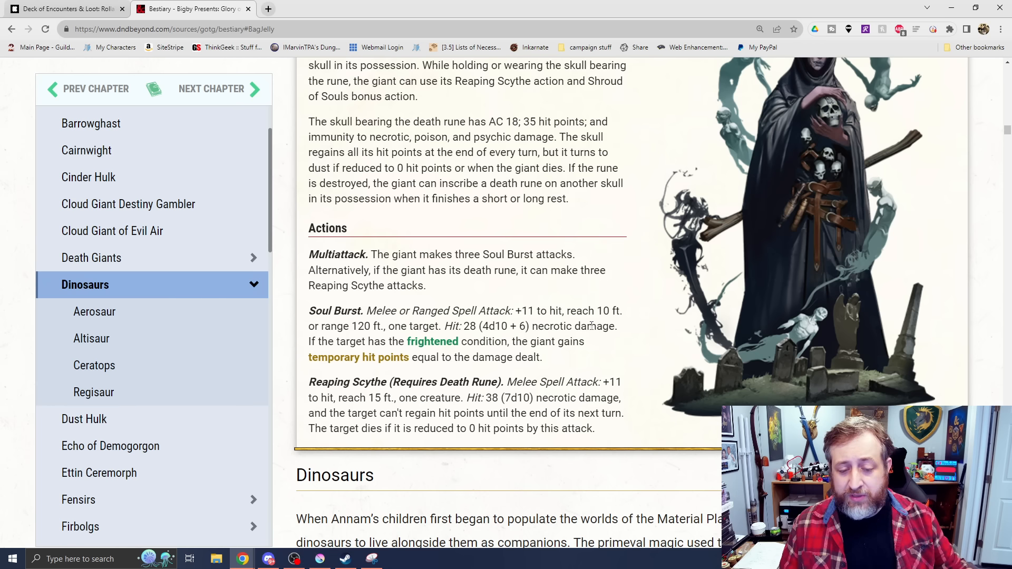
{"action": "mouse_move", "coordinate": [561, 312]}
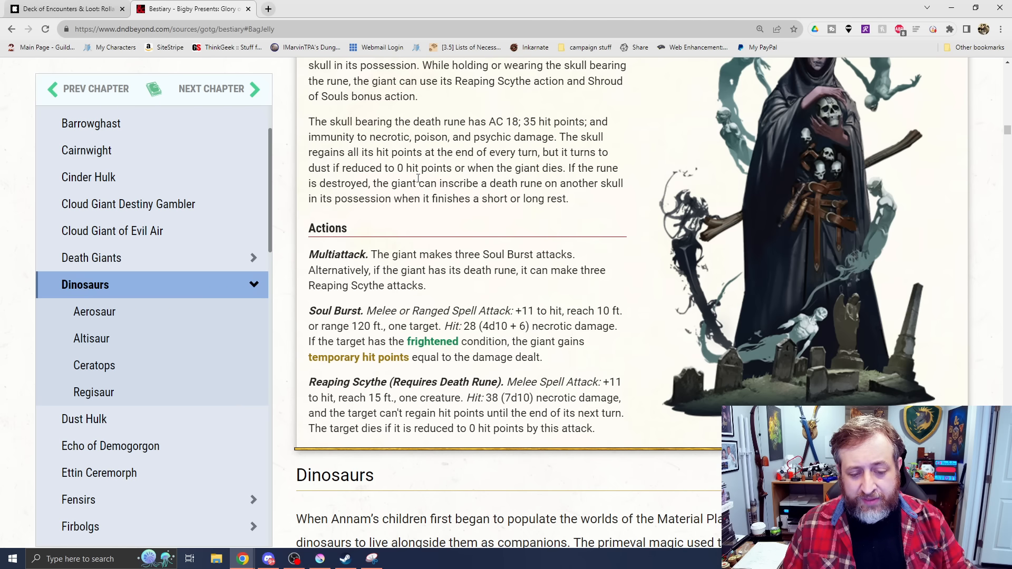
{"action": "mouse_move", "coordinate": [499, 308]}
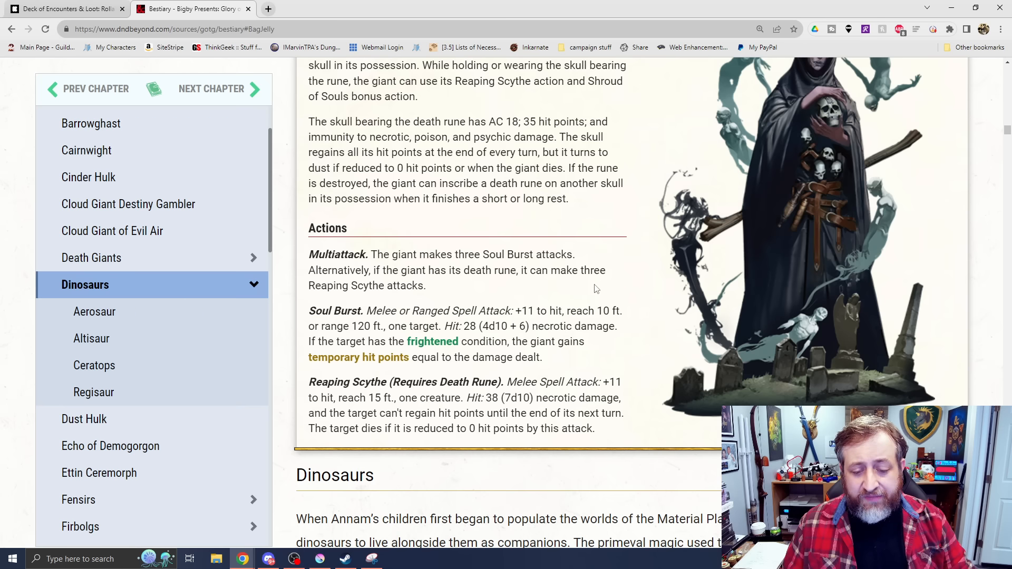
{"action": "mouse_move", "coordinate": [575, 310]}
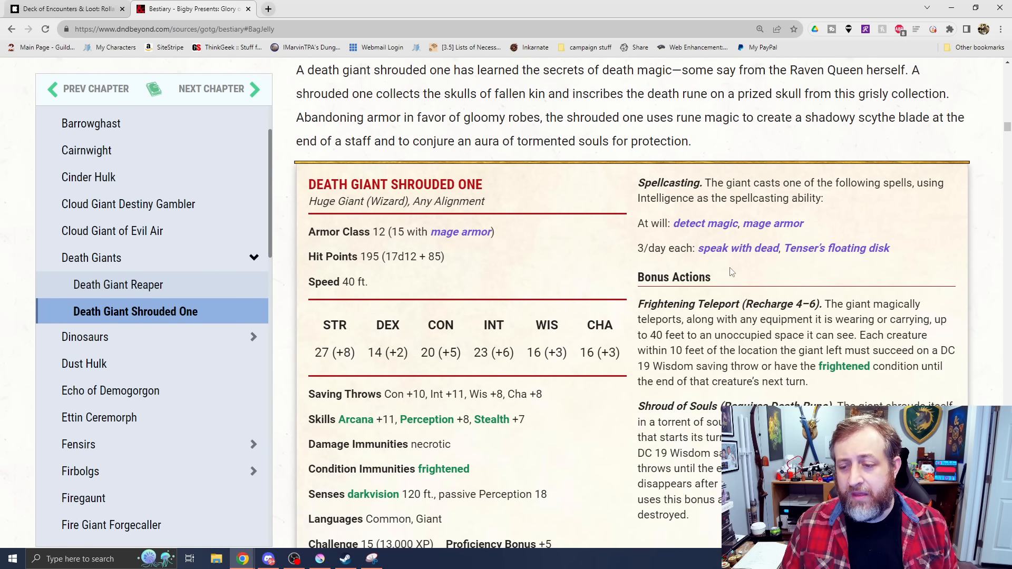
- Scroll past the Shrouded One's bonus actions and art into the Dinosaurs section at the Aerosaur
{"action": "scroll", "scroll_direction": "down", "scroll_amount": 3}
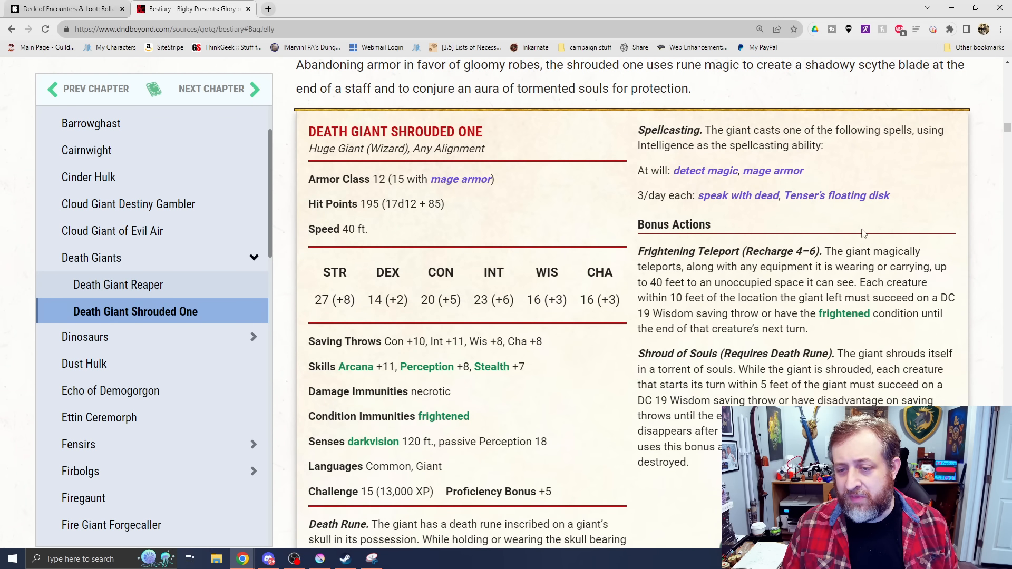
{"action": "scroll", "scroll_direction": "down", "scroll_amount": 3}
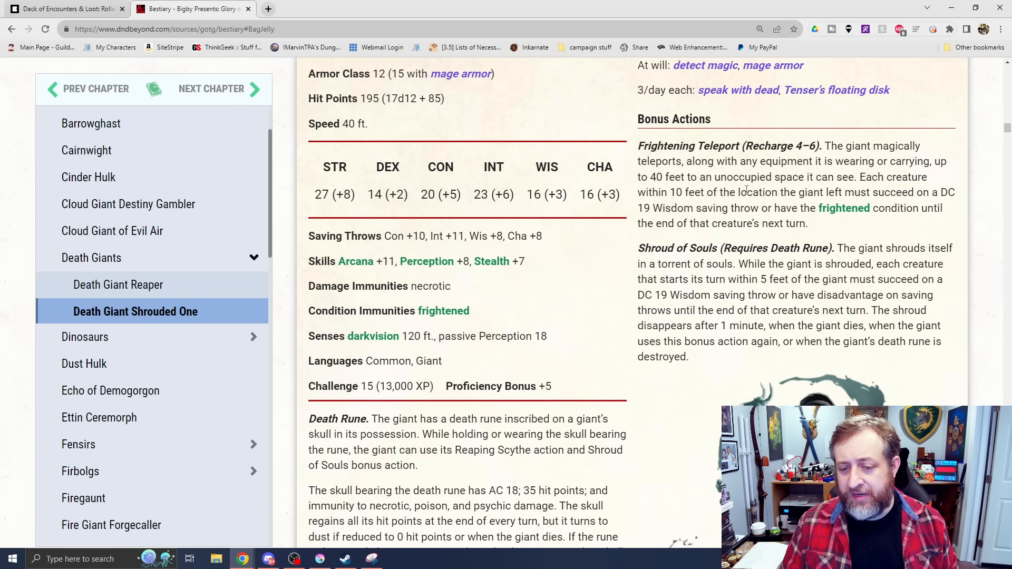
{"action": "scroll", "scroll_direction": "down", "scroll_amount": 3}
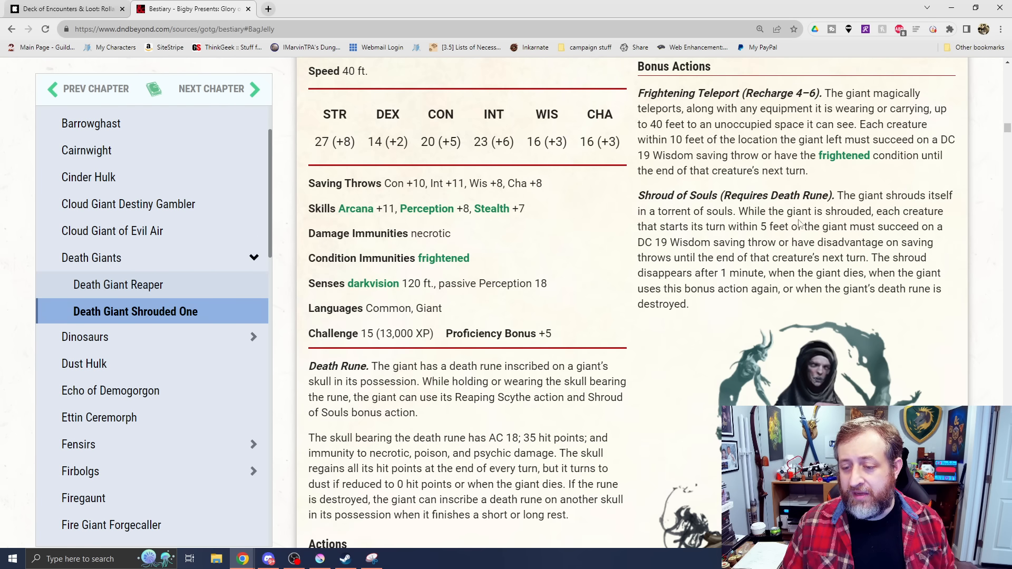
{"action": "mouse_move", "coordinate": [853, 184]}
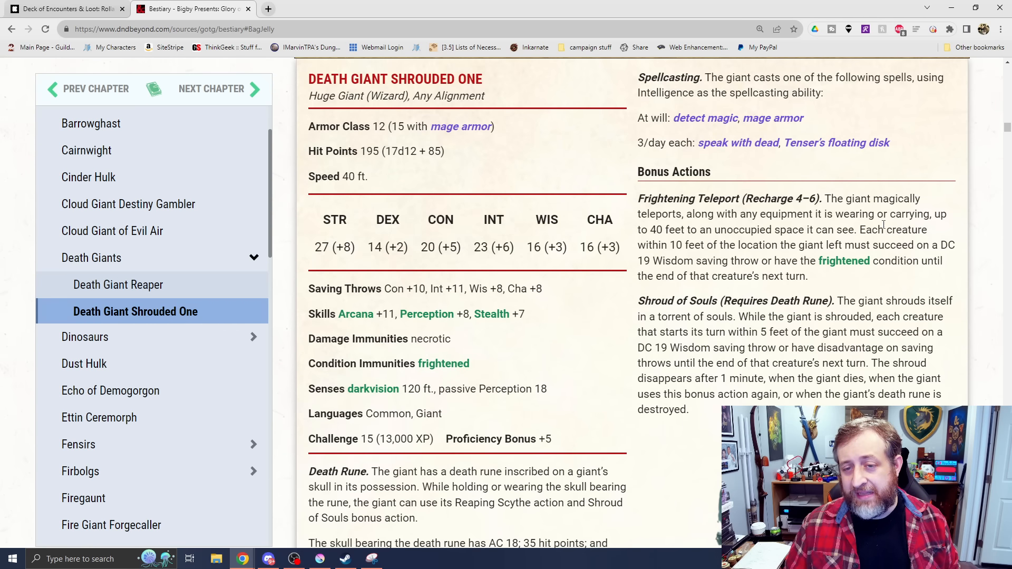
{"action": "scroll", "scroll_direction": "down", "scroll_amount": 3}
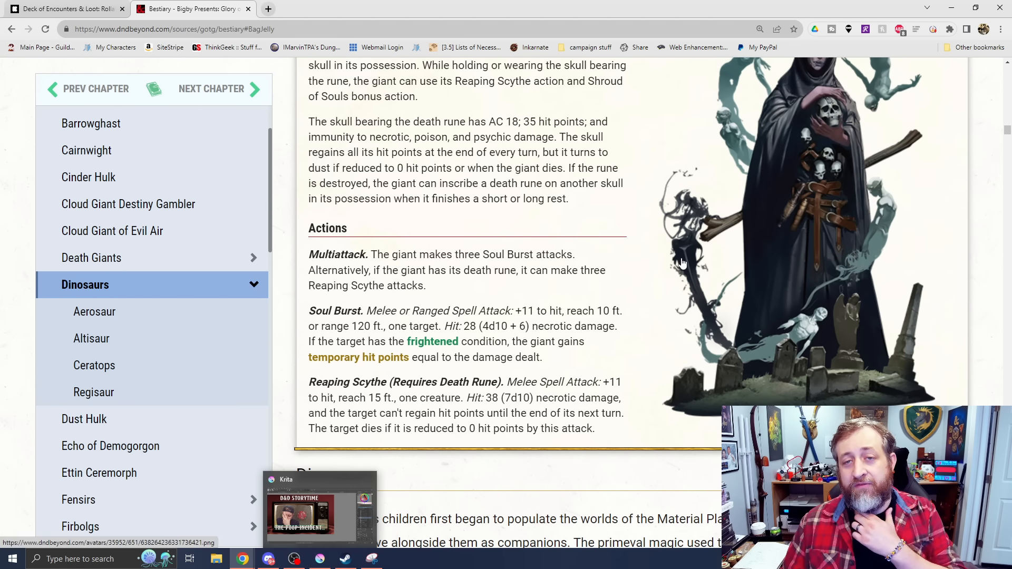
{"action": "scroll", "scroll_direction": "down", "scroll_amount": 3}
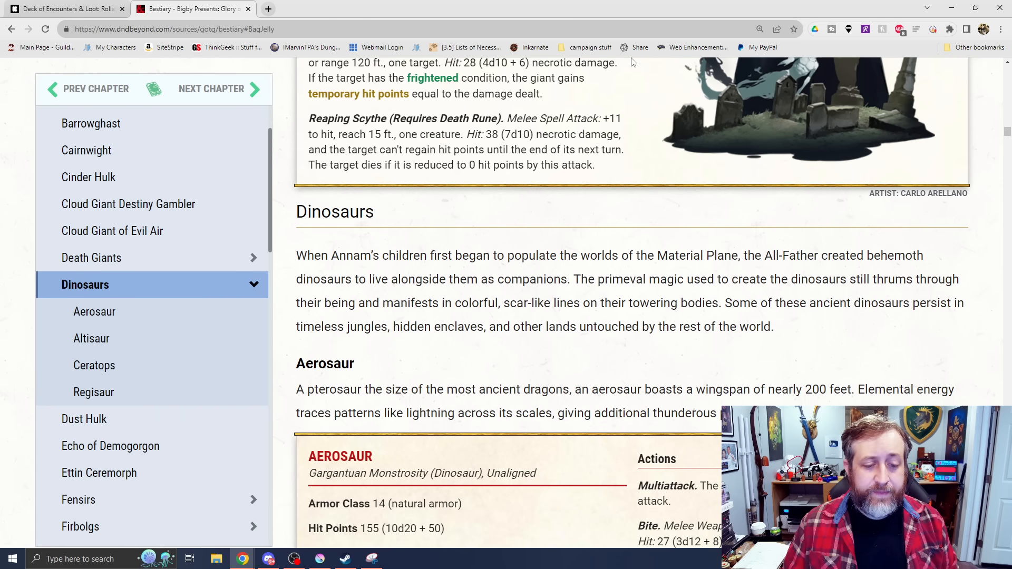
- Scroll through the Dinosaurs lore to the Aerosaur description and its 155-hit-point stat block
{"action": "scroll", "scroll_direction": "down", "scroll_amount": 3}
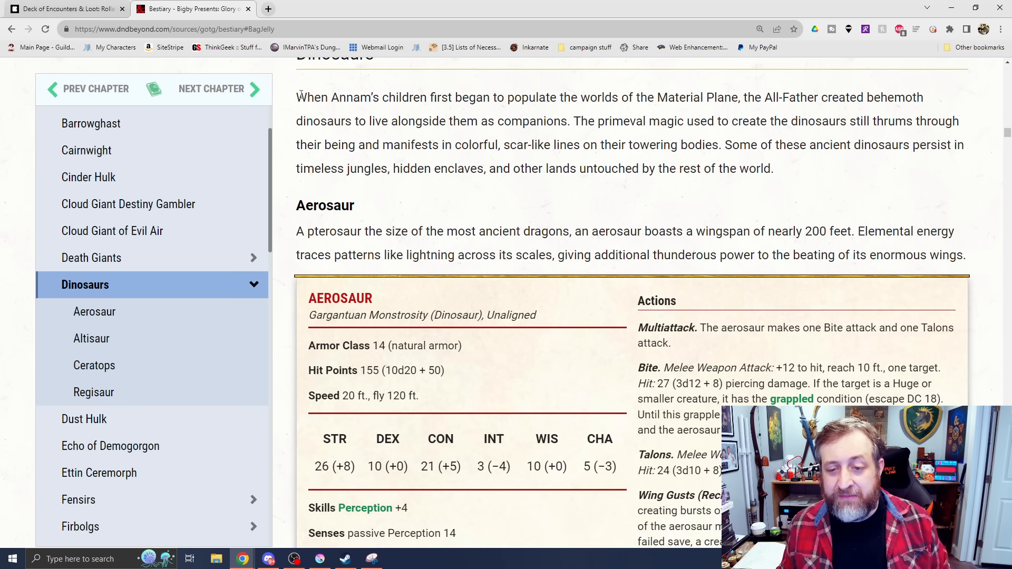
{"action": "mouse_move", "coordinate": [559, 104]}
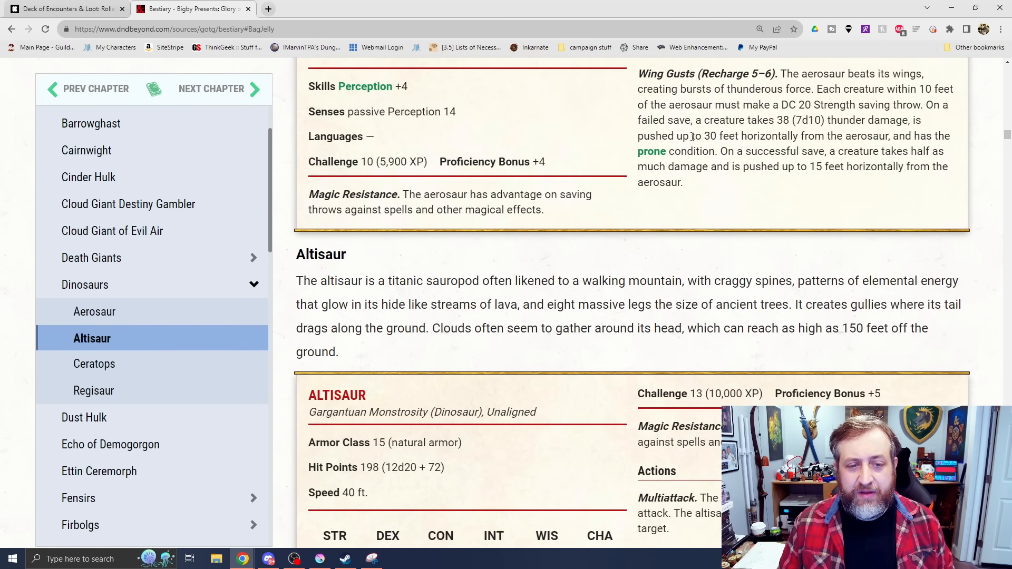
- Scroll through the Aerosaur stat block, including Wing Gusts, to the Altisaur entry with 198 hit points
{"action": "left_click", "coordinate": [94, 311]}
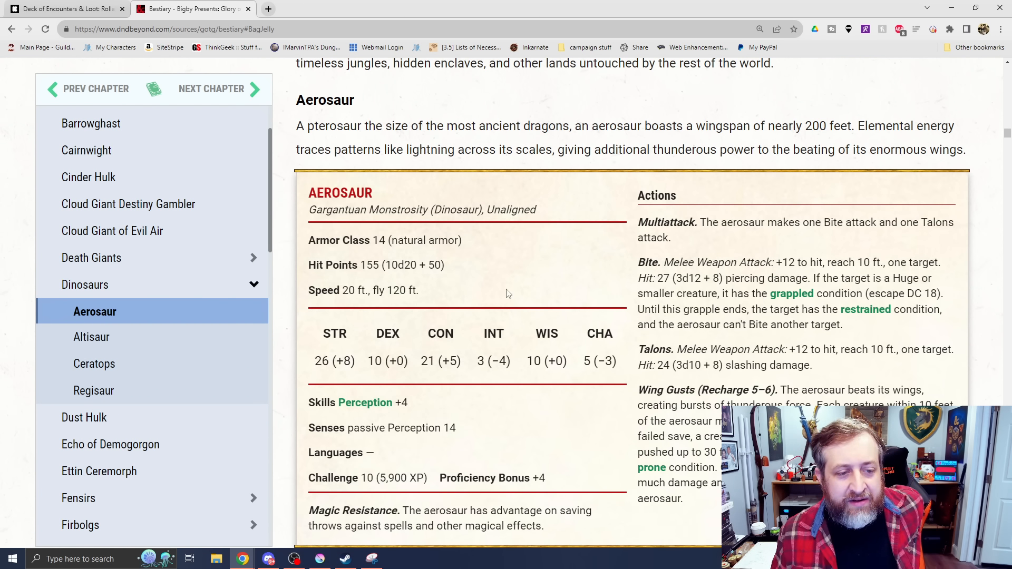
{"action": "mouse_move", "coordinate": [386, 198]}
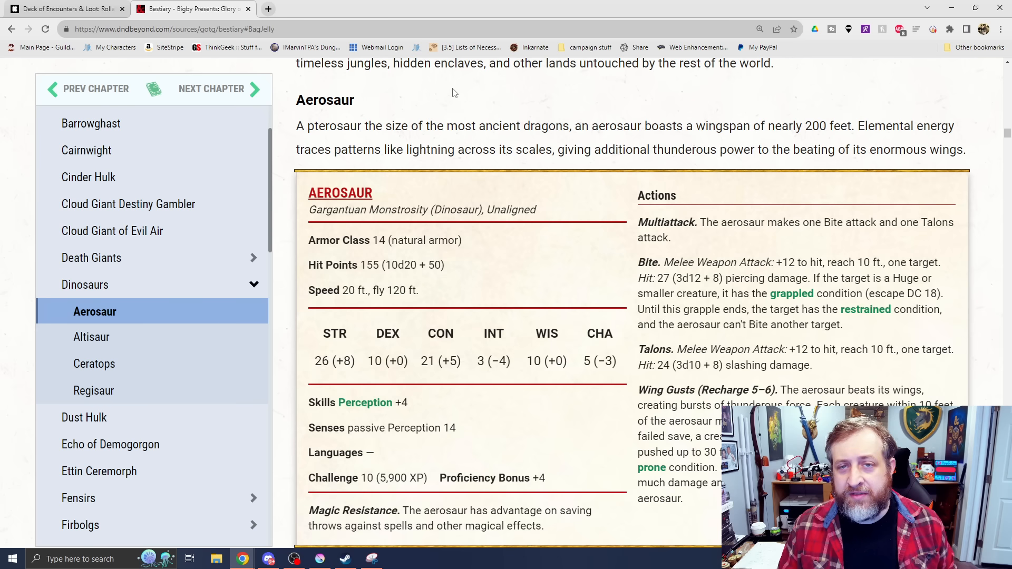
{"action": "scroll", "scroll_direction": "down", "scroll_amount": 3}
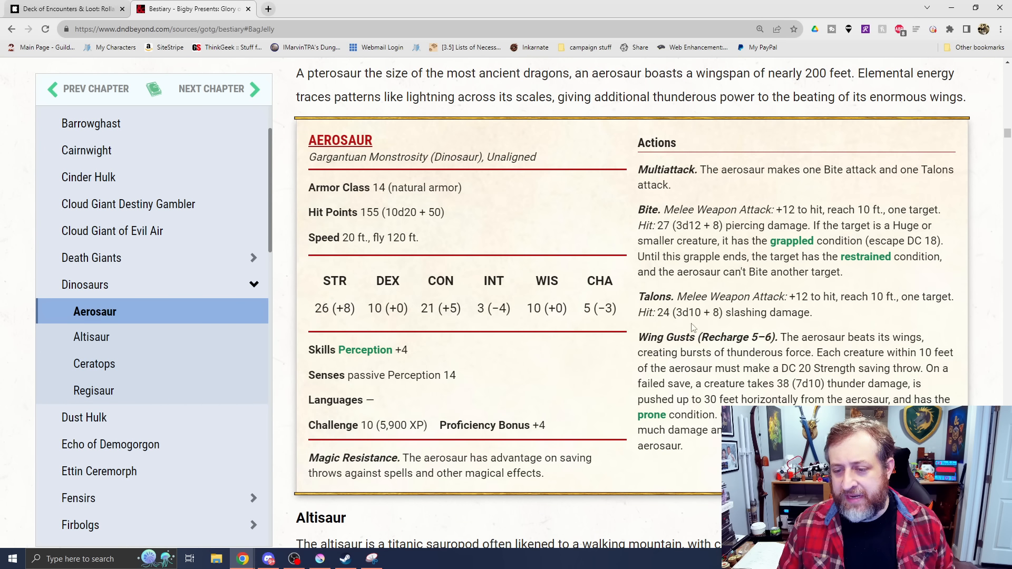
{"action": "mouse_move", "coordinate": [703, 194]}
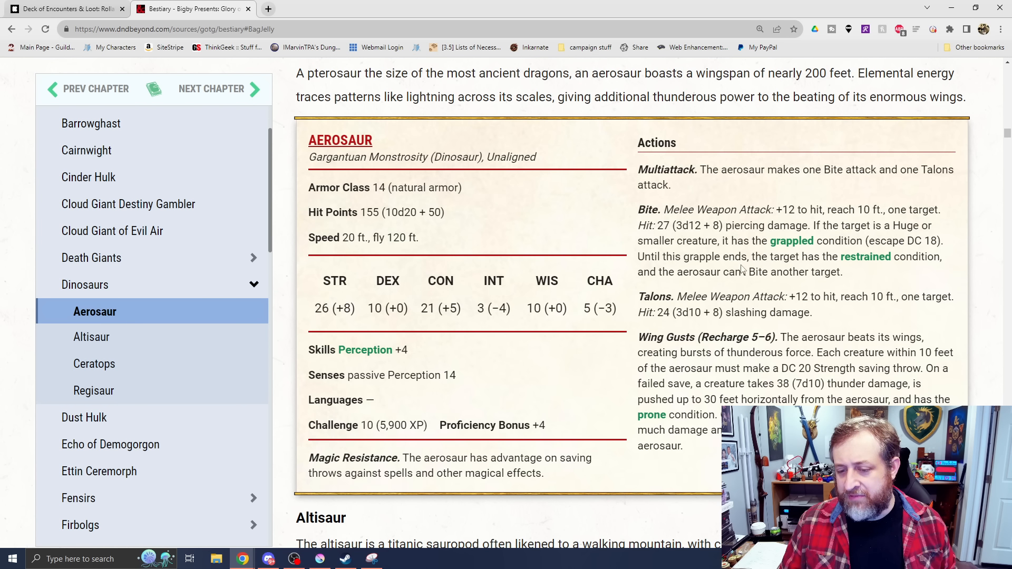
{"action": "scroll", "scroll_direction": "down", "scroll_amount": 3}
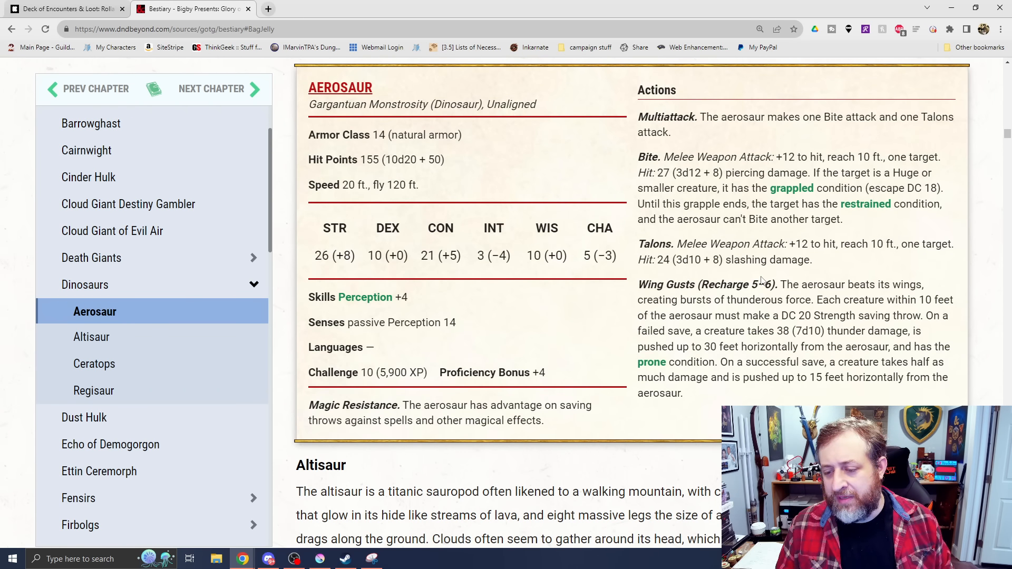
{"action": "mouse_move", "coordinate": [840, 361]}
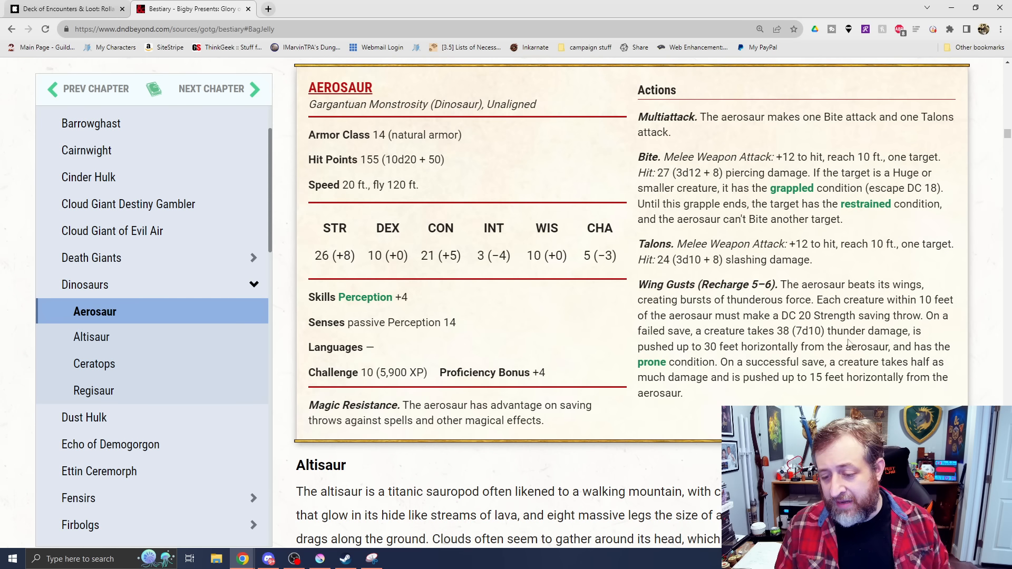
{"action": "scroll", "scroll_direction": "down", "scroll_amount": 3}
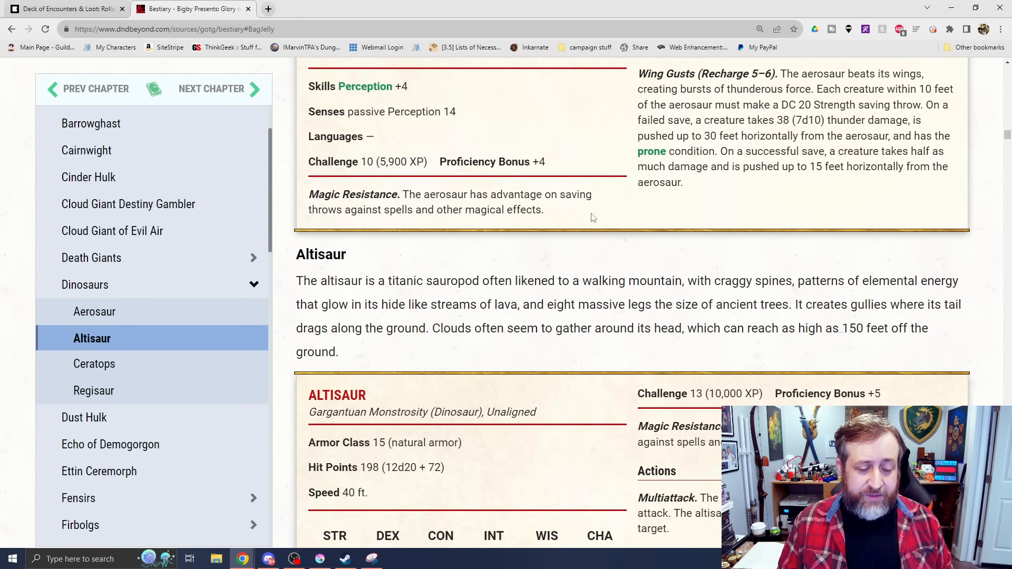
- Scroll through the Altisaur's Stomp and Tail attacks down to the Ceratops heading
{"action": "scroll", "scroll_direction": "down", "scroll_amount": 3}
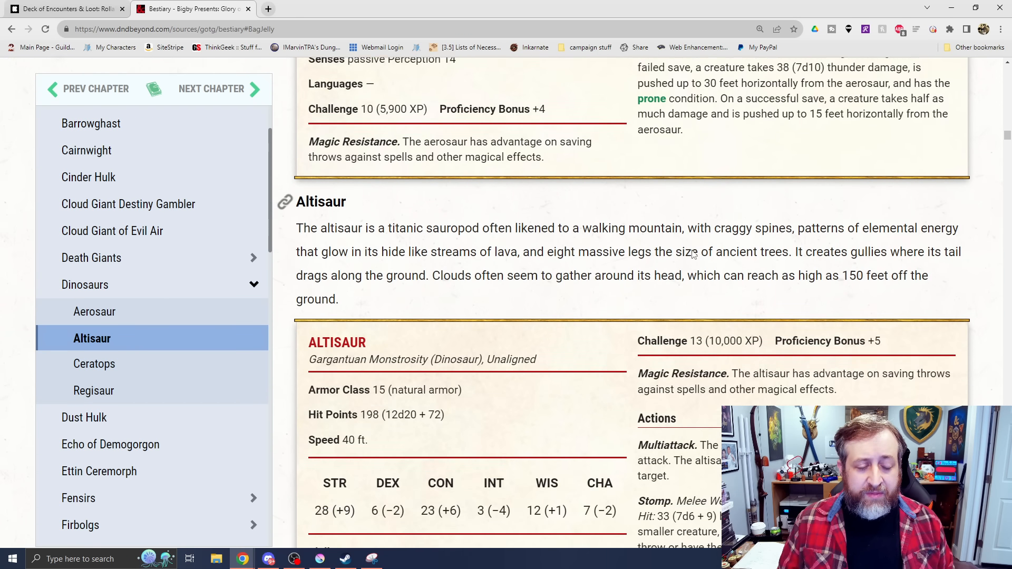
{"action": "scroll", "scroll_direction": "down", "scroll_amount": 3}
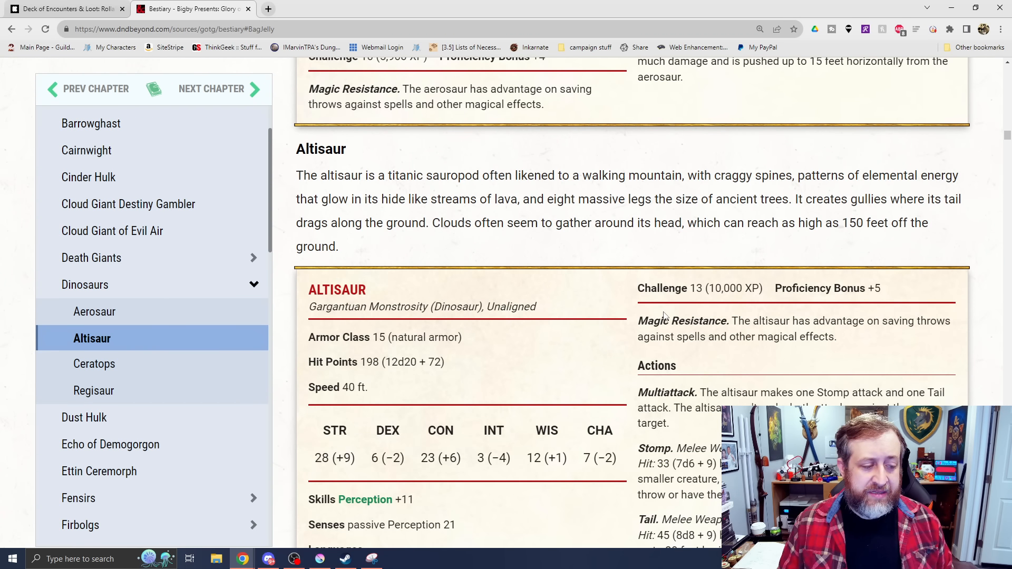
{"action": "mouse_move", "coordinate": [880, 280]}
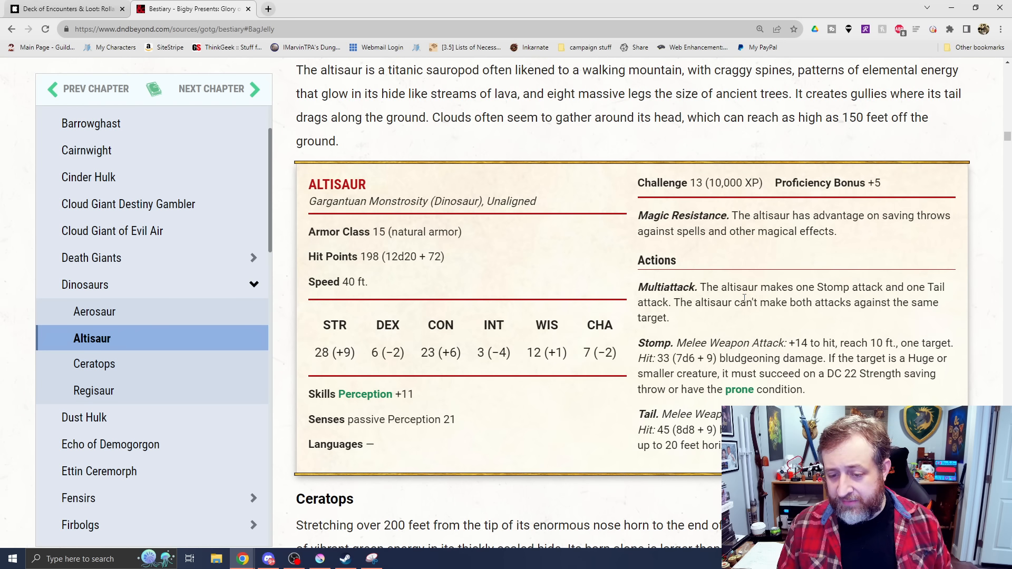
{"action": "mouse_move", "coordinate": [679, 373]}
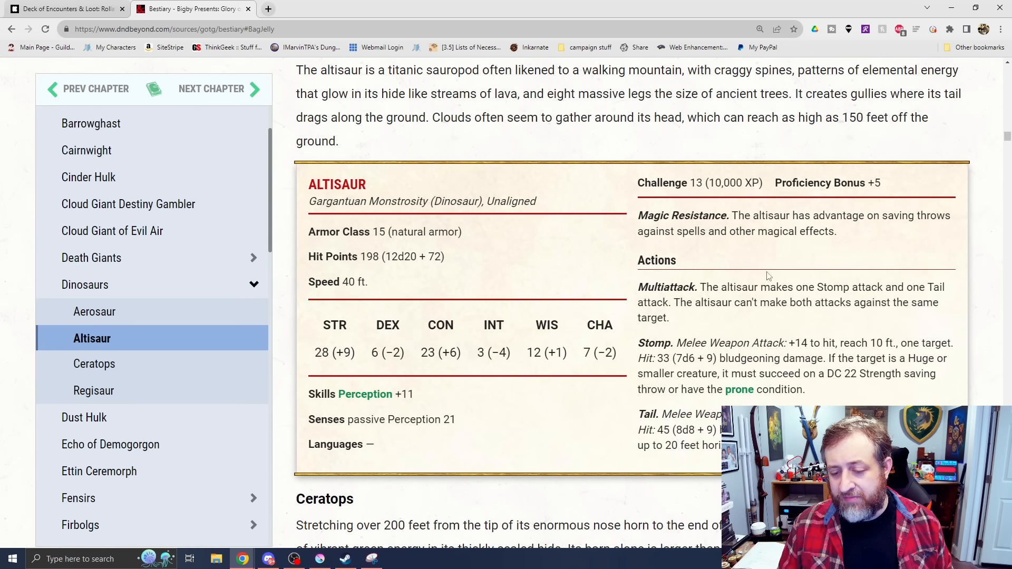
{"action": "scroll", "scroll_direction": "down", "scroll_amount": 3}
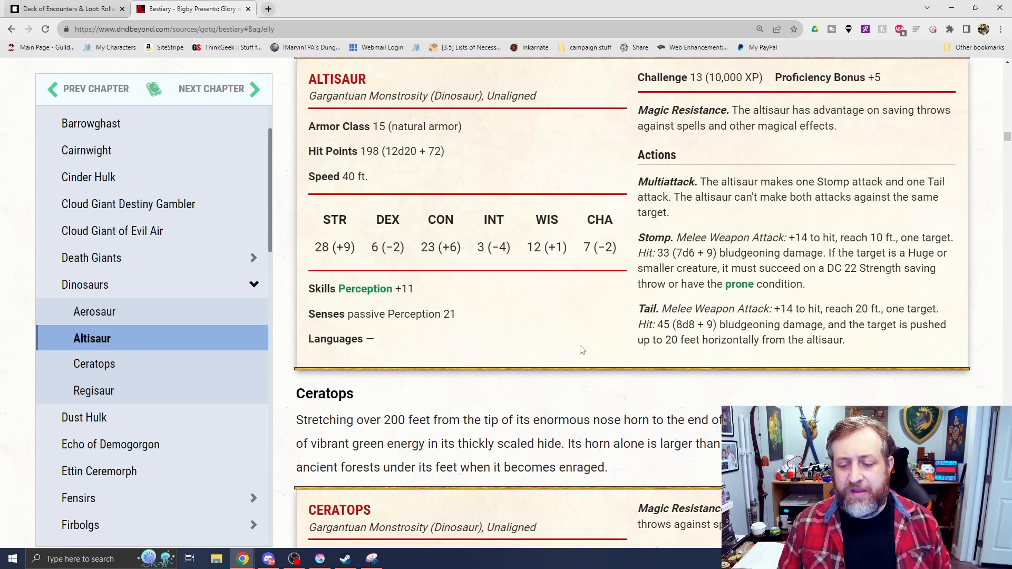
{"action": "scroll", "scroll_direction": "down", "scroll_amount": 3}
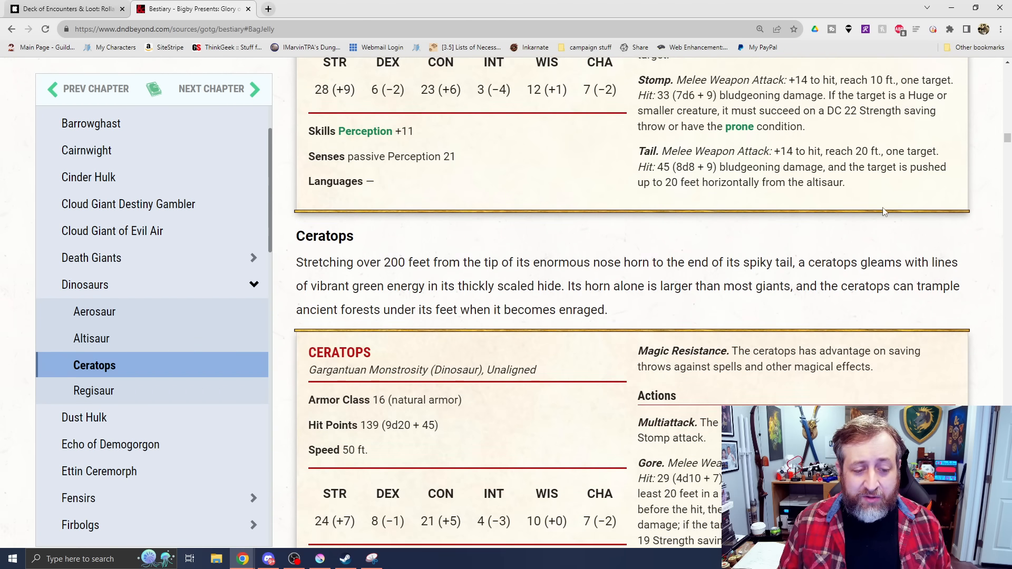
- Scroll past the Ceratops's Gore and Stomp attacks to the Regisaur stat block
{"action": "scroll", "scroll_direction": "down", "scroll_amount": 3}
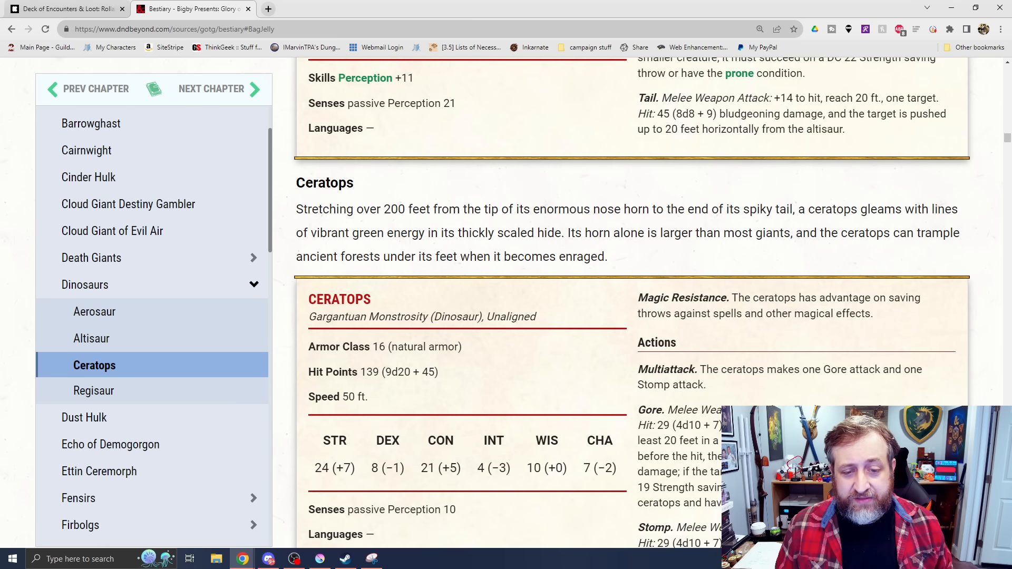
{"action": "mouse_move", "coordinate": [563, 205]}
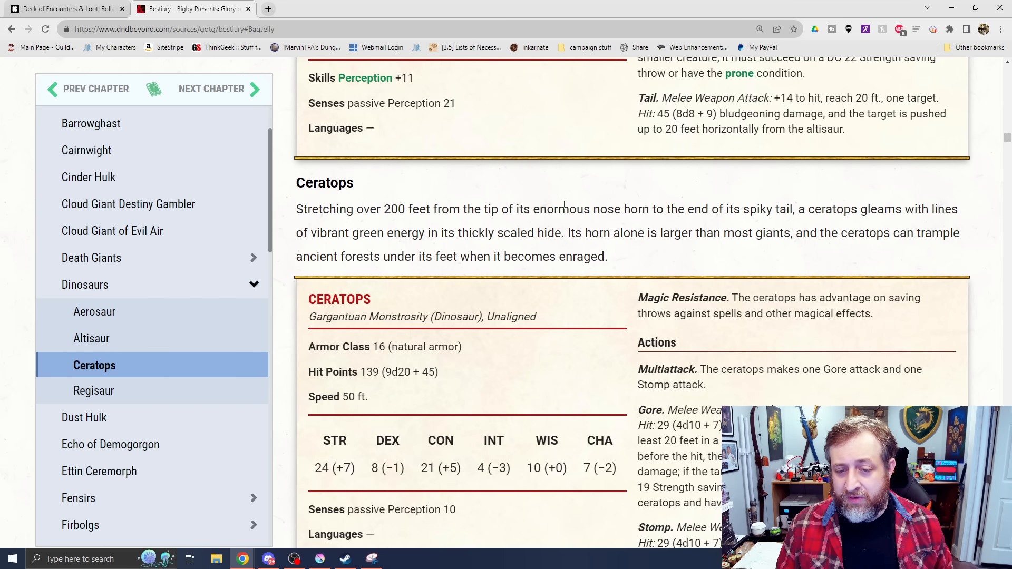
{"action": "mouse_move", "coordinate": [718, 226]}
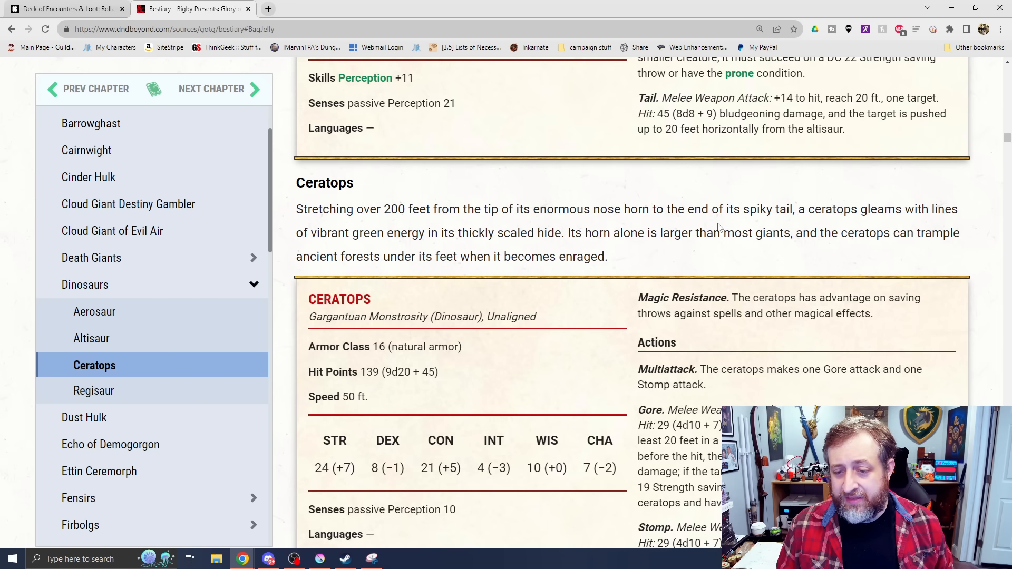
{"action": "scroll", "scroll_direction": "down", "scroll_amount": 3}
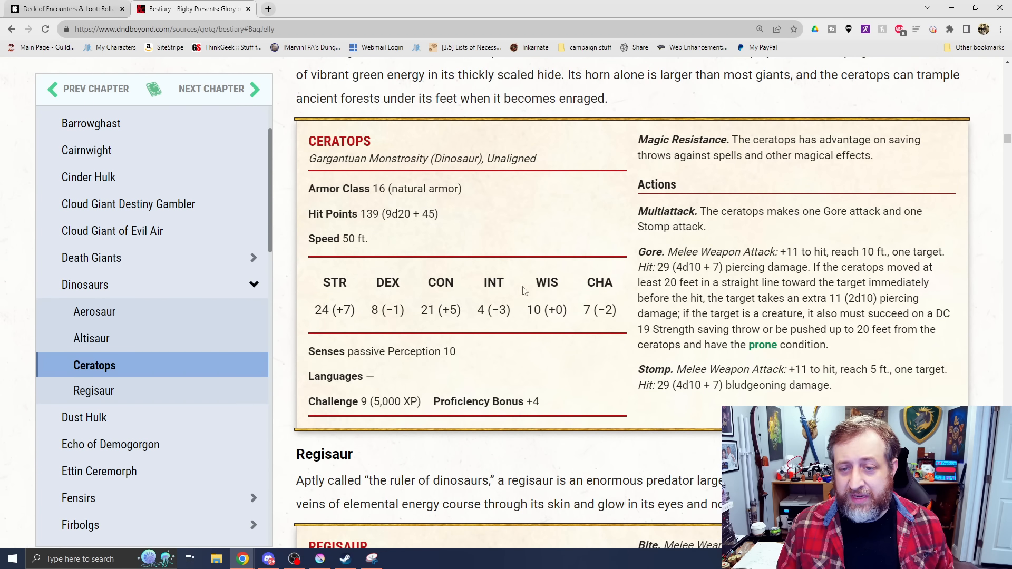
{"action": "mouse_move", "coordinate": [884, 225]}
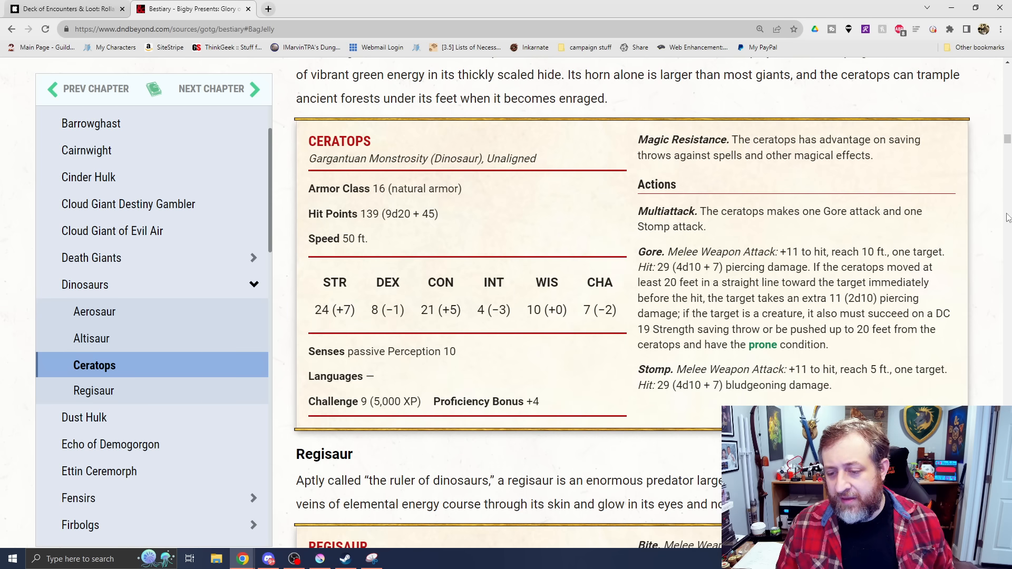
{"action": "mouse_move", "coordinate": [743, 246]}
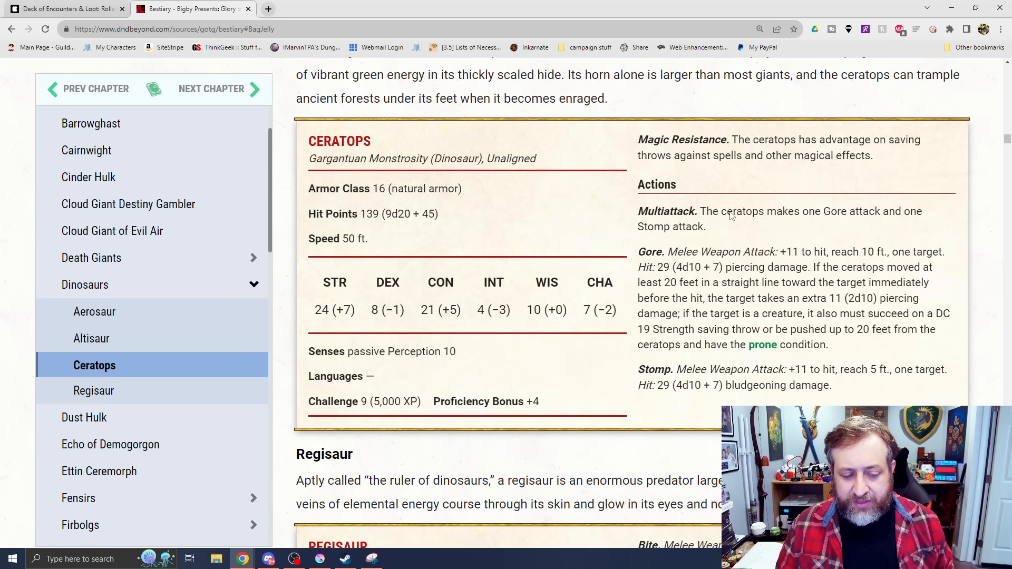
{"action": "scroll", "scroll_direction": "down", "scroll_amount": 3}
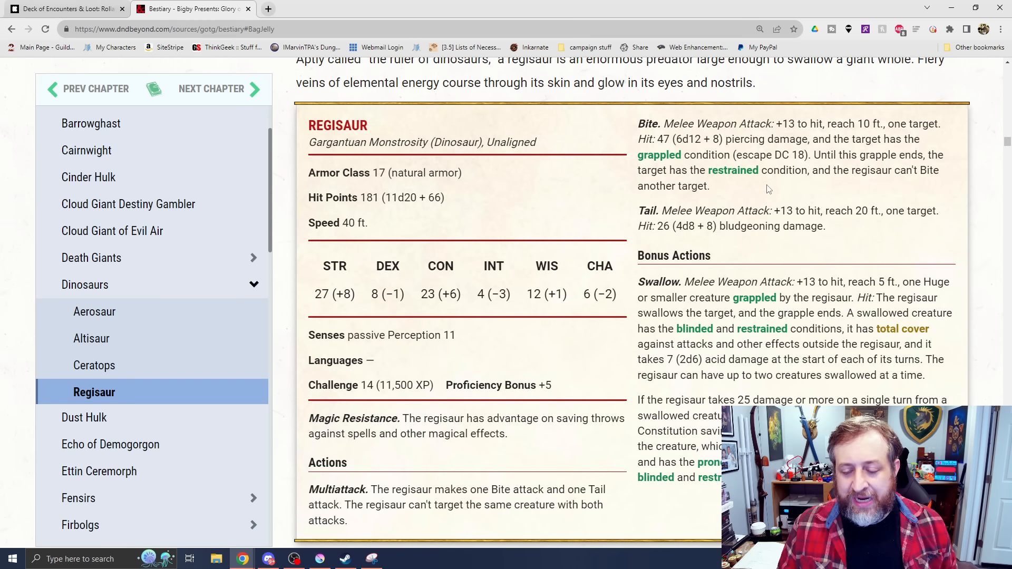
- Read through the Regisaur stat block, including Swallow, down to the Dust Hulk lore
{"action": "scroll", "scroll_direction": "down", "scroll_amount": 3}
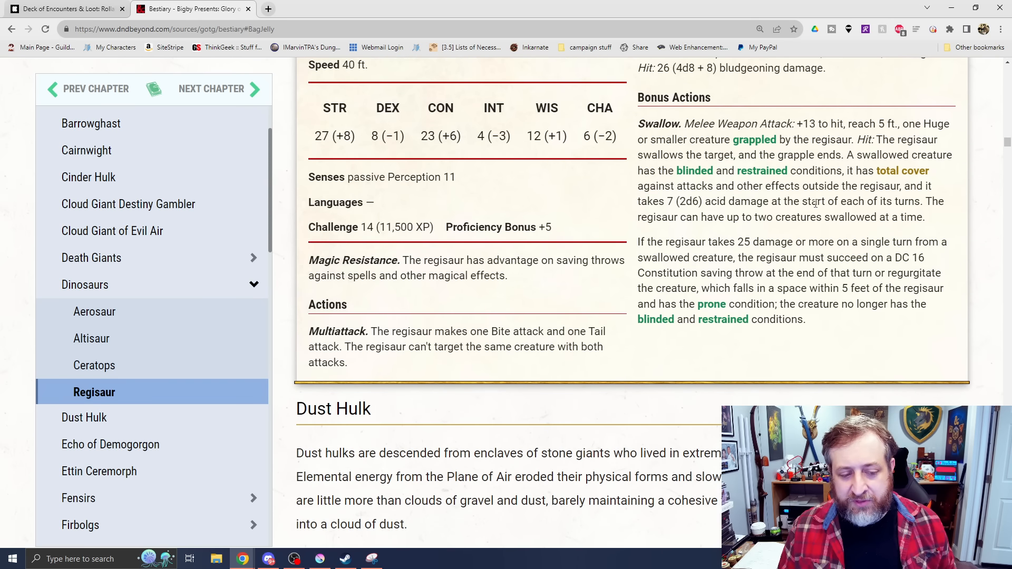
{"action": "scroll", "scroll_direction": "up", "scroll_amount": 3}
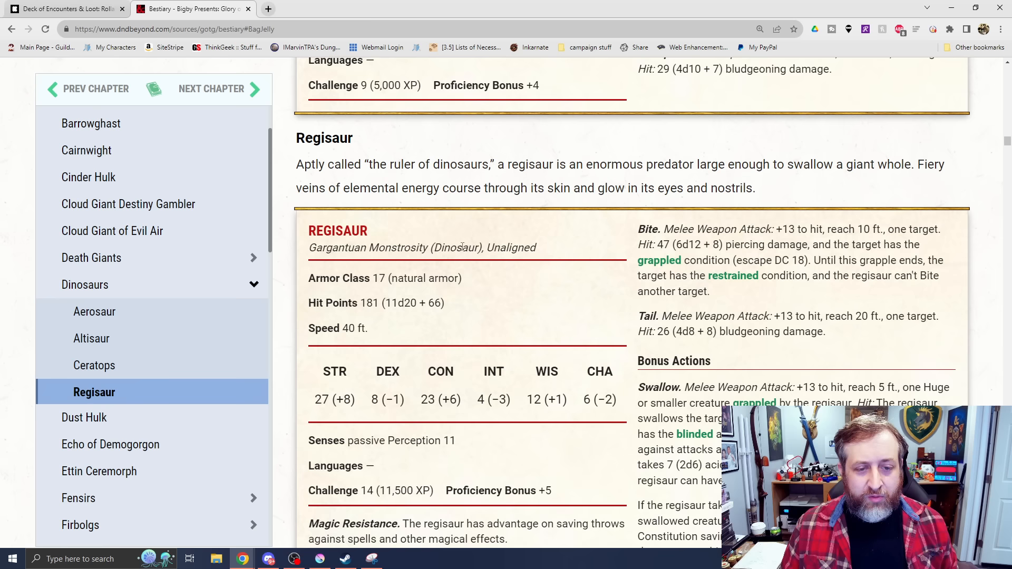
{"action": "left_click_drag", "start_coordinate": [588, 165], "coordinate": [692, 188]}
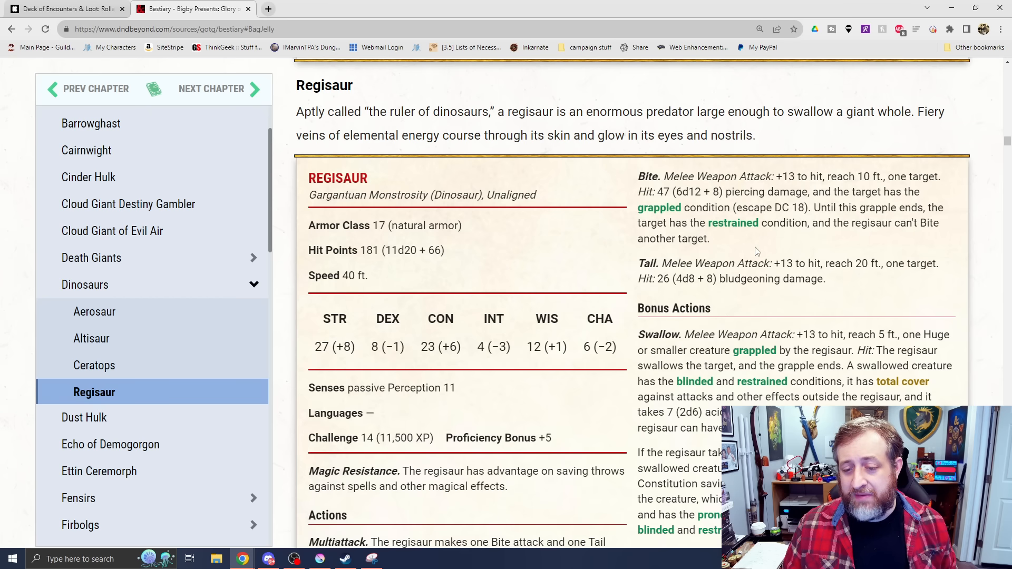
{"action": "scroll", "scroll_direction": "down", "scroll_amount": 3}
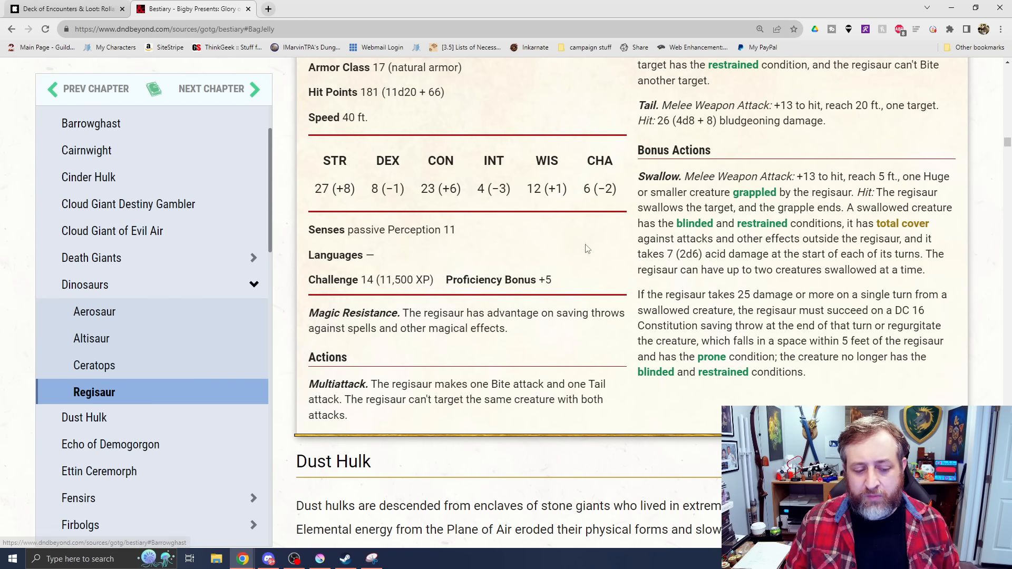
{"action": "left_click", "coordinate": [84, 418]}
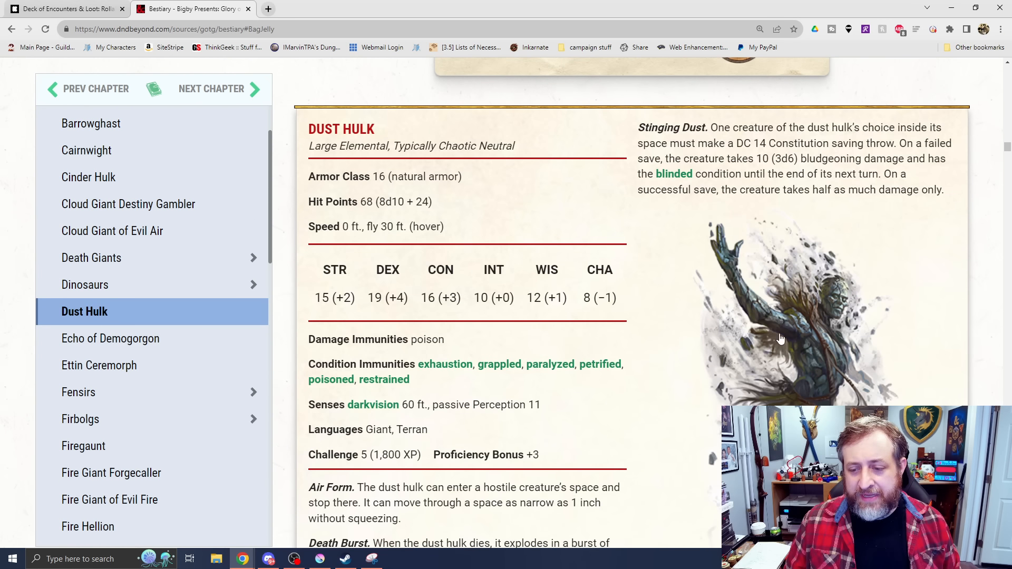
{"action": "scroll", "scroll_direction": "down", "scroll_amount": 3}
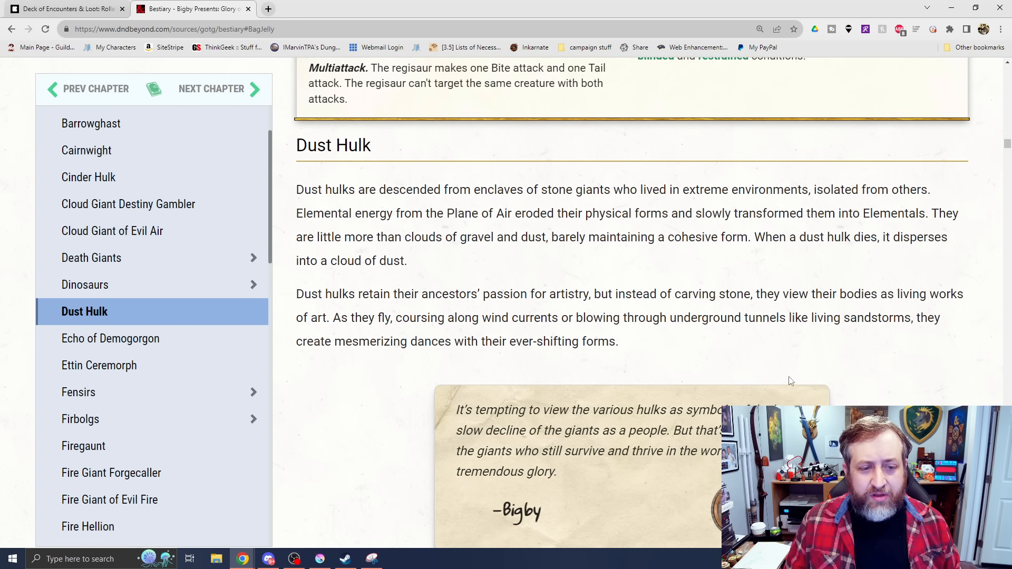
{"action": "mouse_move", "coordinate": [438, 308]}
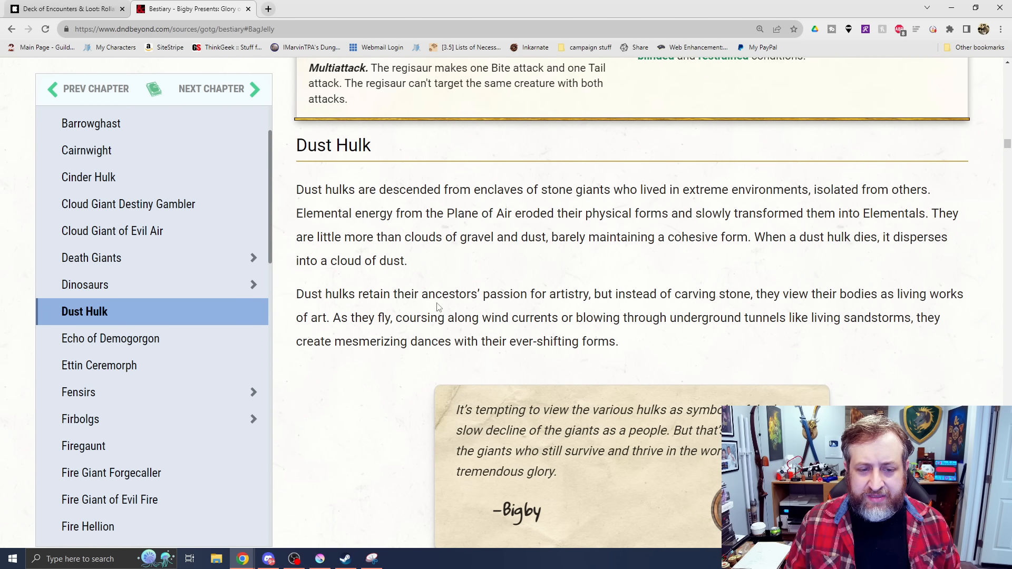
{"action": "mouse_move", "coordinate": [560, 232]}
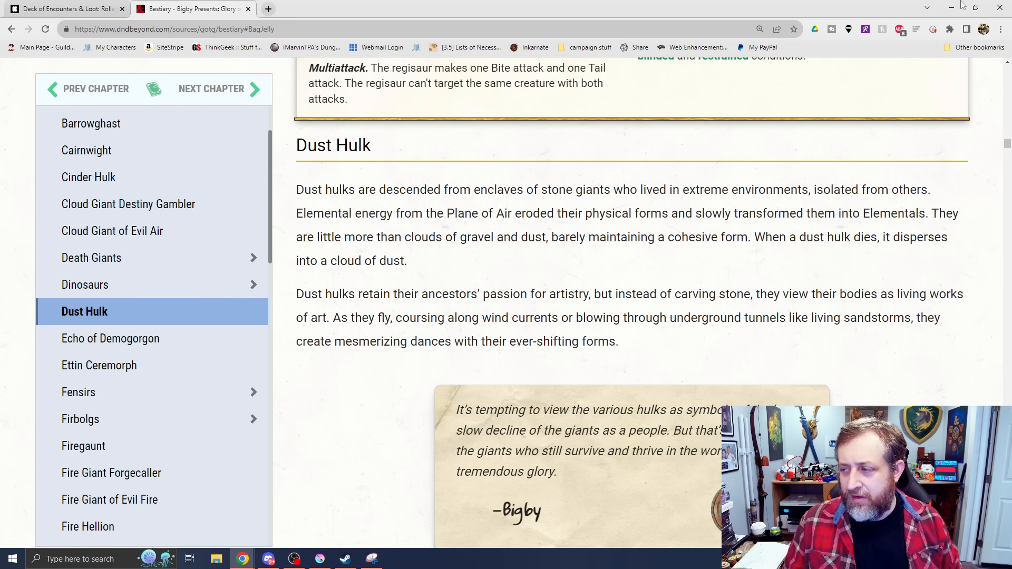
- Scroll past the Dust Hulk's Slam and Stinging Dust to the Echo of Demogorgon lore and Bigby quote
{"action": "scroll", "scroll_direction": "down", "scroll_amount": 3}
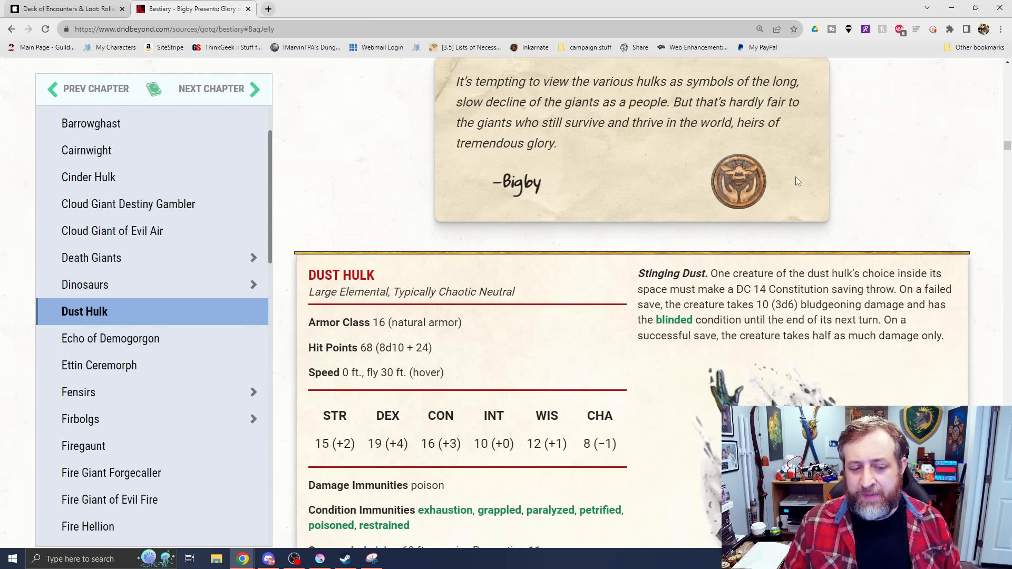
{"action": "scroll", "scroll_direction": "down", "scroll_amount": 3}
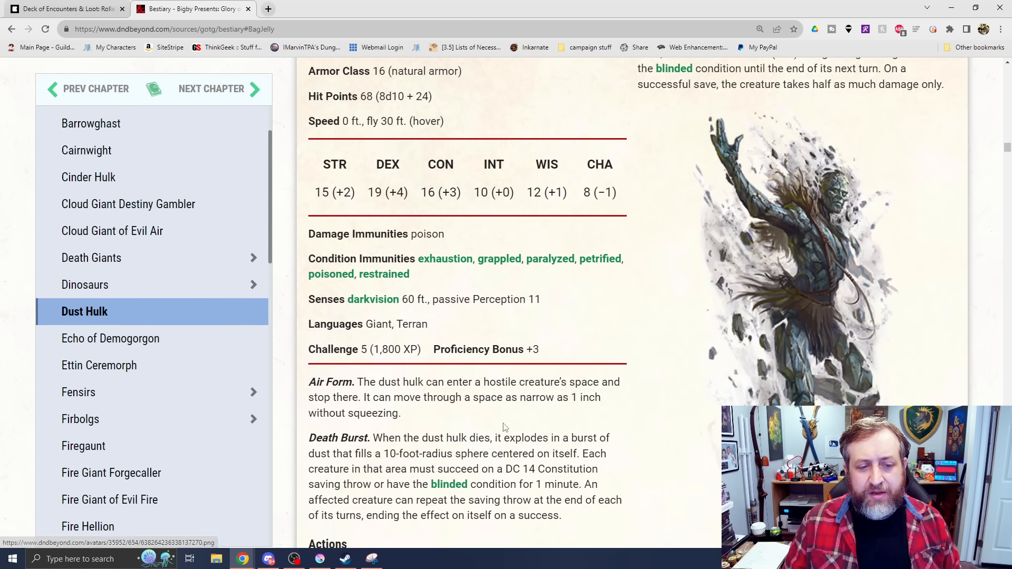
{"action": "mouse_move", "coordinate": [740, 297]}
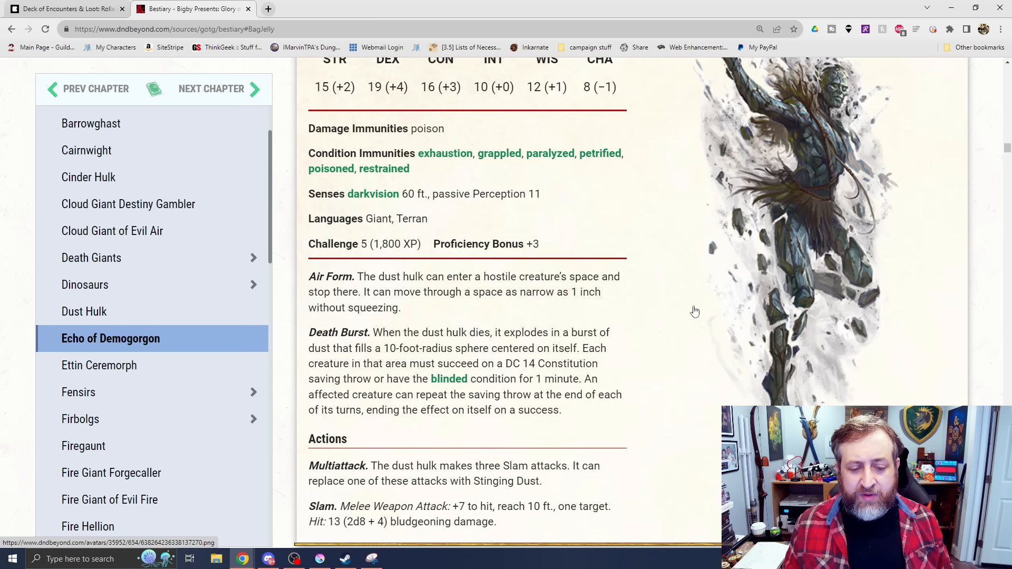
{"action": "mouse_move", "coordinate": [481, 313]}
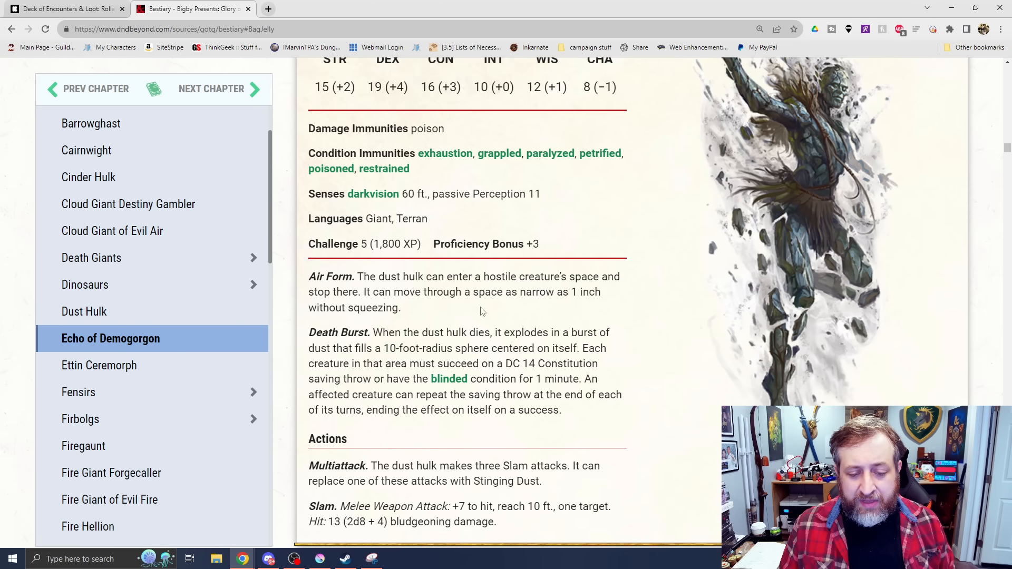
{"action": "scroll", "scroll_direction": "down", "scroll_amount": 3}
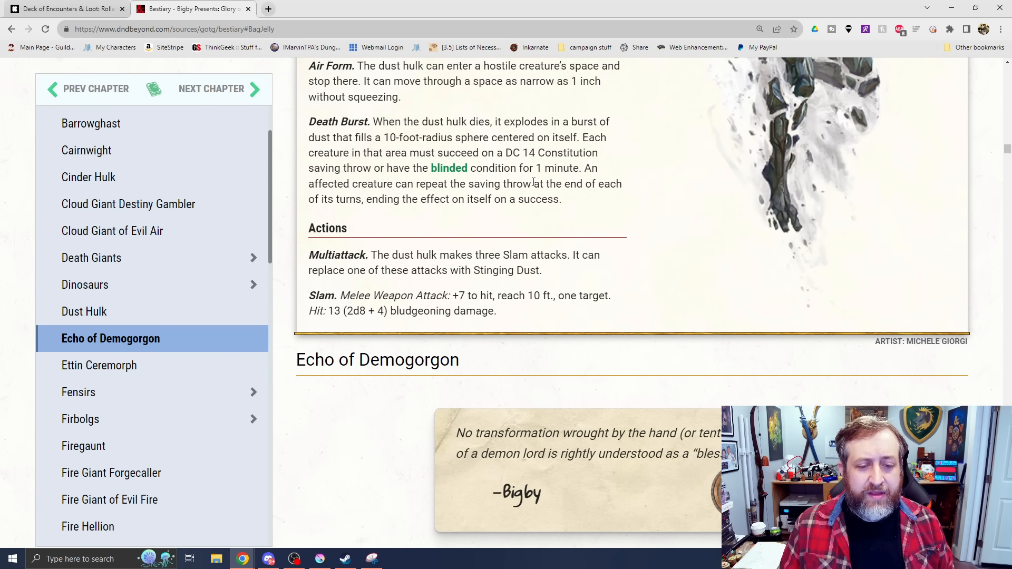
{"action": "mouse_move", "coordinate": [658, 232]}
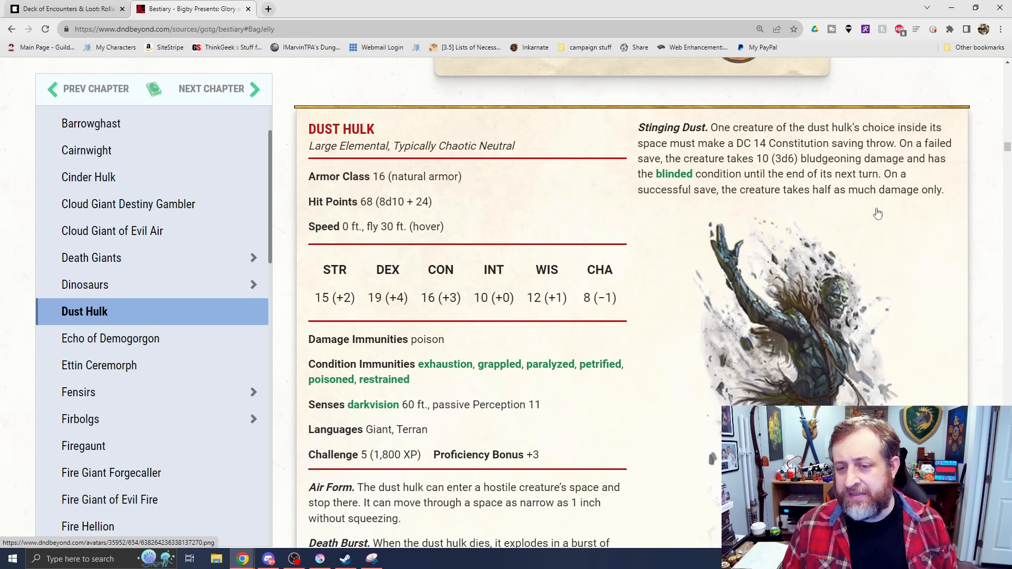
{"action": "mouse_move", "coordinate": [897, 253]}
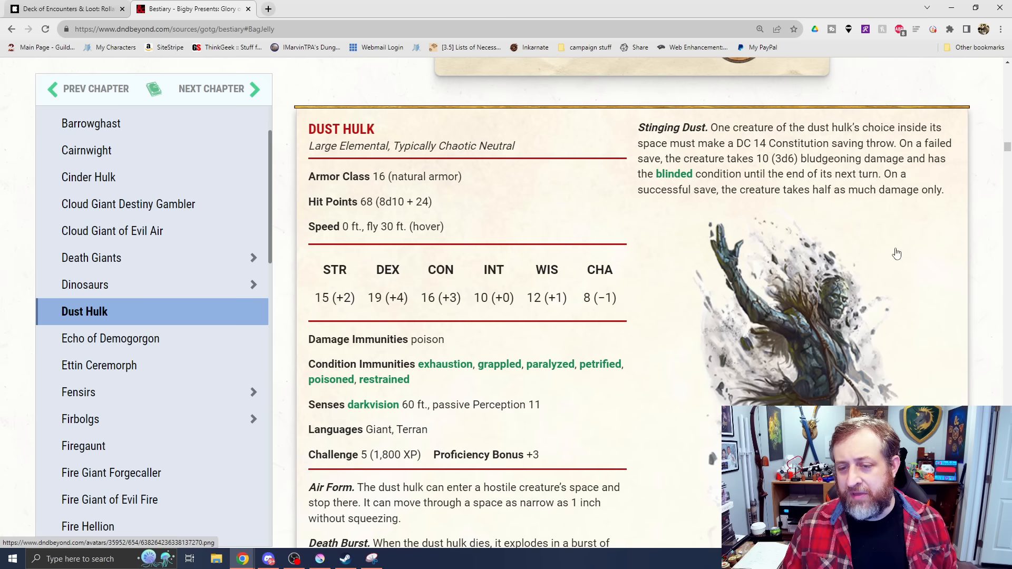
{"action": "scroll", "scroll_direction": "down", "scroll_amount": 3}
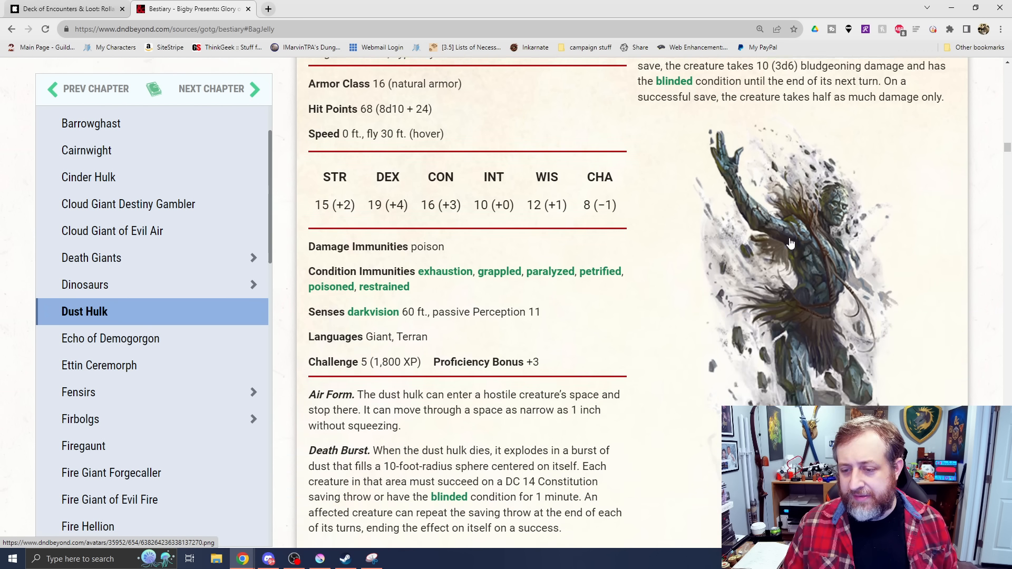
{"action": "scroll", "scroll_direction": "down", "scroll_amount": 3}
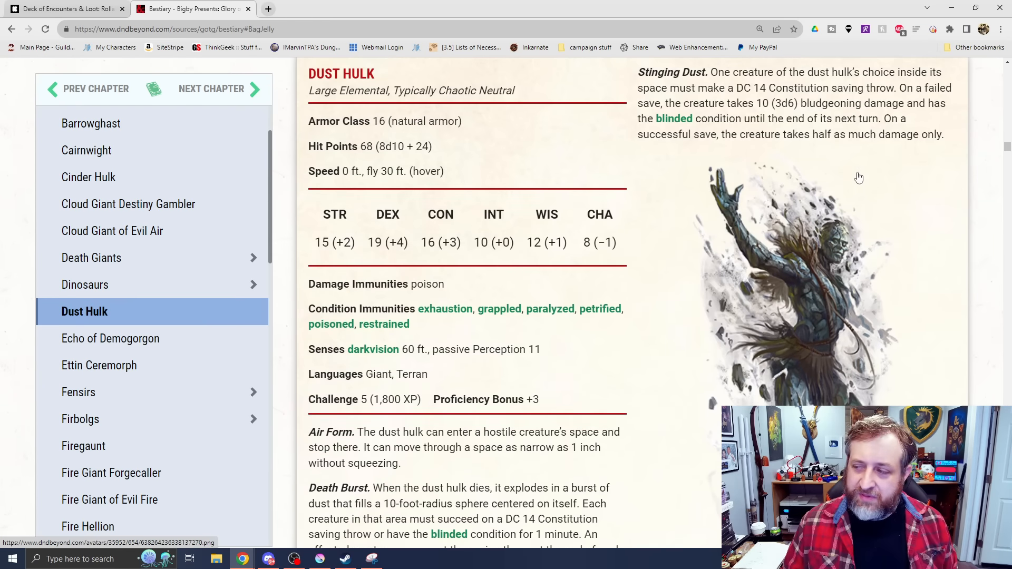
{"action": "left_click", "coordinate": [111, 338]}
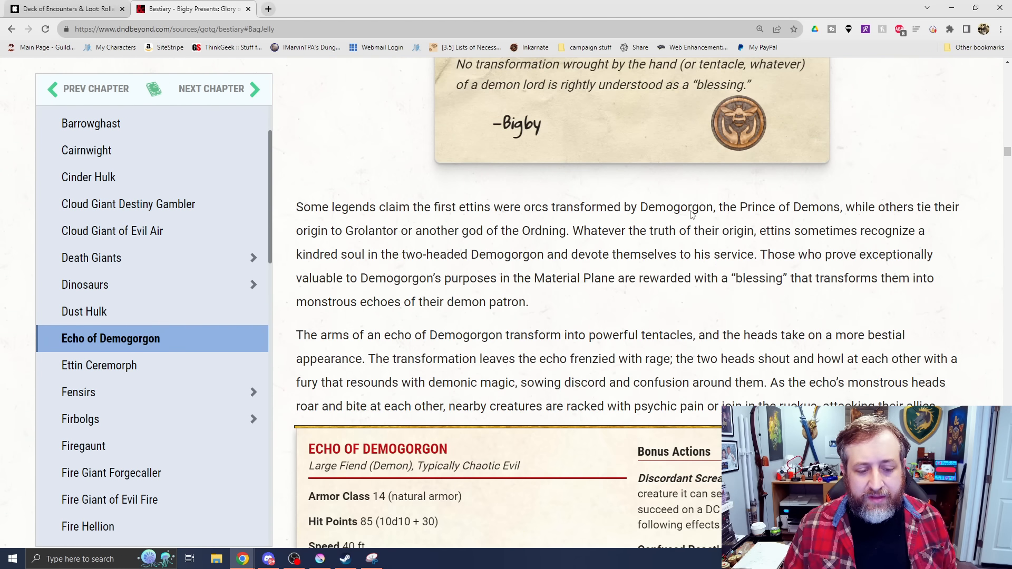
- Read the Echo of Demogorgon lore and stat block with its two-headed tentacled artwork
{"action": "scroll", "scroll_direction": "down", "scroll_amount": 3}
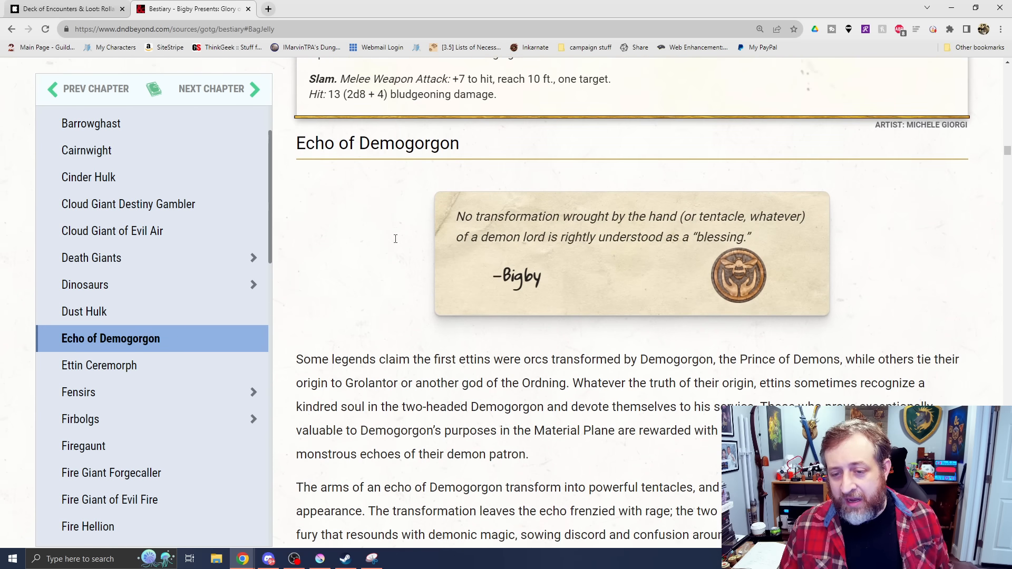
{"action": "scroll", "scroll_direction": "down", "scroll_amount": 3}
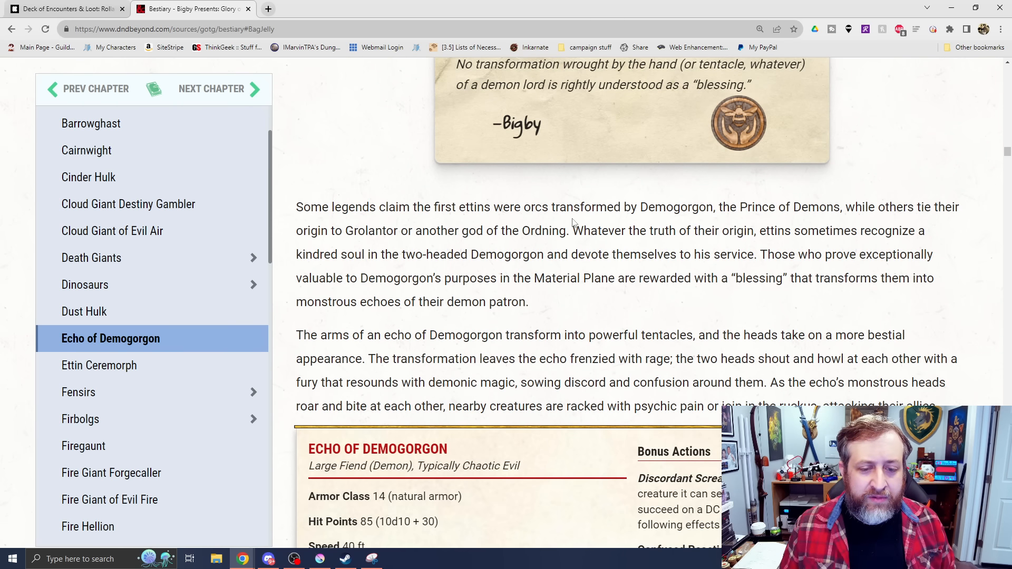
{"action": "mouse_move", "coordinate": [643, 270]}
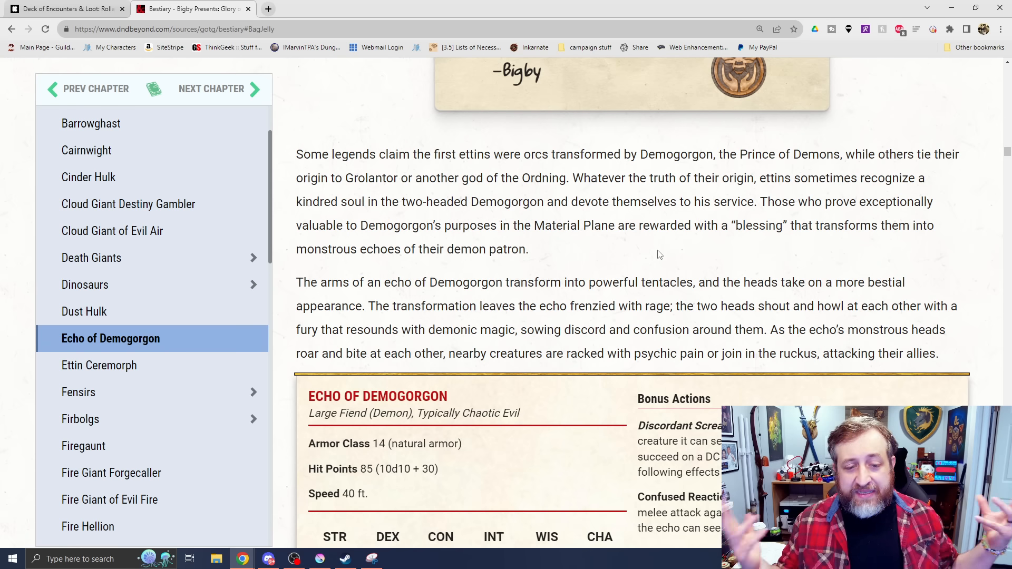
{"action": "scroll", "scroll_direction": "down", "scroll_amount": 3}
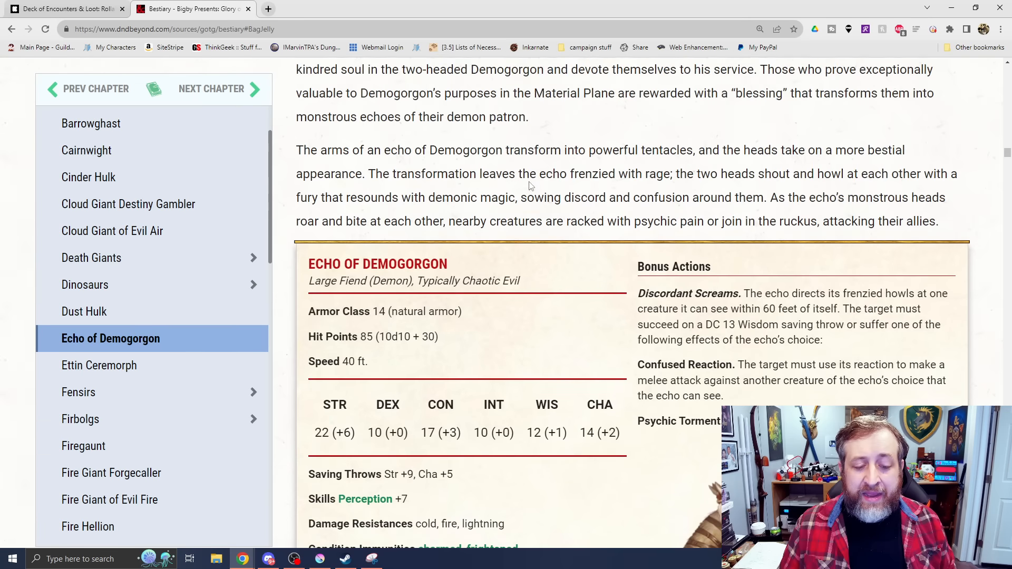
{"action": "left_click", "coordinate": [99, 366]}
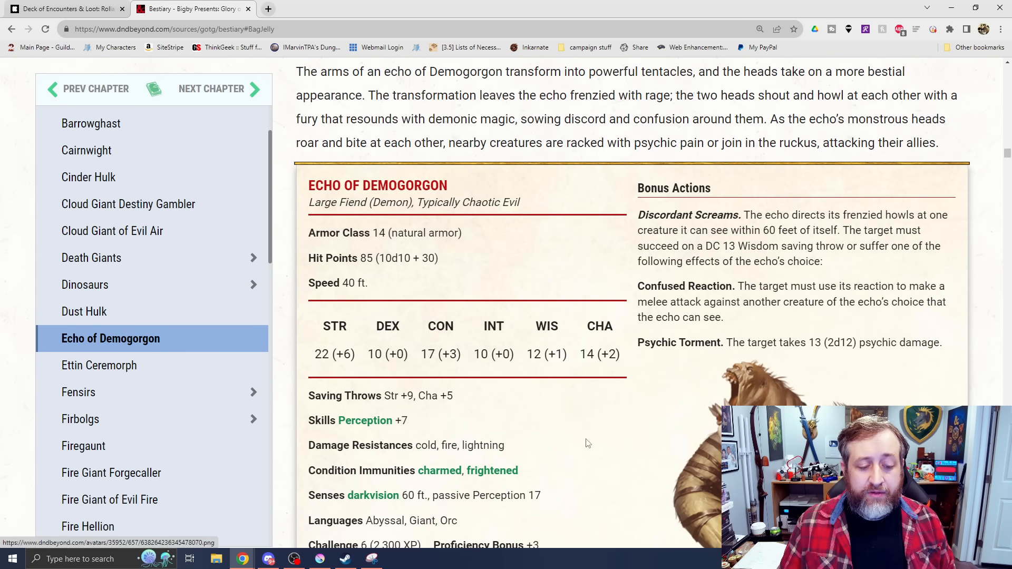
- Continue through the Tentacle attack to the Ettin Ceremorph entry, then return to the stat block
{"action": "scroll", "scroll_direction": "down", "scroll_amount": 3}
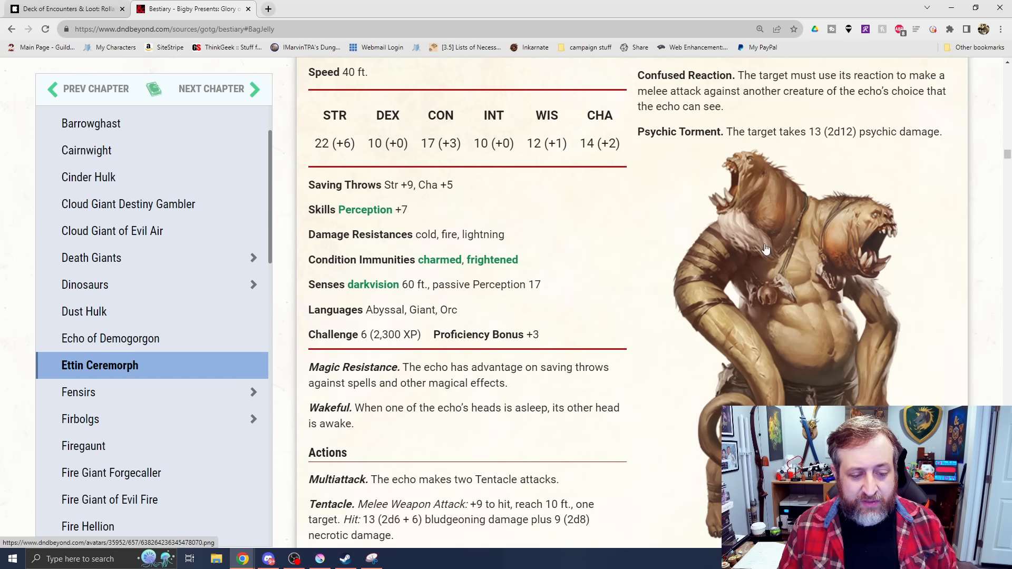
{"action": "scroll", "scroll_direction": "down", "scroll_amount": 3}
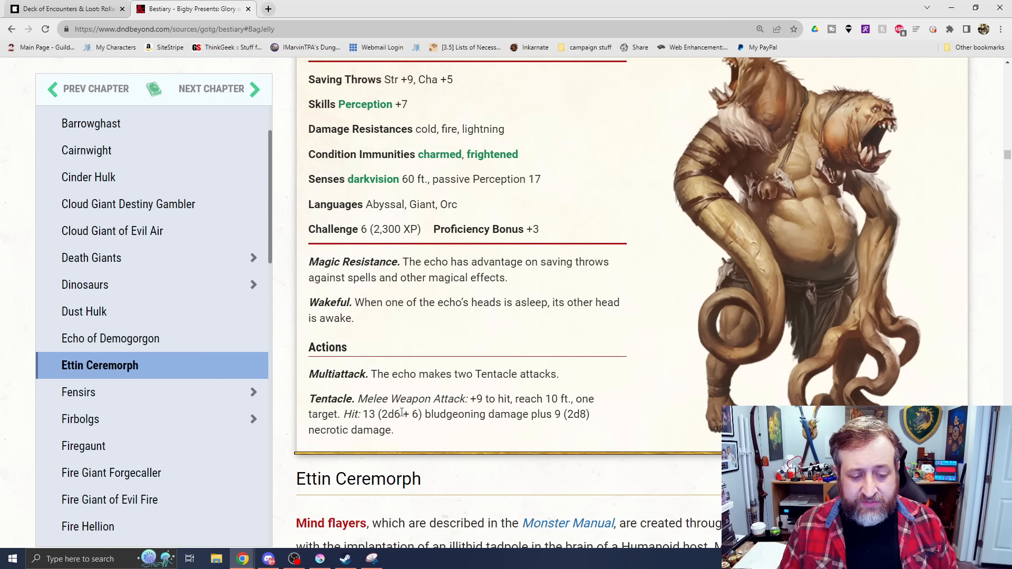
{"action": "mouse_move", "coordinate": [762, 338]}
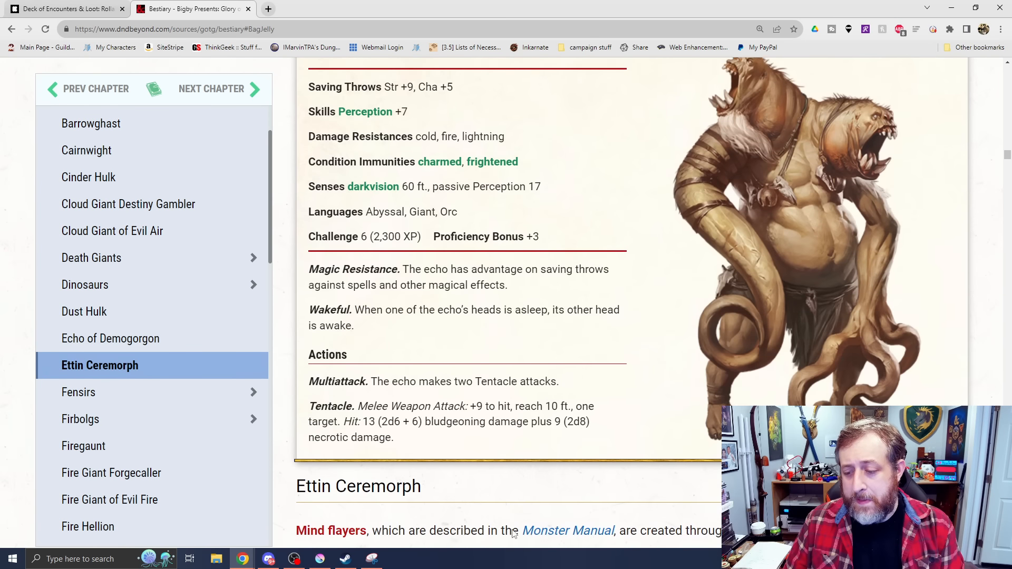
{"action": "left_click", "coordinate": [110, 338]}
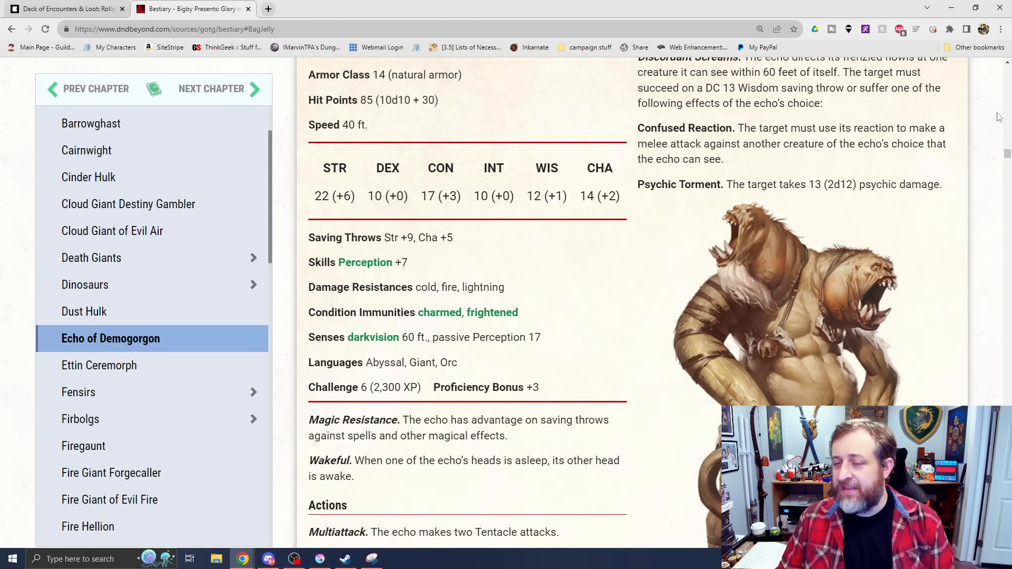
{"action": "mouse_move", "coordinate": [730, 222]}
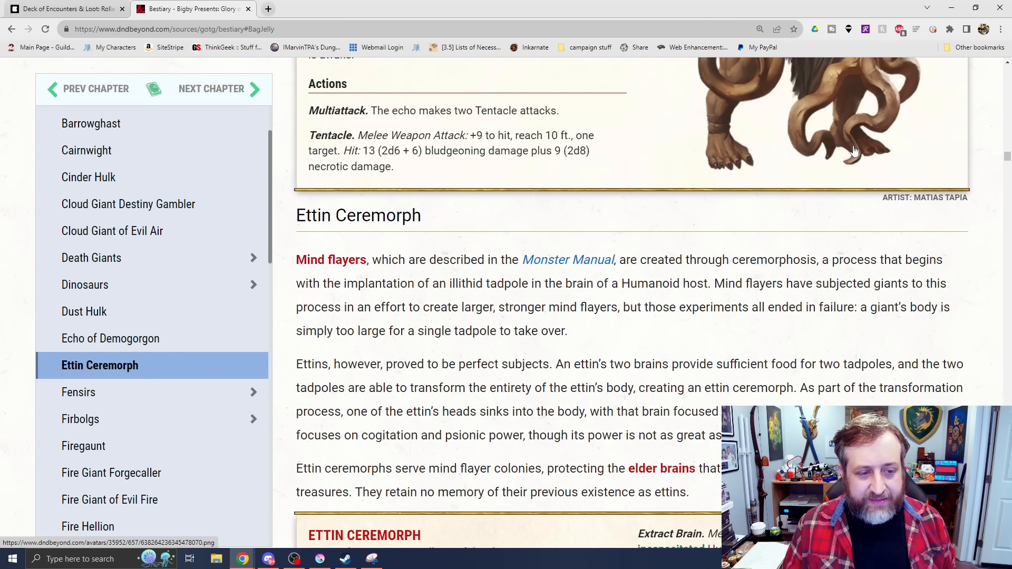
- Read the Ettin Ceremorph stat block through Tentacles, Extract Brain and Mind Bolt
{"action": "scroll", "scroll_direction": "down", "scroll_amount": 3}
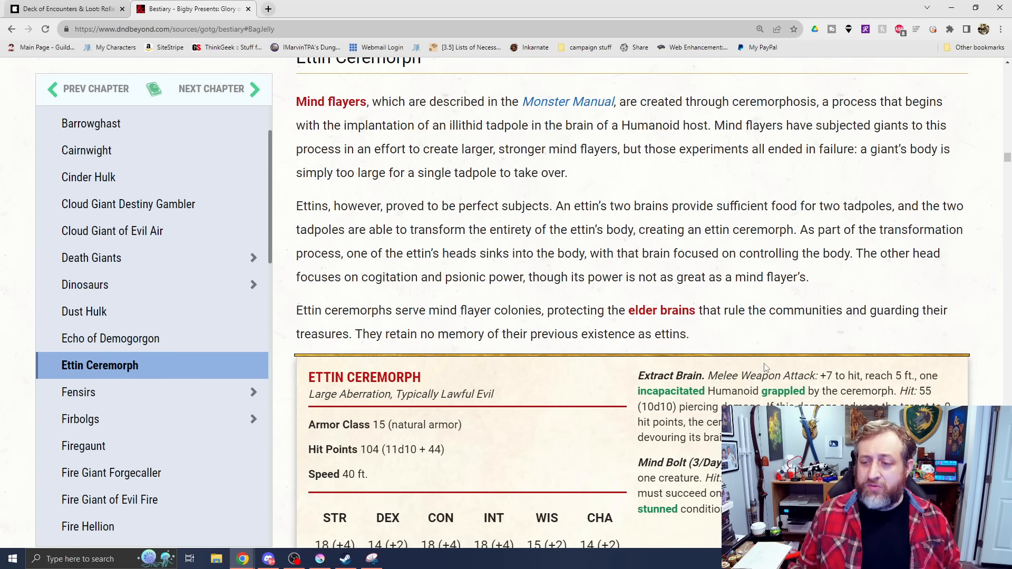
{"action": "mouse_move", "coordinate": [753, 222]}
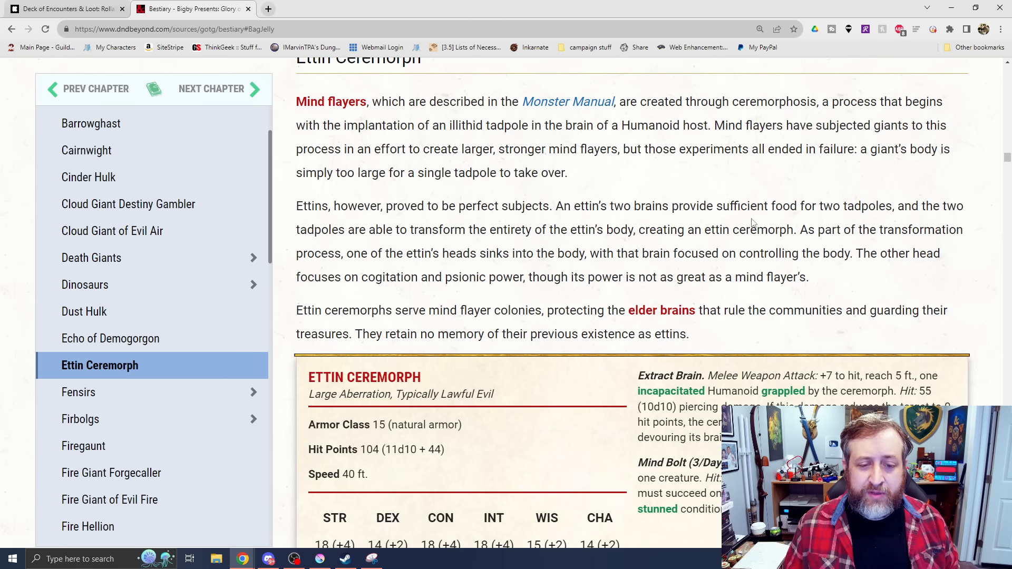
{"action": "mouse_move", "coordinate": [671, 175]}
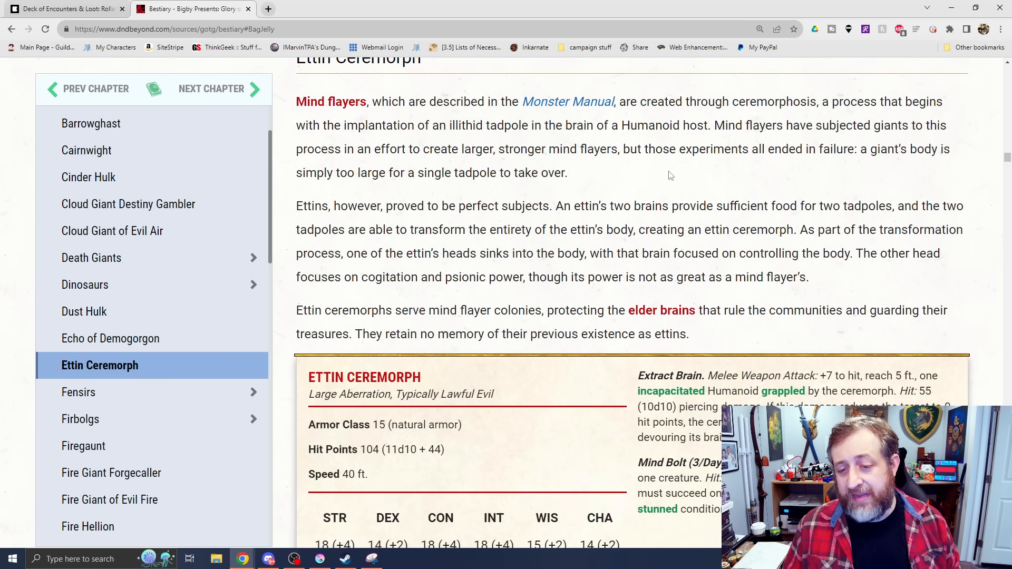
{"action": "scroll", "scroll_direction": "down", "scroll_amount": 3}
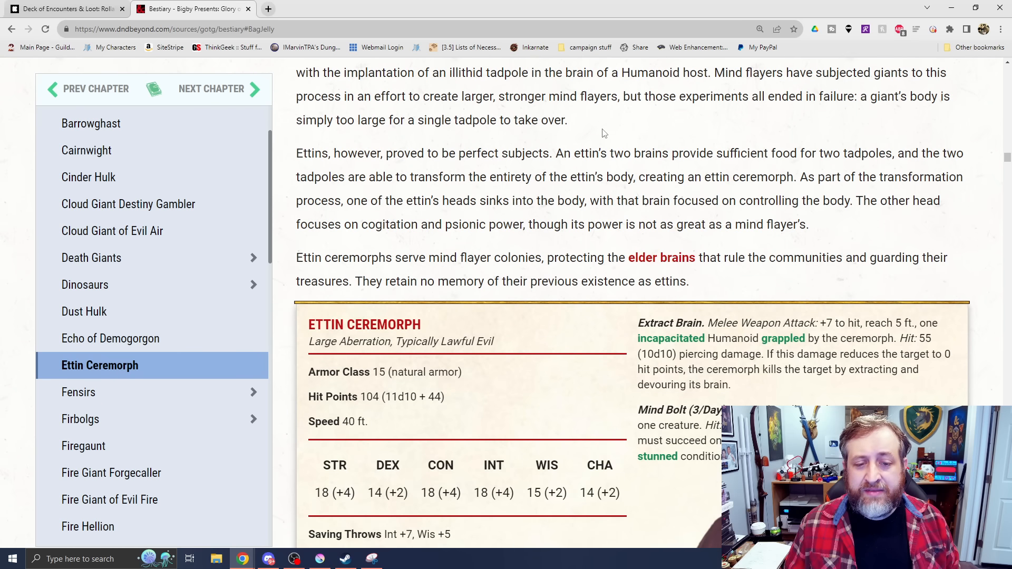
{"action": "mouse_move", "coordinate": [705, 147]}
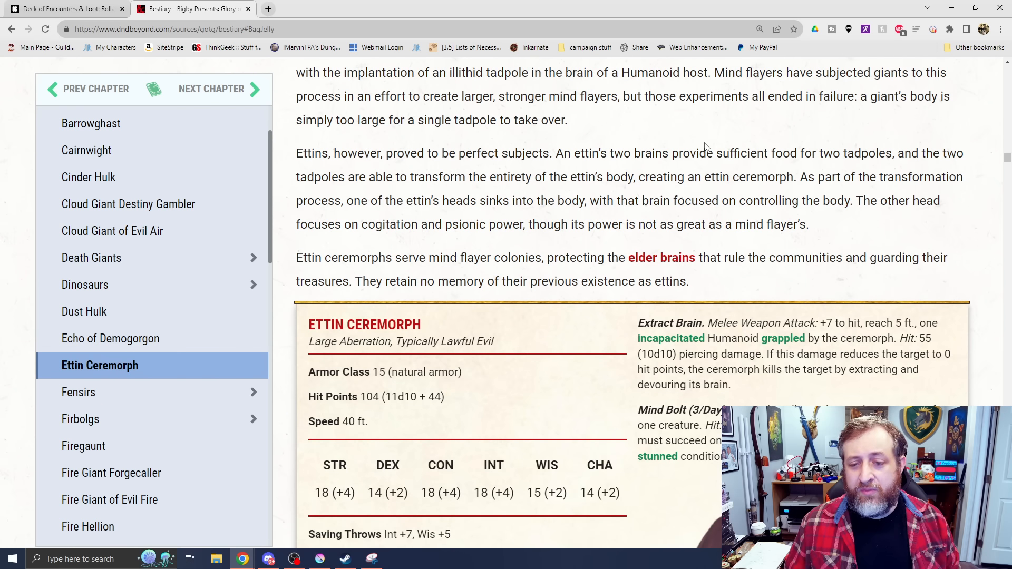
{"action": "mouse_move", "coordinate": [843, 121]}
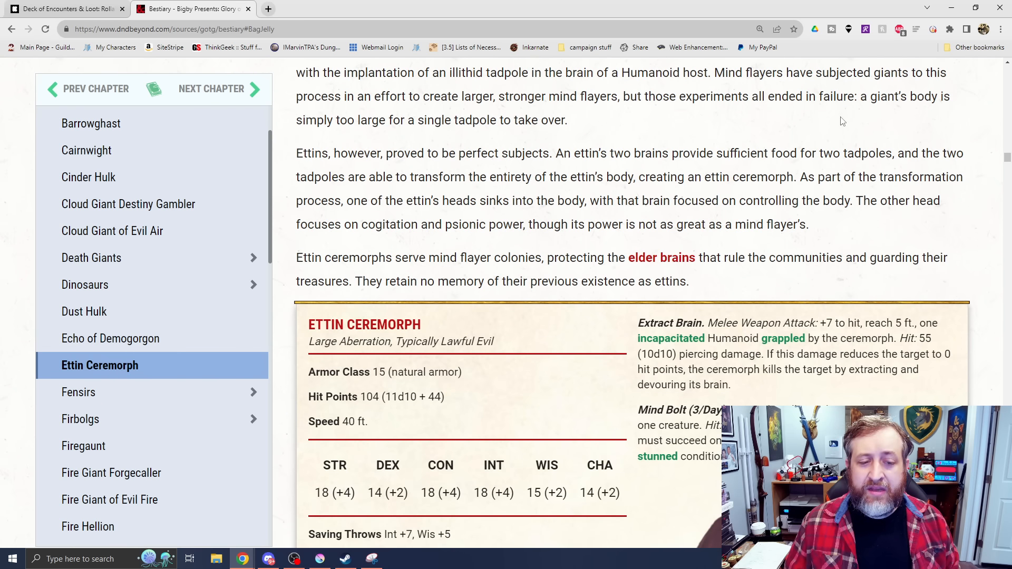
{"action": "scroll", "scroll_direction": "down", "scroll_amount": 3}
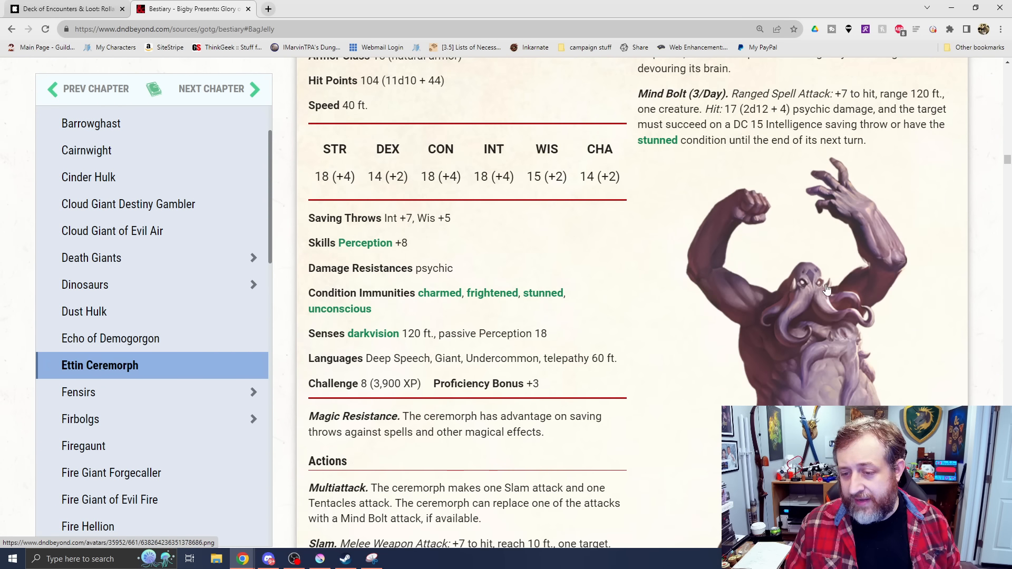
{"action": "scroll", "scroll_direction": "down", "scroll_amount": 3}
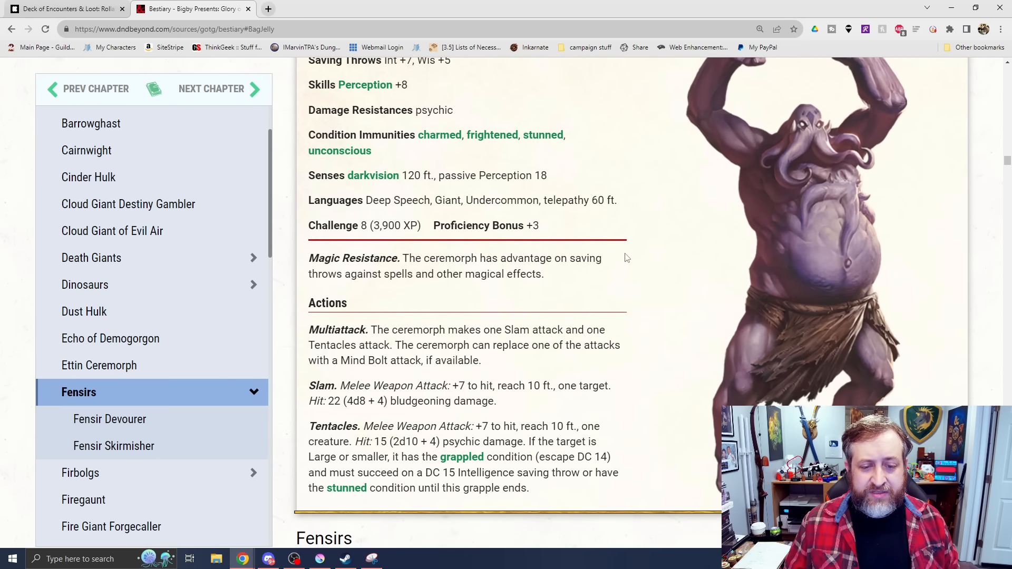
{"action": "scroll", "scroll_direction": "down", "scroll_amount": 3}
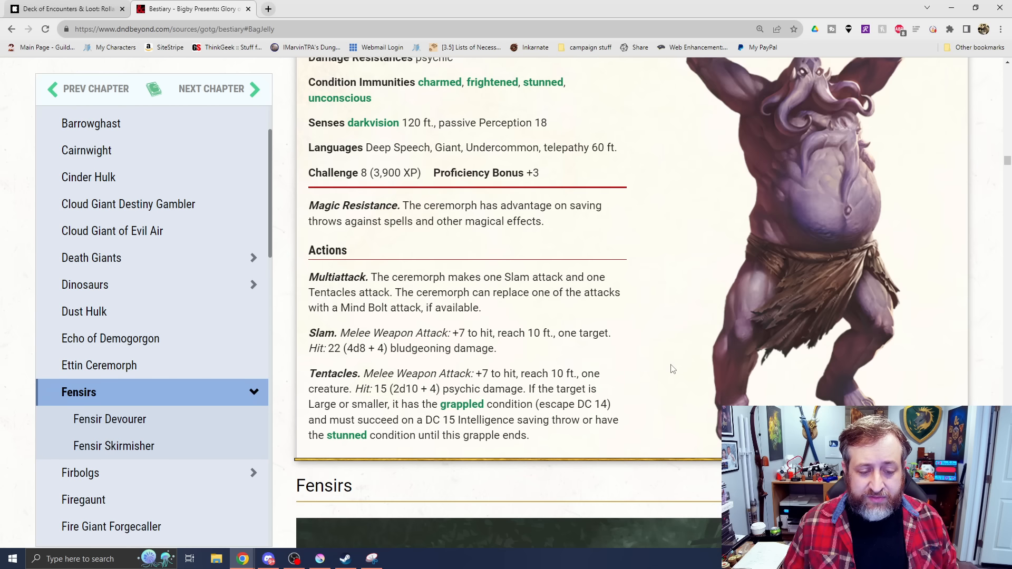
{"action": "mouse_move", "coordinate": [615, 341]}
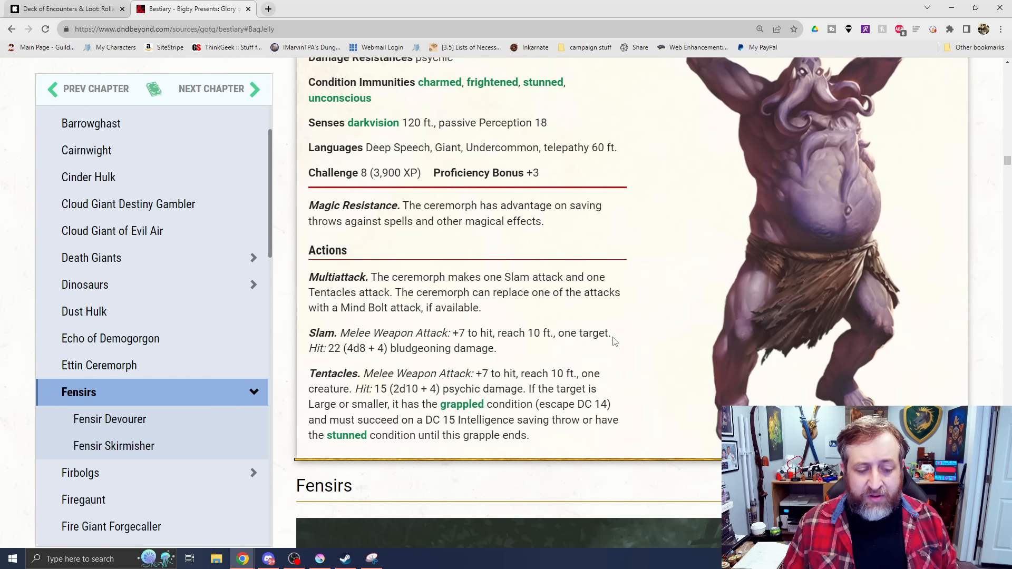
- Jump to the Fensirs entry via the sidebar, listing its Devourer and Skirmisher sub-entries
{"action": "left_click", "coordinate": [99, 366]}
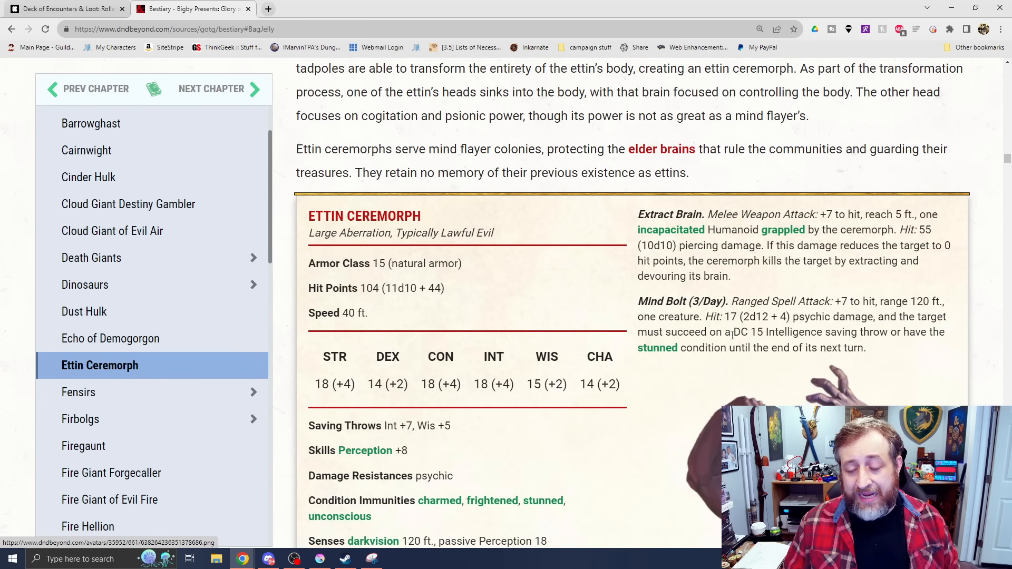
{"action": "scroll", "scroll_direction": "down", "scroll_amount": 3}
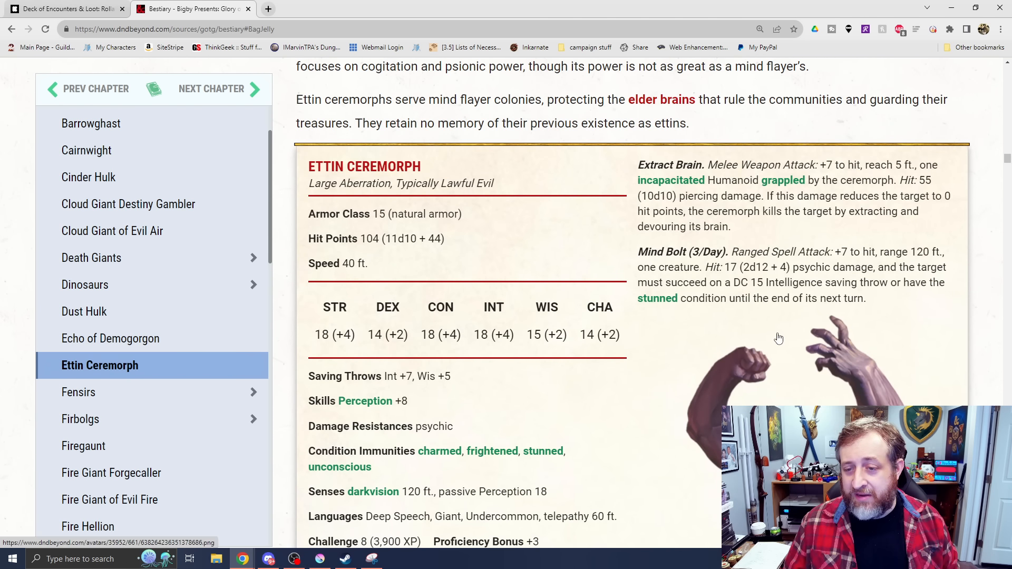
{"action": "mouse_move", "coordinate": [768, 328]}
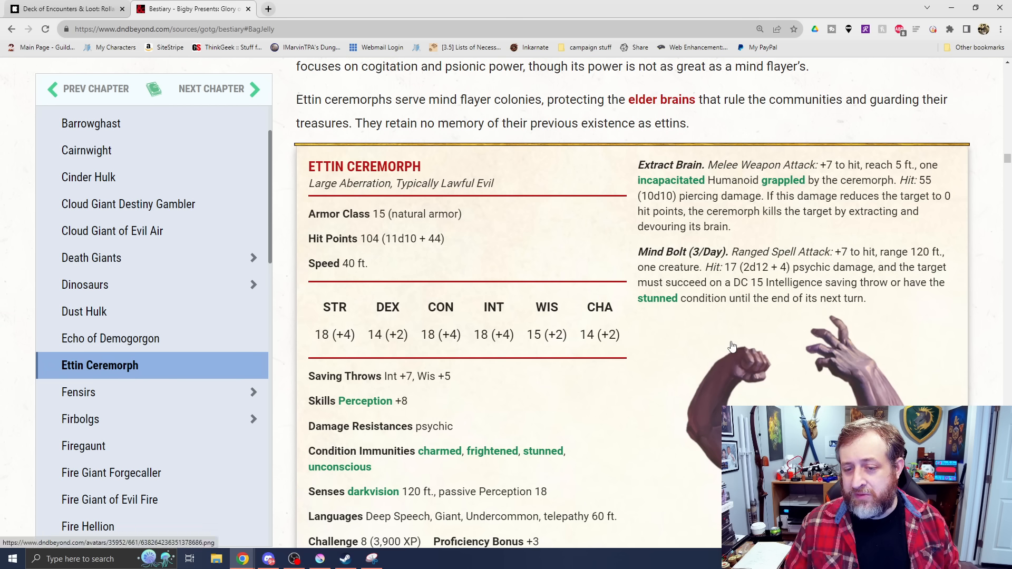
{"action": "scroll", "scroll_direction": "down", "scroll_amount": 3}
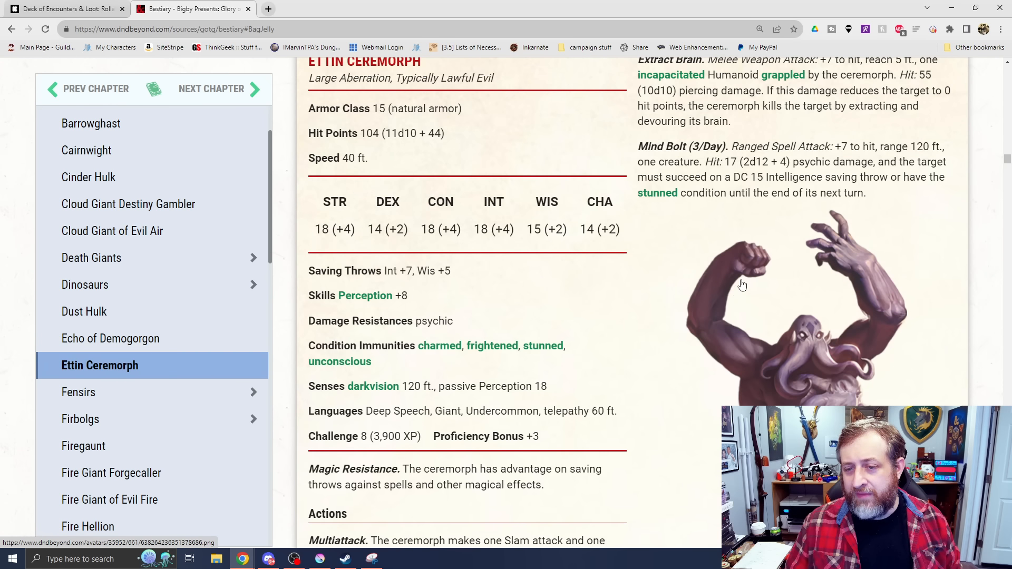
{"action": "mouse_move", "coordinate": [780, 295]}
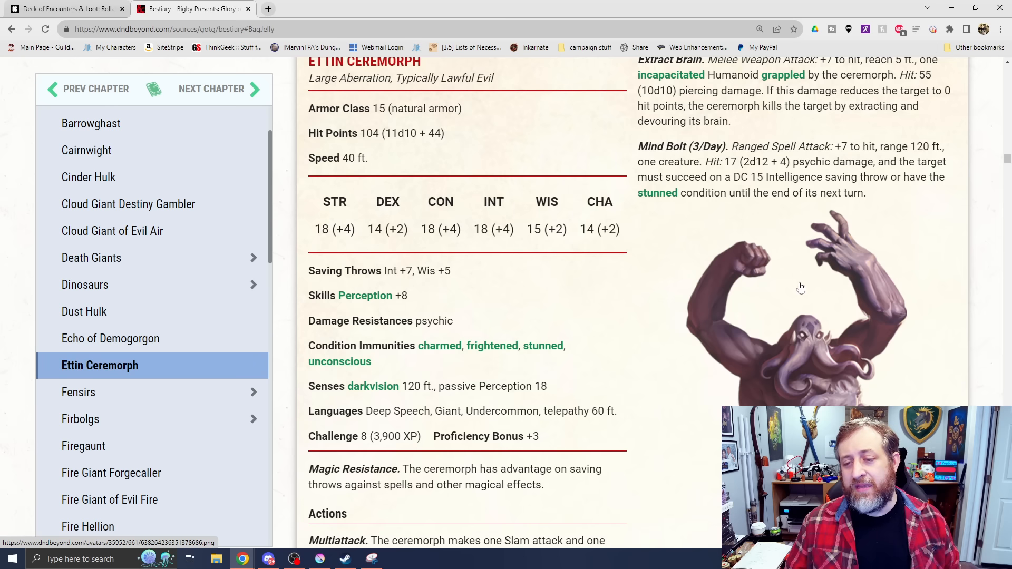
{"action": "mouse_move", "coordinate": [784, 319]}
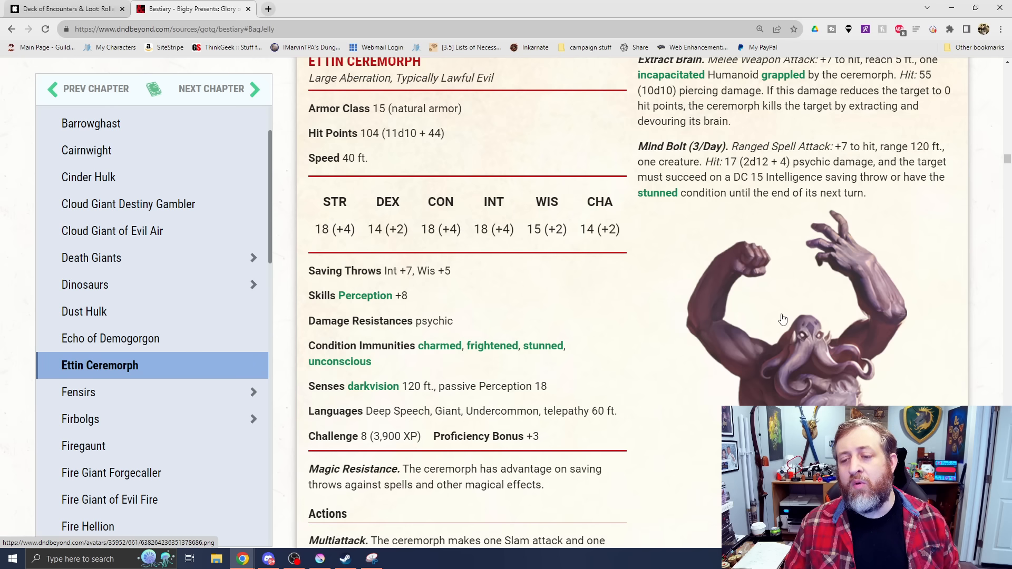
{"action": "left_click", "coordinate": [79, 393]}
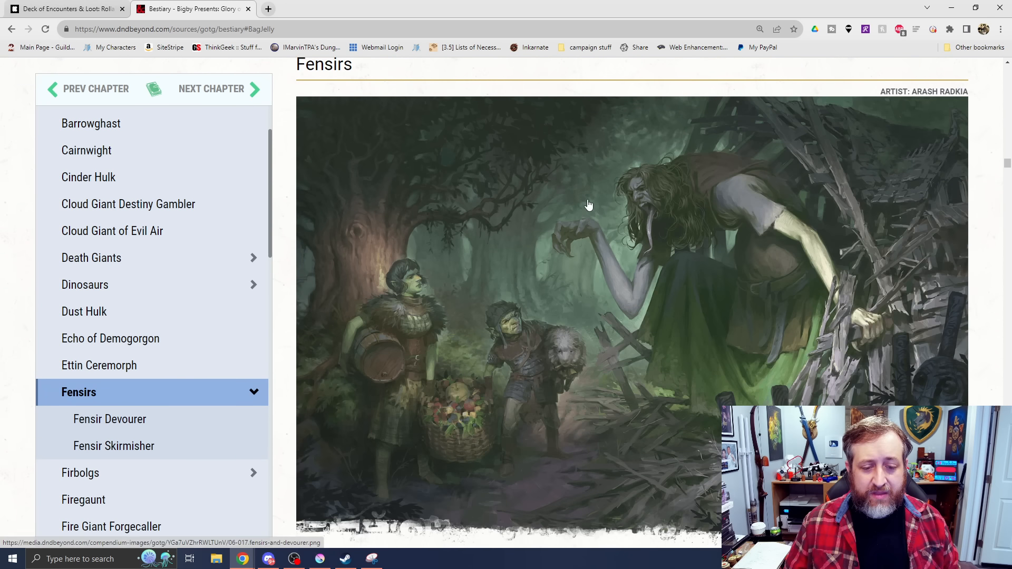
{"action": "scroll", "scroll_direction": "down", "scroll_amount": 3}
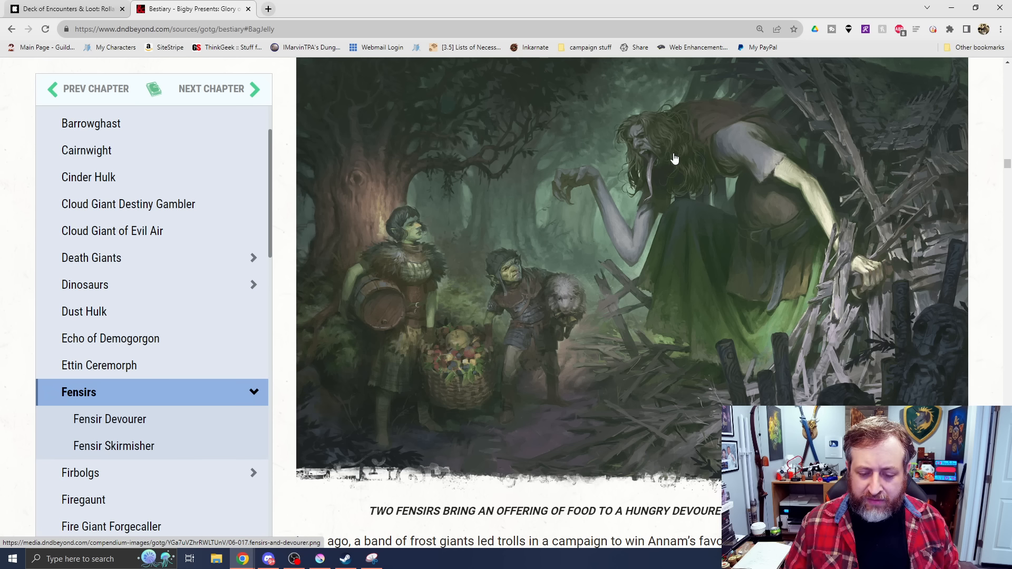
{"action": "mouse_move", "coordinate": [625, 281]}
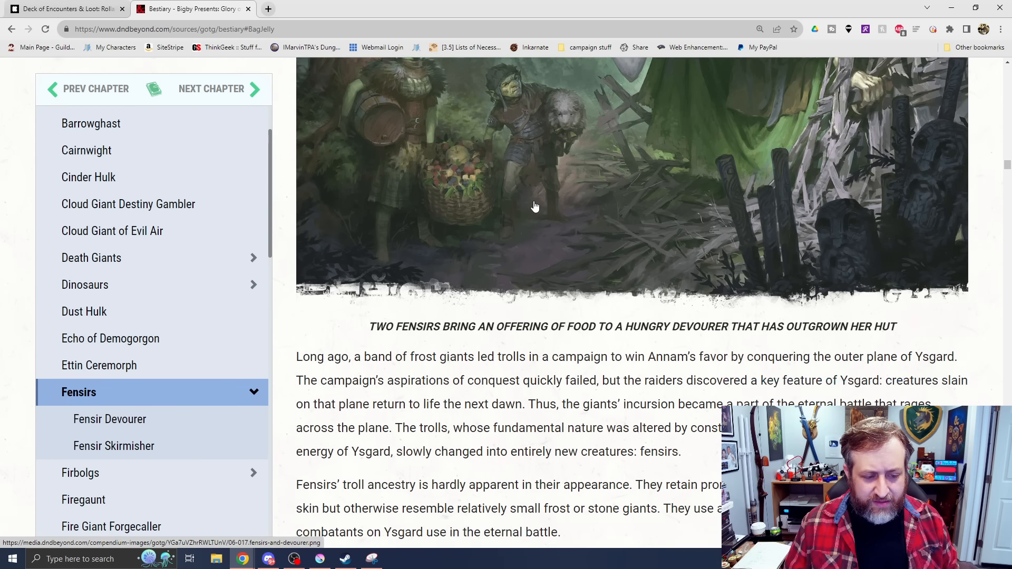
{"action": "scroll", "scroll_direction": "down", "scroll_amount": 3}
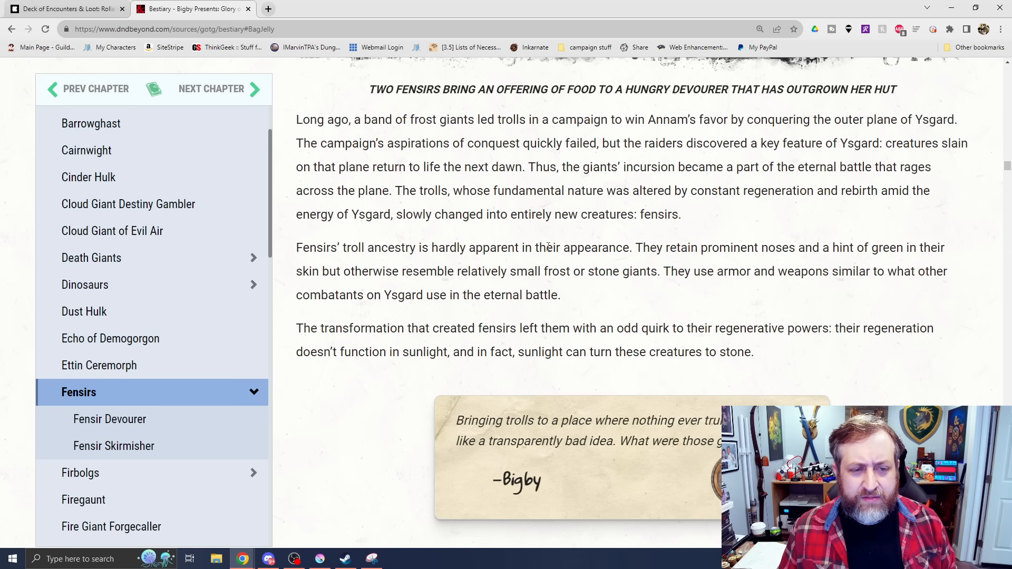
{"action": "mouse_move", "coordinate": [726, 206]}
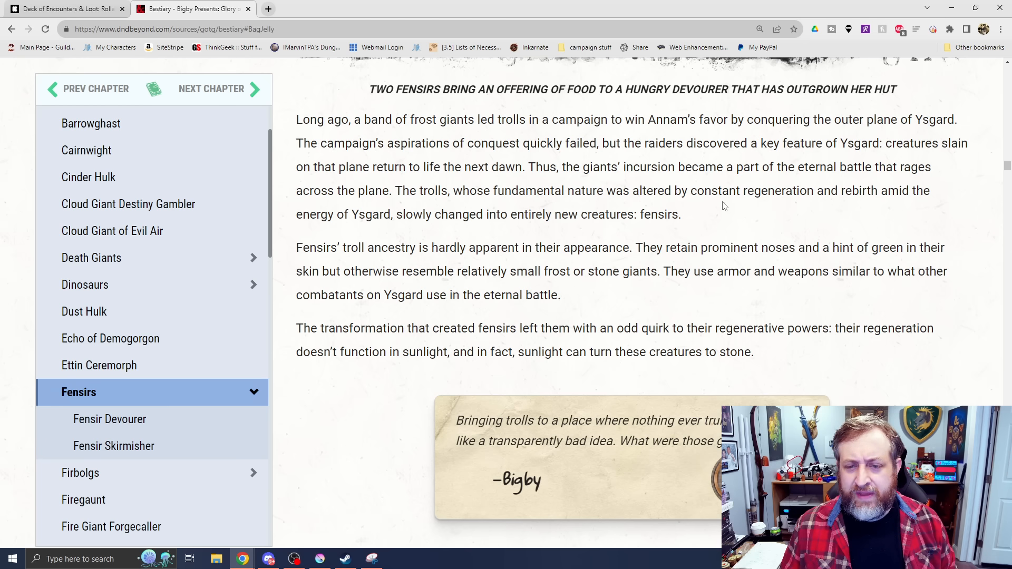
{"action": "mouse_move", "coordinate": [692, 241]}
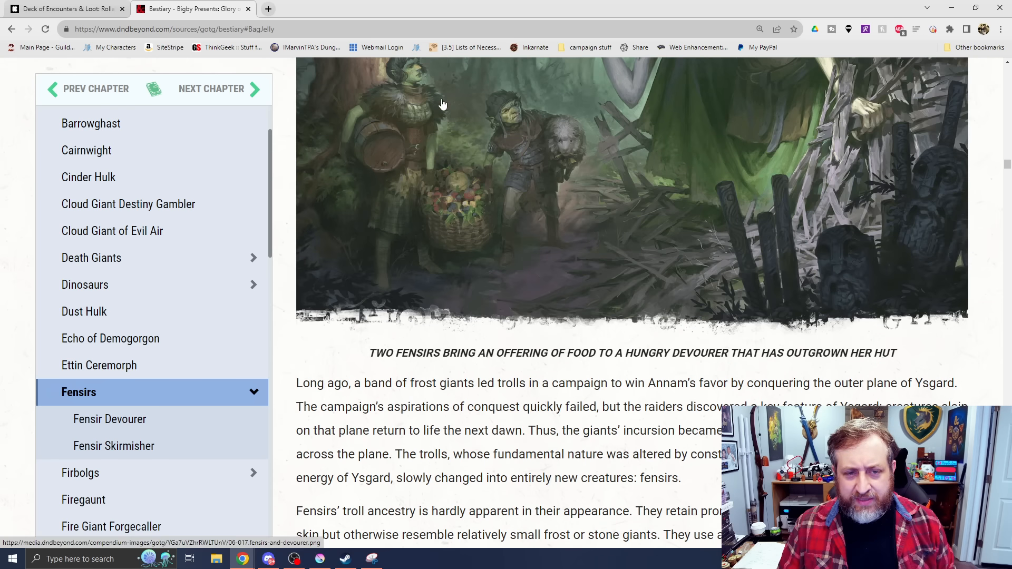
{"action": "scroll", "scroll_direction": "down", "scroll_amount": 3}
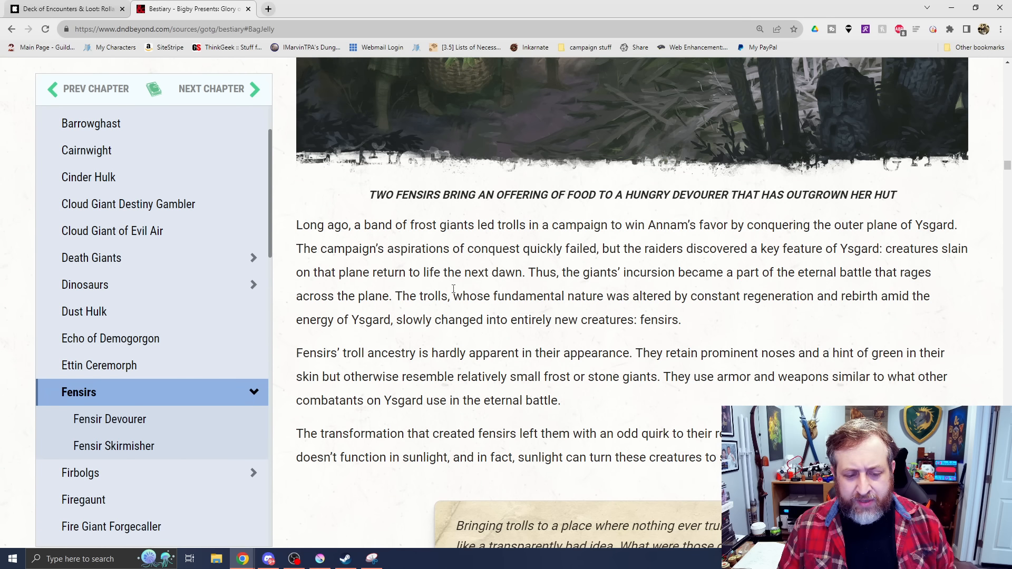
{"action": "mouse_move", "coordinate": [583, 279]}
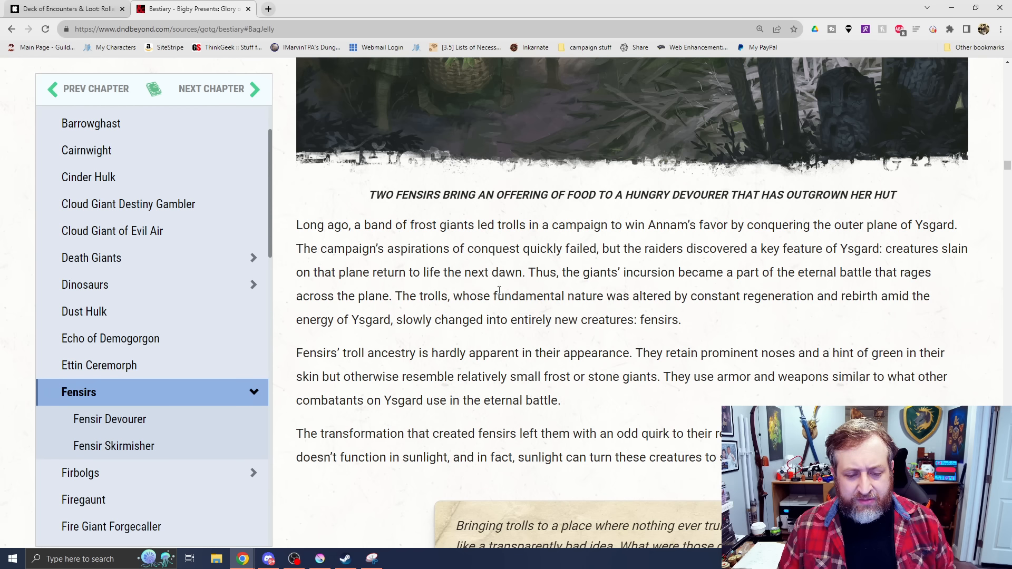
{"action": "left_click", "coordinate": [110, 418]}
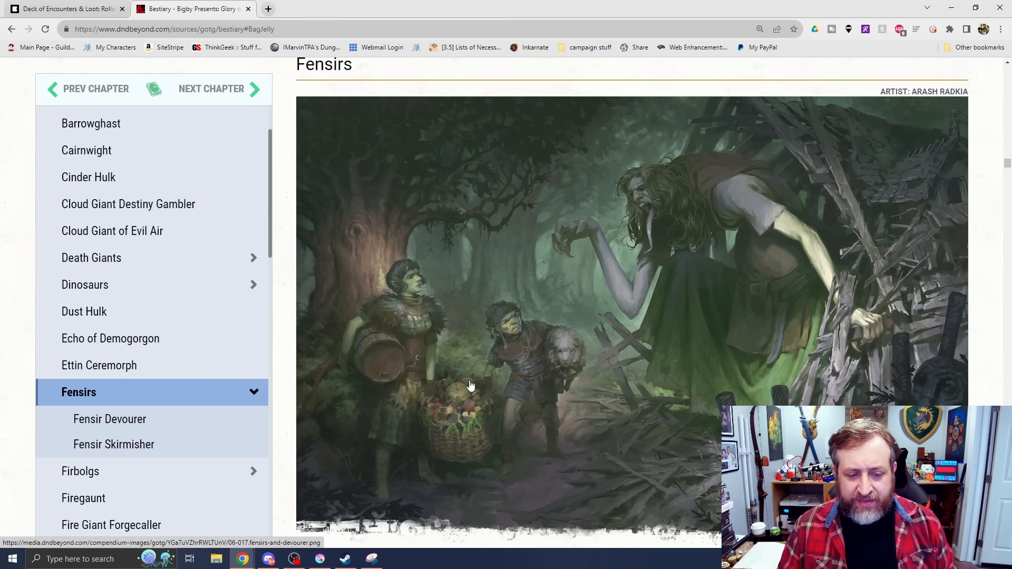
{"action": "mouse_move", "coordinate": [462, 438]}
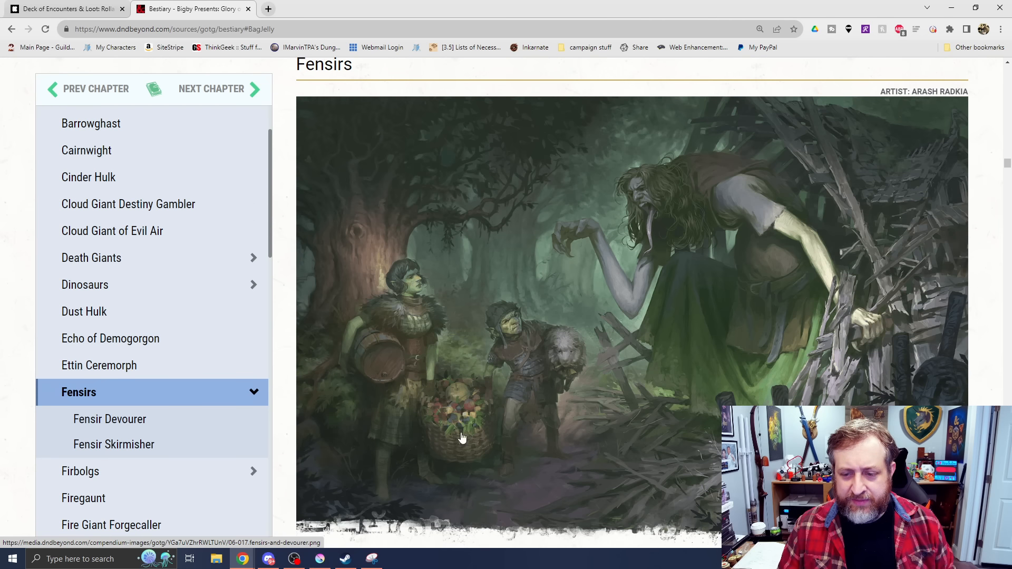
{"action": "scroll", "scroll_direction": "down", "scroll_amount": 3}
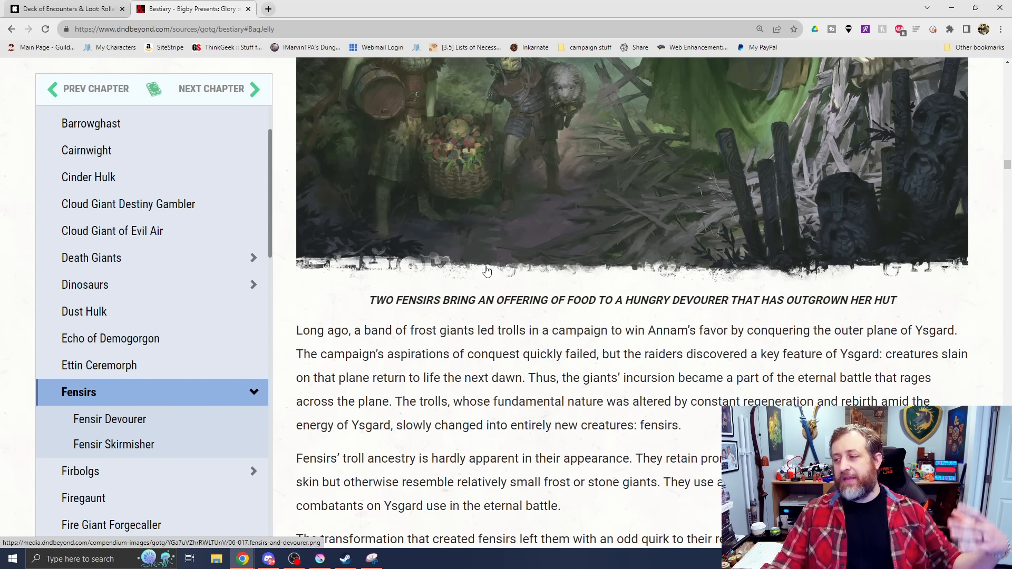
{"action": "scroll", "scroll_direction": "down", "scroll_amount": 3}
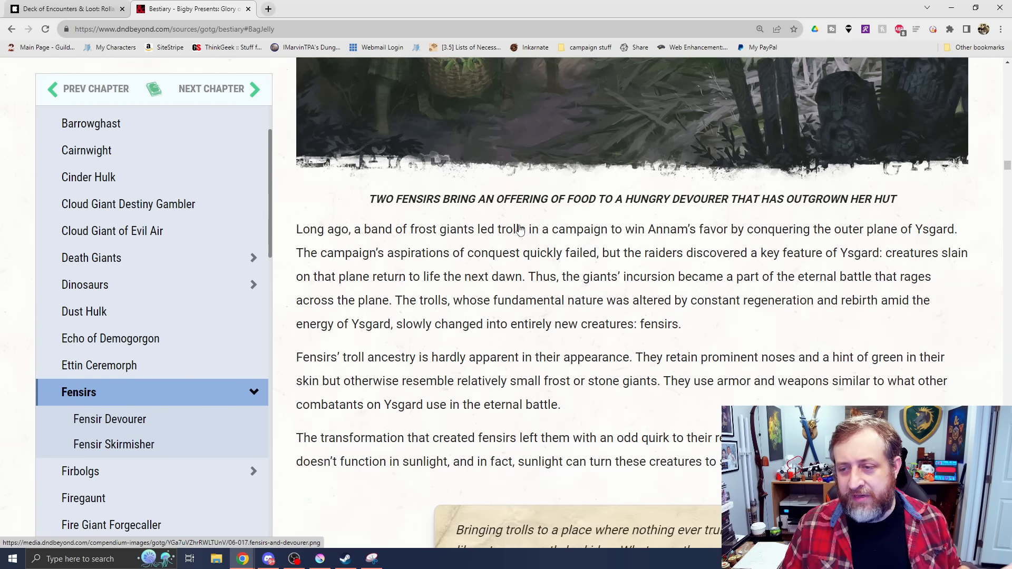
{"action": "left_click", "coordinate": [109, 418]}
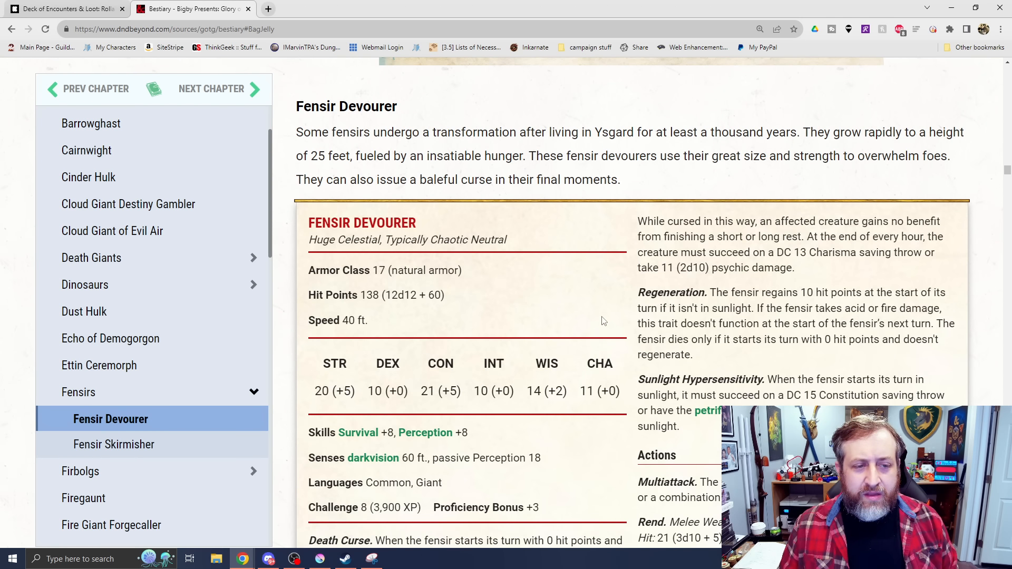
{"action": "mouse_move", "coordinate": [576, 231]}
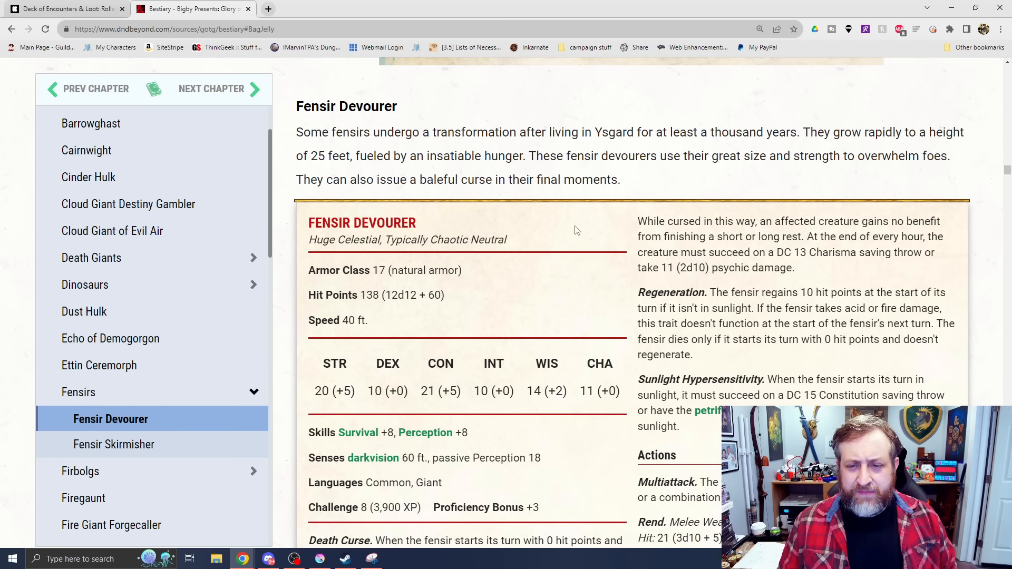
{"action": "mouse_move", "coordinate": [579, 255]}
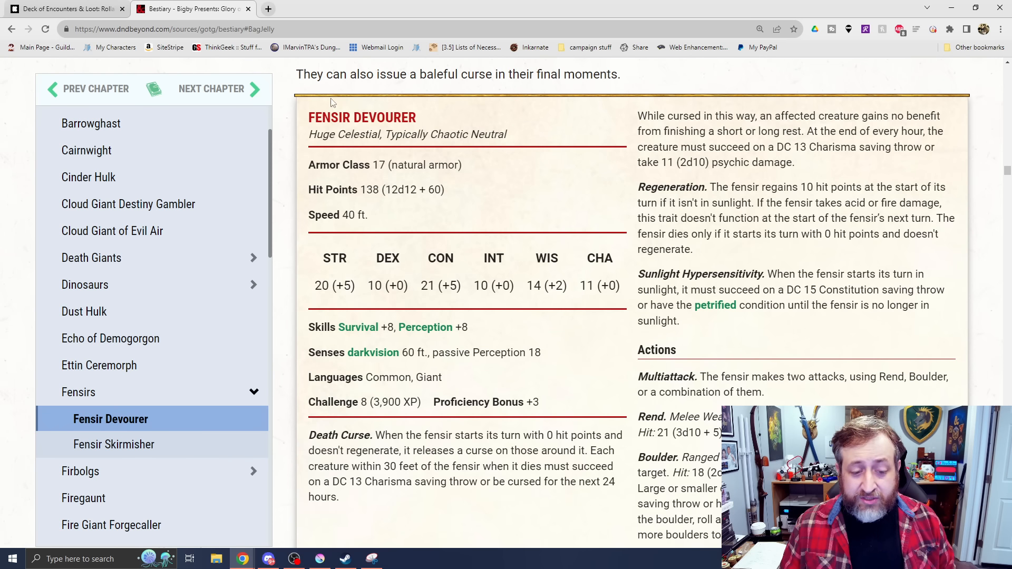
- Go through the Fensir Devourer stat block, including Rend and Boulder, to the Fensir Skirmisher entry
{"action": "scroll", "scroll_direction": "down", "scroll_amount": 3}
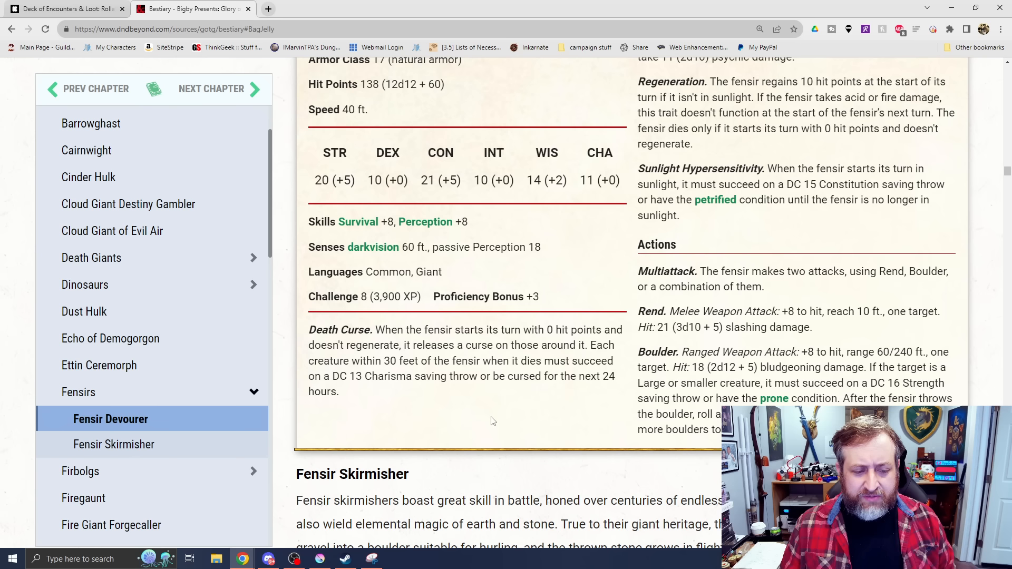
{"action": "mouse_move", "coordinate": [437, 403]}
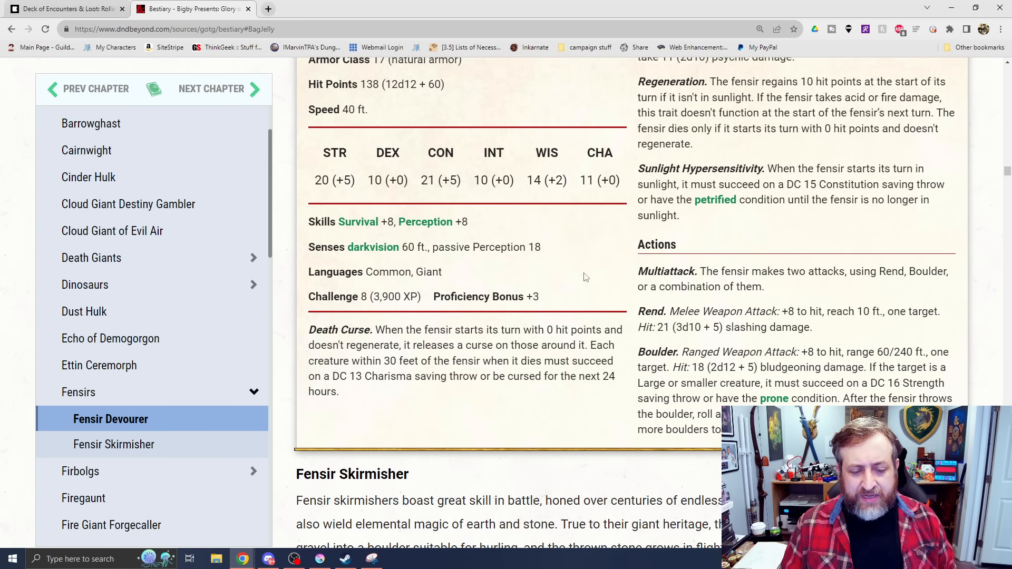
{"action": "scroll", "scroll_direction": "up", "scroll_amount": 3}
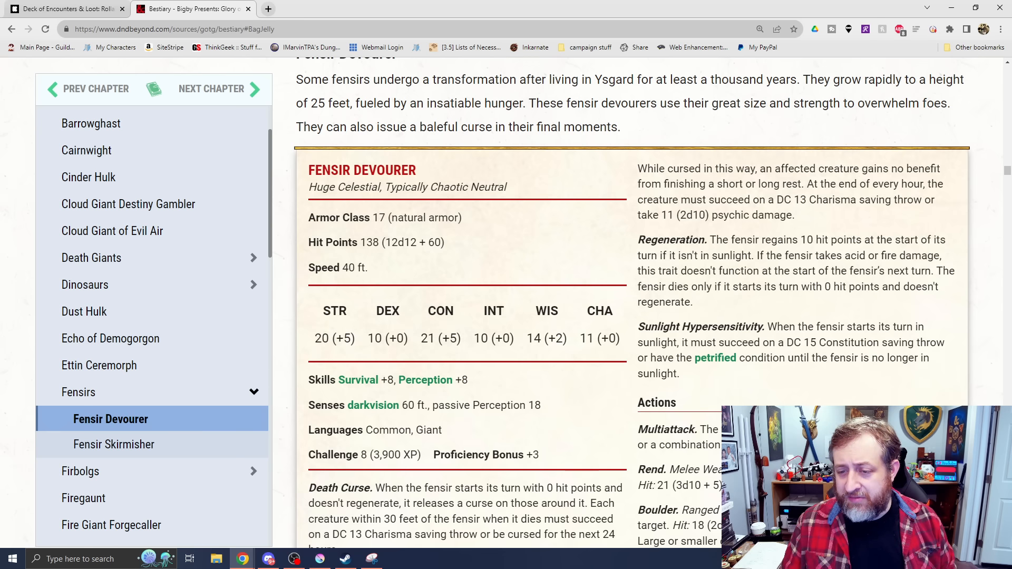
{"action": "mouse_move", "coordinate": [829, 189]}
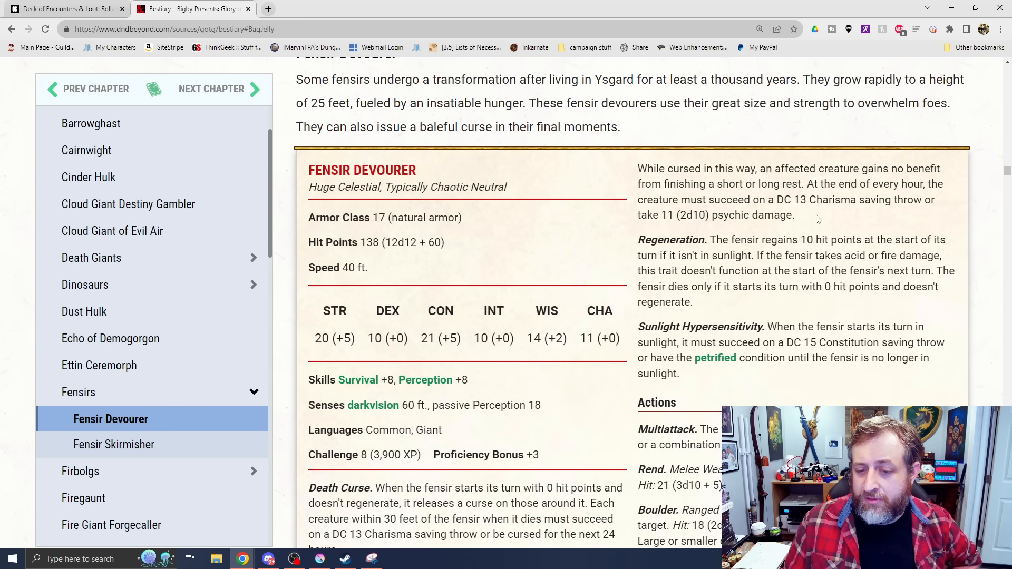
{"action": "mouse_move", "coordinate": [875, 137]}
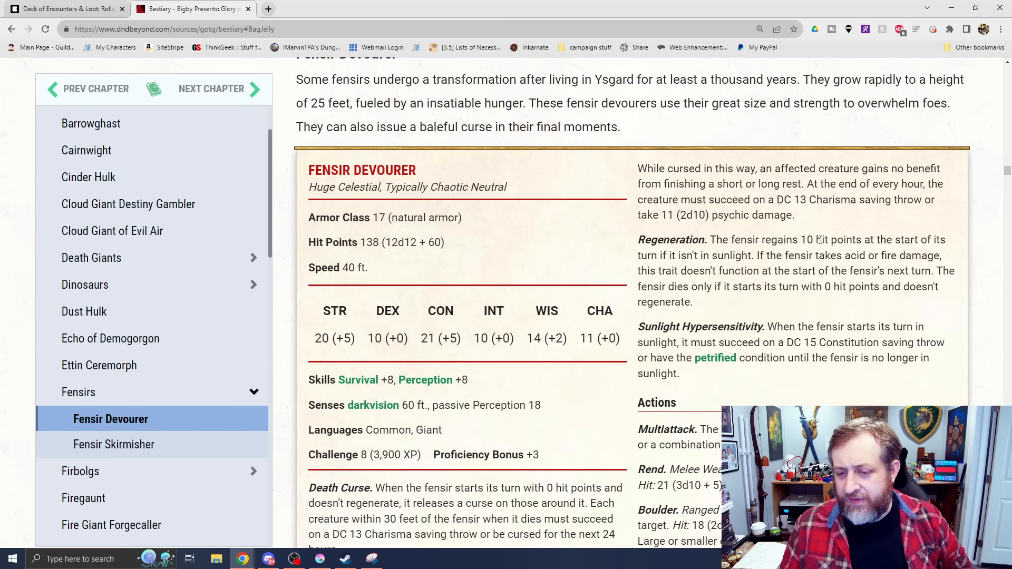
{"action": "mouse_move", "coordinate": [817, 222]}
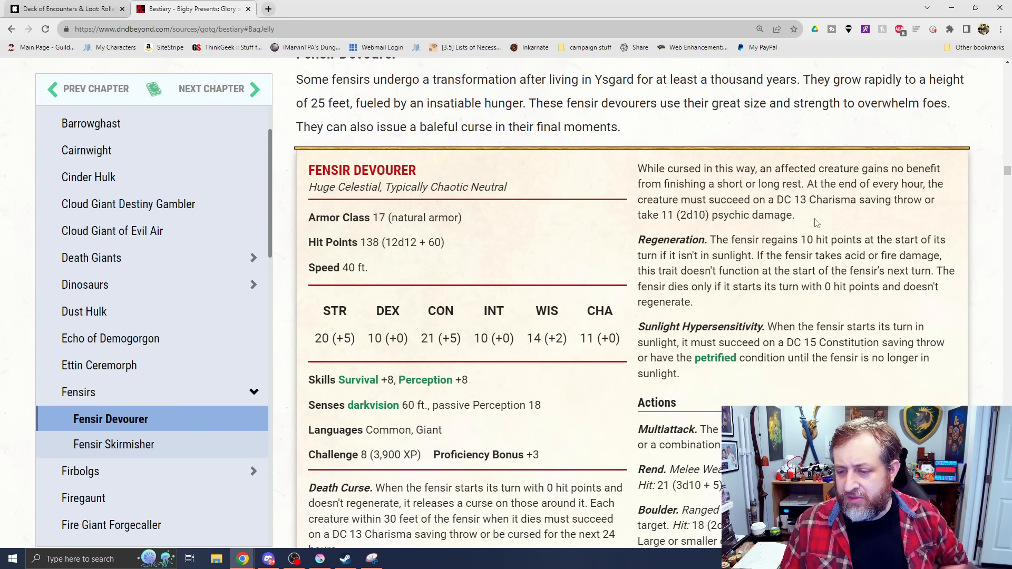
{"action": "mouse_move", "coordinate": [649, 313]}
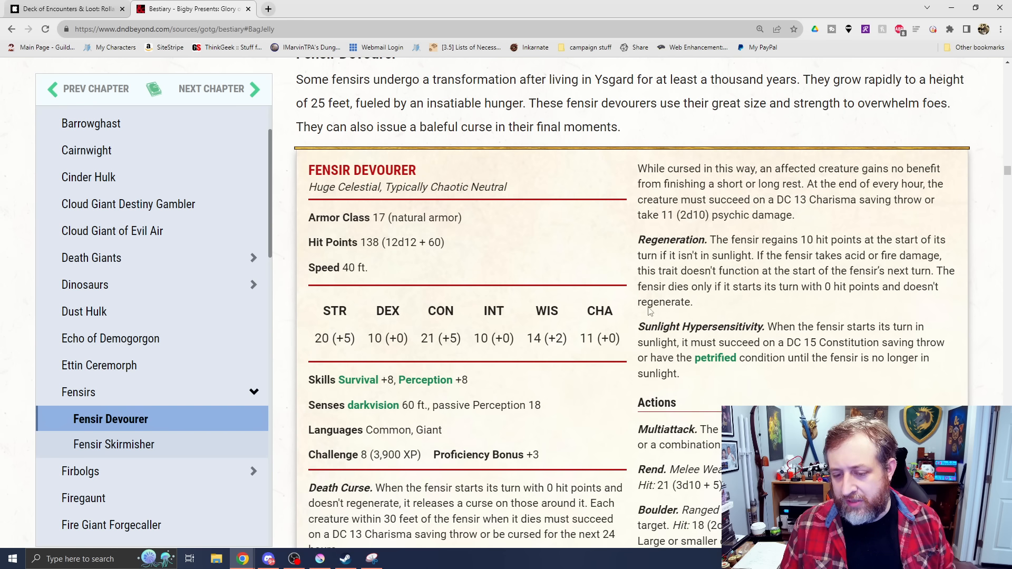
{"action": "scroll", "scroll_direction": "down", "scroll_amount": 3}
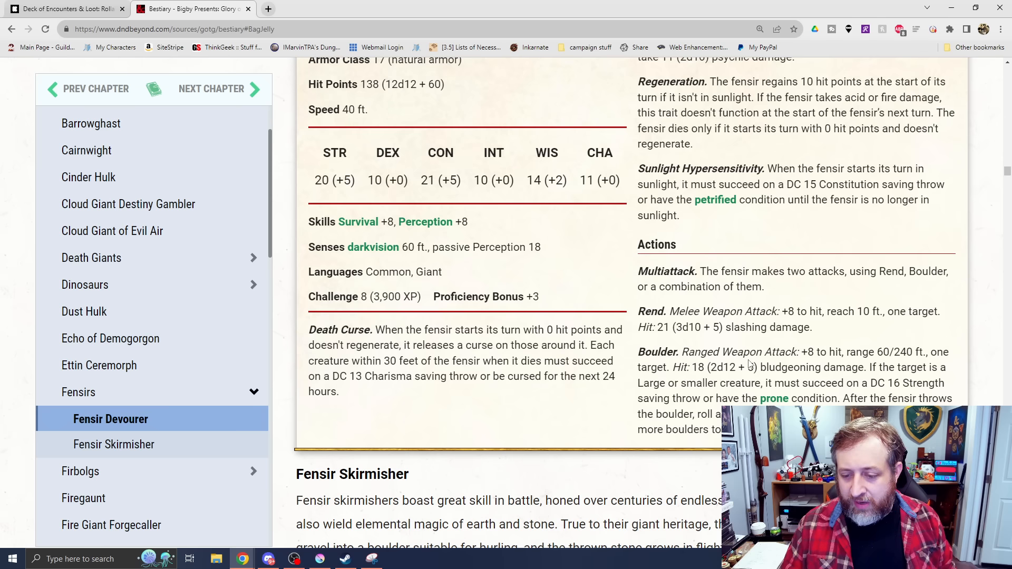
{"action": "mouse_move", "coordinate": [326, 195]}
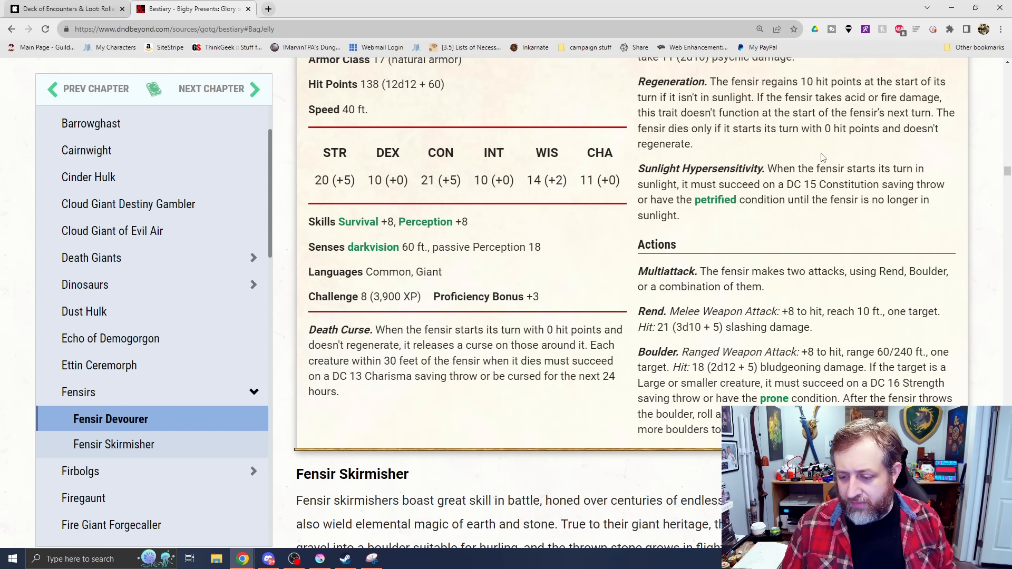
{"action": "scroll", "scroll_direction": "down", "scroll_amount": 3}
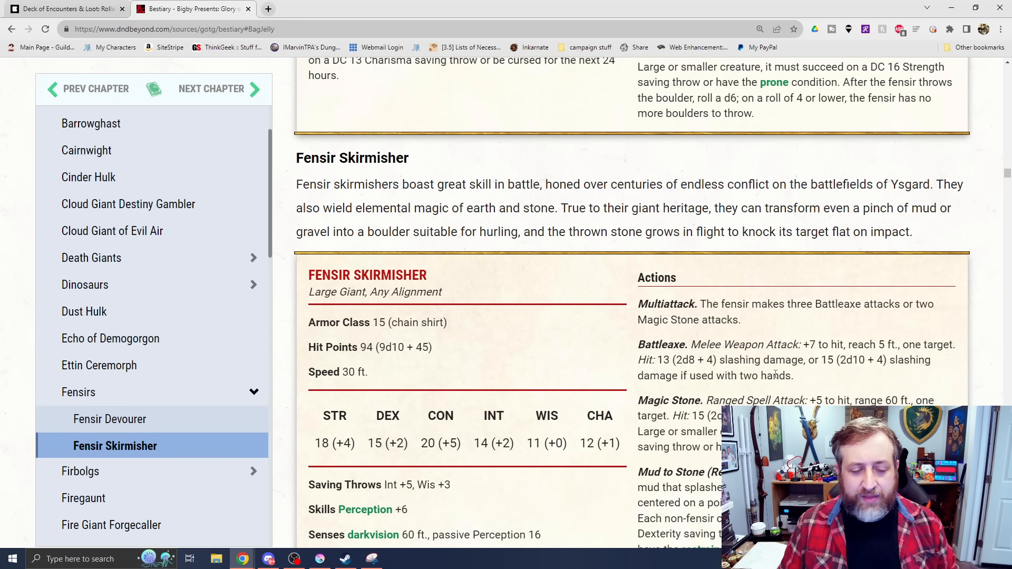
- Read the Fensir Skirmisher stat block through Mud to Stone and Spellcasting, reaching the Firbolgs heading
{"action": "scroll", "scroll_direction": "down", "scroll_amount": 3}
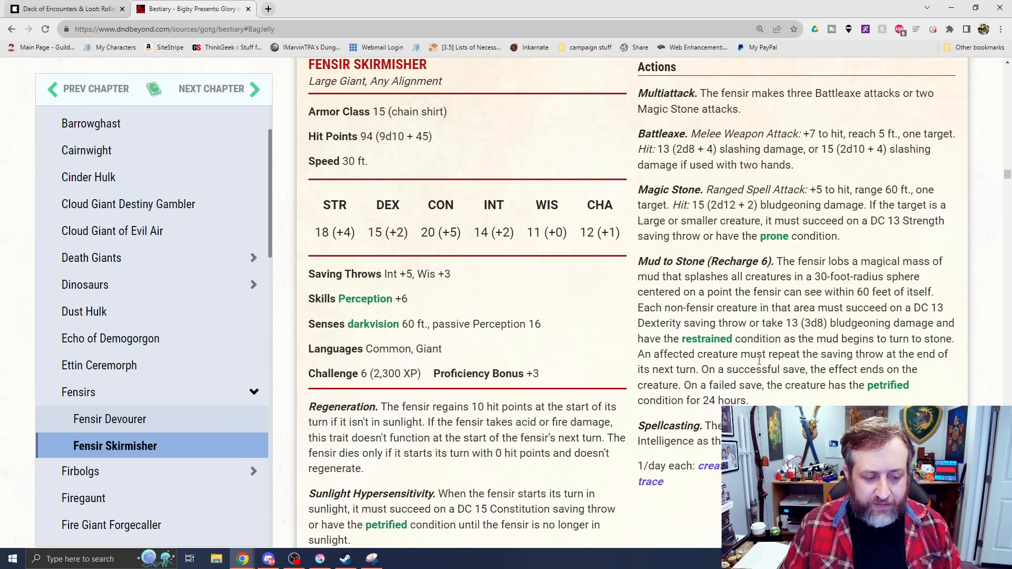
{"action": "scroll", "scroll_direction": "down", "scroll_amount": 3}
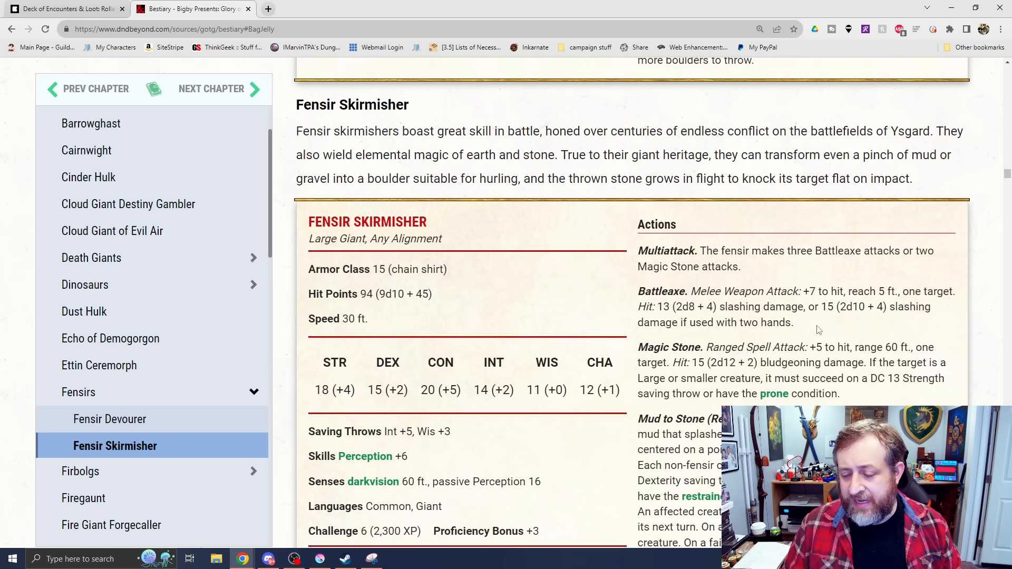
{"action": "scroll", "scroll_direction": "down", "scroll_amount": 3}
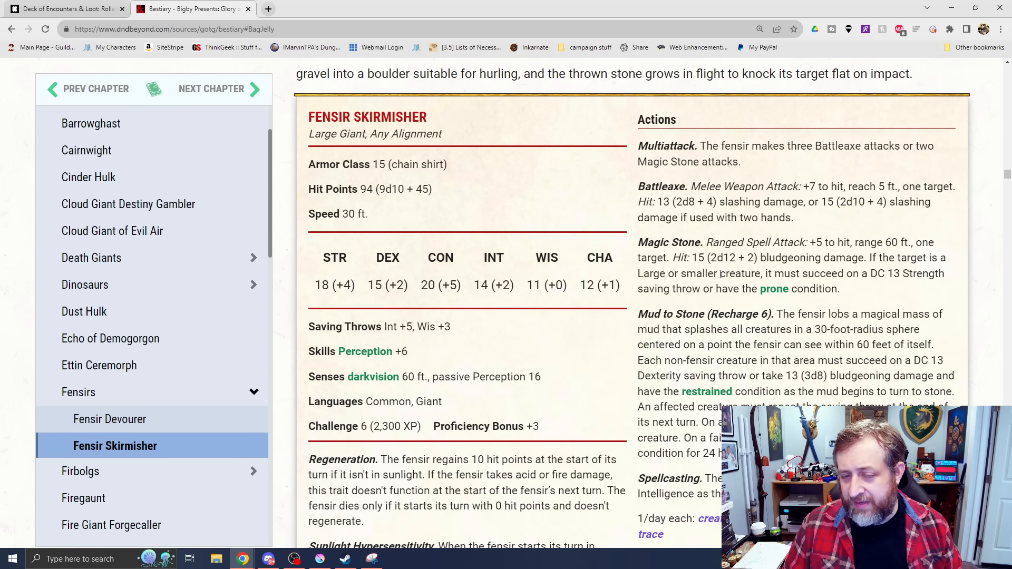
{"action": "mouse_move", "coordinate": [750, 230]}
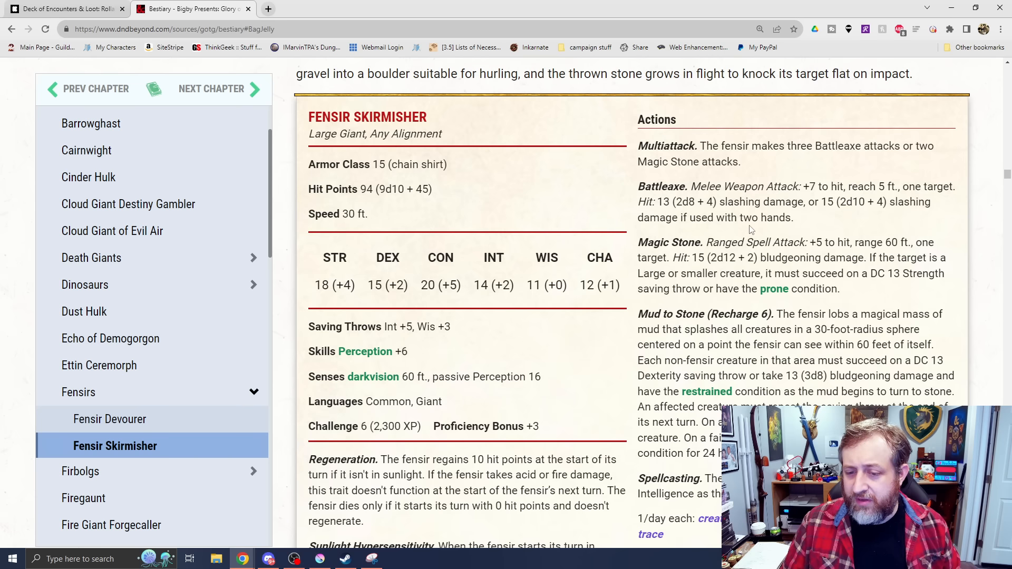
{"action": "mouse_move", "coordinate": [943, 316]}
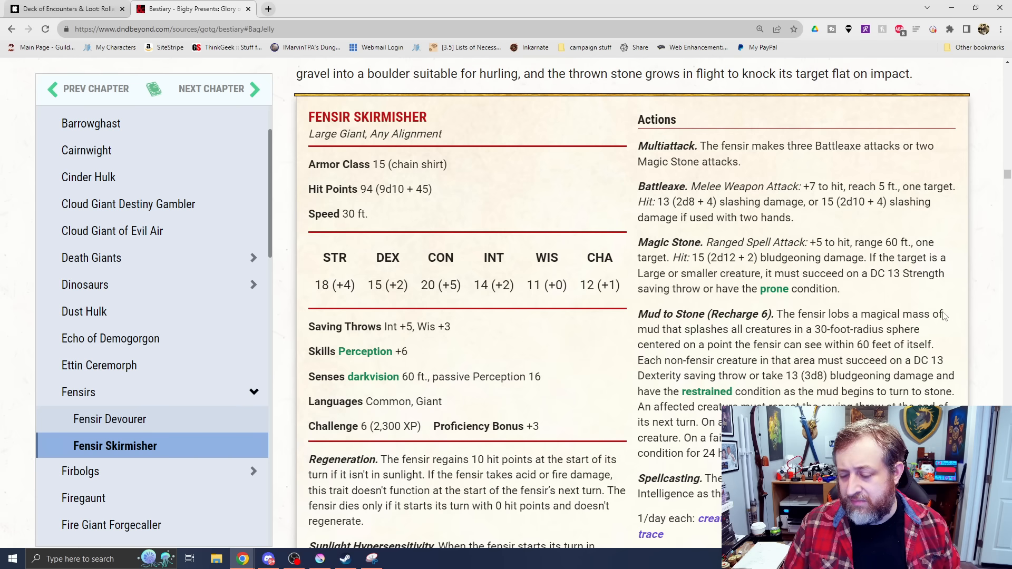
{"action": "scroll", "scroll_direction": "down", "scroll_amount": 3}
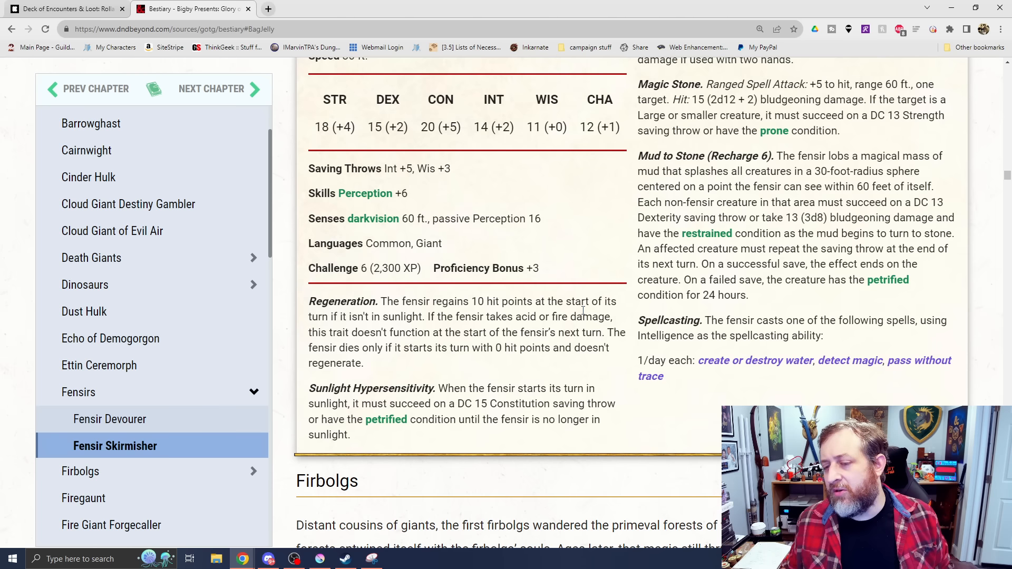
{"action": "mouse_move", "coordinate": [816, 390]}
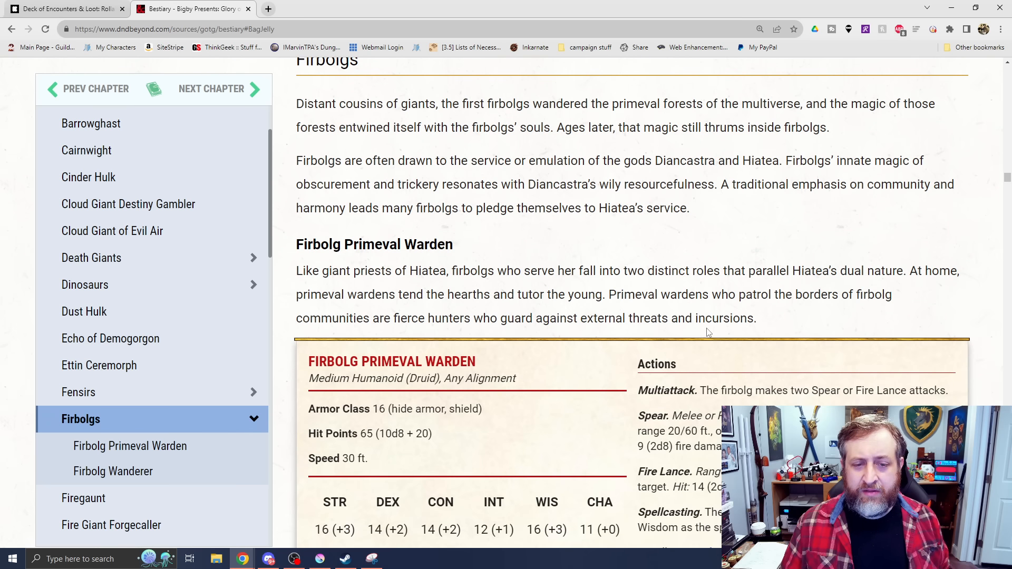
{"action": "mouse_move", "coordinate": [693, 379]}
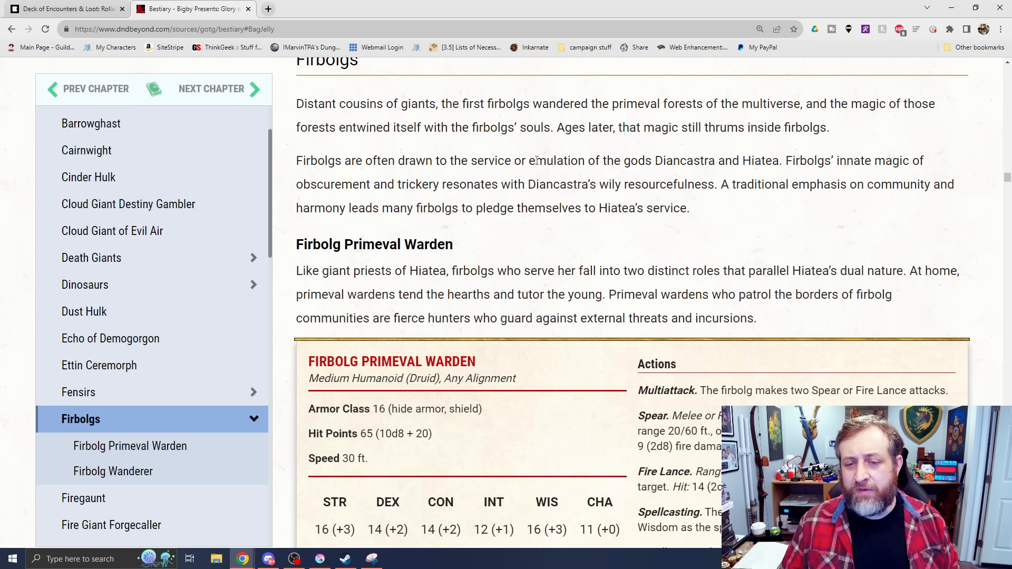
{"action": "mouse_move", "coordinate": [681, 222]}
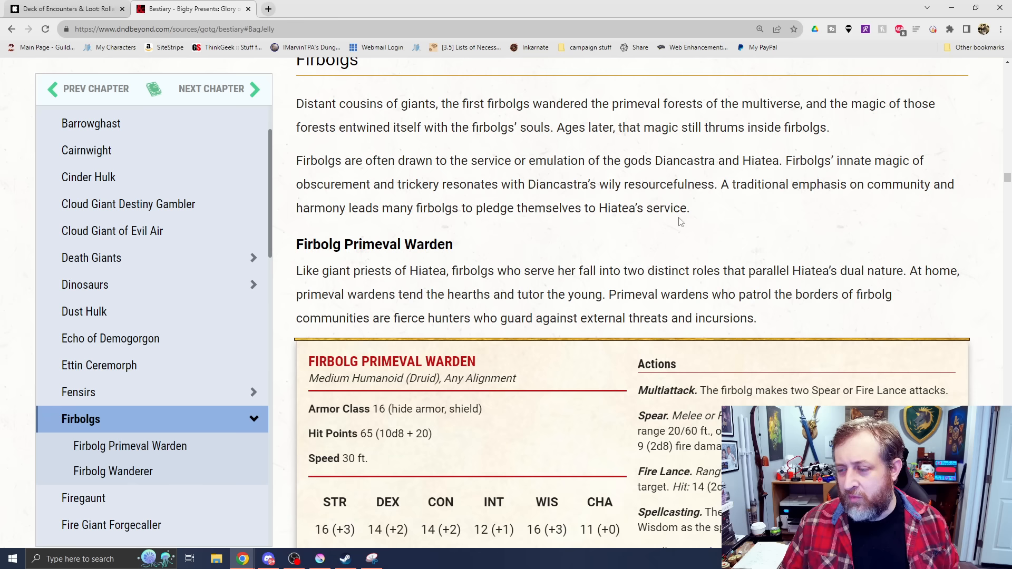
{"action": "mouse_move", "coordinate": [674, 226]}
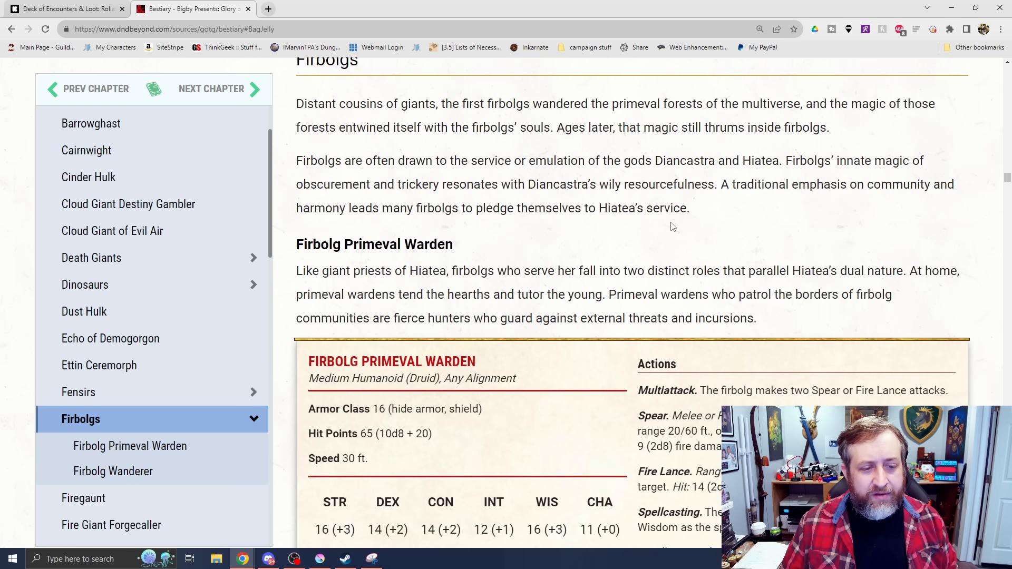
{"action": "mouse_move", "coordinate": [593, 202]}
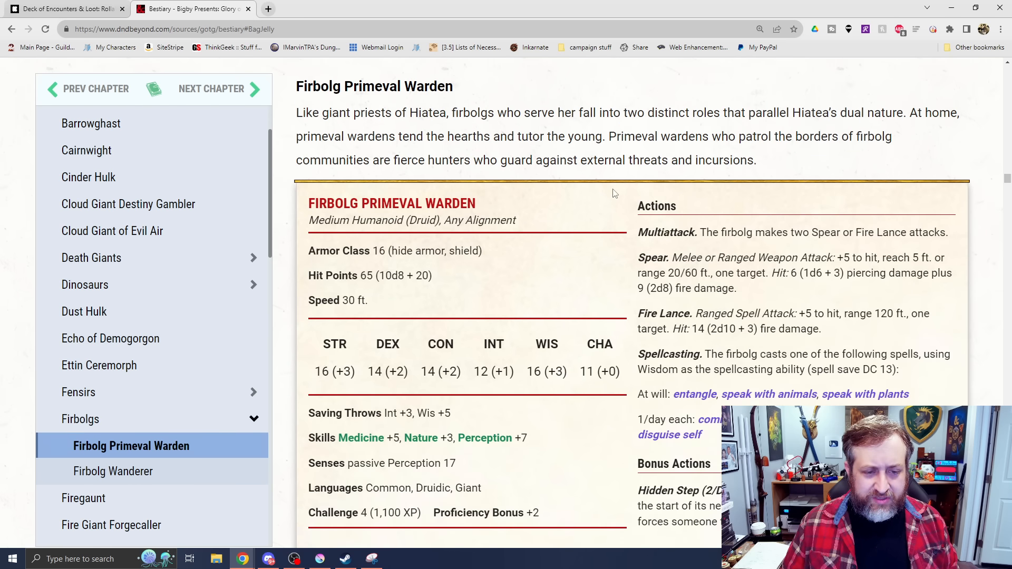
- Read the Firbolgs intro and Firbolg Primeval Warden stat block through Hidden Step to the Wanderer heading
{"action": "scroll", "scroll_direction": "down", "scroll_amount": 3}
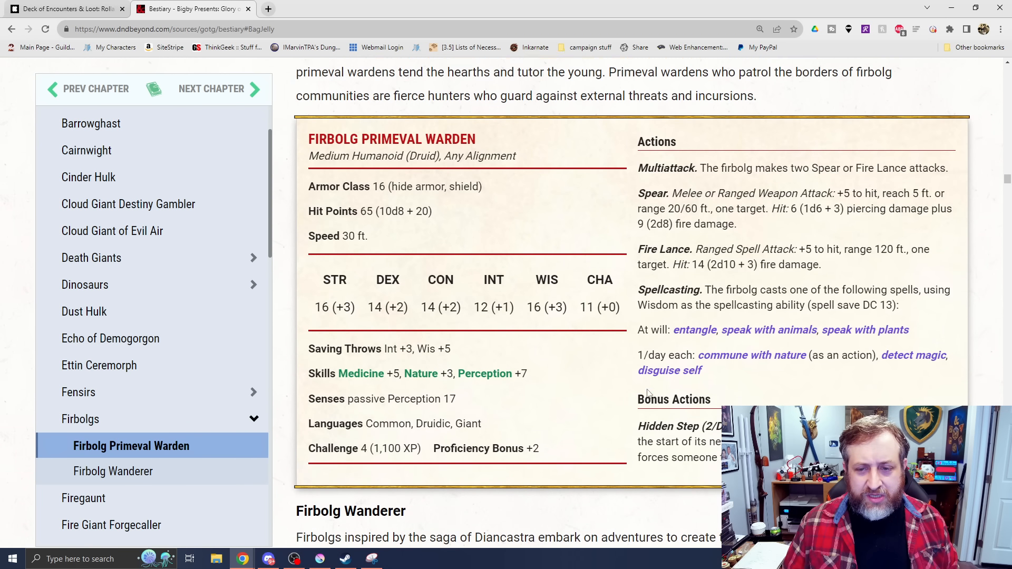
{"action": "scroll", "scroll_direction": "down", "scroll_amount": 3}
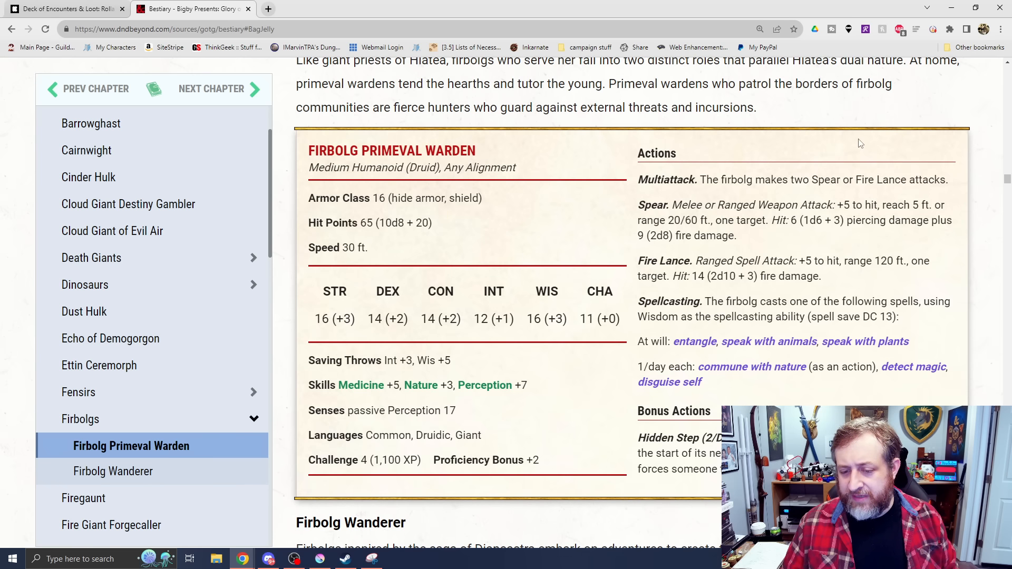
{"action": "scroll", "scroll_direction": "down", "scroll_amount": 3}
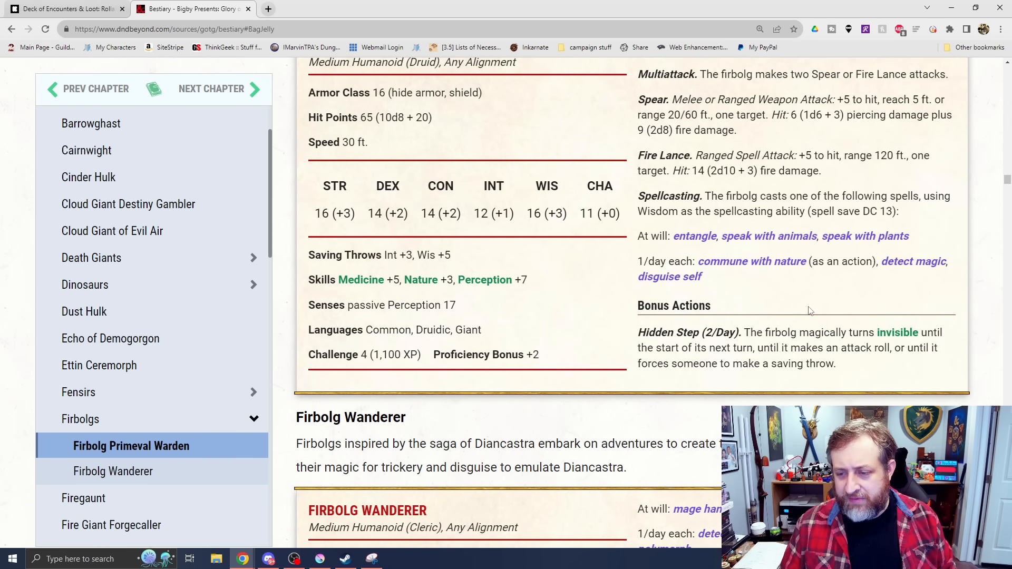
{"action": "mouse_move", "coordinate": [881, 293]}
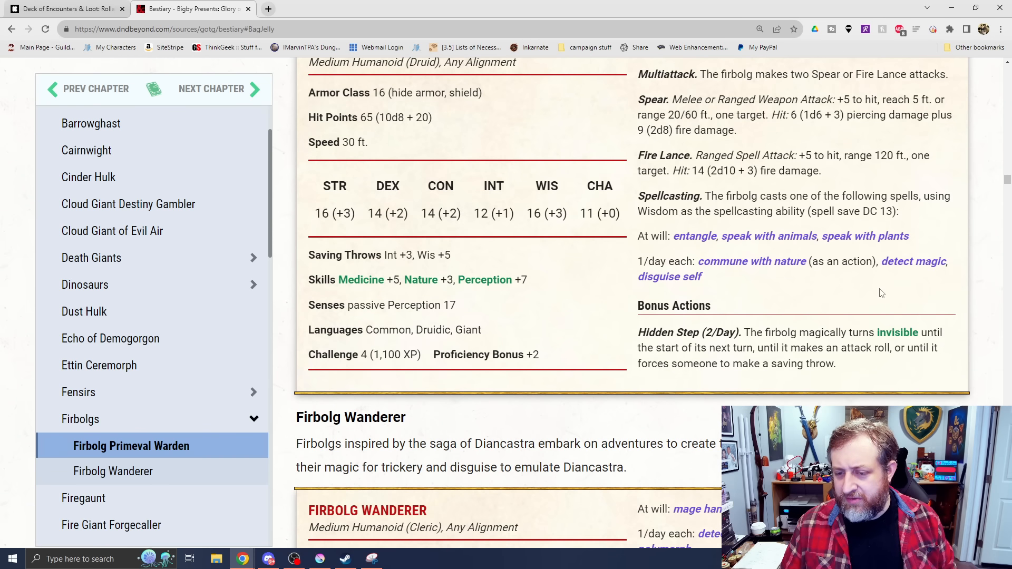
{"action": "left_click", "coordinate": [752, 262]}
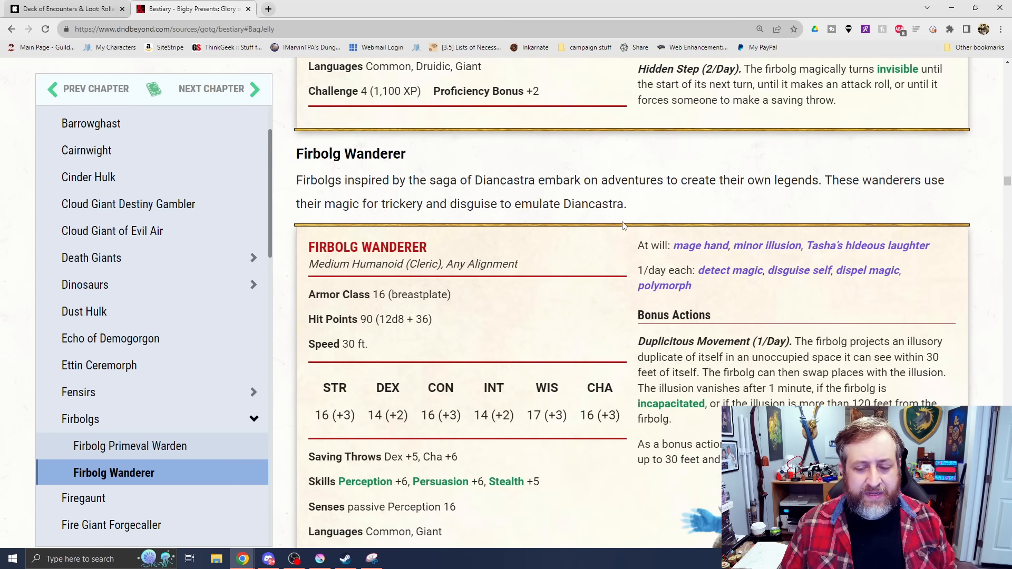
- Read the Firbolg Wanderer stat block through Bewitching Bolt and Spellcasting to the Firegaunt entry
{"action": "scroll", "scroll_direction": "down", "scroll_amount": 3}
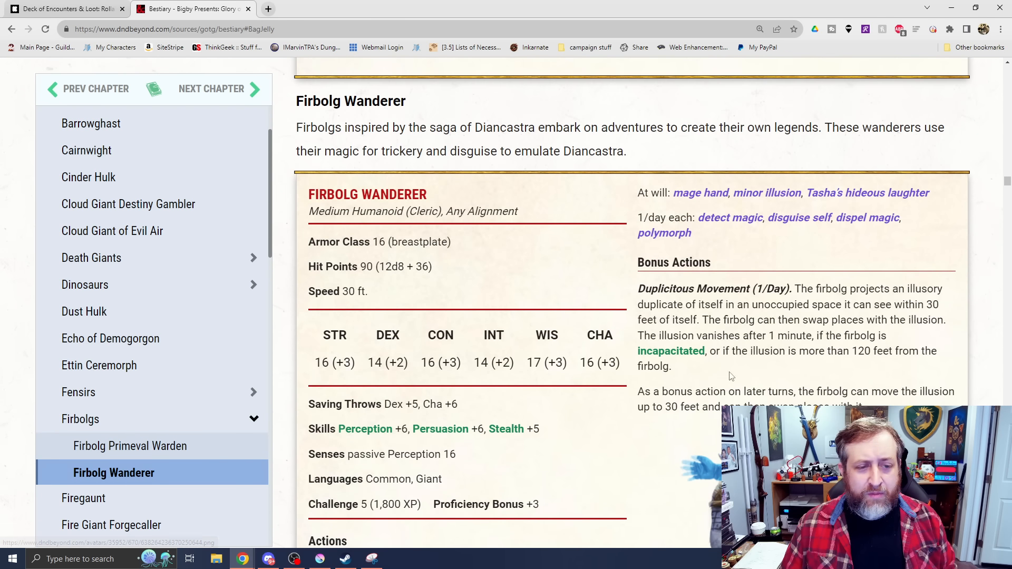
{"action": "scroll", "scroll_direction": "down", "scroll_amount": 3}
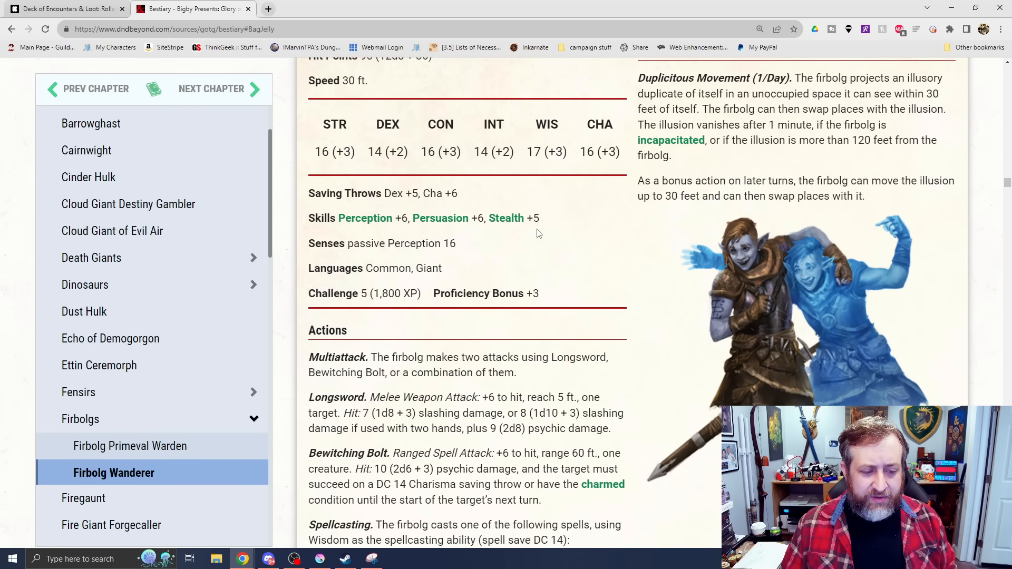
{"action": "scroll", "scroll_direction": "down", "scroll_amount": 3}
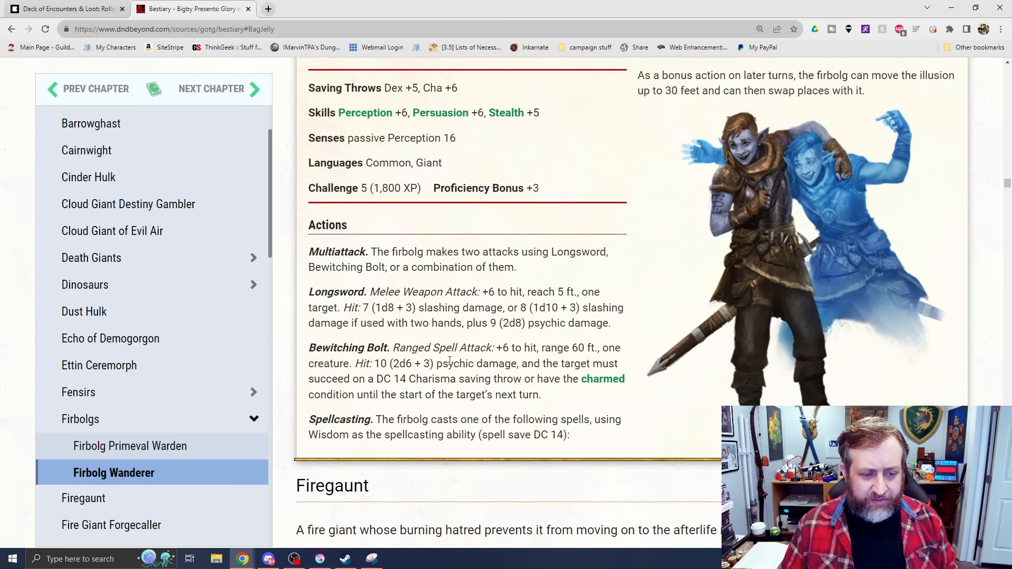
{"action": "mouse_move", "coordinate": [297, 345]}
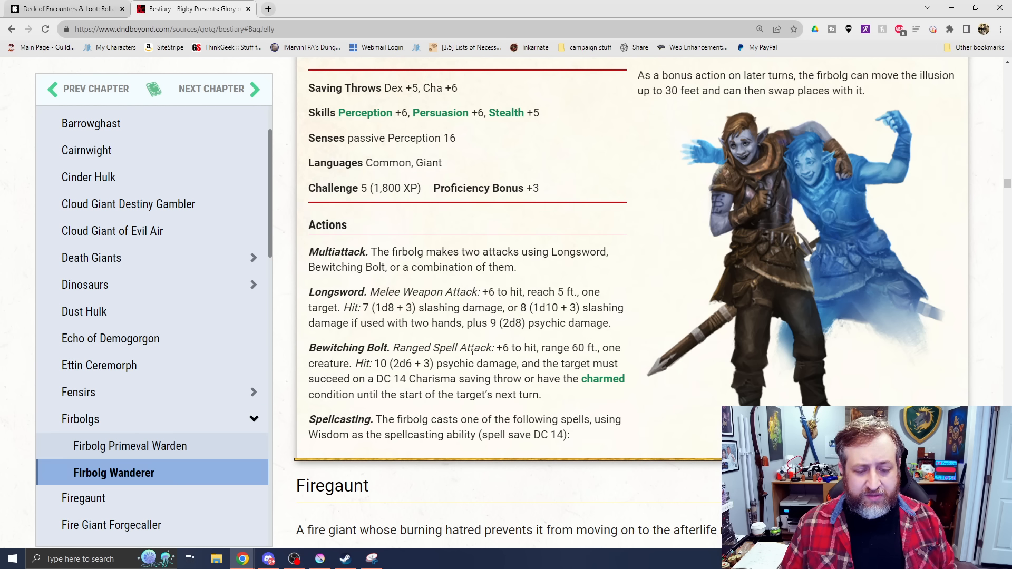
{"action": "left_click", "coordinate": [767, 140]}
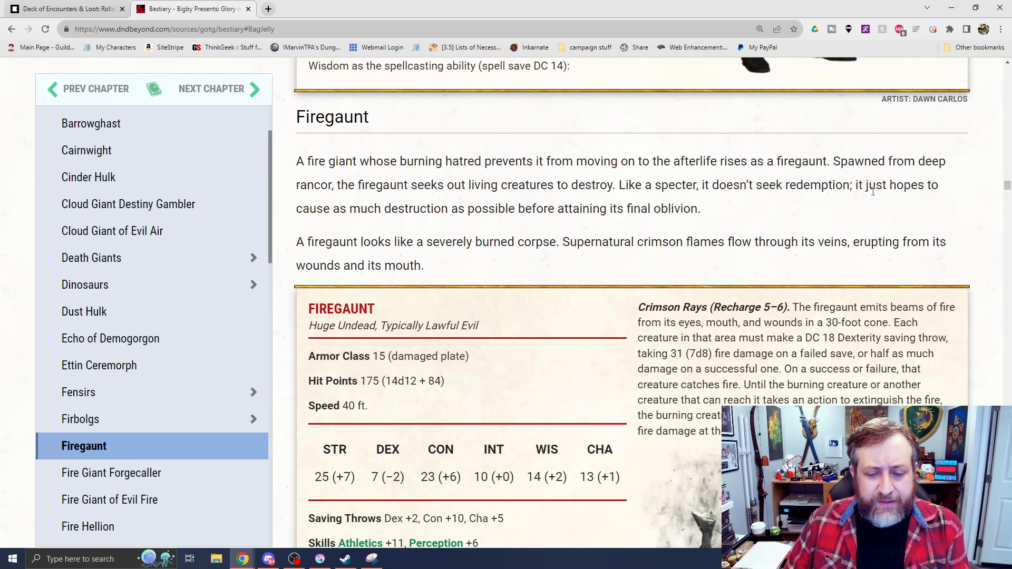
- Read the Firegaunt description and stat block through Crimson Rays and Heated Maul
{"action": "scroll", "scroll_direction": "down", "scroll_amount": 3}
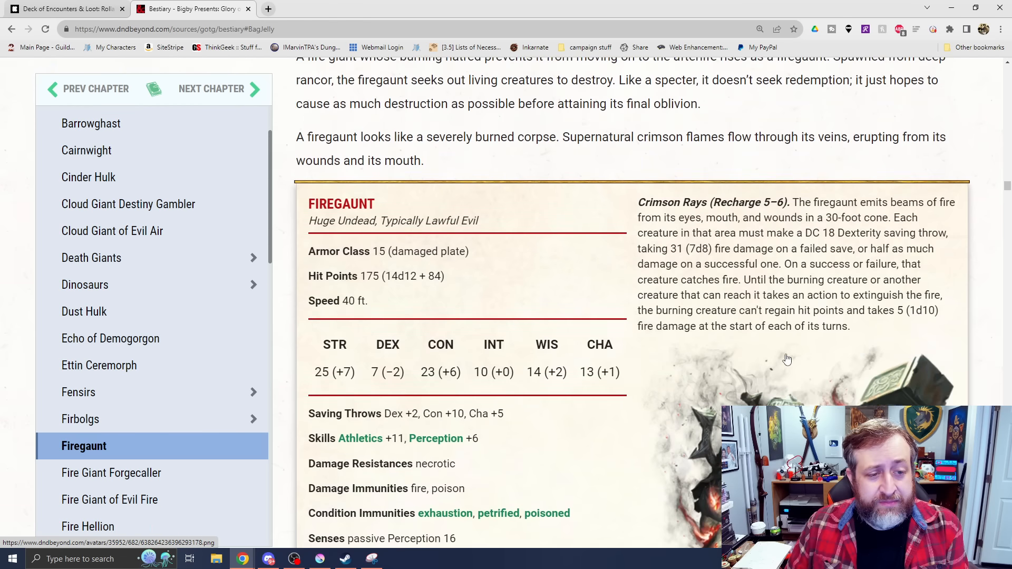
{"action": "scroll", "scroll_direction": "down", "scroll_amount": 3}
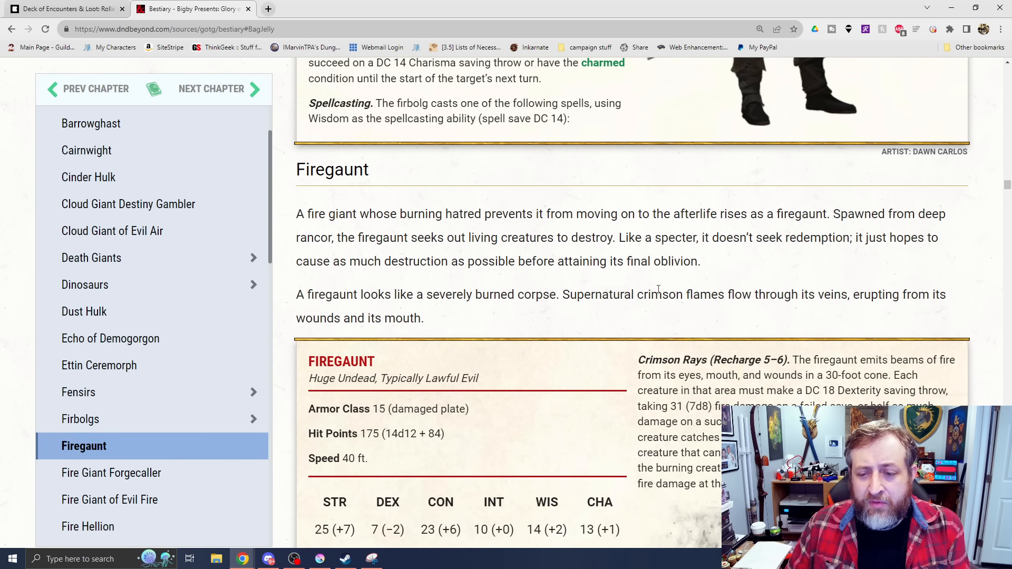
{"action": "scroll", "scroll_direction": "down", "scroll_amount": 3}
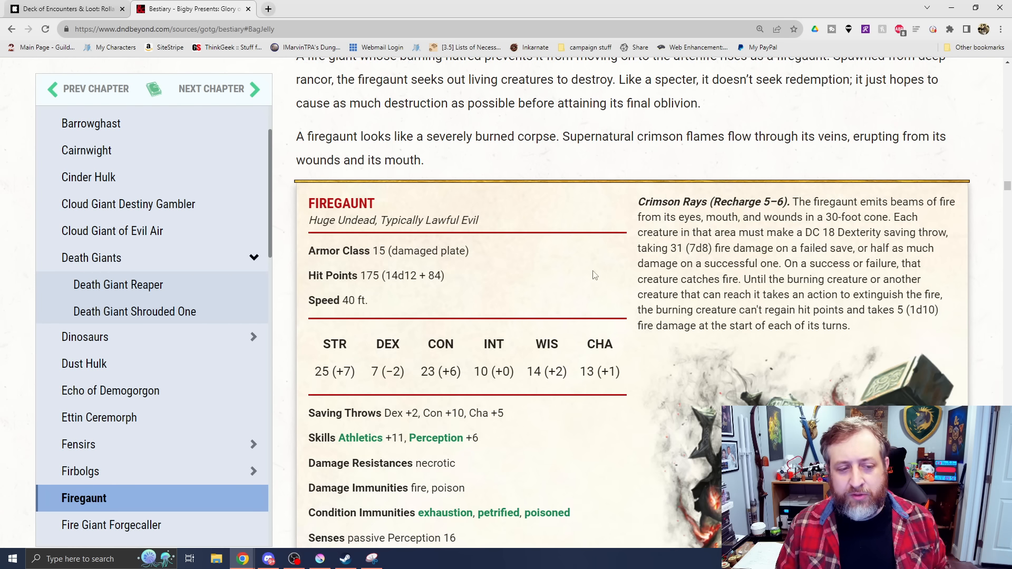
{"action": "scroll", "scroll_direction": "down", "scroll_amount": 3}
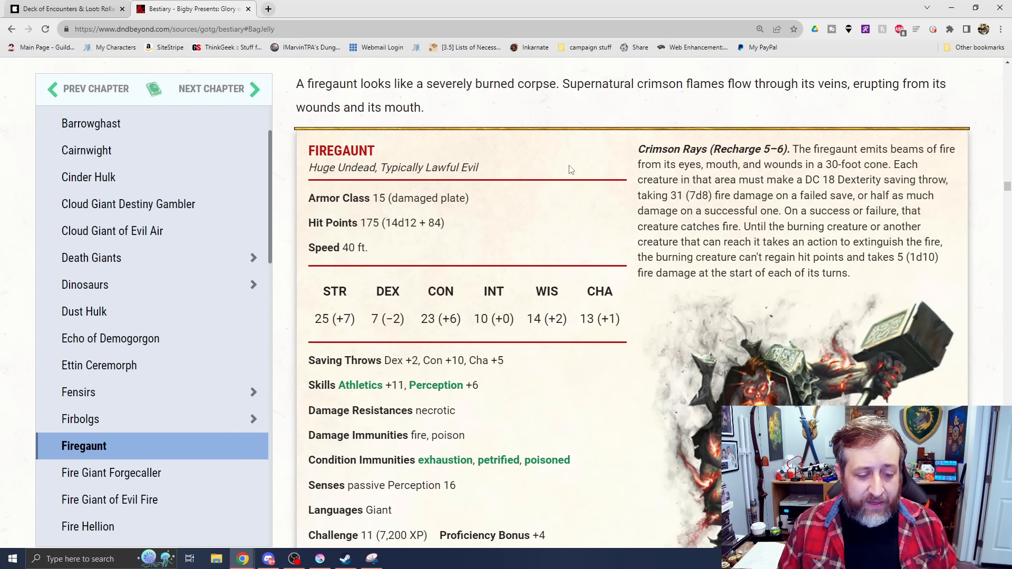
- Continue down to the start of the Fire Giant Forgecaller section
{"action": "scroll", "scroll_direction": "down", "scroll_amount": 3}
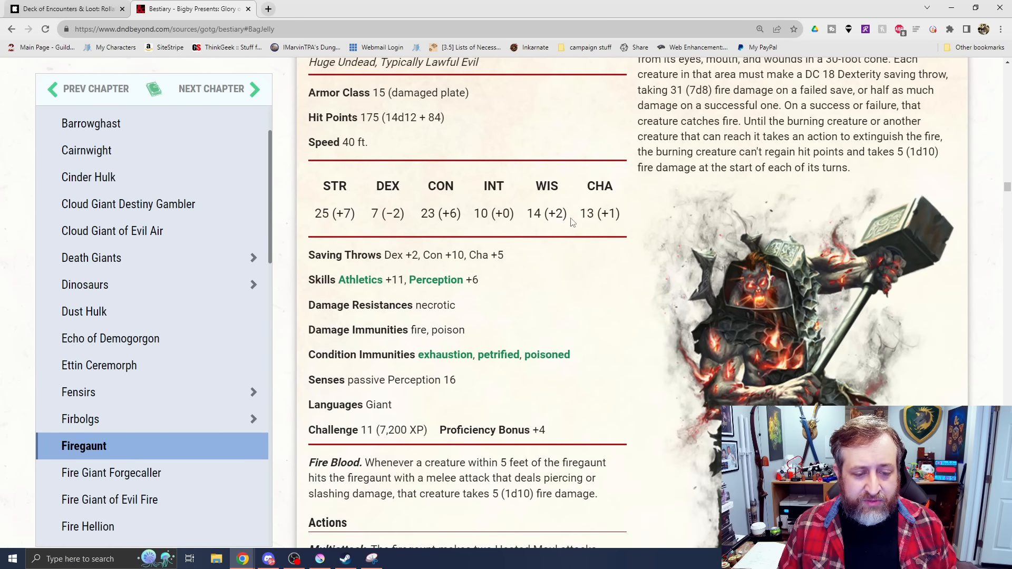
{"action": "scroll", "scroll_direction": "down", "scroll_amount": 3}
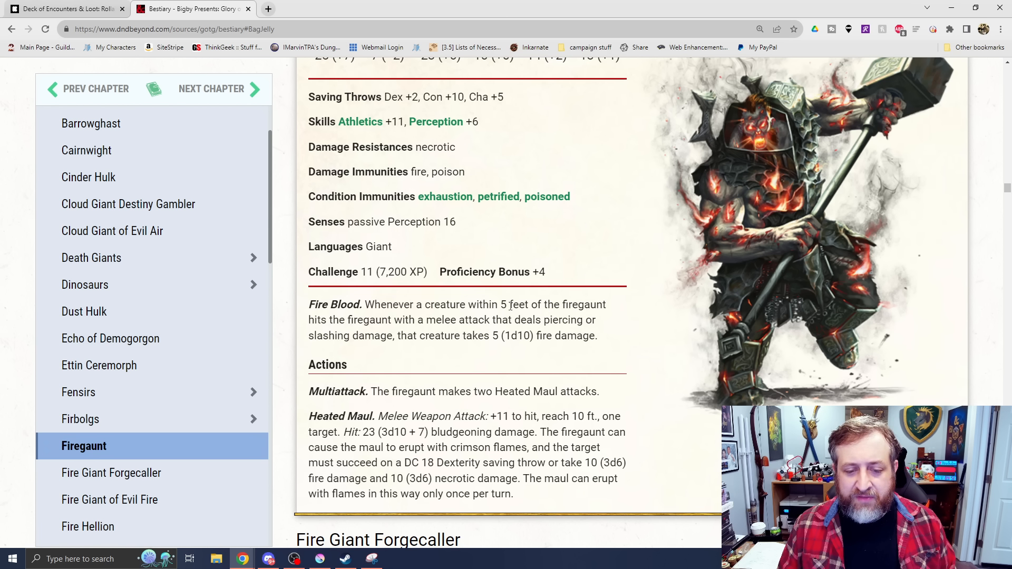
{"action": "mouse_move", "coordinate": [658, 267]}
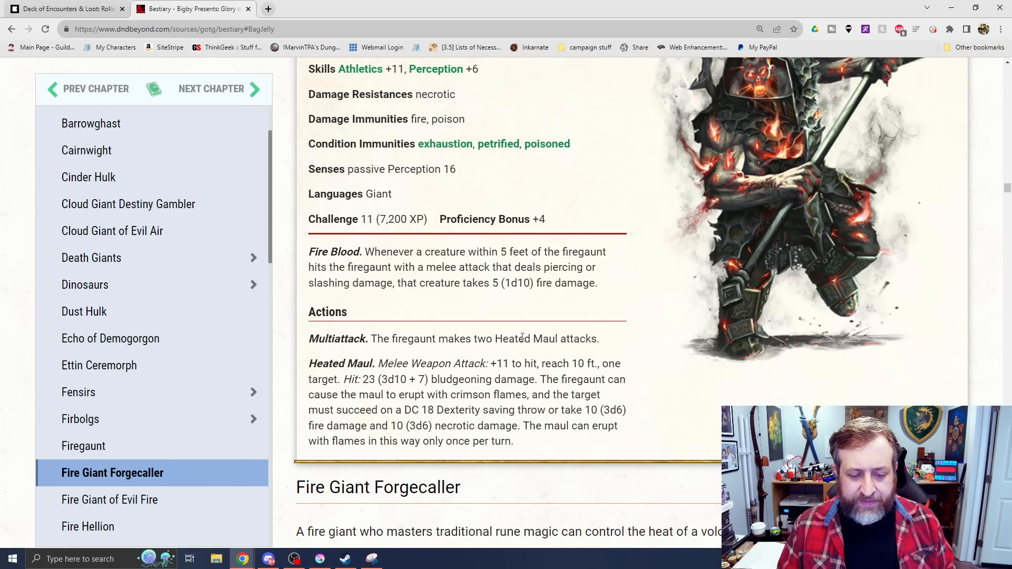
{"action": "mouse_move", "coordinate": [504, 323]}
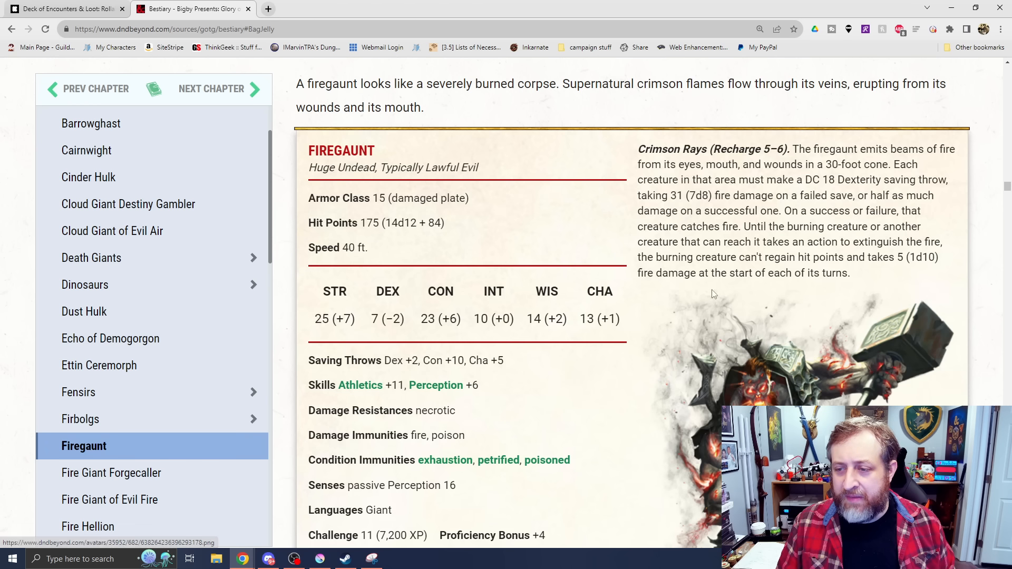
{"action": "mouse_move", "coordinate": [840, 238]}
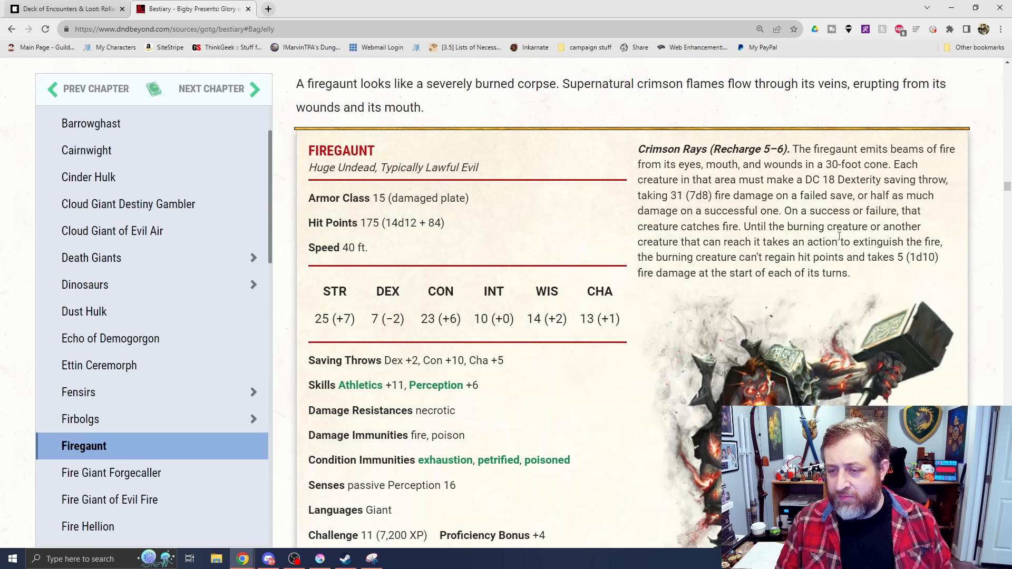
{"action": "mouse_move", "coordinate": [776, 200]}
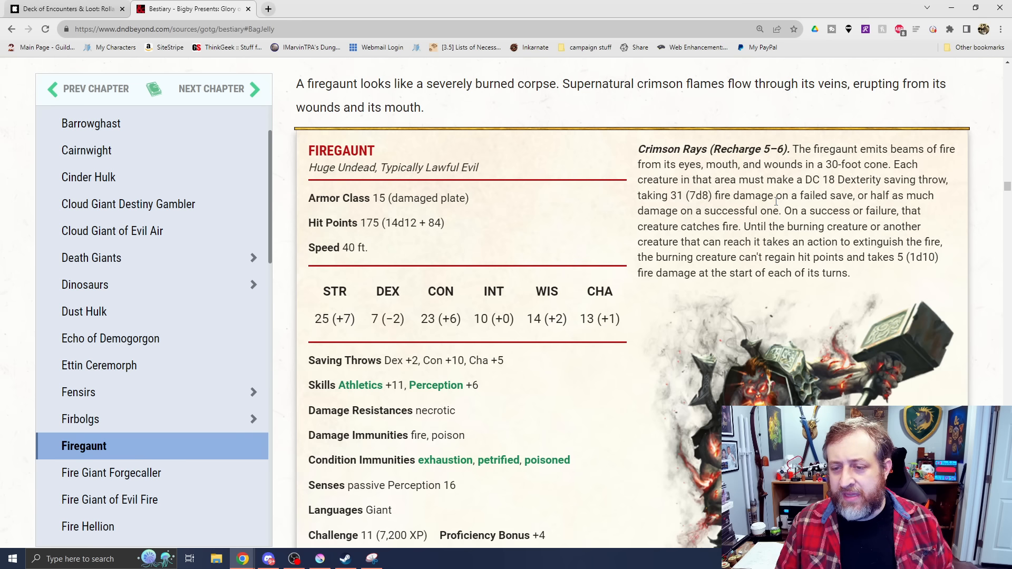
{"action": "mouse_move", "coordinate": [734, 222]}
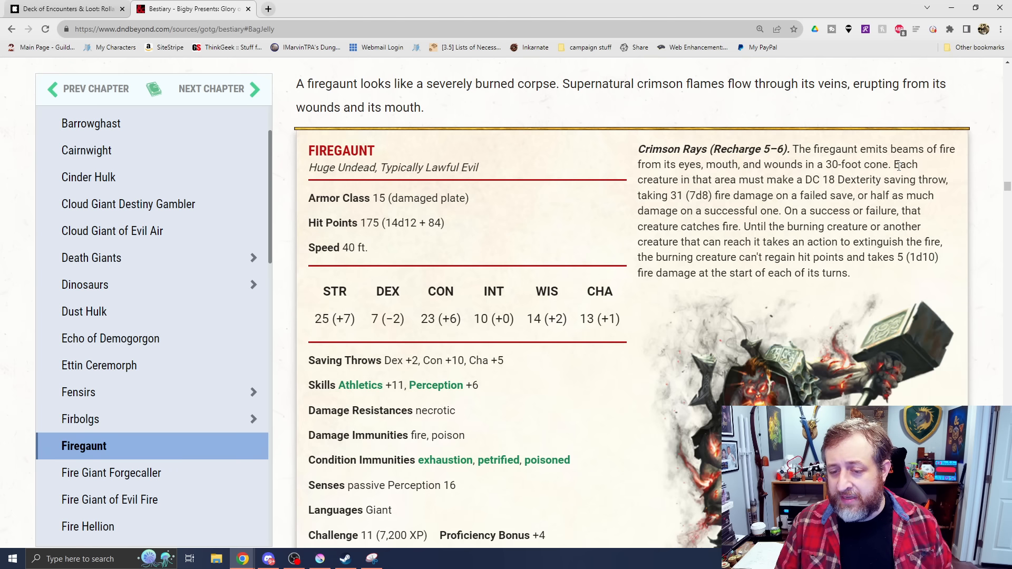
{"action": "mouse_move", "coordinate": [846, 136]}
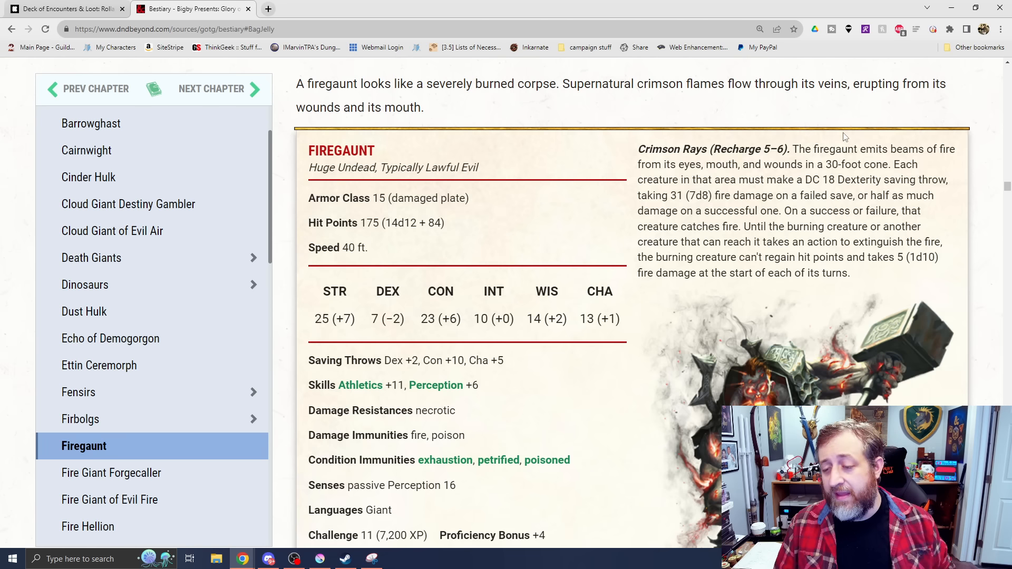
{"action": "scroll", "scroll_direction": "down", "scroll_amount": 3}
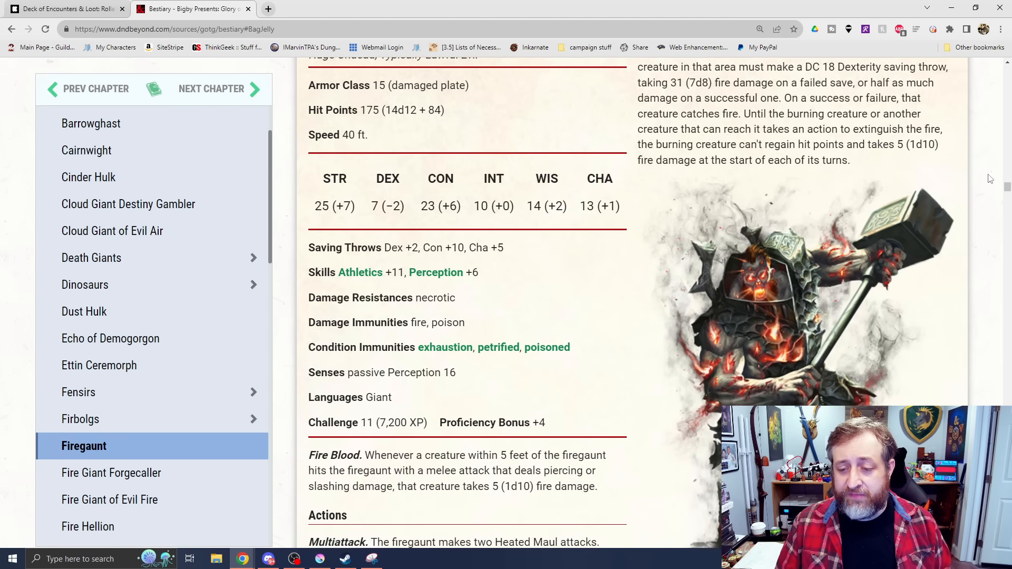
{"action": "scroll", "scroll_direction": "down", "scroll_amount": 3}
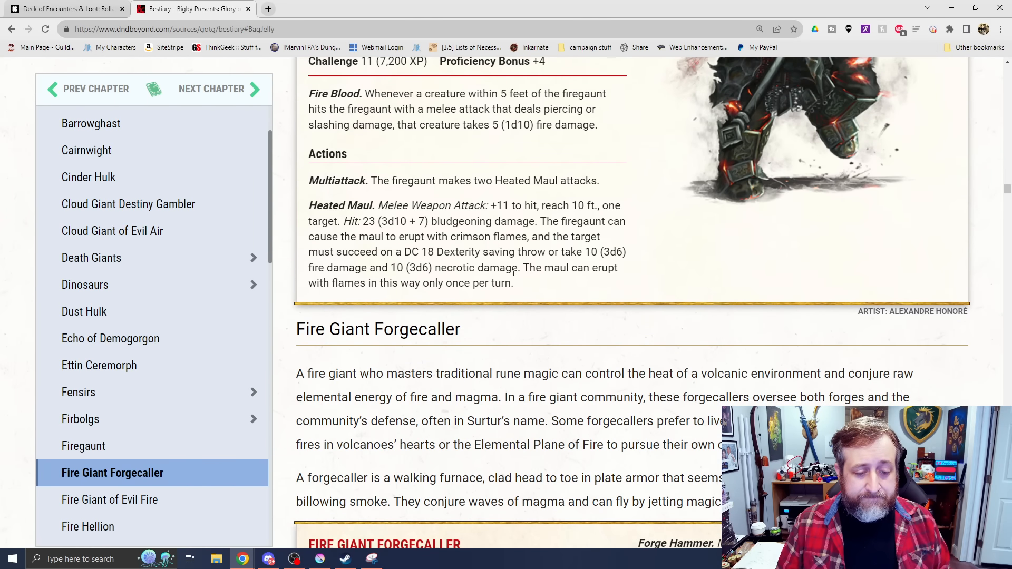
- Jump back to the Fire Giant Forgecaller entry from the bestiary sidebar
{"action": "left_click", "coordinate": [111, 499]}
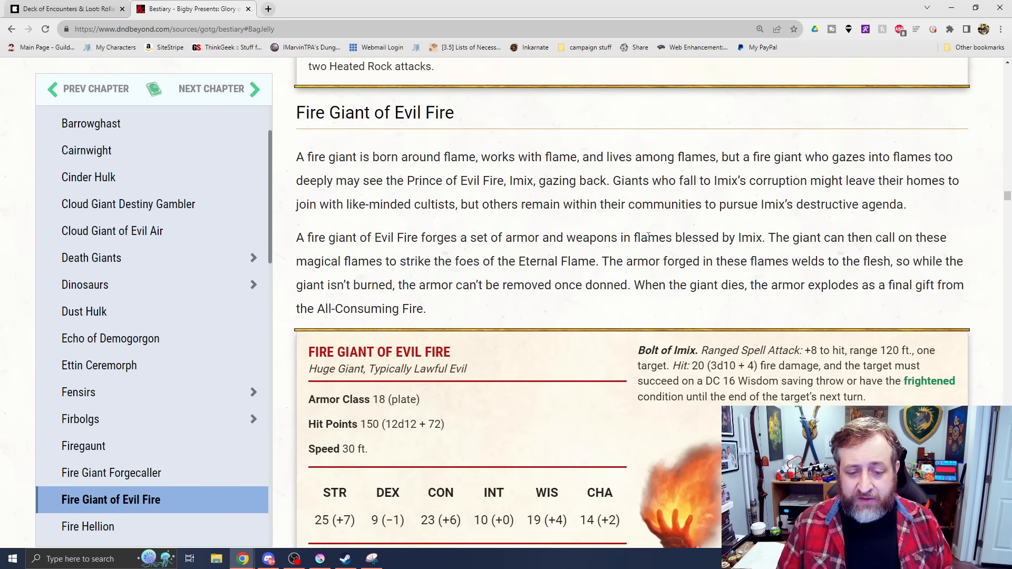
{"action": "left_click", "coordinate": [110, 472]}
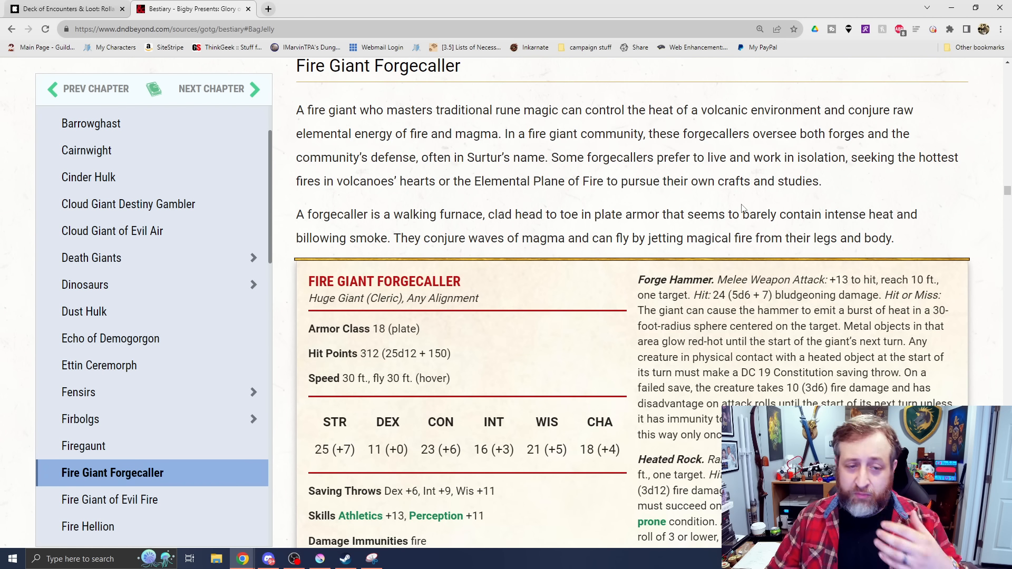
{"action": "scroll", "scroll_direction": "down", "scroll_amount": 3}
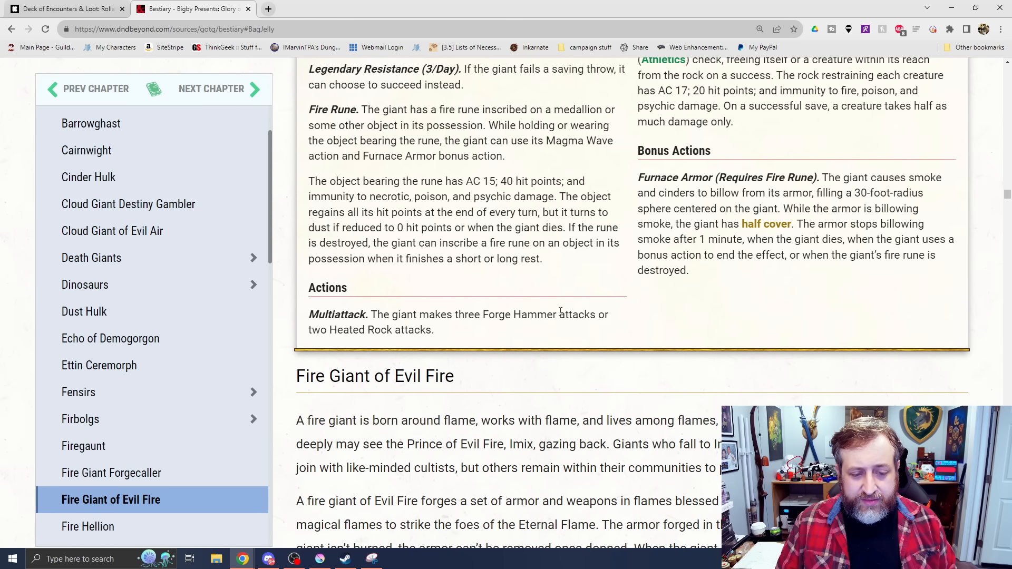
{"action": "scroll", "scroll_direction": "up", "scroll_amount": 3}
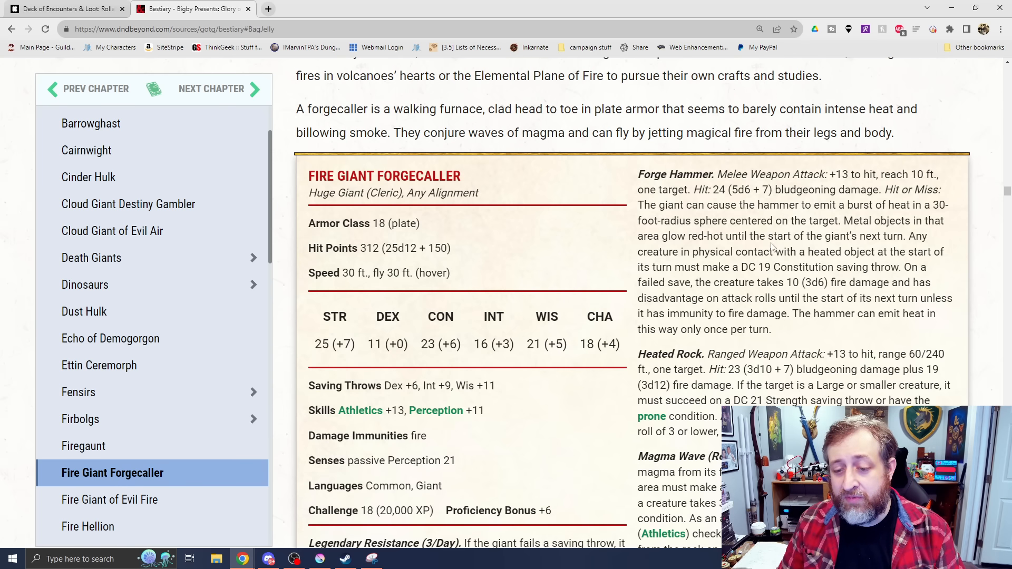
- Read the Forgecaller stat block through Furnace Armor to the Fire Giant of Evil Fire lore
{"action": "scroll", "scroll_direction": "down", "scroll_amount": 3}
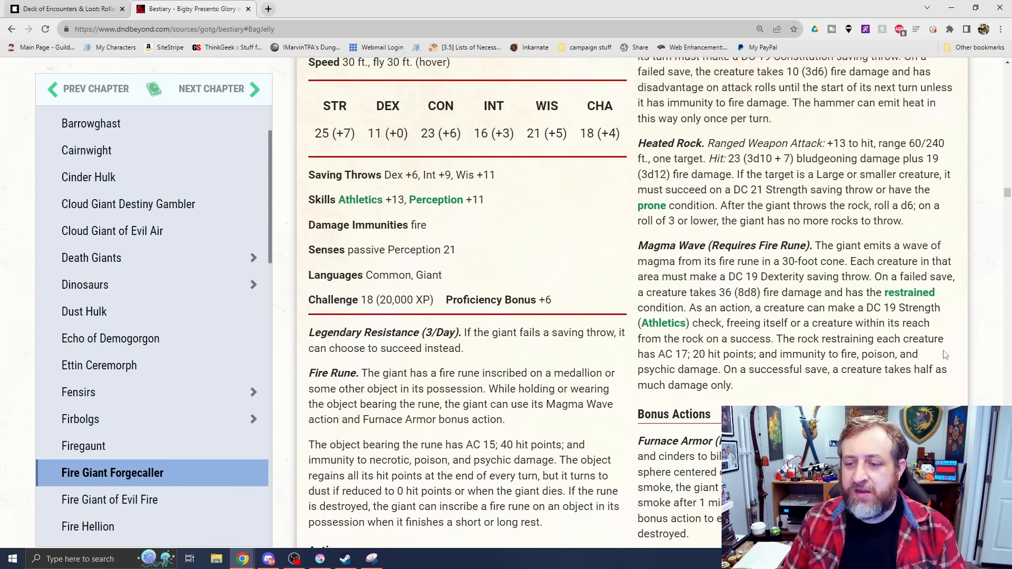
{"action": "scroll", "scroll_direction": "down", "scroll_amount": 3}
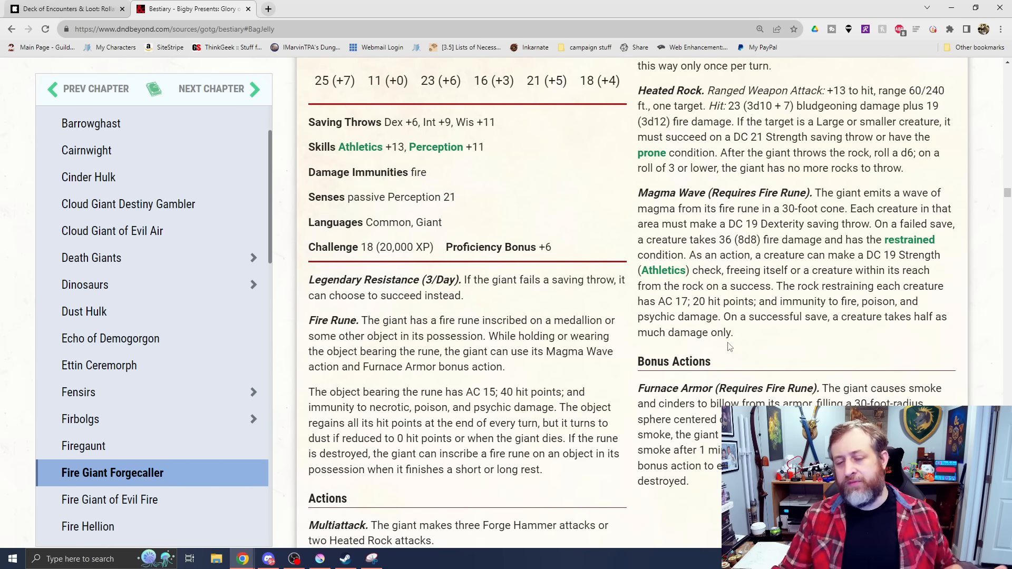
{"action": "scroll", "scroll_direction": "down", "scroll_amount": 3}
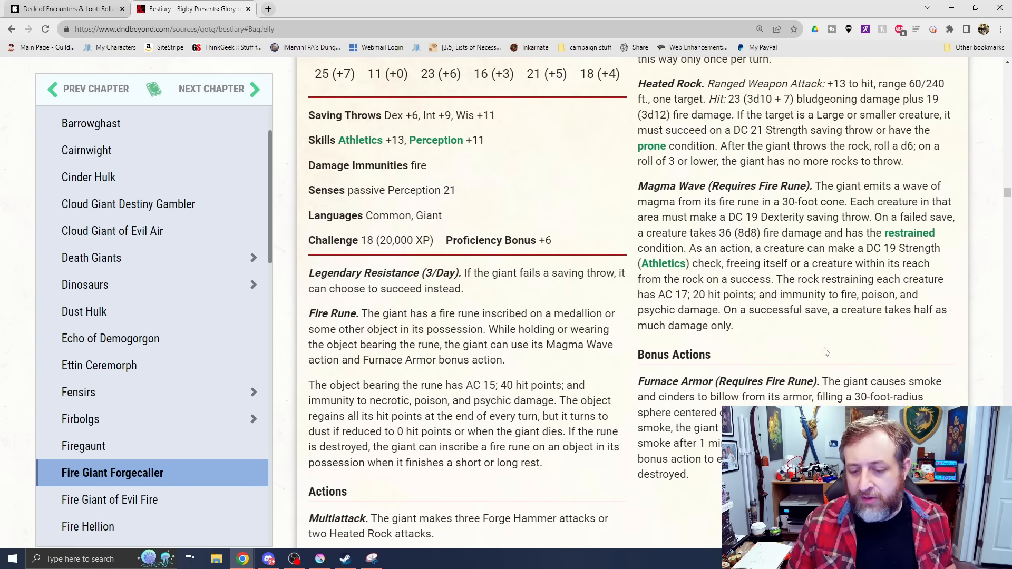
{"action": "scroll", "scroll_direction": "down", "scroll_amount": 3}
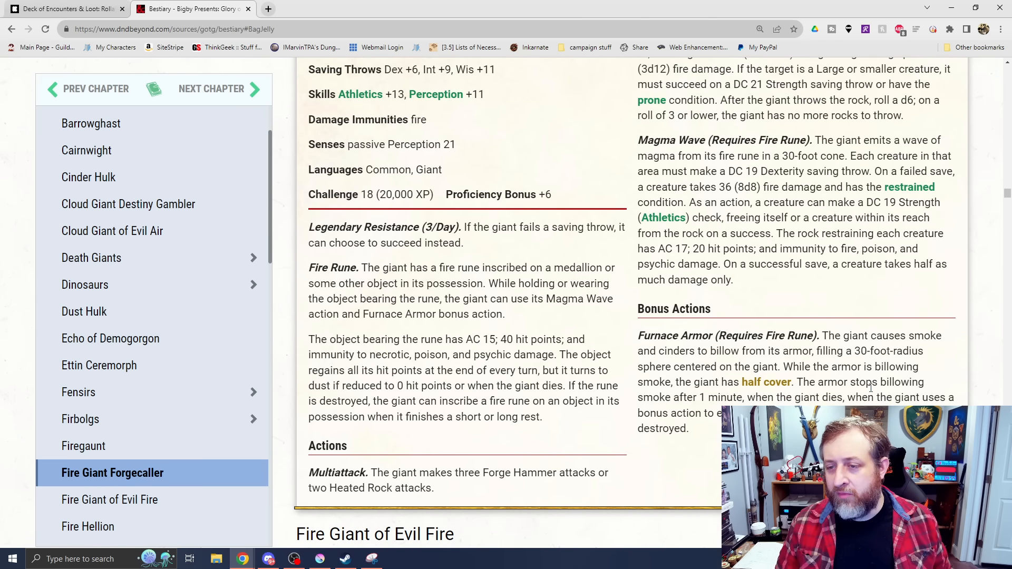
{"action": "mouse_move", "coordinate": [926, 255]}
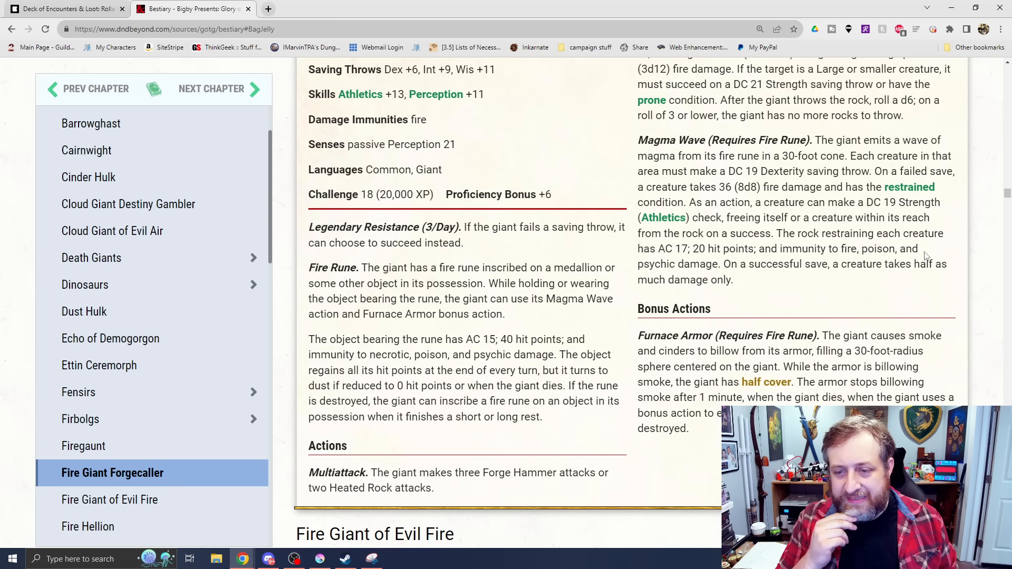
{"action": "mouse_move", "coordinate": [845, 277]}
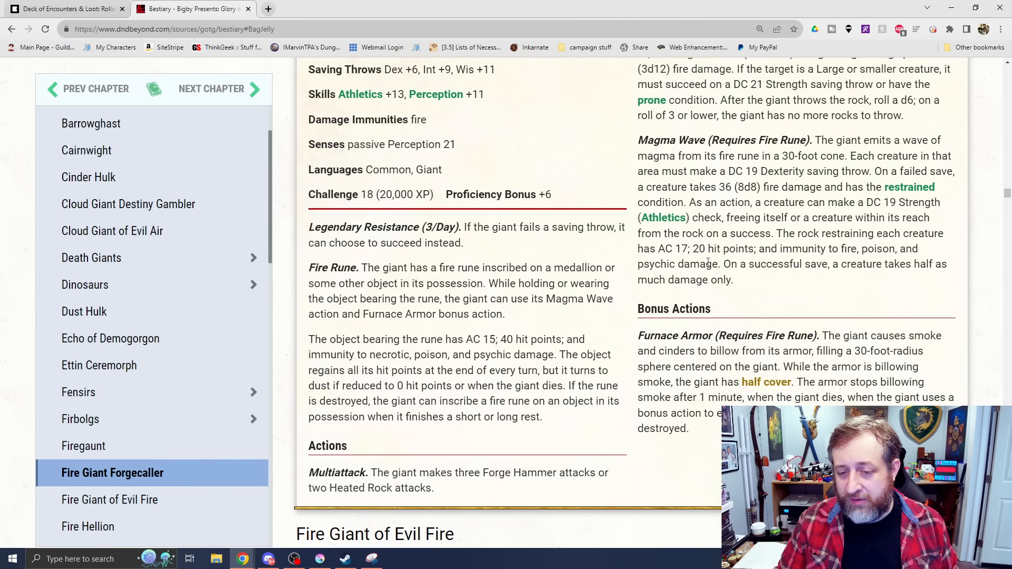
{"action": "left_click_drag", "start_coordinate": [665, 249], "coordinate": [815, 264]}
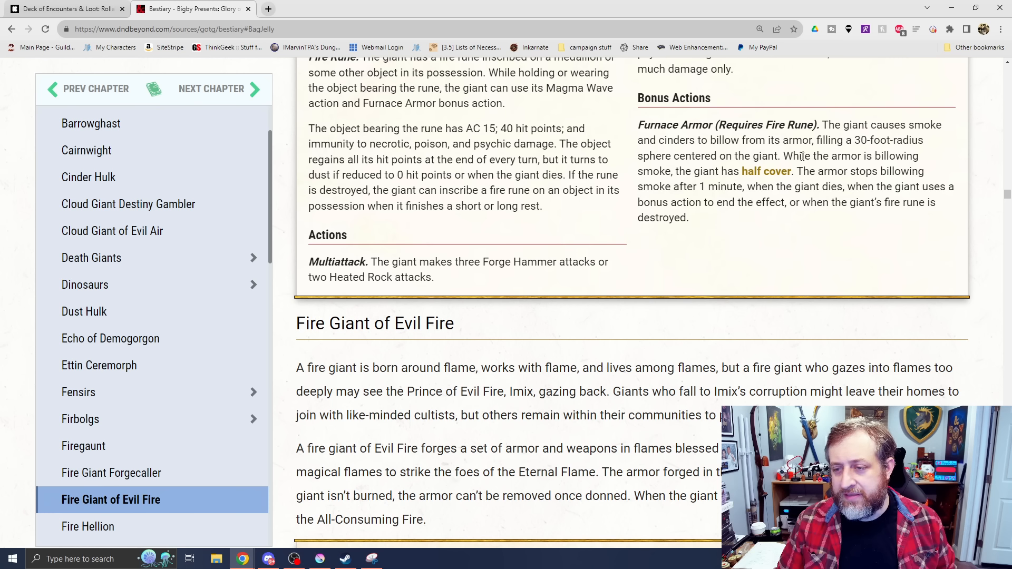
{"action": "mouse_move", "coordinate": [746, 228]}
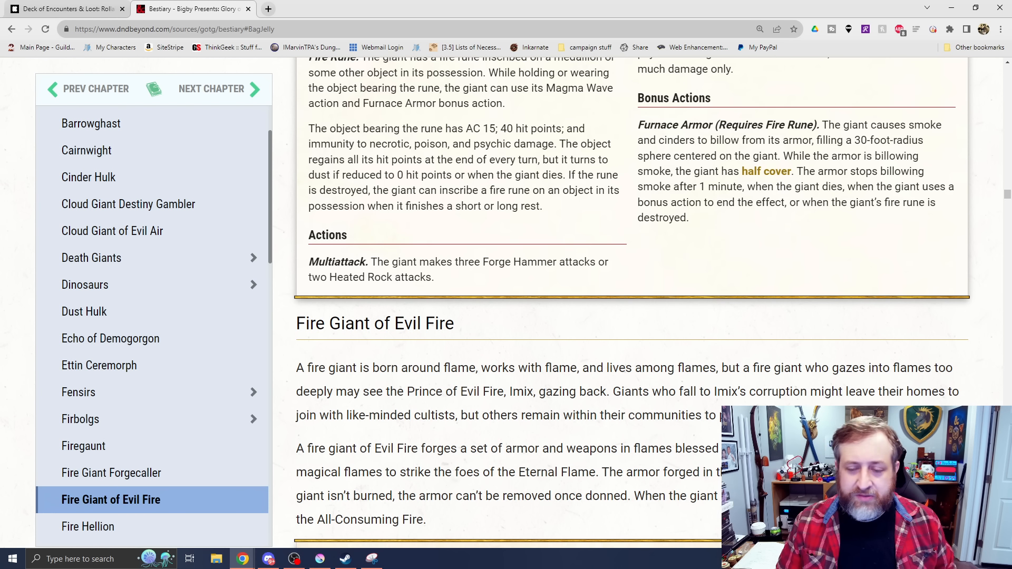
- Scroll through the full Fire Giant of Evil Fire stat block and artwork down to the Fire Hellion heading
{"action": "scroll", "scroll_direction": "down", "scroll_amount": 3}
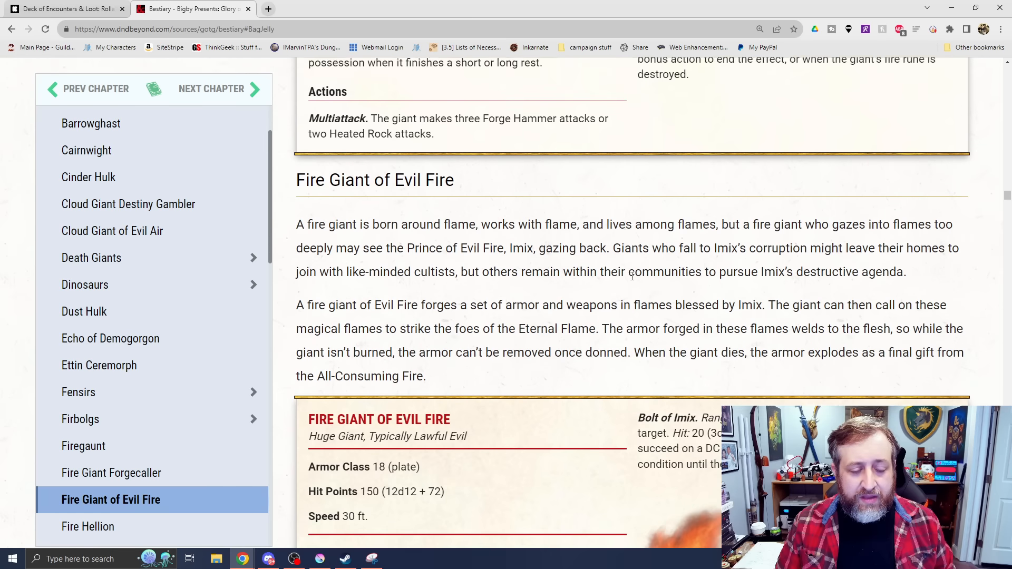
{"action": "scroll", "scroll_direction": "down", "scroll_amount": 3}
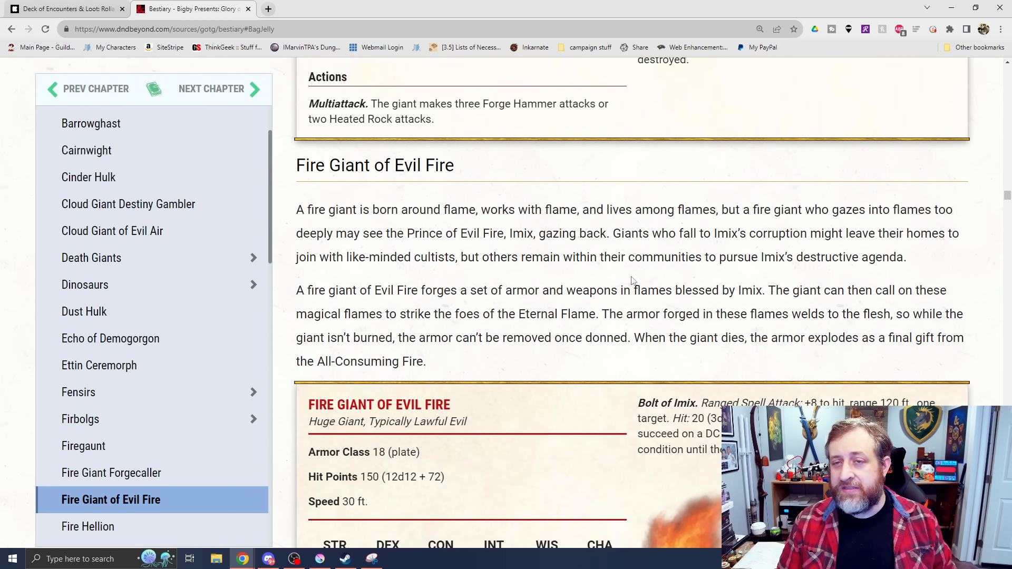
{"action": "scroll", "scroll_direction": "down", "scroll_amount": 3}
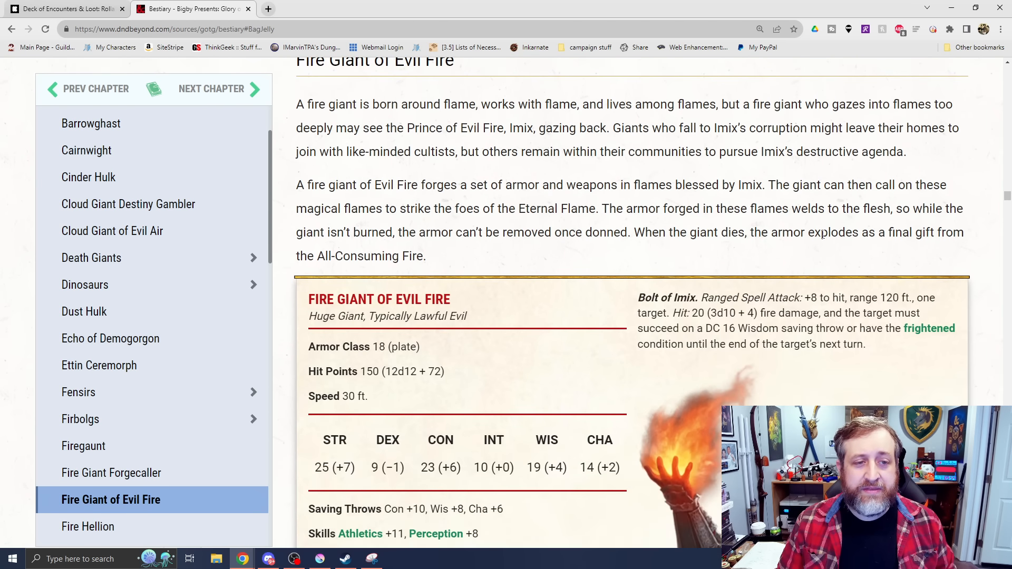
{"action": "scroll", "scroll_direction": "down", "scroll_amount": 3}
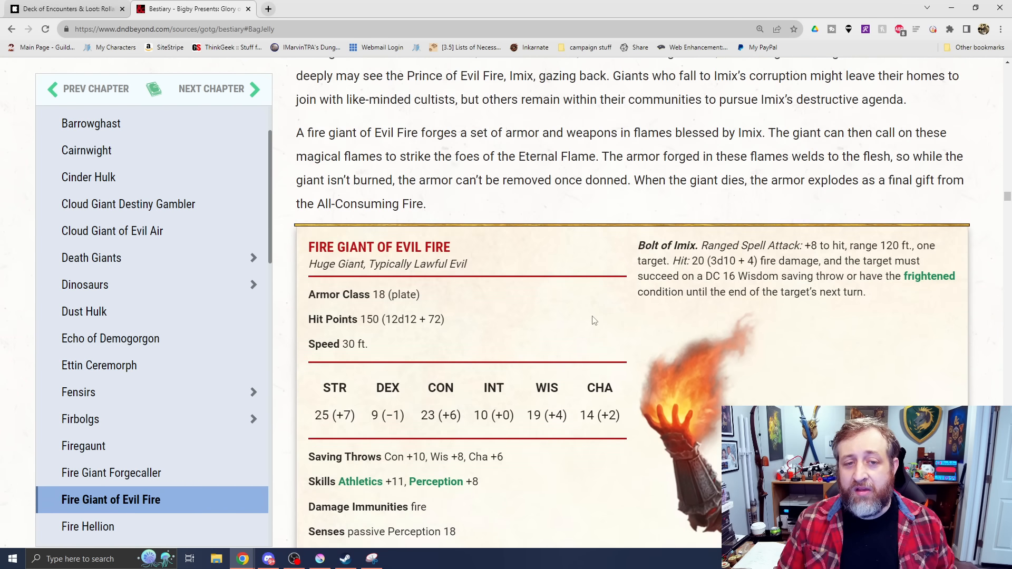
{"action": "scroll", "scroll_direction": "down", "scroll_amount": 3}
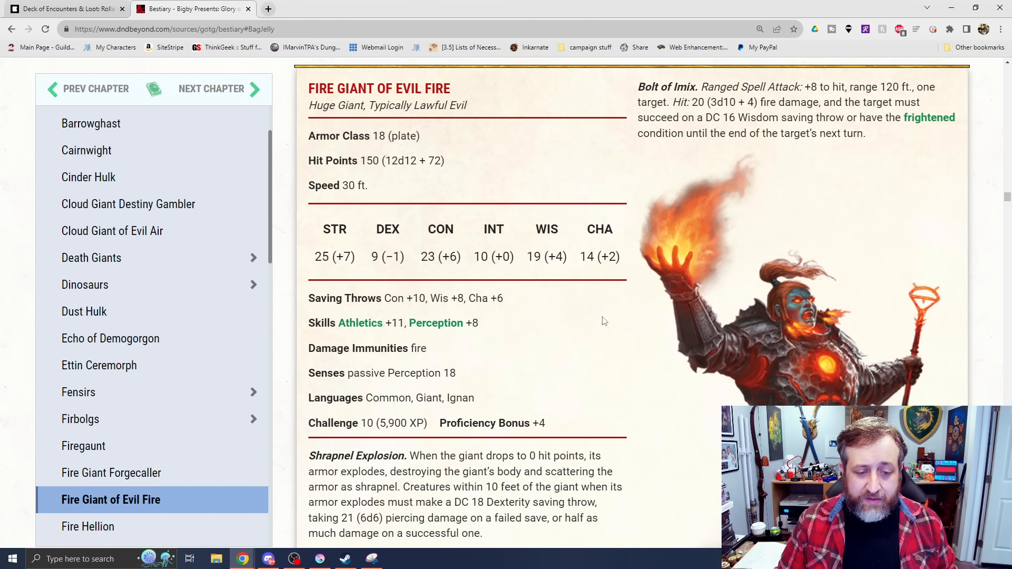
{"action": "scroll", "scroll_direction": "down", "scroll_amount": 3}
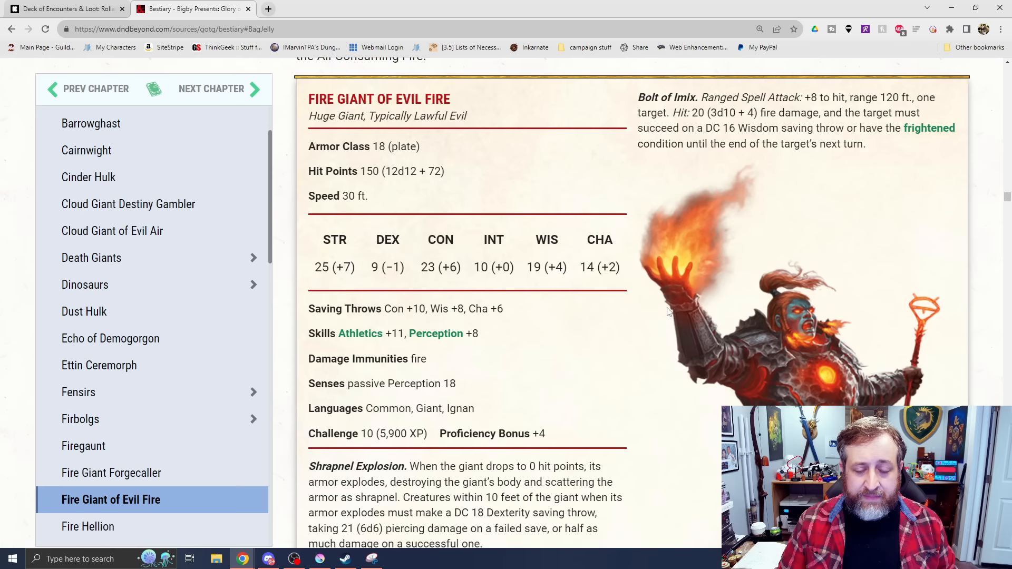
{"action": "scroll", "scroll_direction": "down", "scroll_amount": 3}
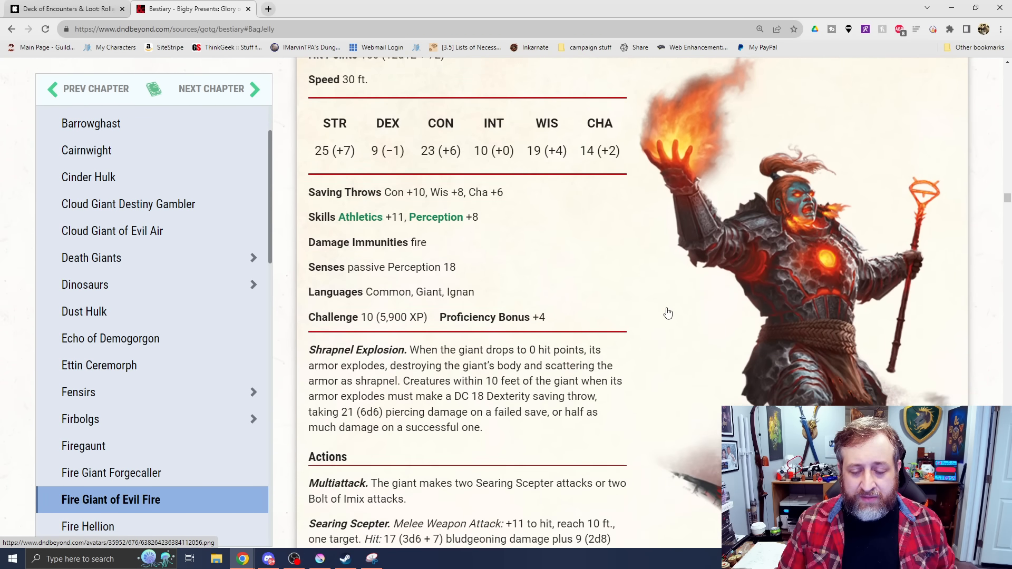
{"action": "scroll", "scroll_direction": "down", "scroll_amount": 3}
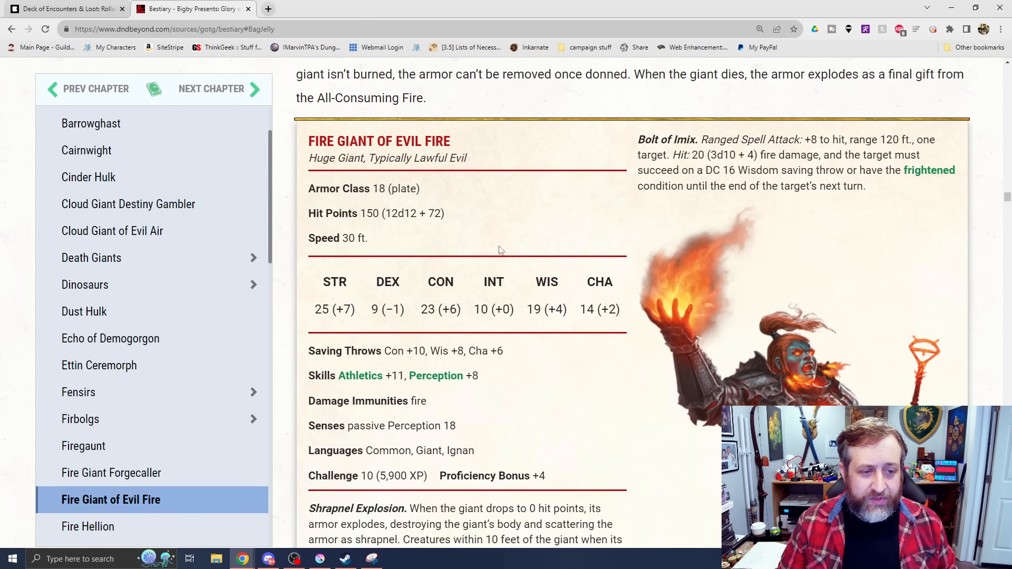
{"action": "scroll", "scroll_direction": "down", "scroll_amount": 3}
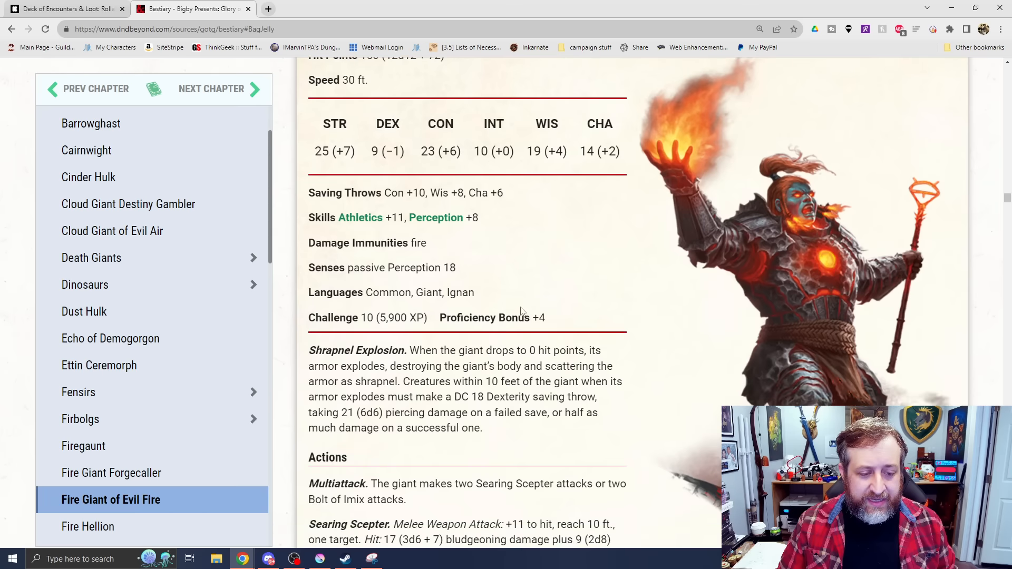
{"action": "scroll", "scroll_direction": "down", "scroll_amount": 3}
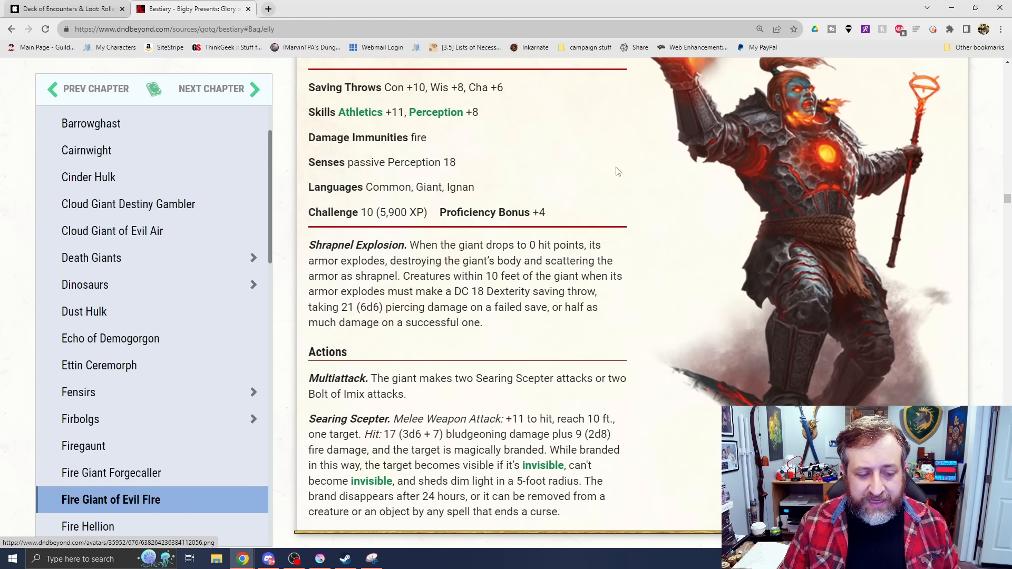
{"action": "scroll", "scroll_direction": "down", "scroll_amount": 3}
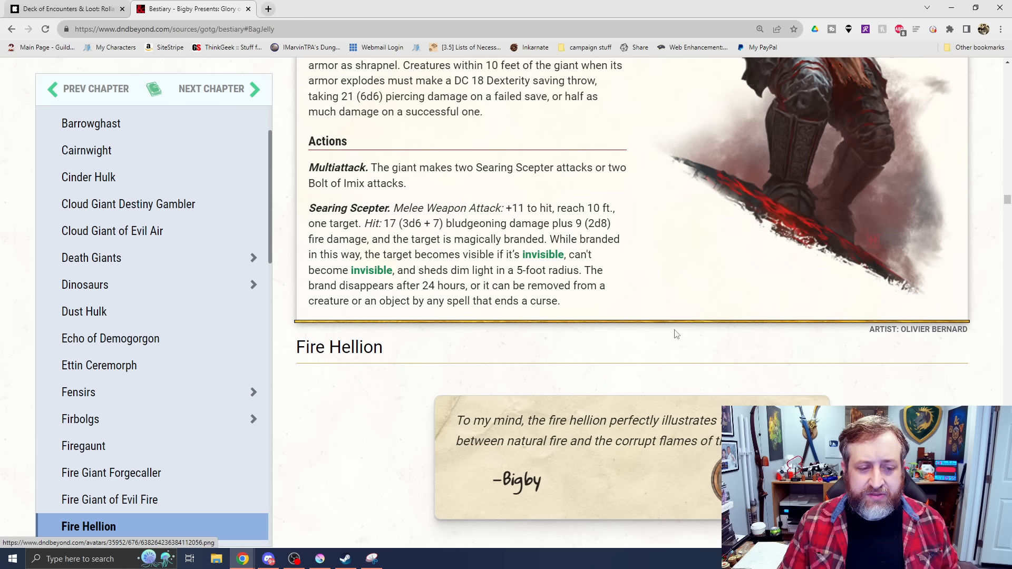
{"action": "mouse_move", "coordinate": [665, 340]}
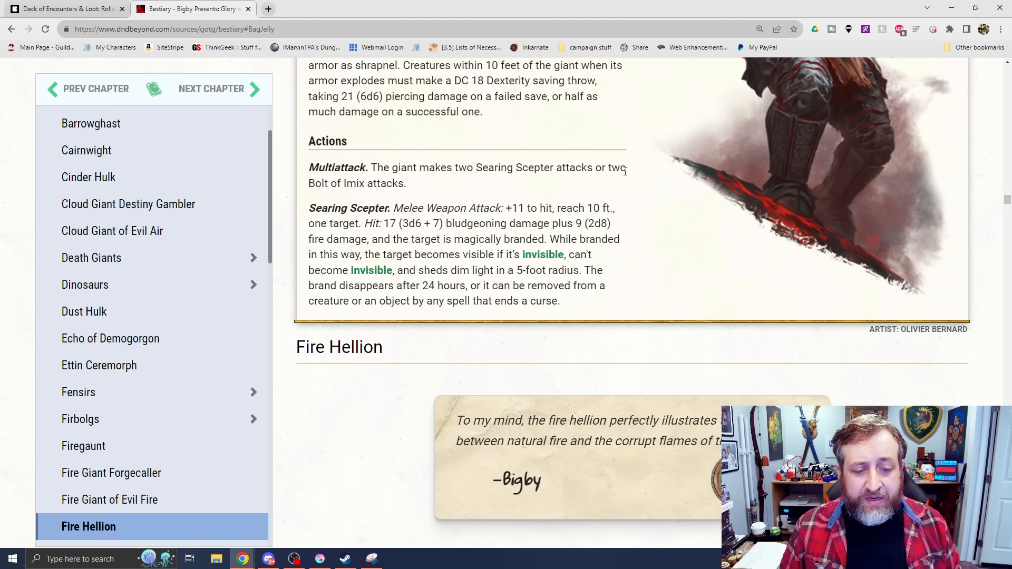
{"action": "mouse_move", "coordinate": [623, 140]}
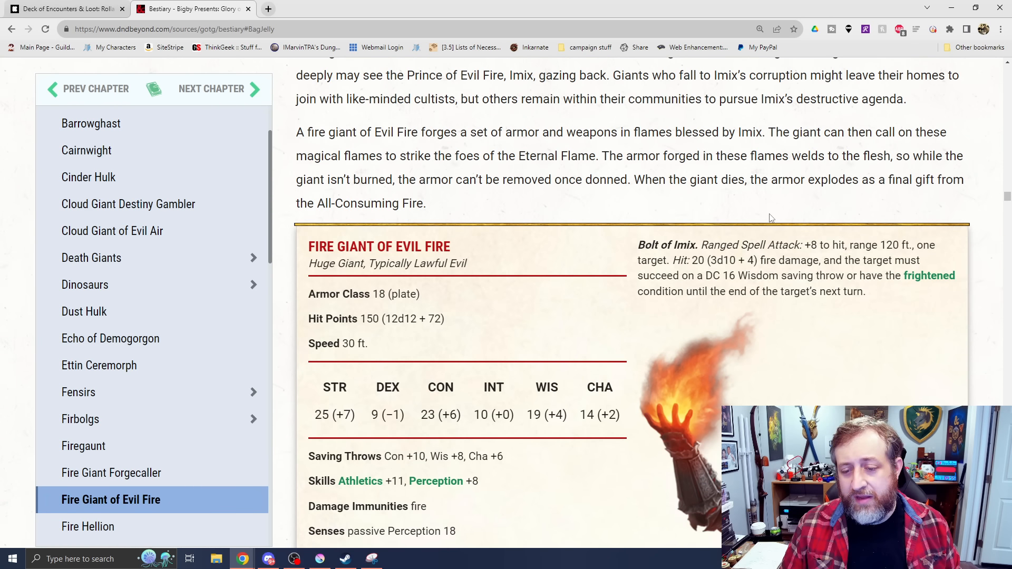
{"action": "mouse_move", "coordinate": [783, 276]}
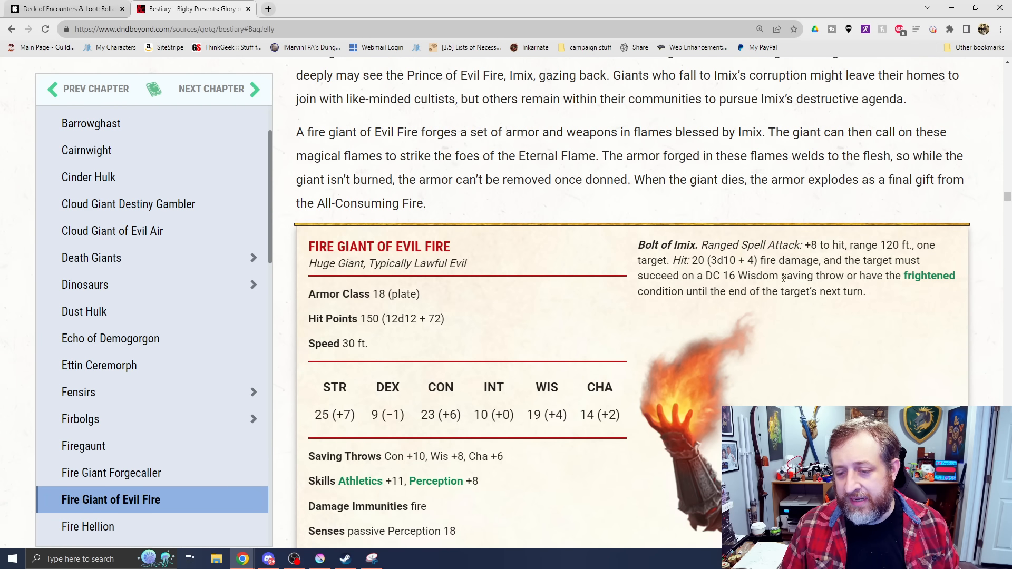
{"action": "mouse_move", "coordinate": [768, 163]}
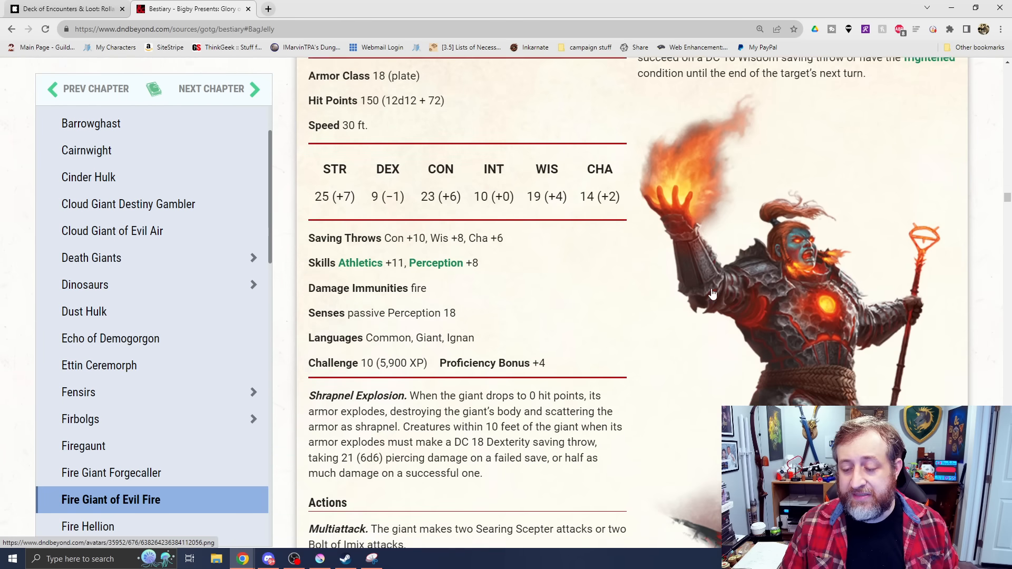
{"action": "scroll", "scroll_direction": "down", "scroll_amount": 3}
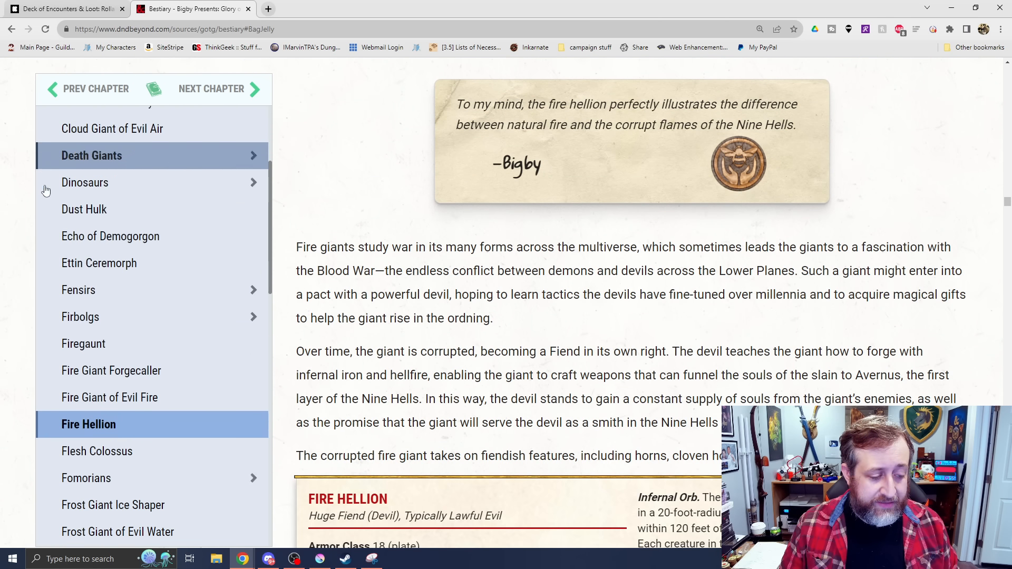
- Scroll into the Fire Hellion entry and read its lore and upper stat block
{"action": "scroll", "scroll_direction": "down", "scroll_amount": 3}
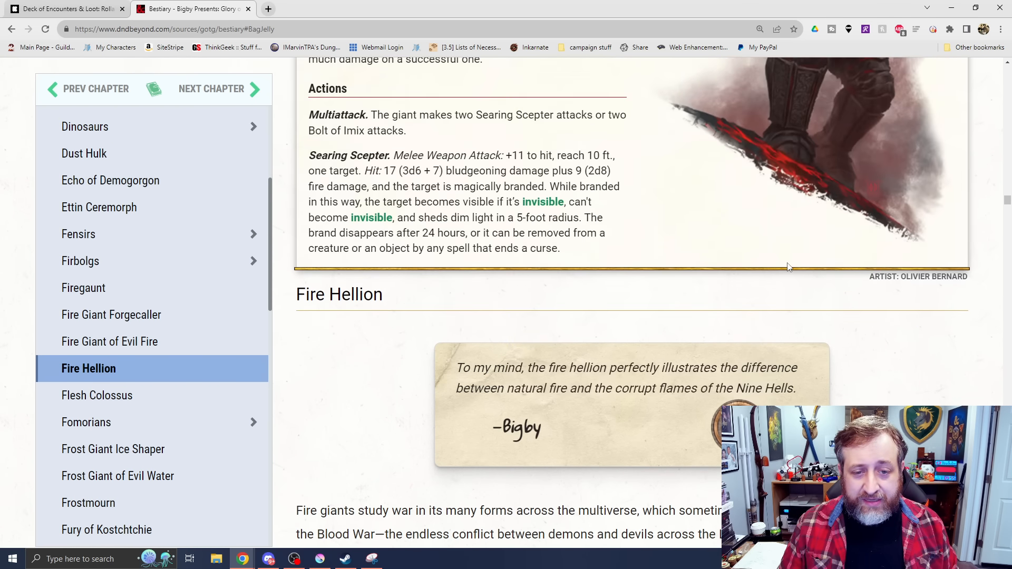
{"action": "left_click", "coordinate": [97, 395]}
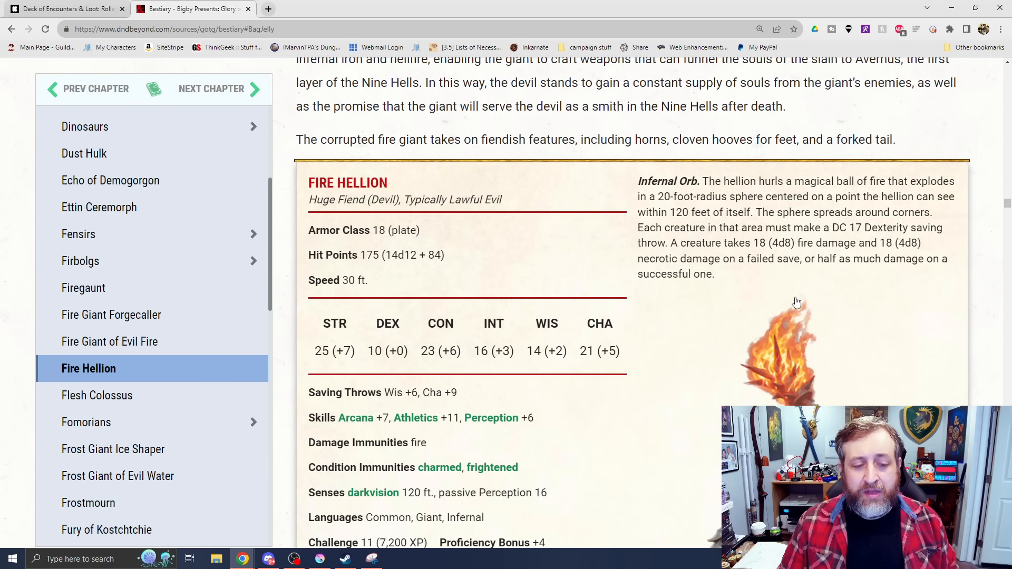
{"action": "scroll", "scroll_direction": "down", "scroll_amount": 3}
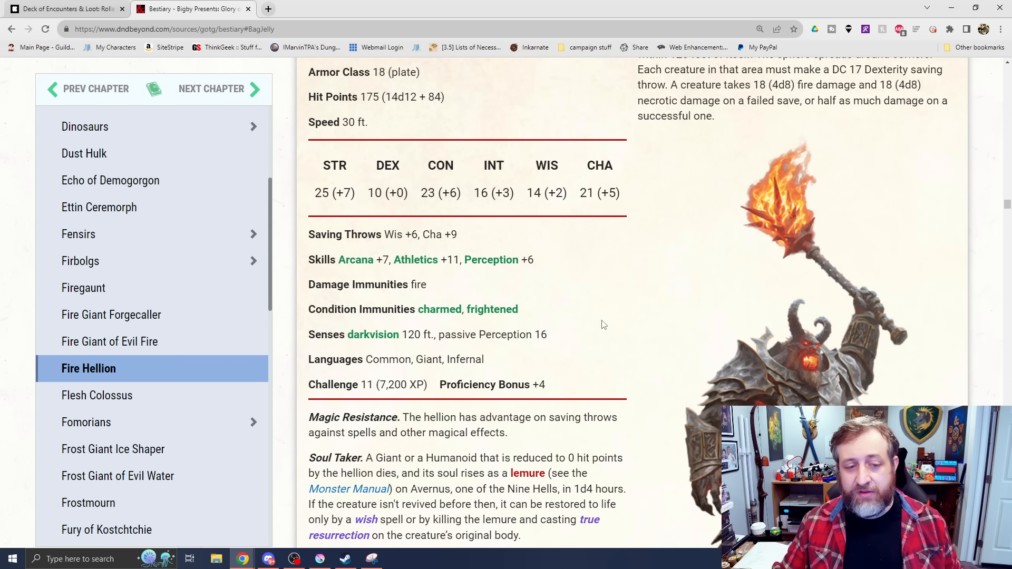
{"action": "scroll", "scroll_direction": "down", "scroll_amount": 3}
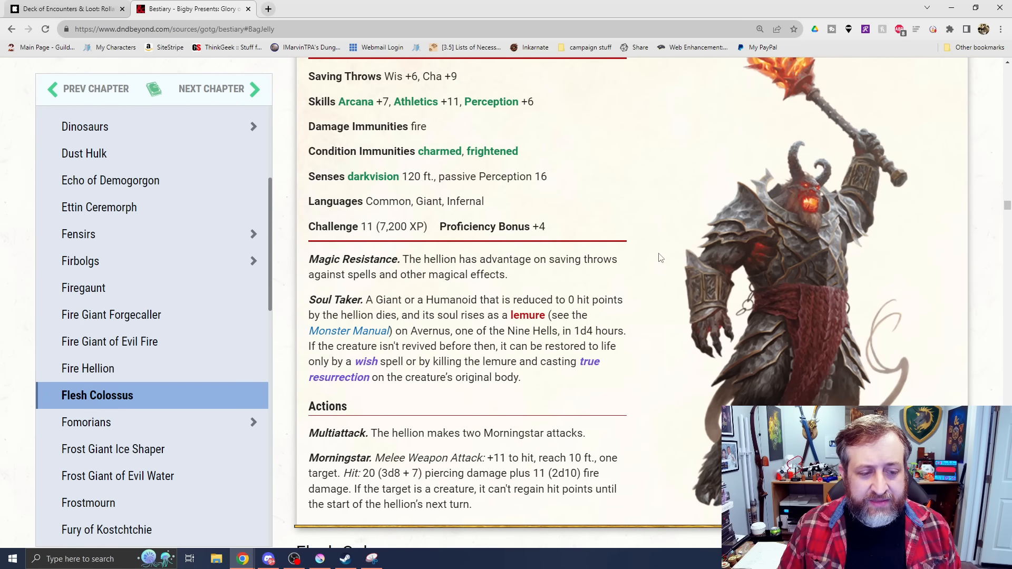
{"action": "mouse_move", "coordinate": [842, 330]}
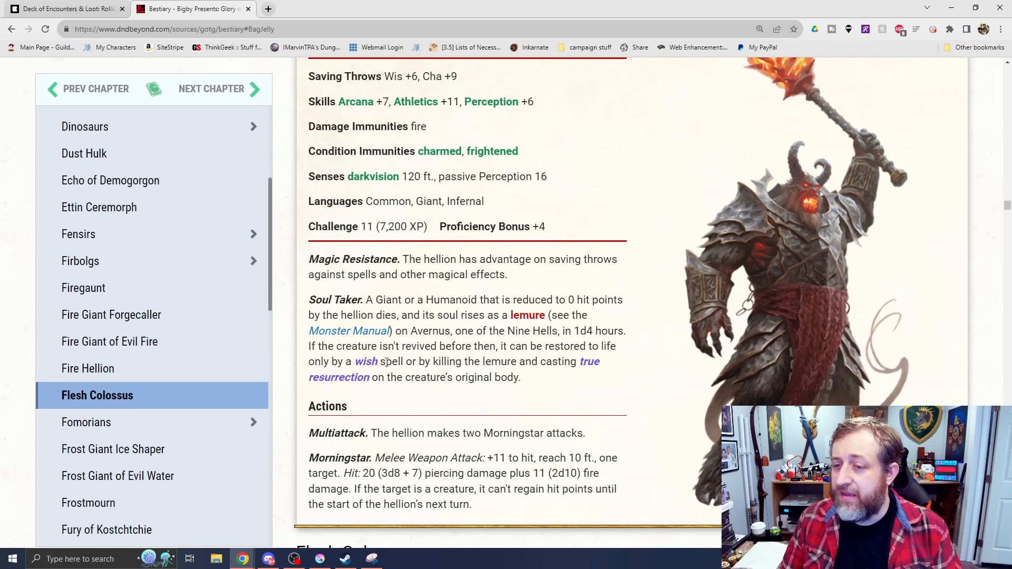
- Continue through Soul Taker and Morningstar to reach the Flesh Colossus lore
{"action": "scroll", "scroll_direction": "down", "scroll_amount": 3}
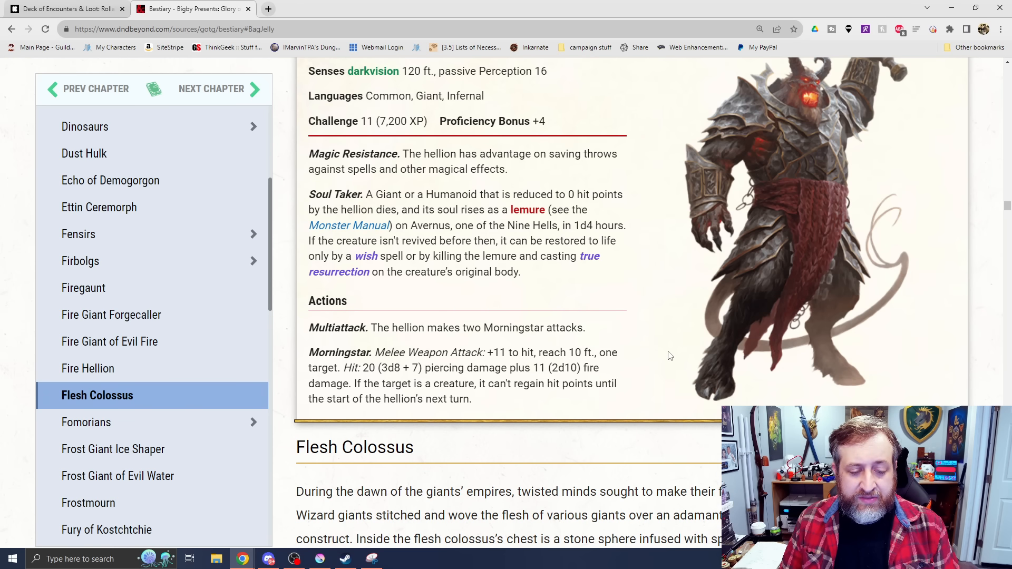
{"action": "left_click", "coordinate": [88, 368]}
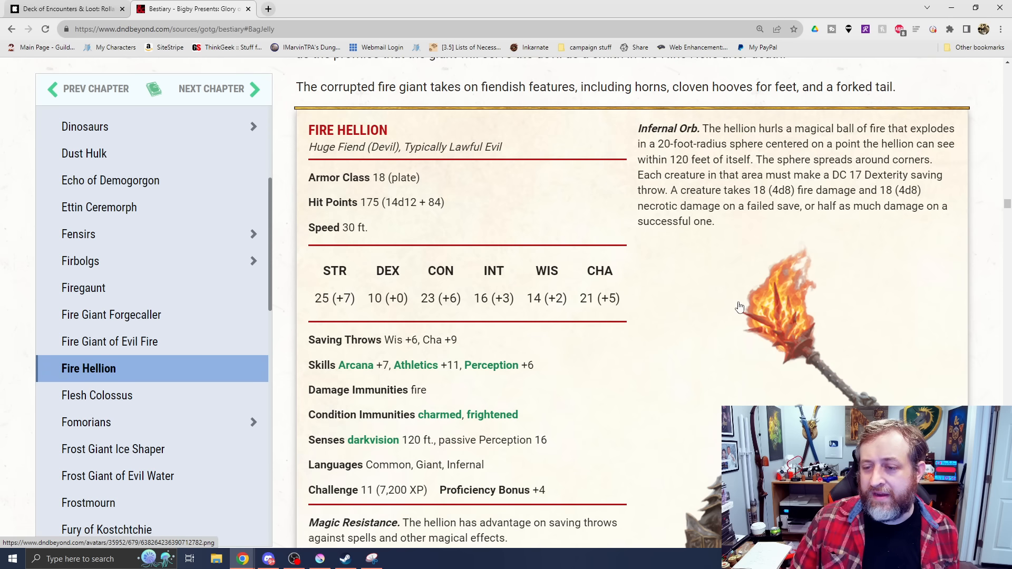
{"action": "scroll", "scroll_direction": "down", "scroll_amount": 3}
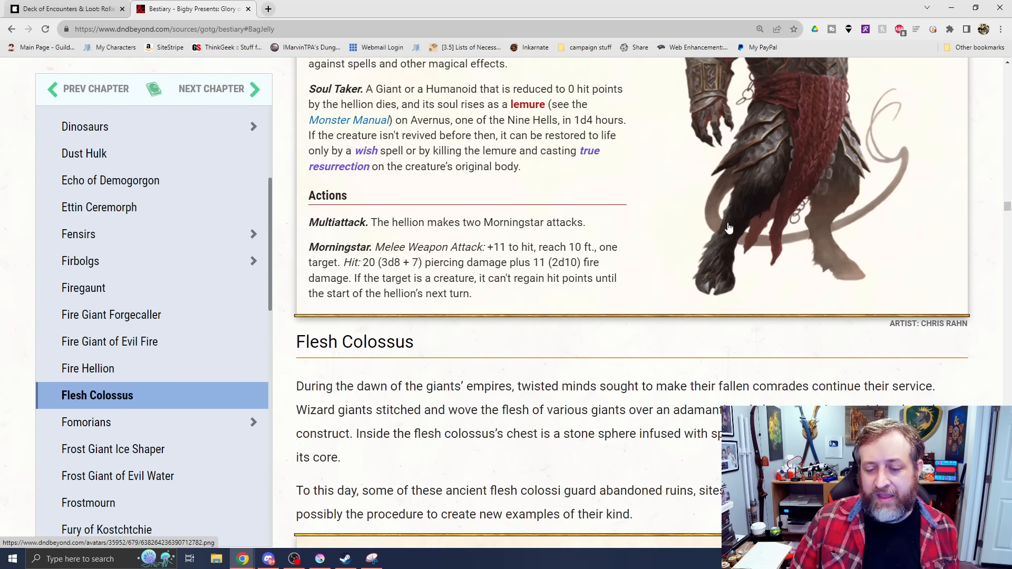
- Scroll through the Flesh Colossus stat block to its Fist and Elemental Breath actions
{"action": "scroll", "scroll_direction": "down", "scroll_amount": 3}
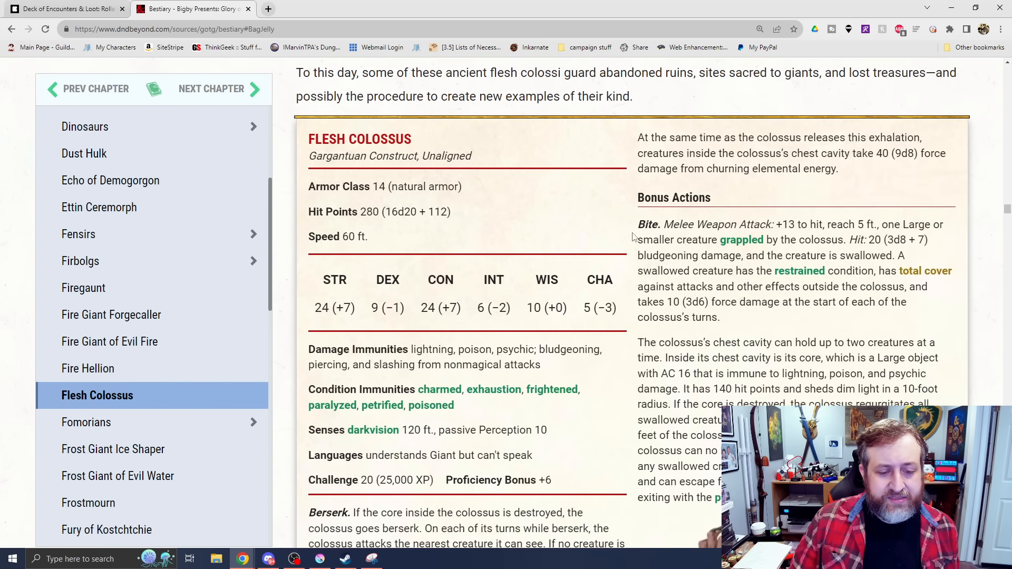
{"action": "scroll", "scroll_direction": "down", "scroll_amount": 3}
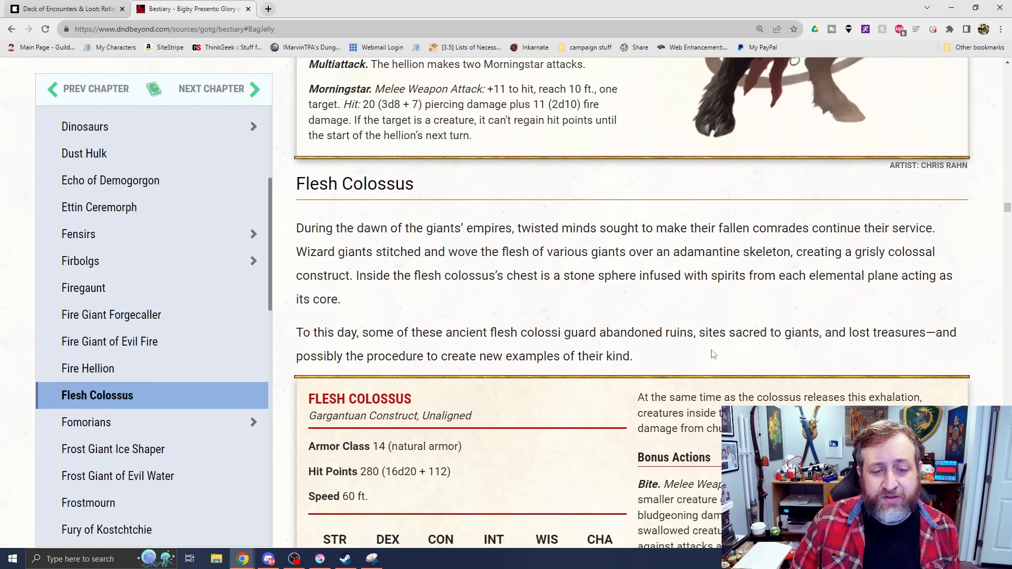
{"action": "mouse_move", "coordinate": [672, 277]}
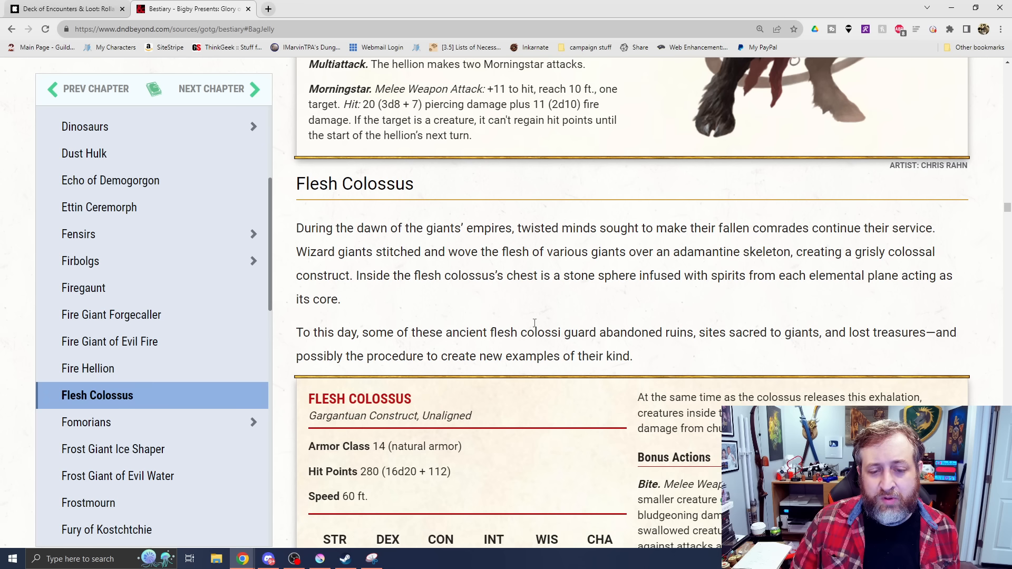
{"action": "scroll", "scroll_direction": "down", "scroll_amount": 3}
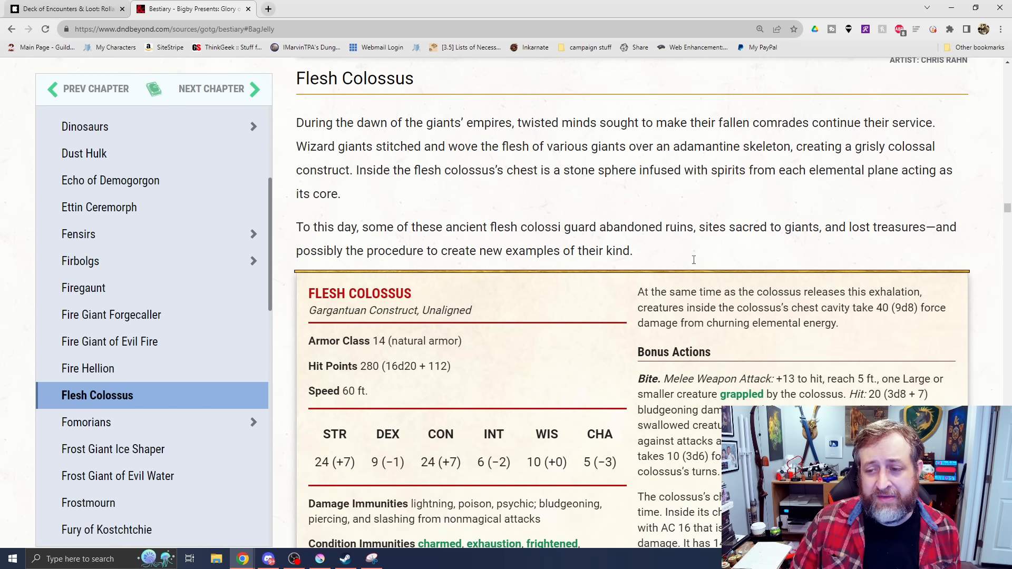
{"action": "scroll", "scroll_direction": "down", "scroll_amount": 3}
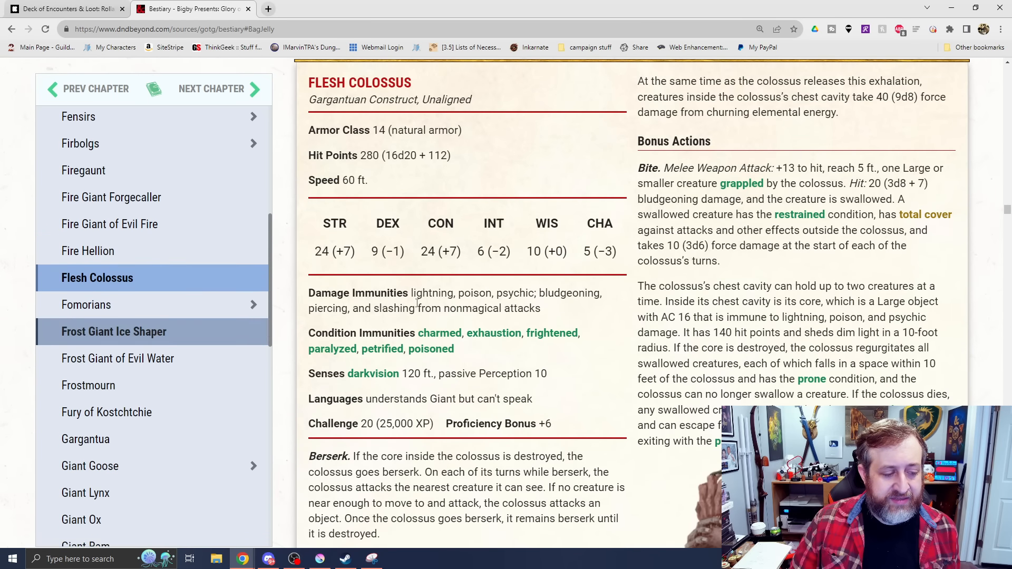
{"action": "scroll", "scroll_direction": "down", "scroll_amount": 3}
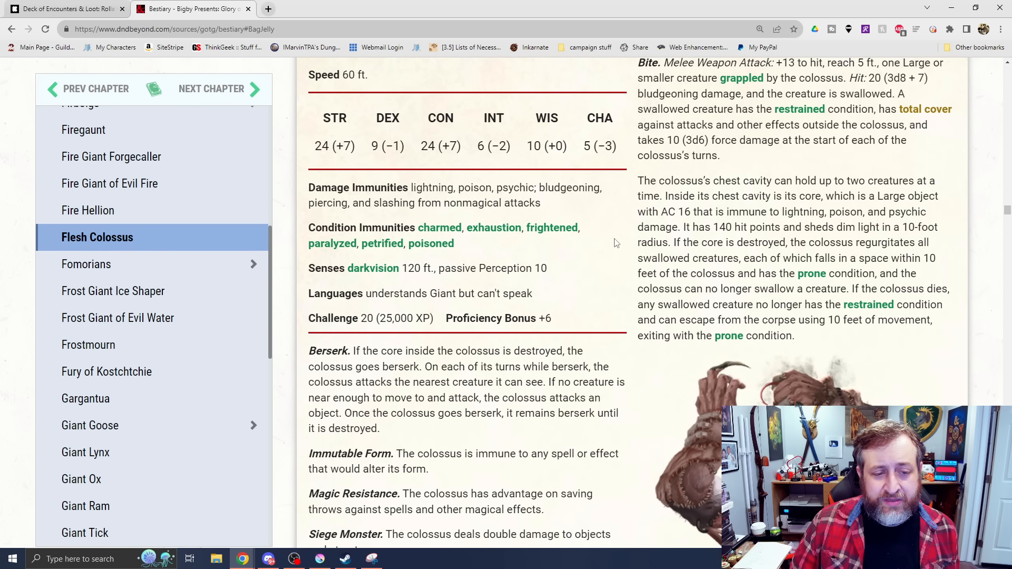
{"action": "scroll", "scroll_direction": "down", "scroll_amount": 3}
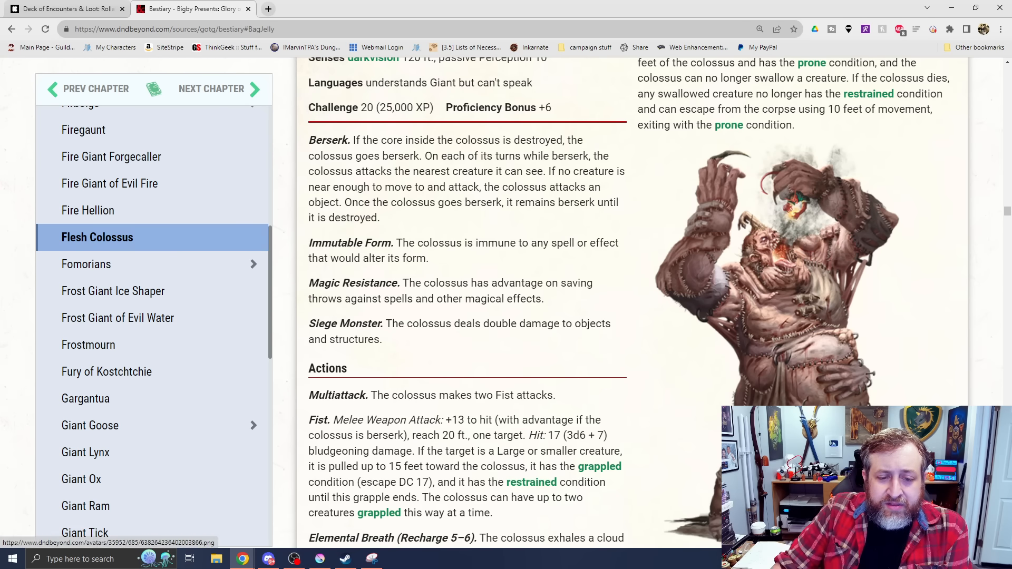
- Expand Fomorians in the sidebar contents to list its three variants
{"action": "left_click", "coordinate": [85, 264]}
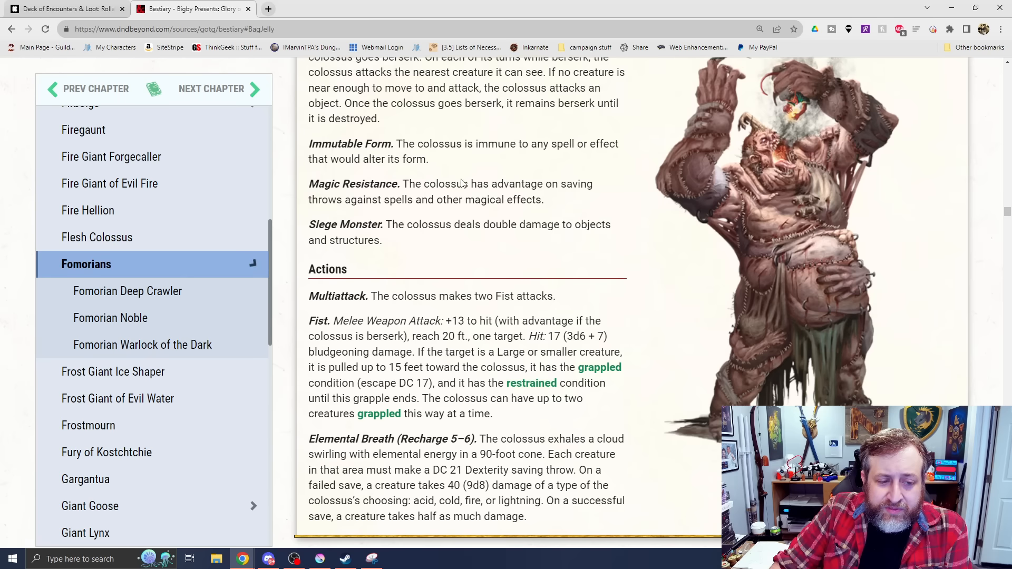
- Go back over the Flesh Colossus stat block through Berserk, then jump to the Fomorians introduction
{"action": "scroll", "scroll_direction": "down", "scroll_amount": 3}
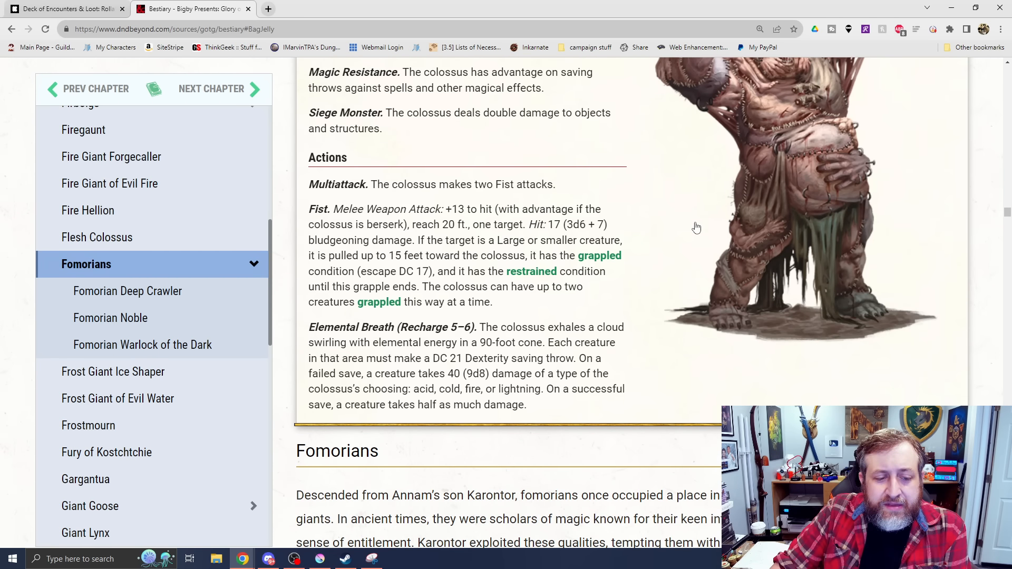
{"action": "mouse_move", "coordinate": [577, 274]}
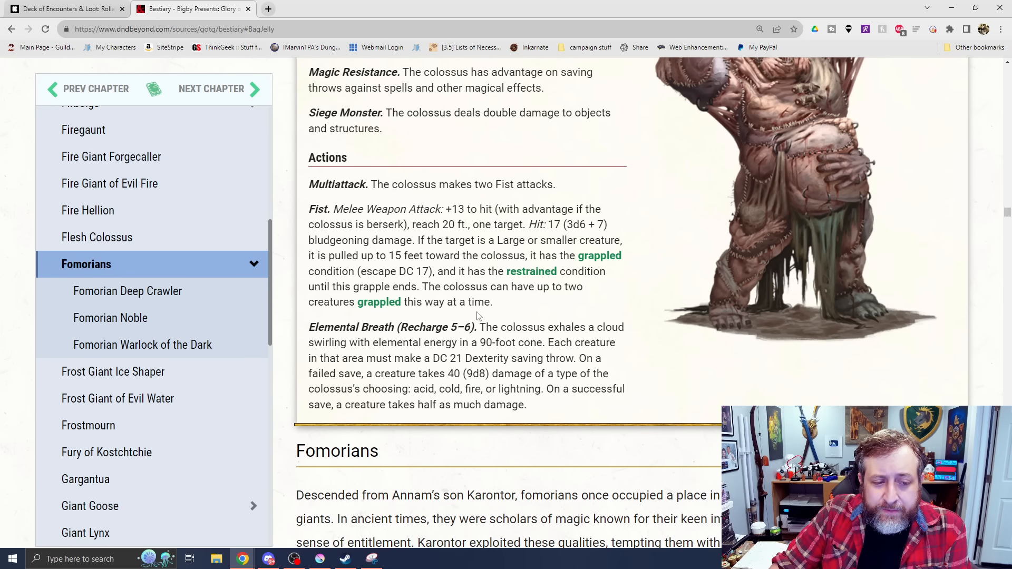
{"action": "mouse_move", "coordinate": [499, 301]}
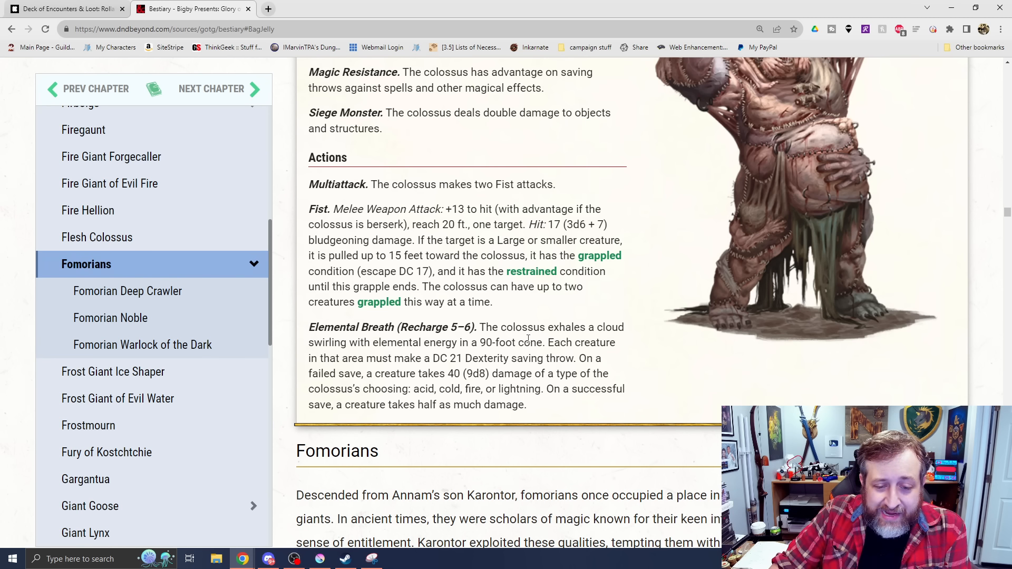
{"action": "mouse_move", "coordinate": [605, 311]}
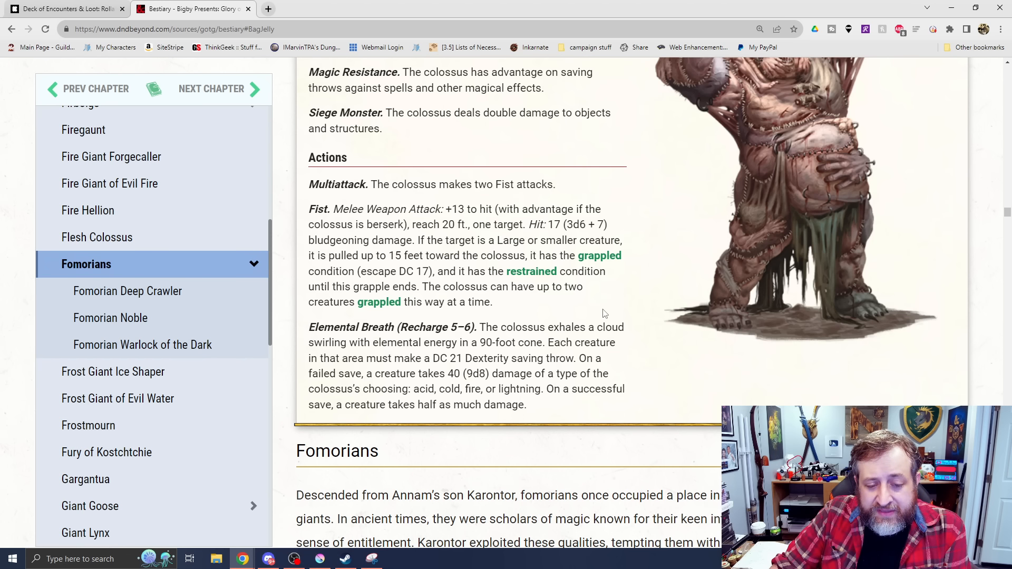
{"action": "mouse_move", "coordinate": [635, 261]}
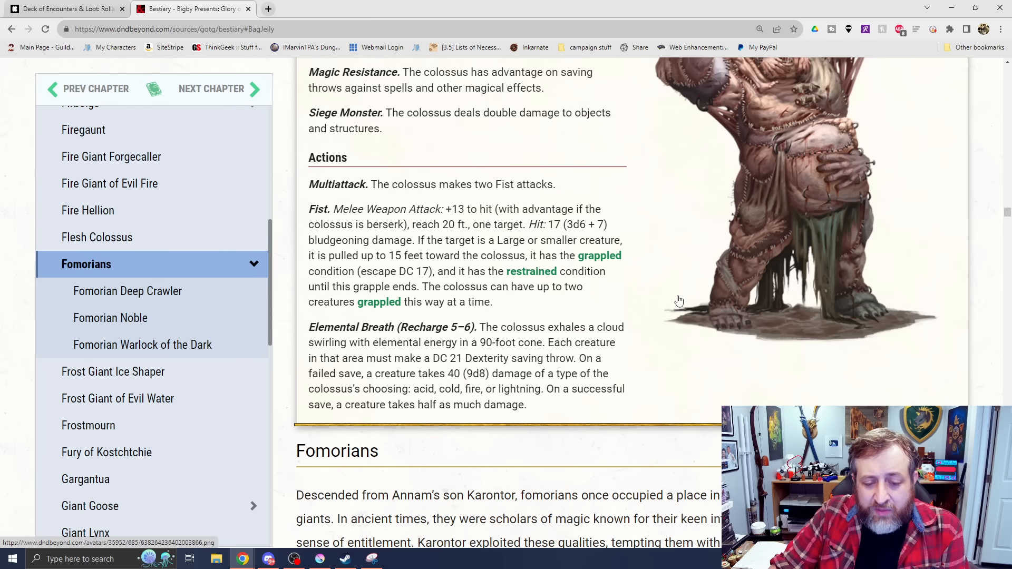
{"action": "mouse_move", "coordinate": [826, 206]}
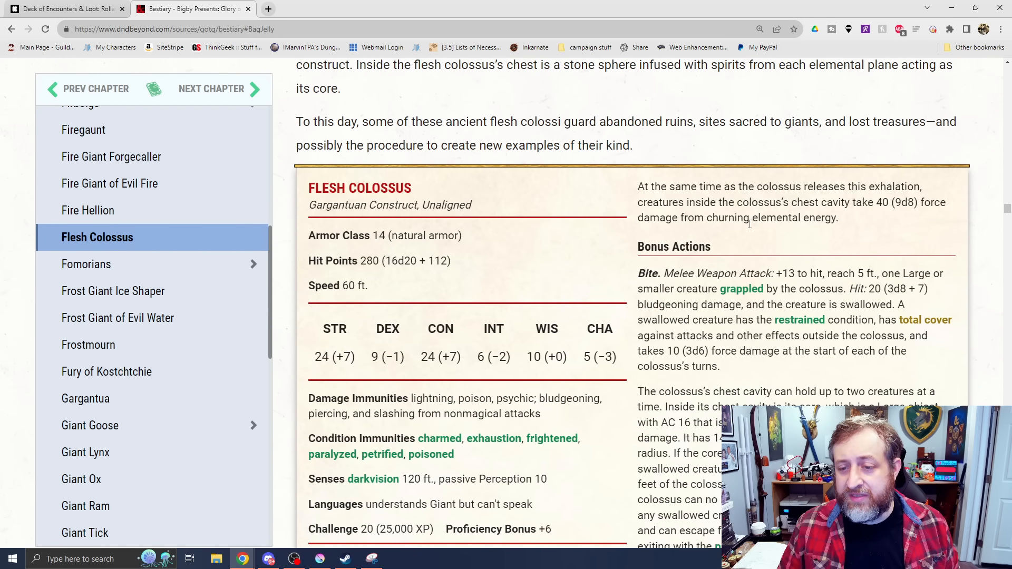
{"action": "mouse_move", "coordinate": [800, 320]}
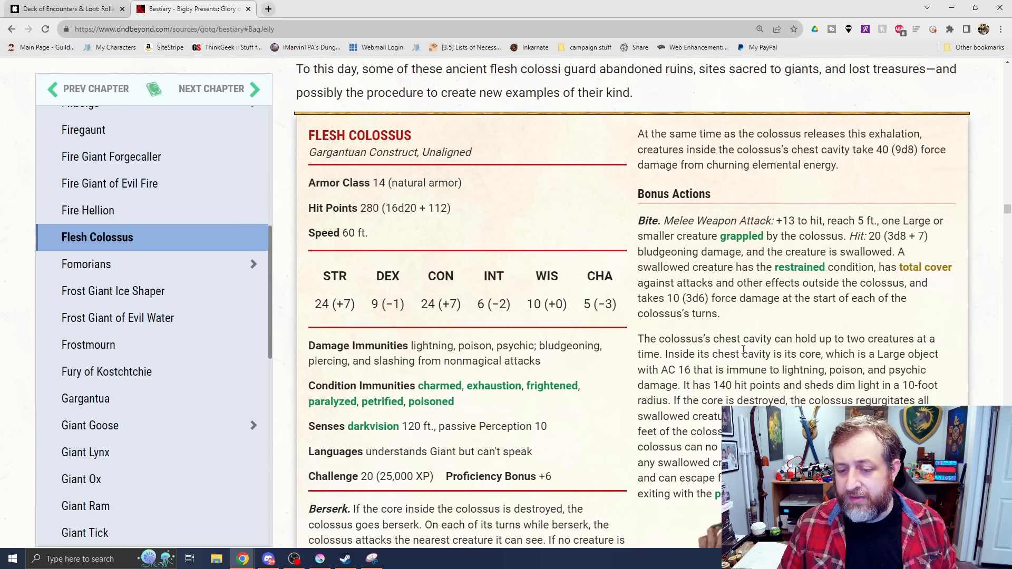
{"action": "scroll", "scroll_direction": "down", "scroll_amount": 3}
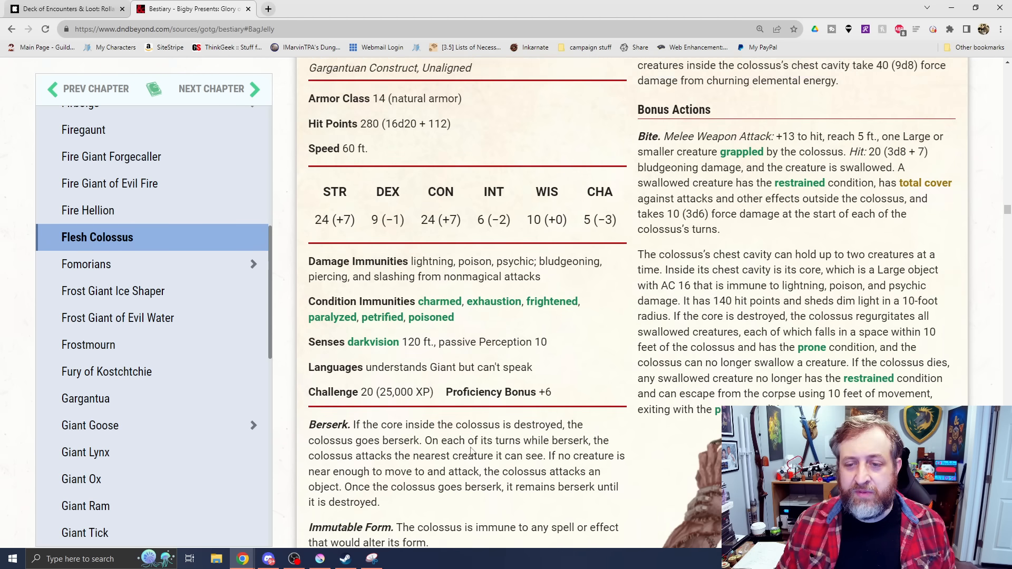
{"action": "left_click", "coordinate": [86, 264]}
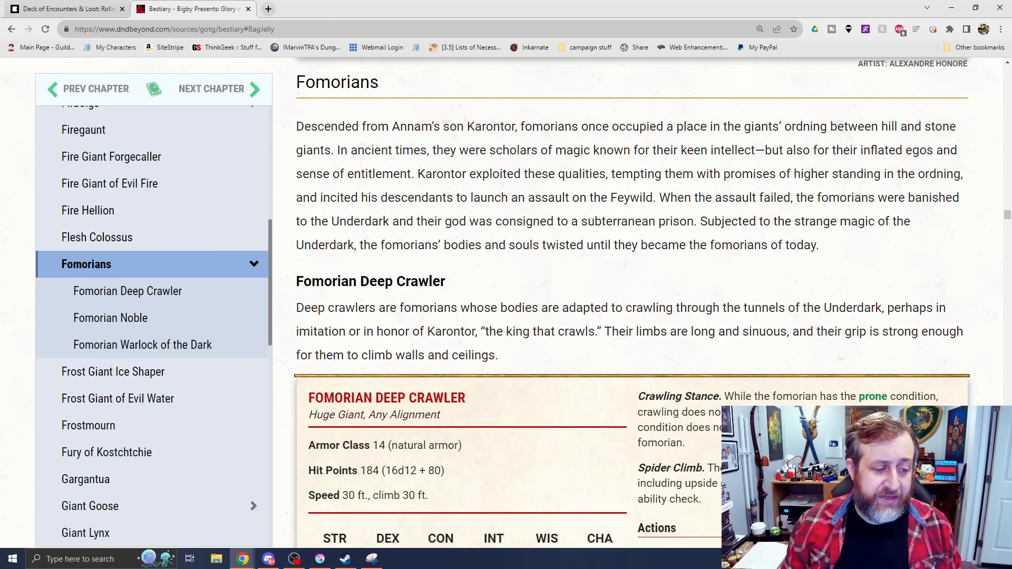
- Jump to Fomorian Noble in the sidebar, then return to the Fomorian Deep Crawler stat block
{"action": "scroll", "scroll_direction": "down", "scroll_amount": 3}
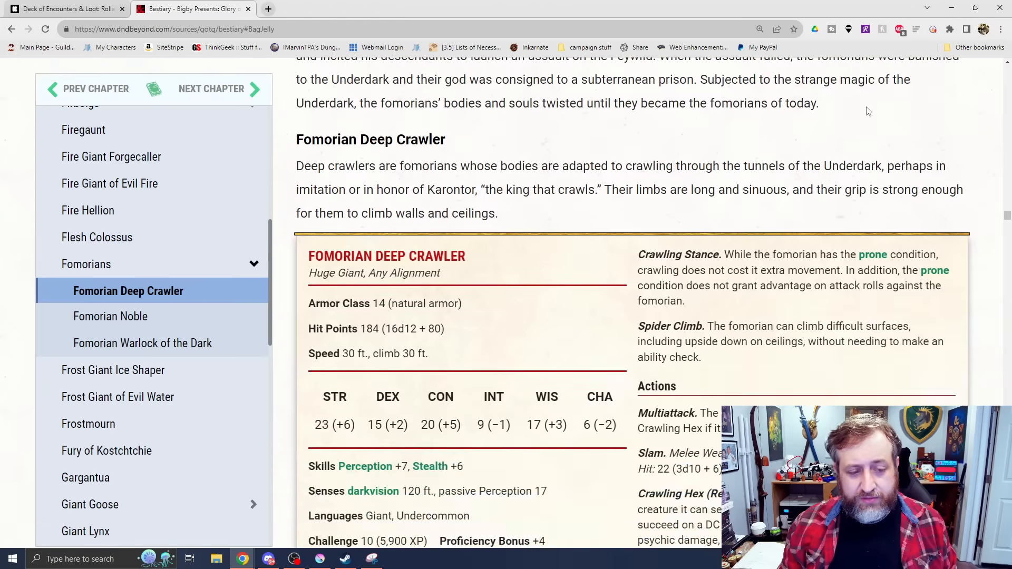
{"action": "left_click", "coordinate": [111, 316]}
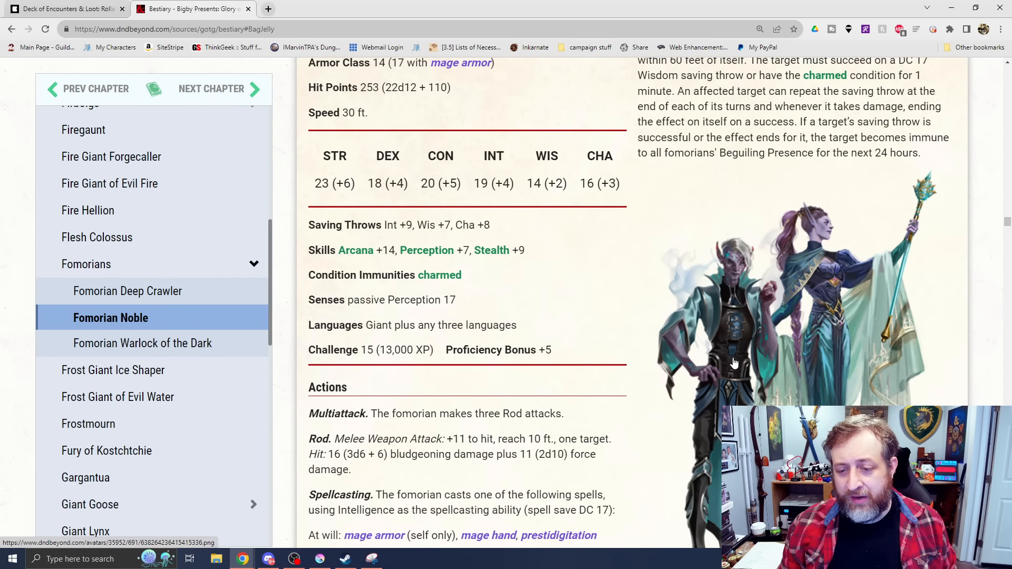
{"action": "left_click", "coordinate": [142, 342]}
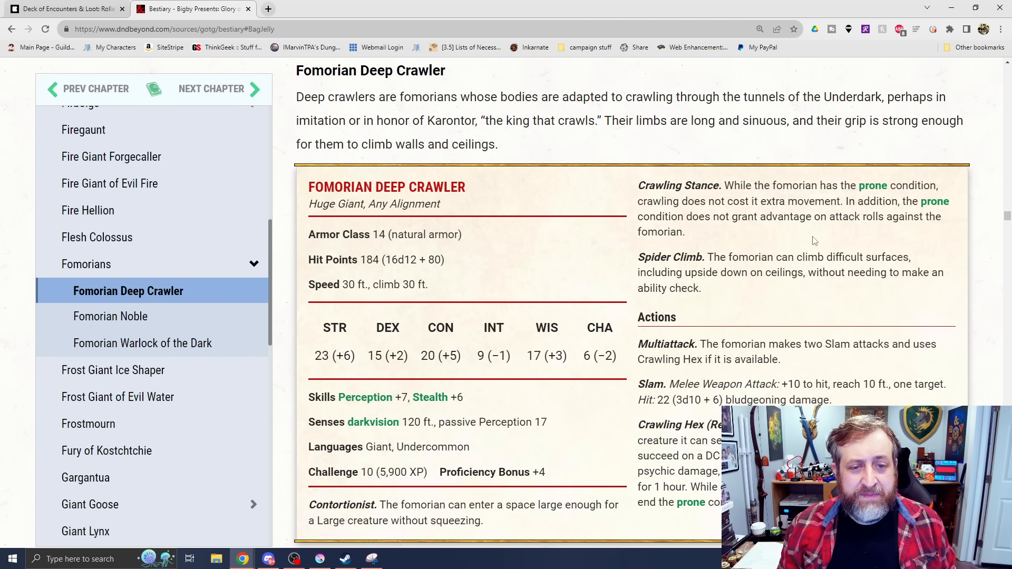
{"action": "mouse_move", "coordinate": [870, 305]}
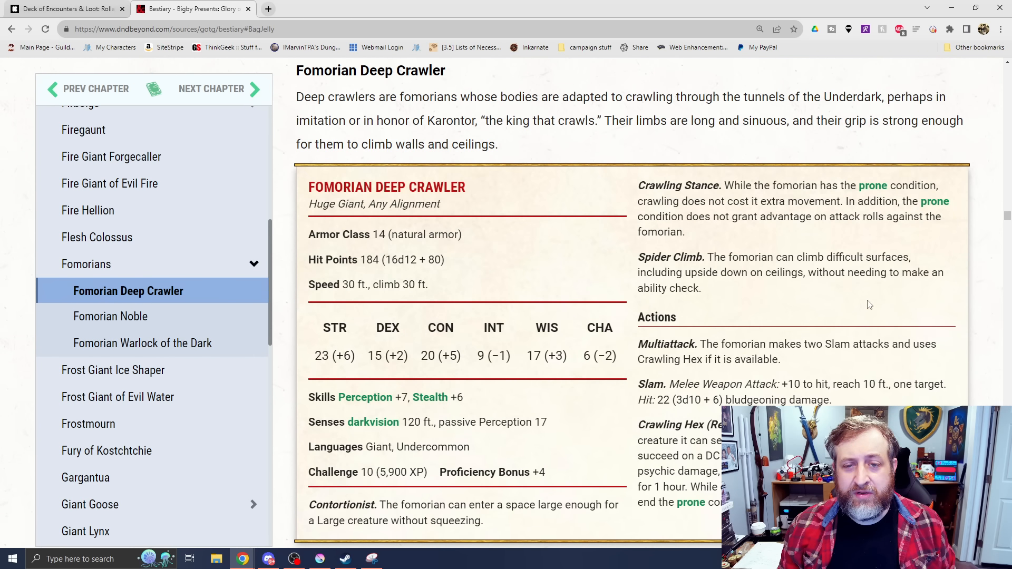
- Scroll past the Fomorian Deep Crawler stat block through Crawling Hex to the Fomorian Noble lore
{"action": "scroll", "scroll_direction": "down", "scroll_amount": 3}
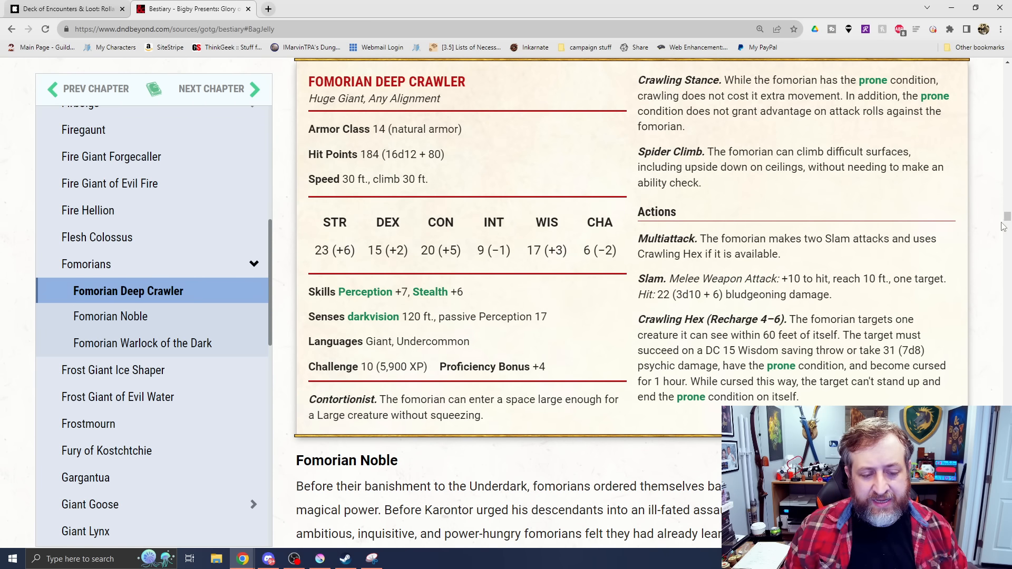
{"action": "mouse_move", "coordinate": [954, 265]}
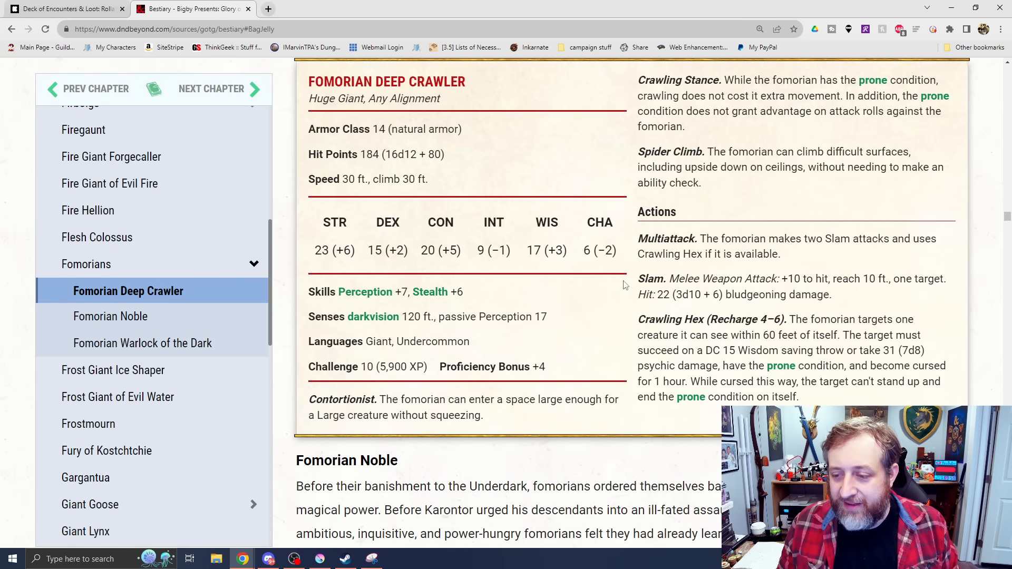
{"action": "mouse_move", "coordinate": [829, 393]}
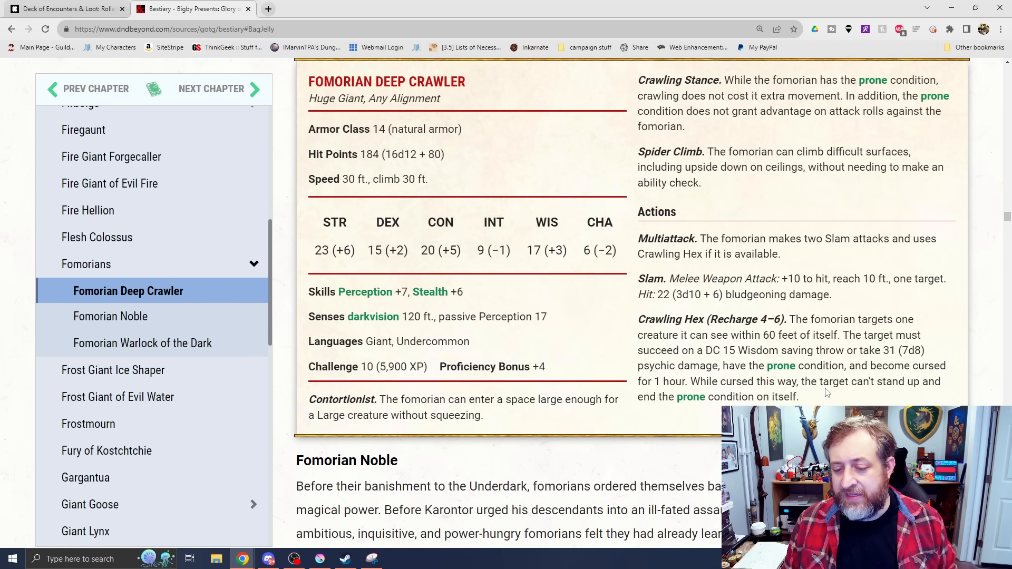
{"action": "mouse_move", "coordinate": [86, 530]}
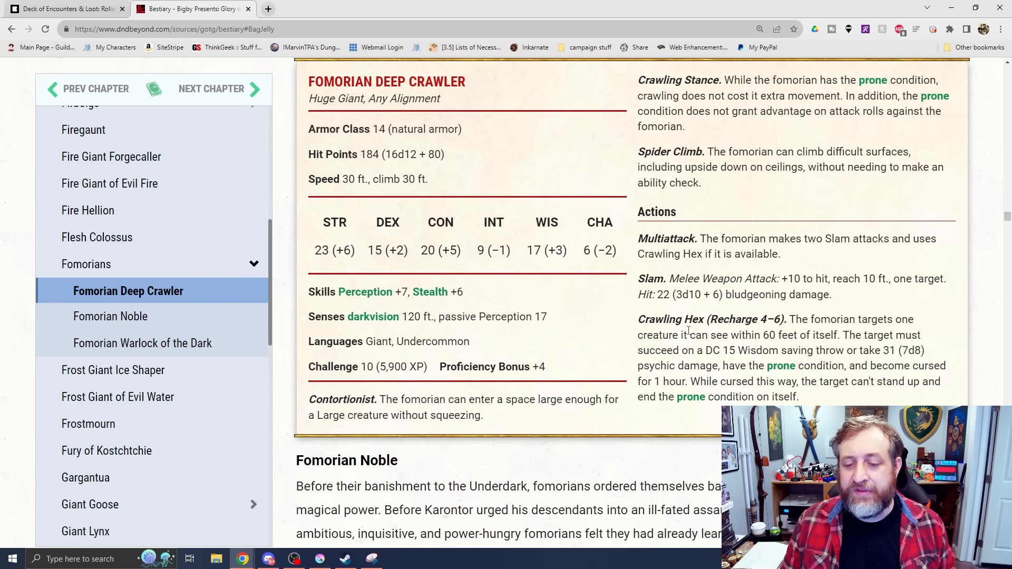
{"action": "scroll", "scroll_direction": "down", "scroll_amount": 3}
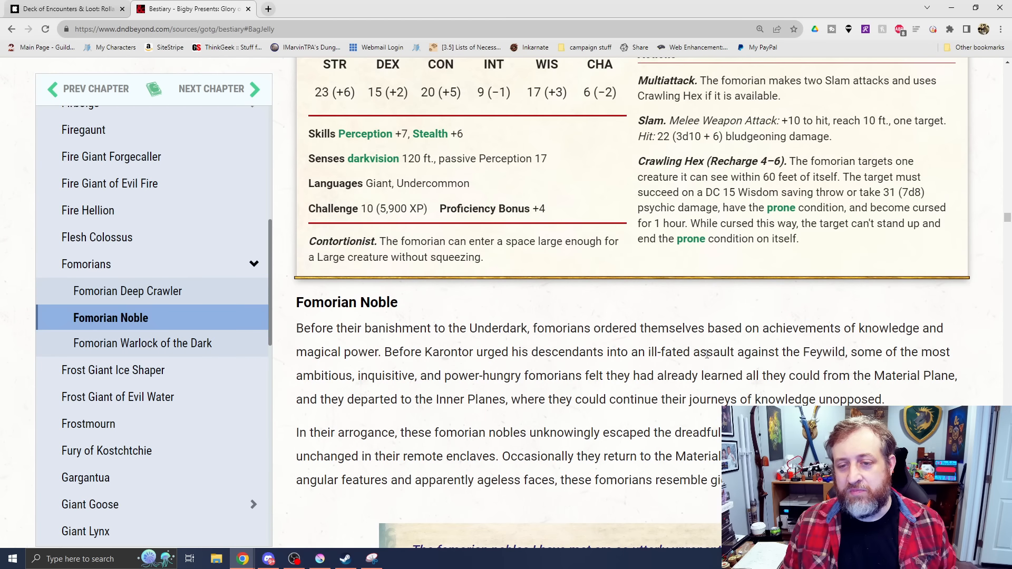
{"action": "scroll", "scroll_direction": "down", "scroll_amount": 3}
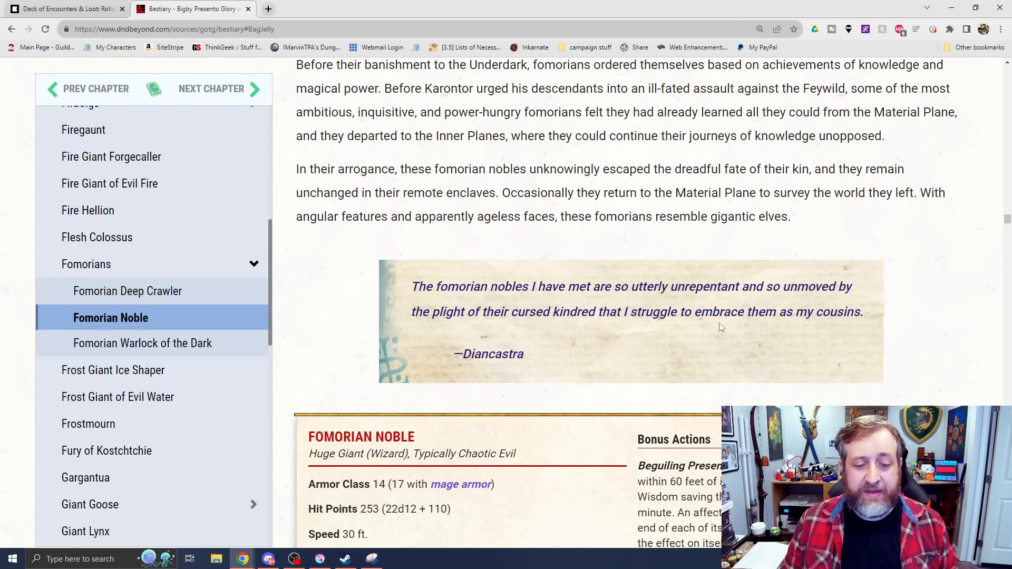
{"action": "scroll", "scroll_direction": "down", "scroll_amount": 3}
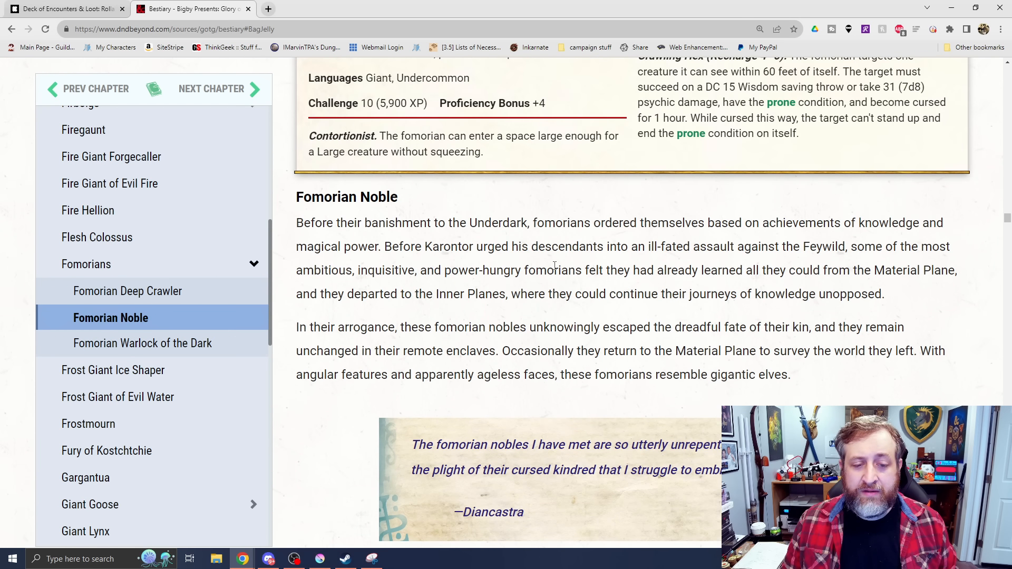
{"action": "scroll", "scroll_direction": "down", "scroll_amount": 3}
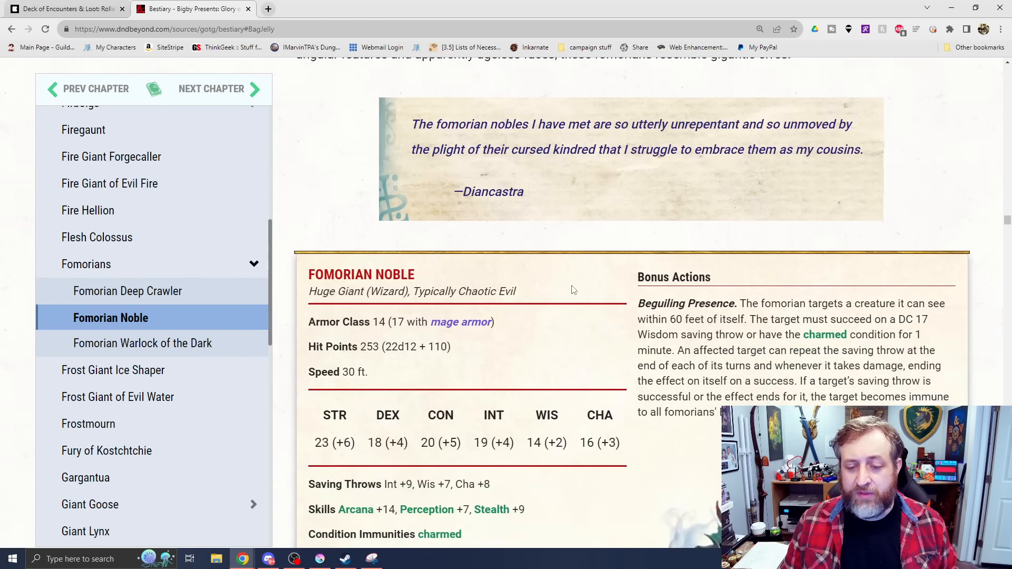
{"action": "scroll", "scroll_direction": "down", "scroll_amount": 3}
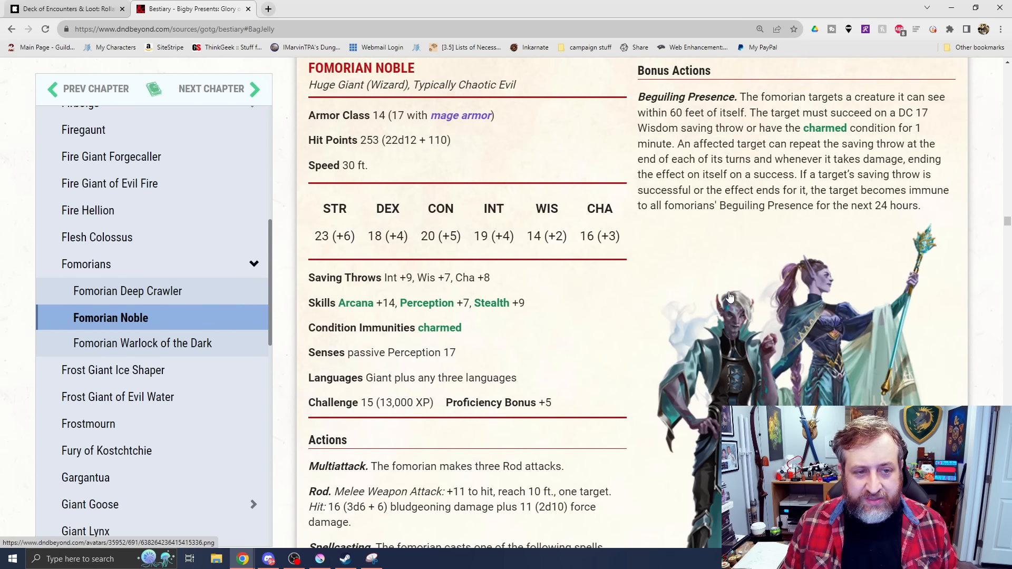
{"action": "scroll", "scroll_direction": "down", "scroll_amount": 3}
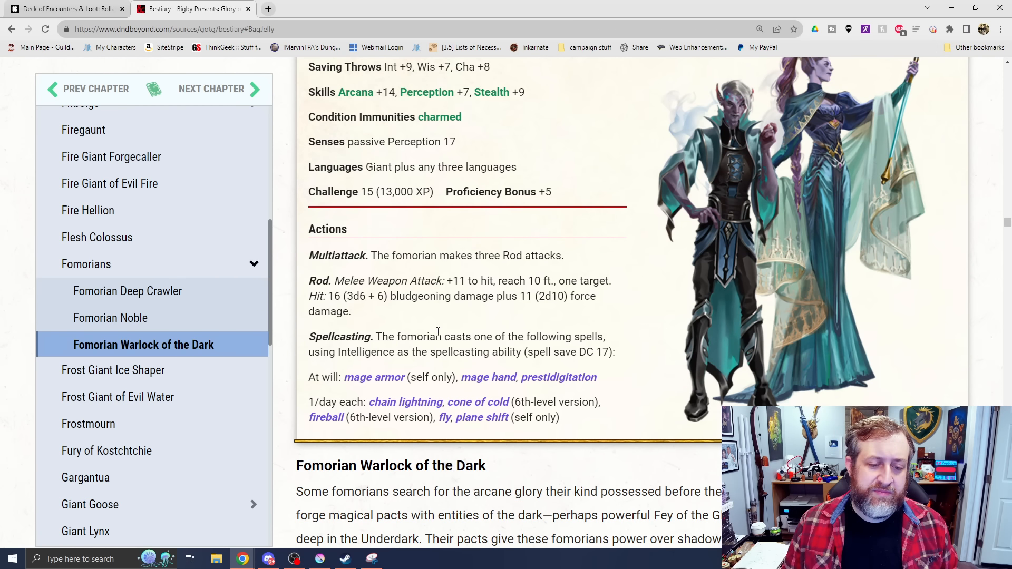
{"action": "mouse_move", "coordinate": [515, 307]}
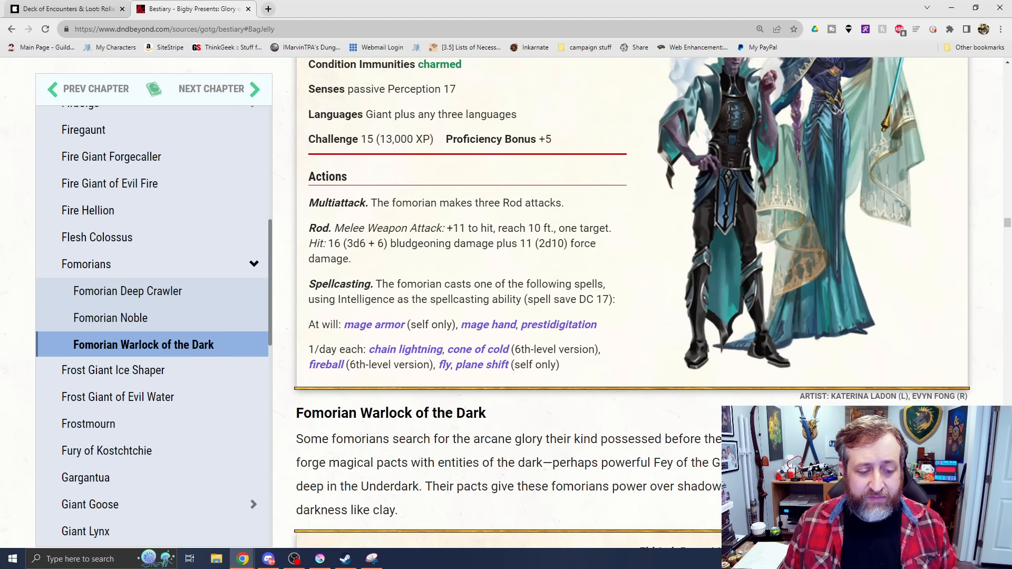
{"action": "left_click", "coordinate": [111, 317]}
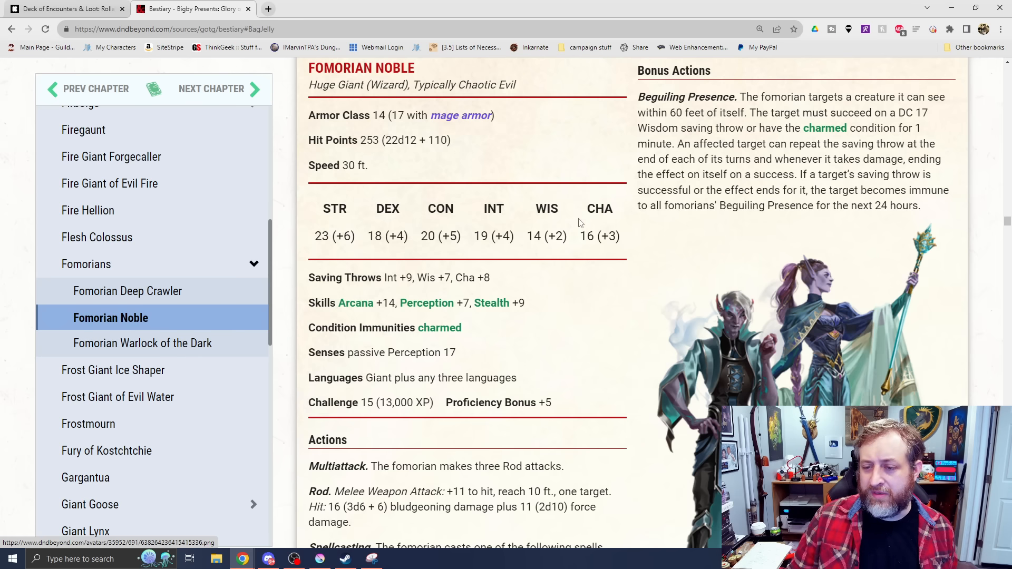
{"action": "scroll", "scroll_direction": "down", "scroll_amount": 3}
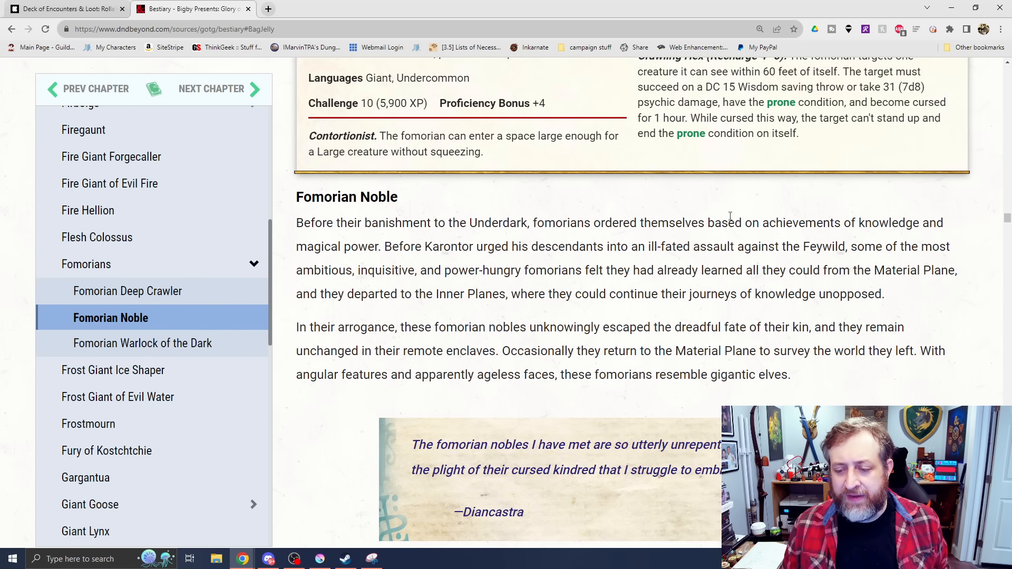
{"action": "scroll", "scroll_direction": "down", "scroll_amount": 3}
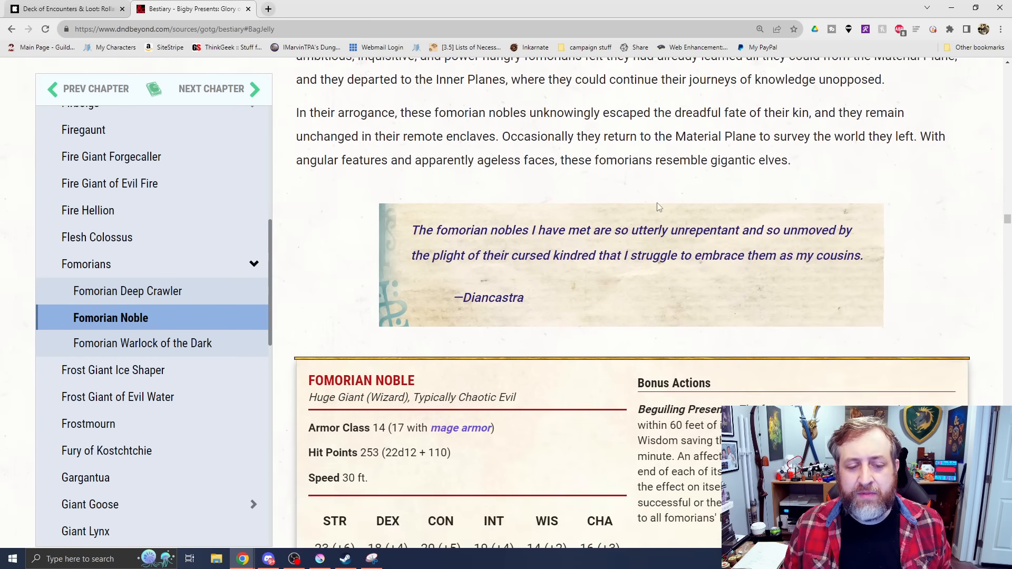
- Return to the Fomorian Warlock of the Dark entry and read its lore and upper stat block
{"action": "left_click", "coordinate": [143, 342]}
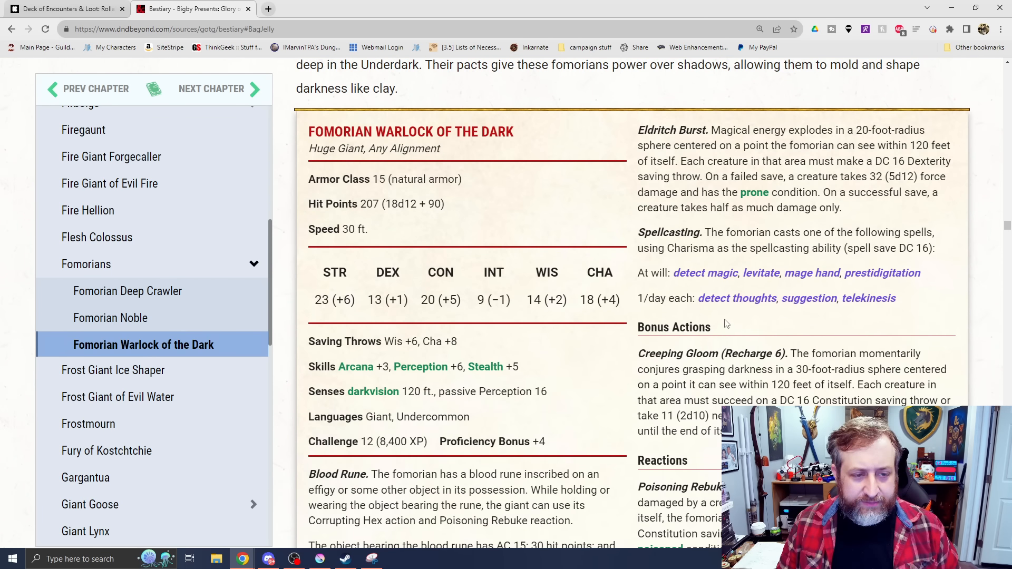
{"action": "scroll", "scroll_direction": "down", "scroll_amount": 3}
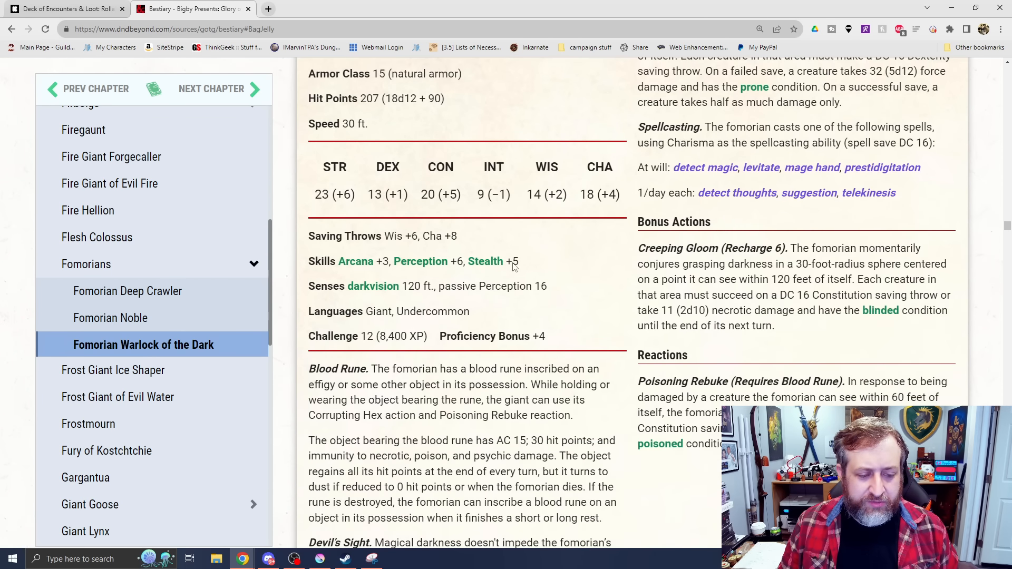
{"action": "scroll", "scroll_direction": "down", "scroll_amount": 3}
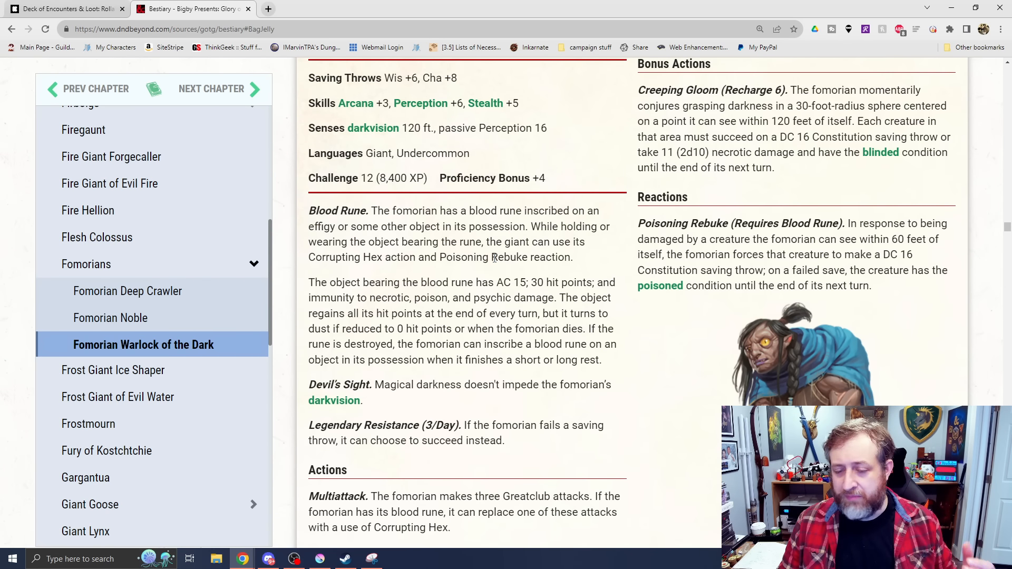
{"action": "mouse_move", "coordinate": [614, 243]}
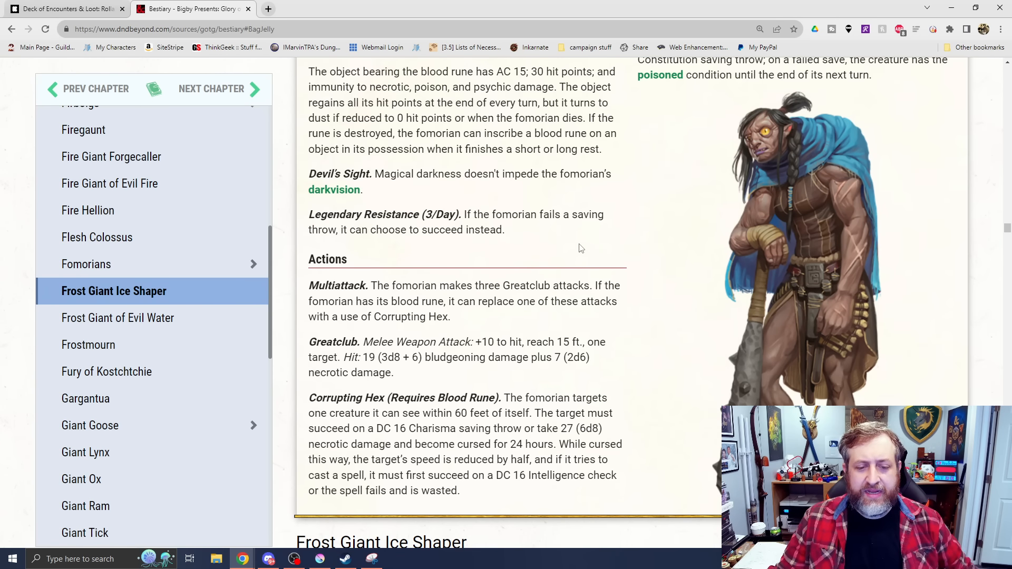
{"action": "mouse_move", "coordinate": [634, 249]}
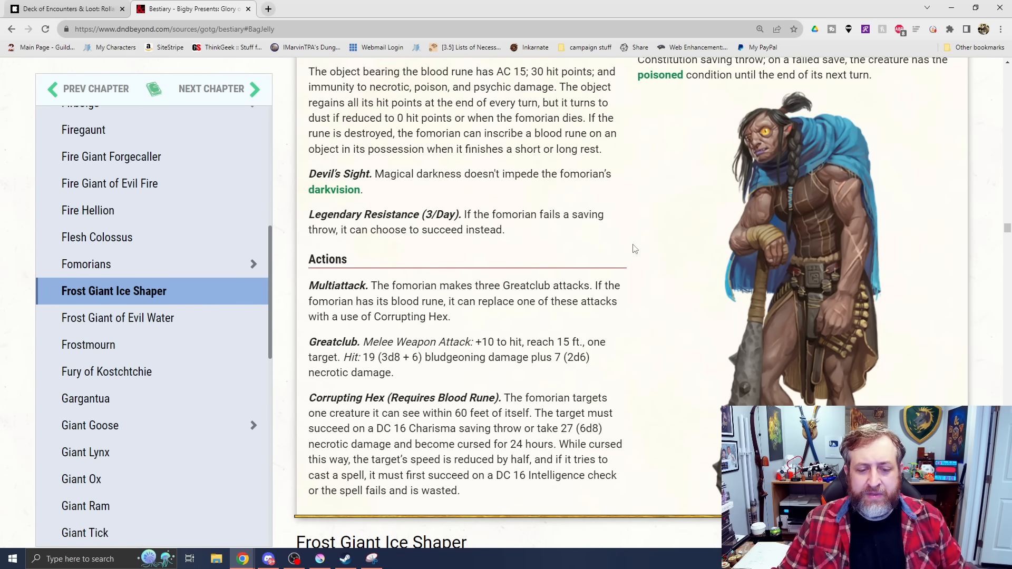
{"action": "mouse_move", "coordinate": [523, 120]}
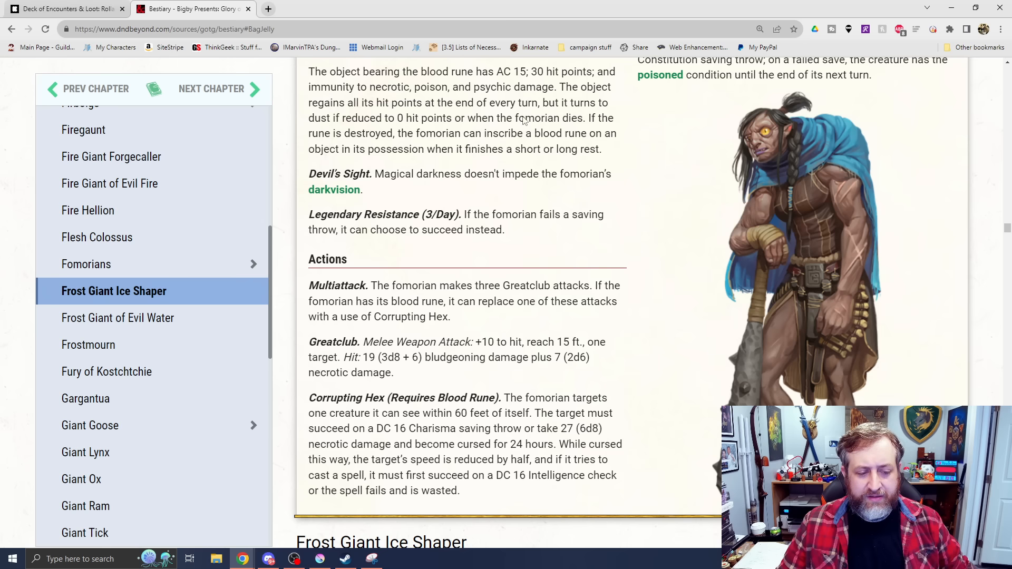
{"action": "mouse_move", "coordinate": [552, 5]}
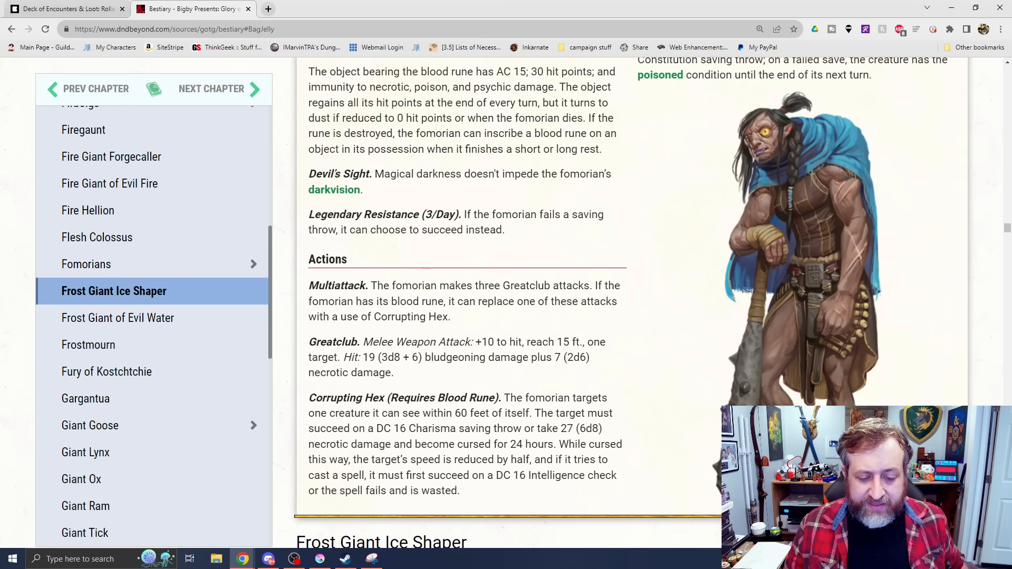
{"action": "mouse_move", "coordinate": [845, 356]}
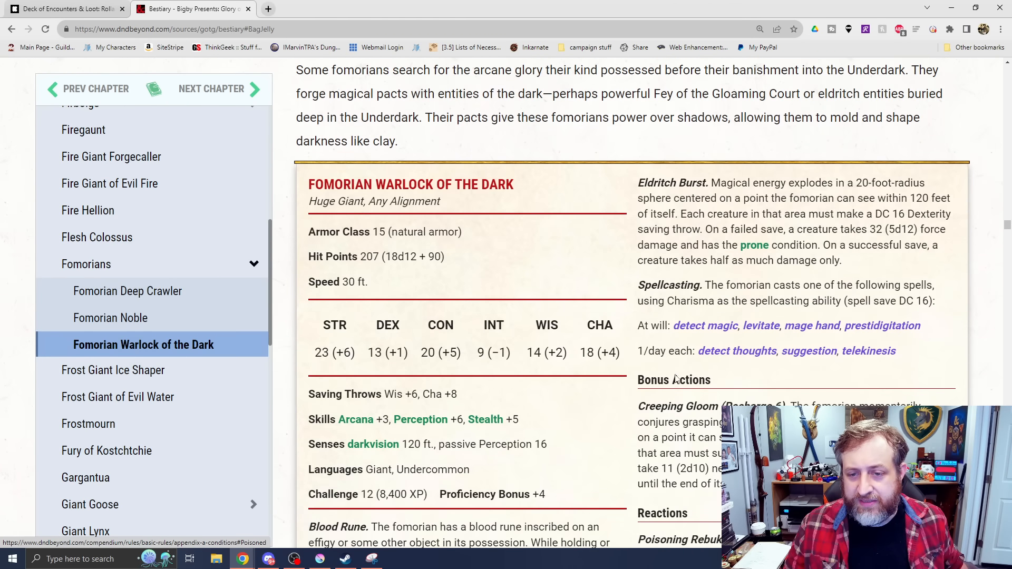
{"action": "left_click", "coordinate": [760, 326]}
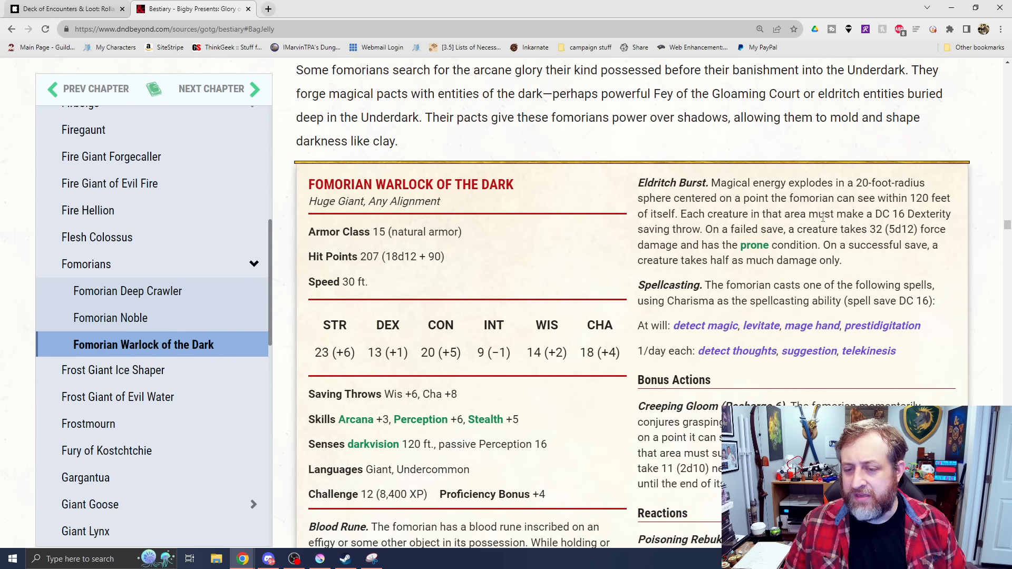
- Scroll through Creeping Gloom, Poisoning Rebuke, Greatclub and Corrupting Hex toward the Frost Giant Ice Shaper heading
{"action": "scroll", "scroll_direction": "down", "scroll_amount": 3}
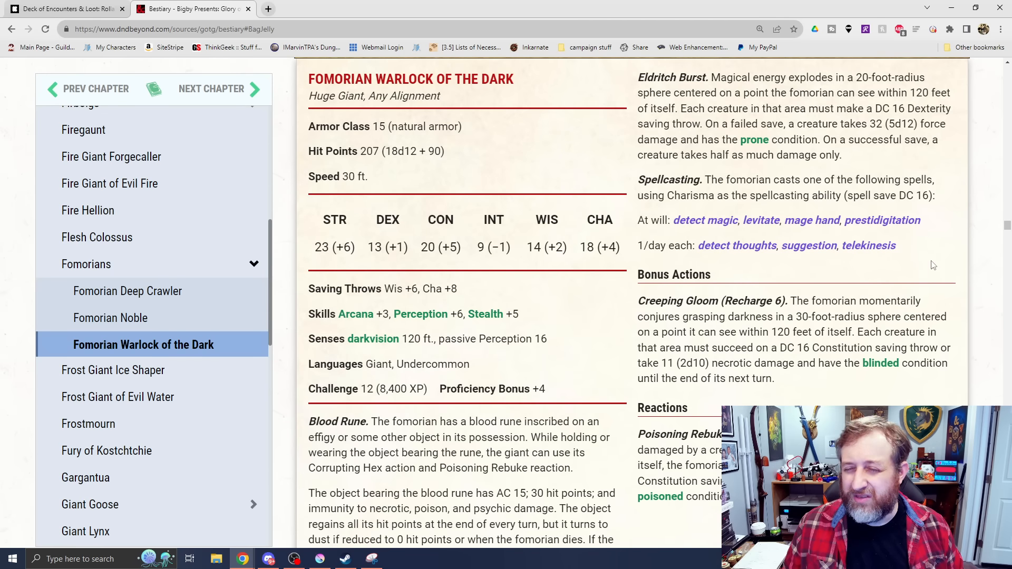
{"action": "mouse_move", "coordinate": [818, 108]}
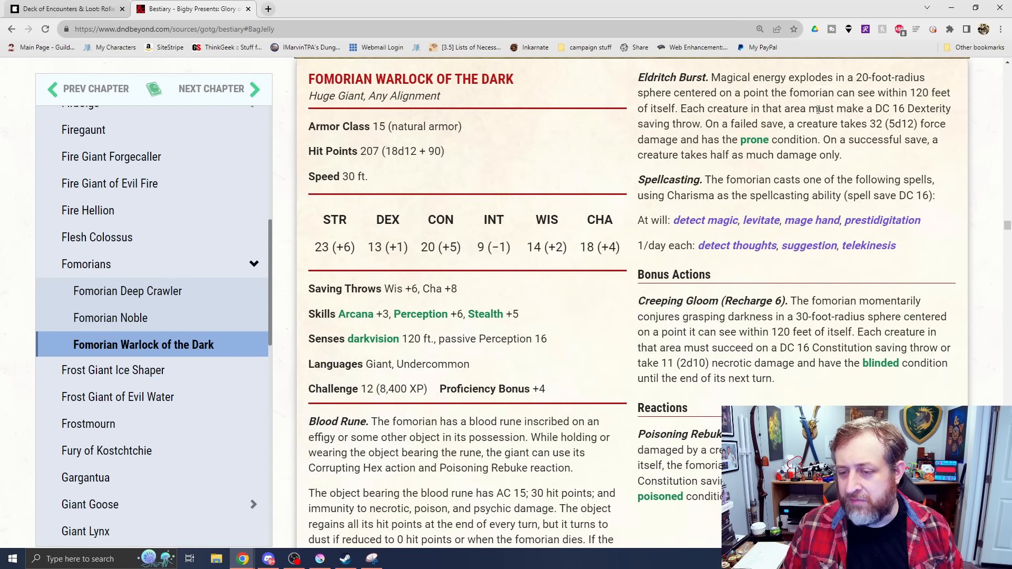
{"action": "scroll", "scroll_direction": "down", "scroll_amount": 3}
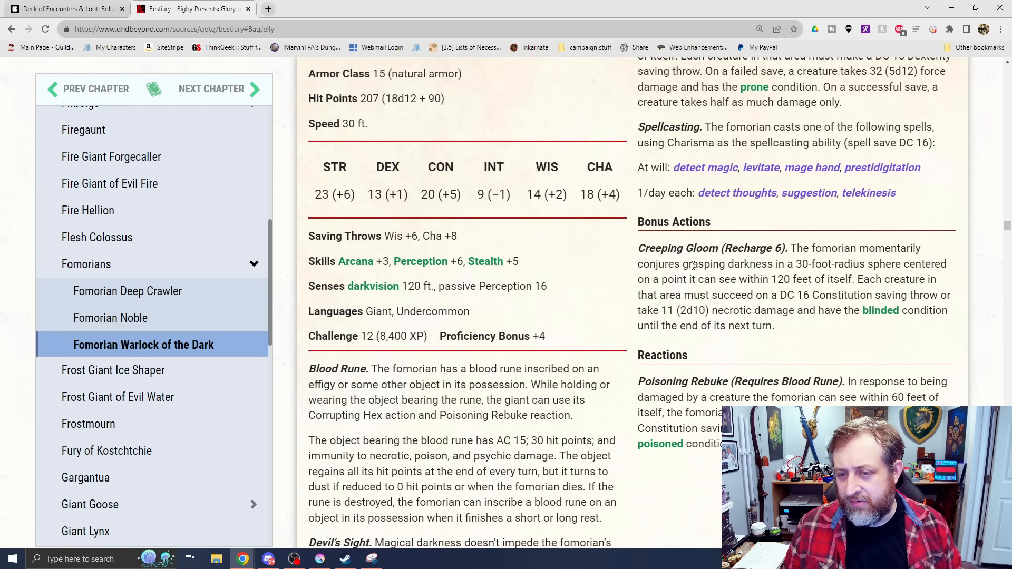
{"action": "mouse_move", "coordinate": [734, 265]}
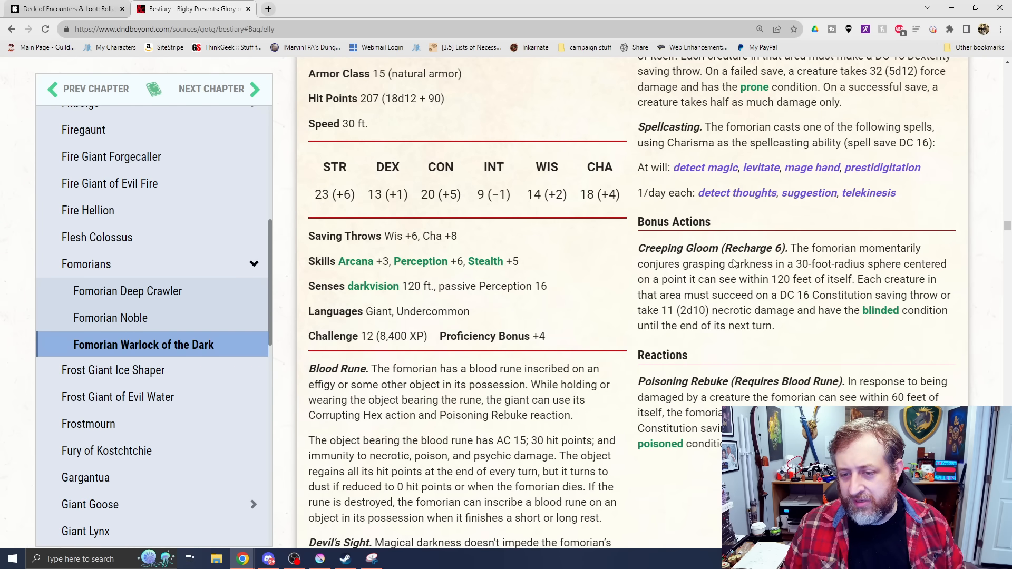
{"action": "scroll", "scroll_direction": "down", "scroll_amount": 3}
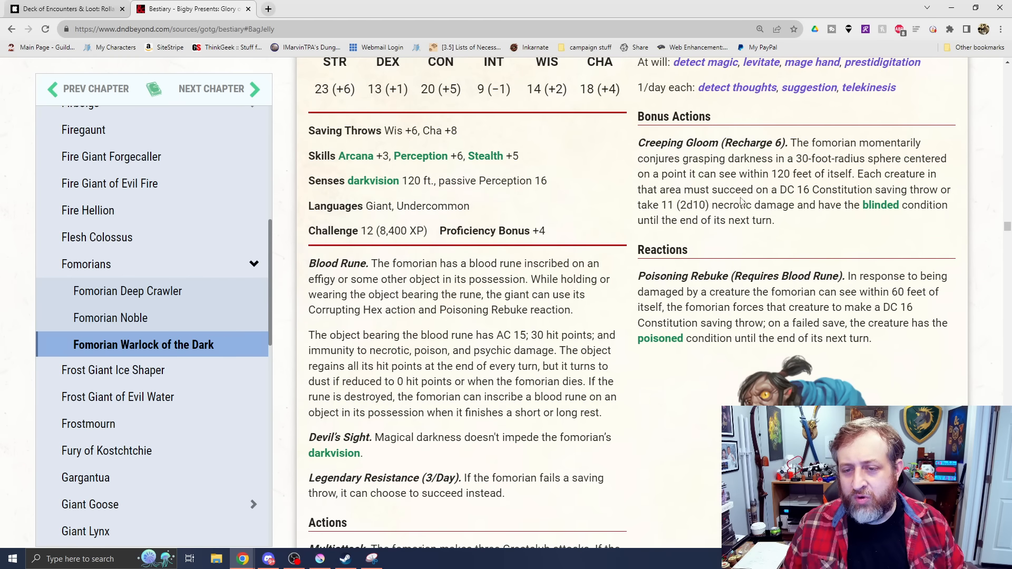
{"action": "mouse_move", "coordinate": [741, 201]}
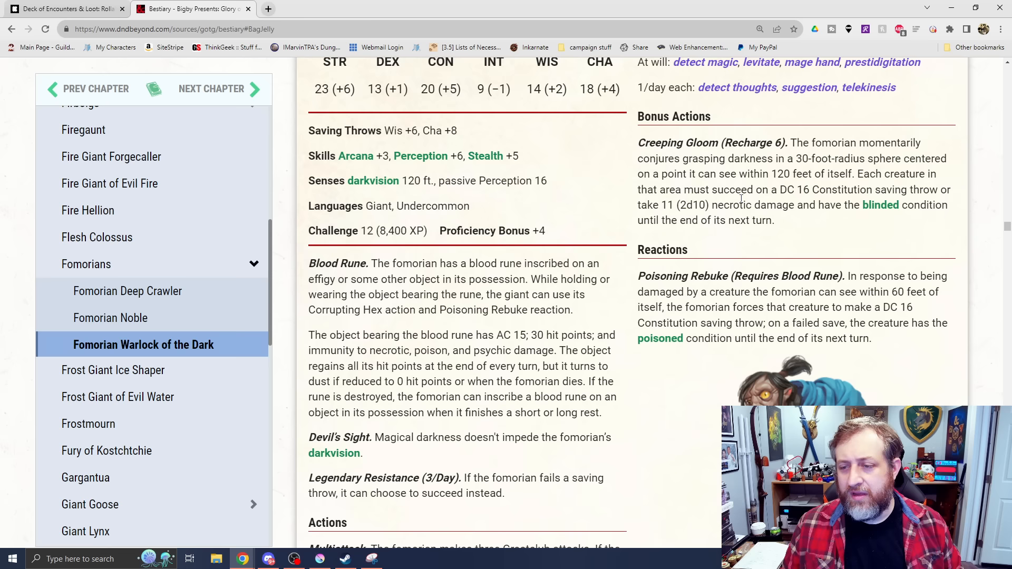
{"action": "mouse_move", "coordinate": [709, 218]}
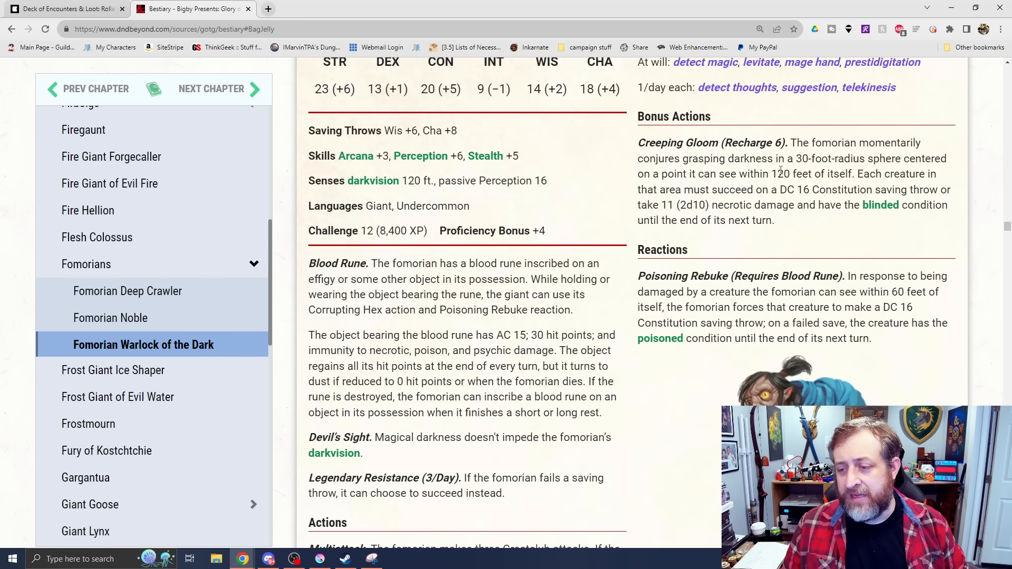
{"action": "scroll", "scroll_direction": "down", "scroll_amount": 3}
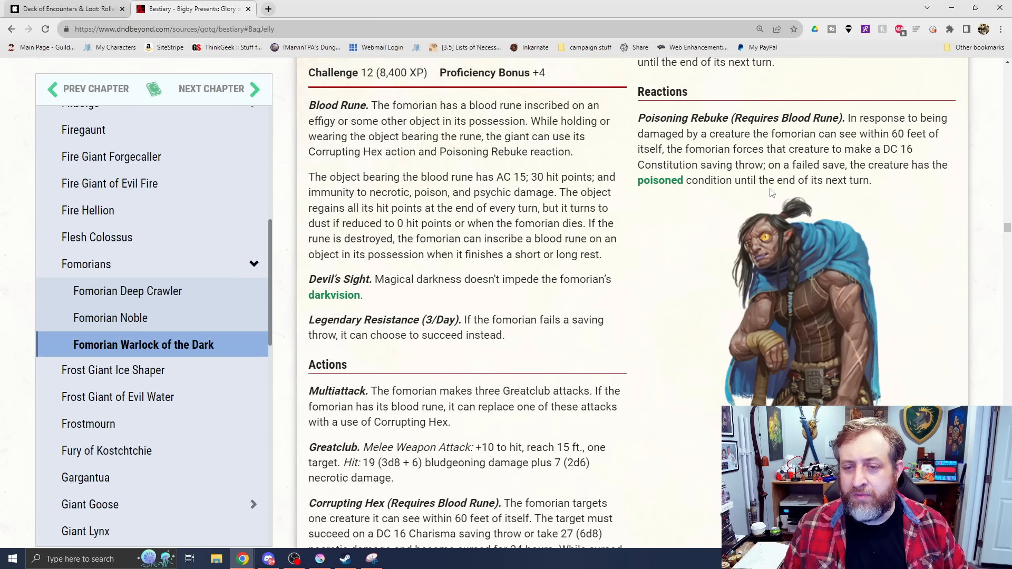
{"action": "mouse_move", "coordinate": [735, 145]}
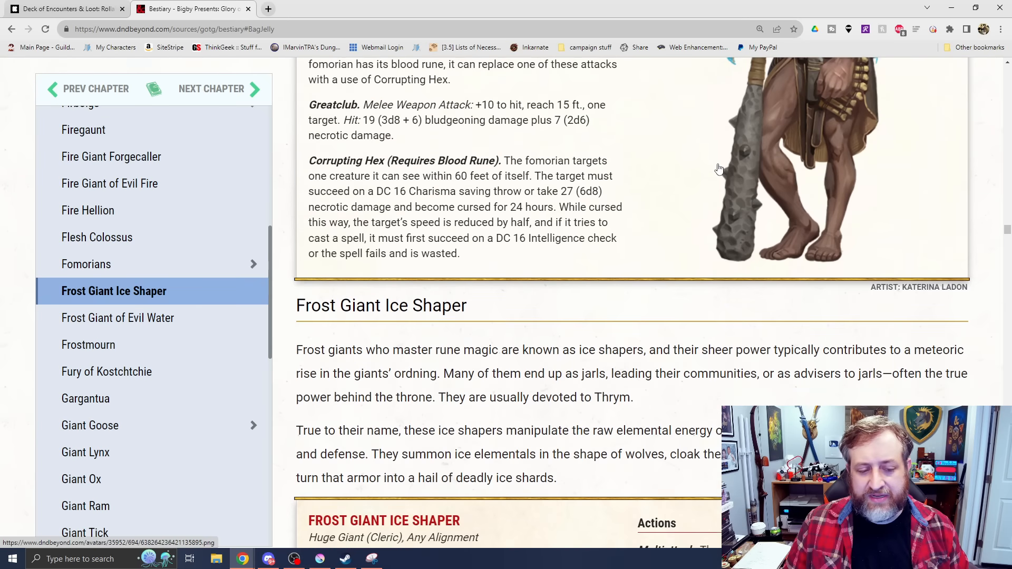
- Scroll through the full Frost Giant Ice Shaper stat block down to the Frost Giant of Evil Water entry
{"action": "scroll", "scroll_direction": "down", "scroll_amount": 3}
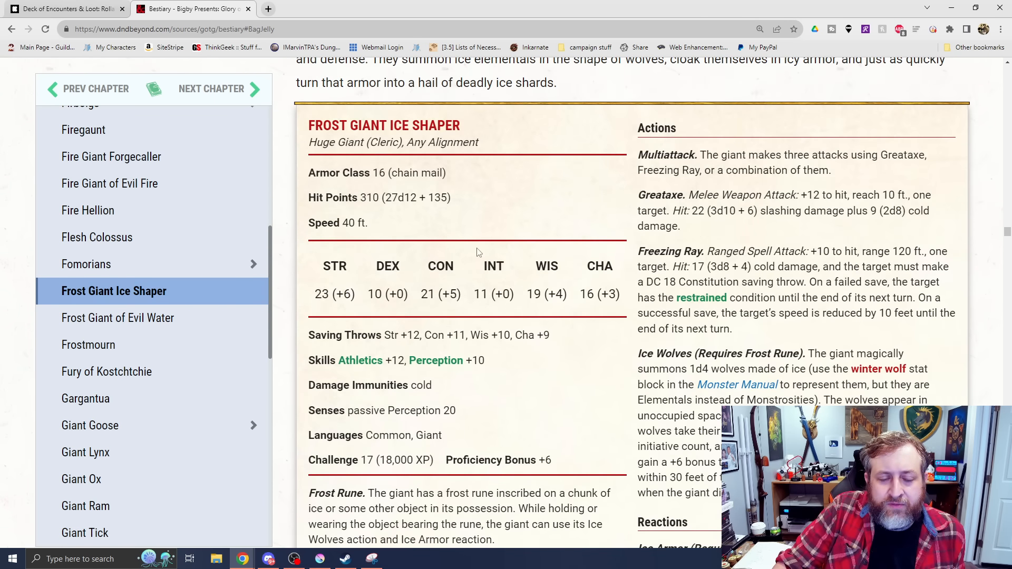
{"action": "scroll", "scroll_direction": "down", "scroll_amount": 3}
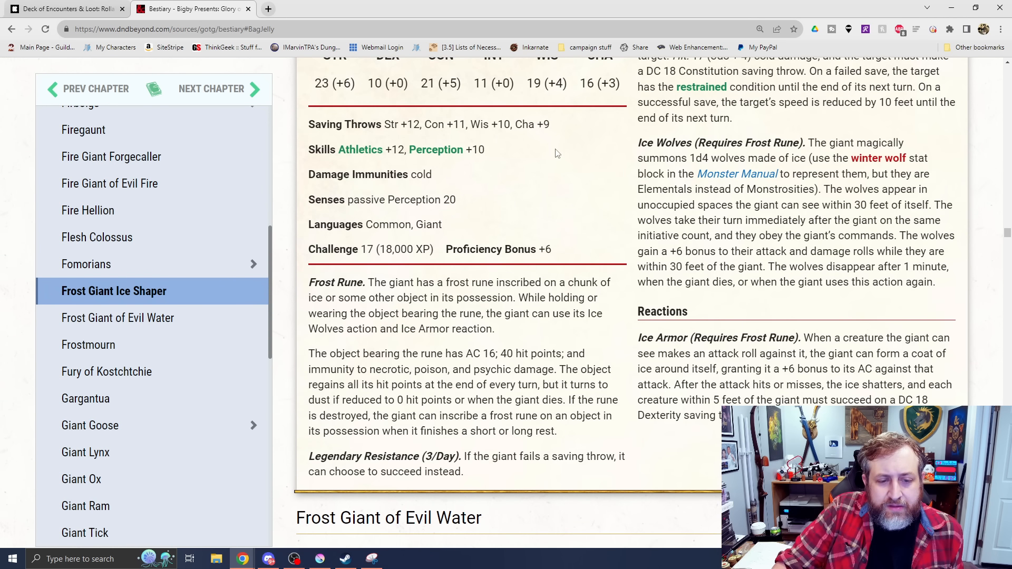
{"action": "mouse_move", "coordinate": [526, 270]}
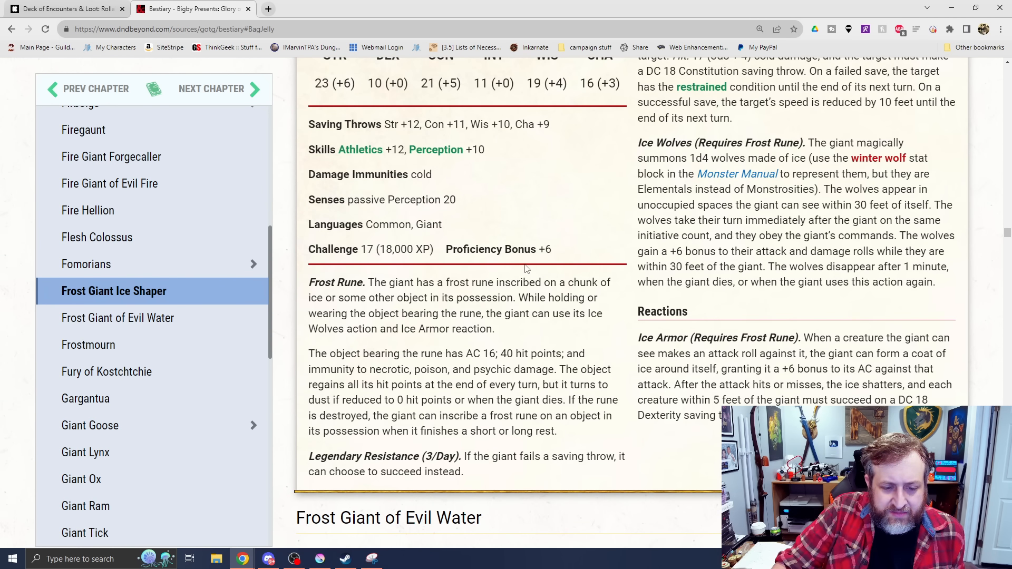
{"action": "scroll", "scroll_direction": "down", "scroll_amount": 3}
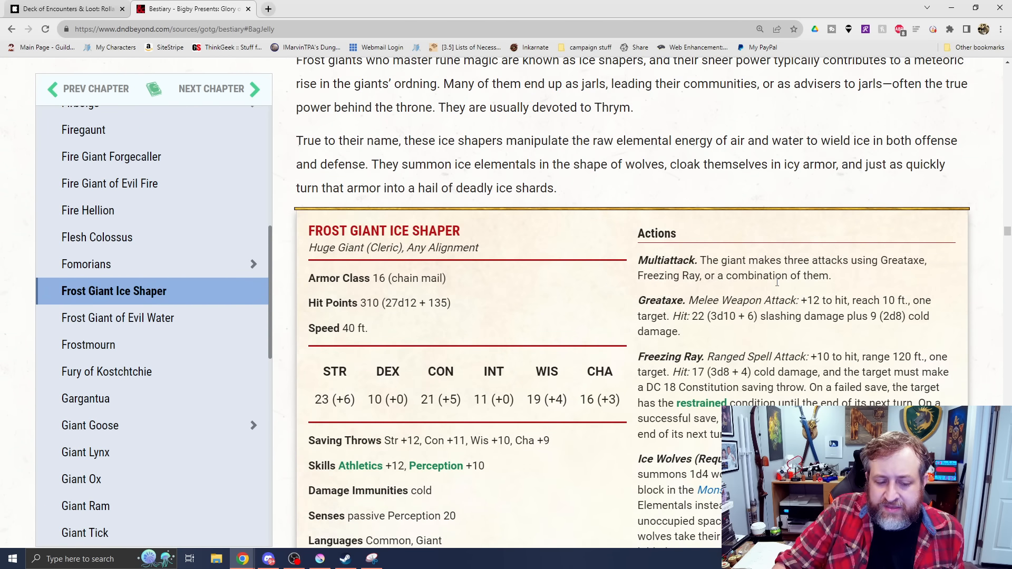
{"action": "scroll", "scroll_direction": "down", "scroll_amount": 3}
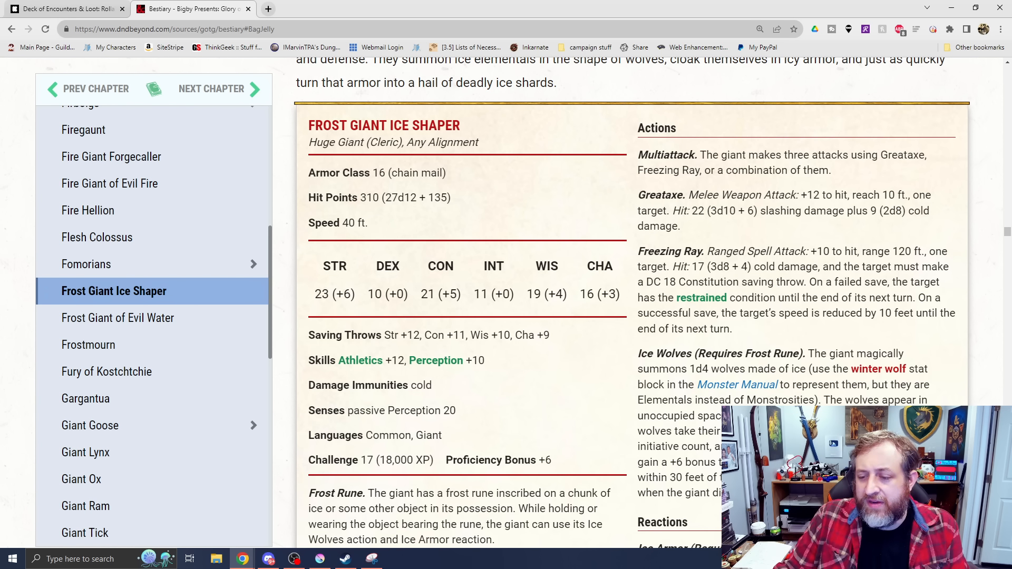
{"action": "scroll", "scroll_direction": "down", "scroll_amount": 3}
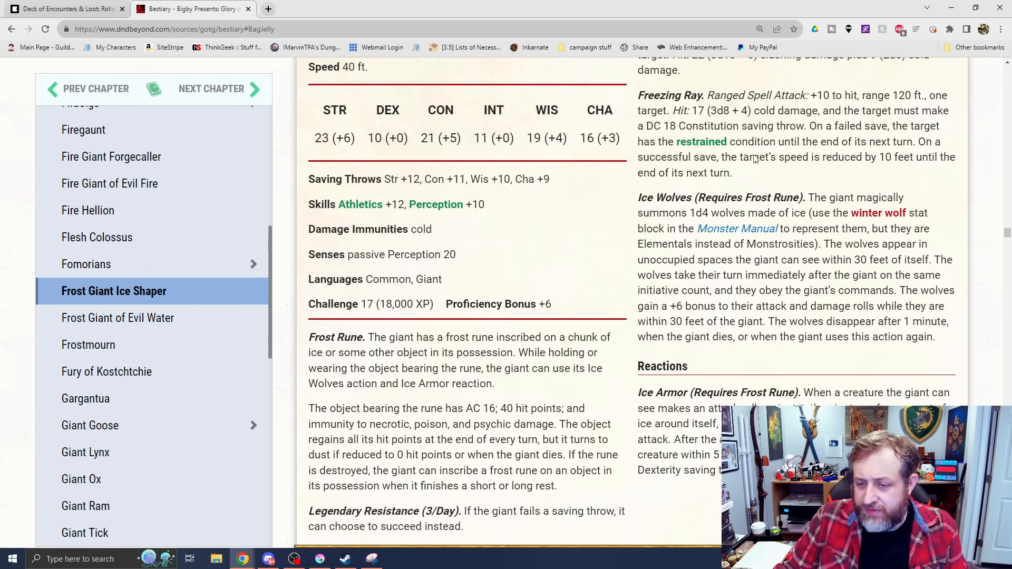
{"action": "scroll", "scroll_direction": "down", "scroll_amount": 3}
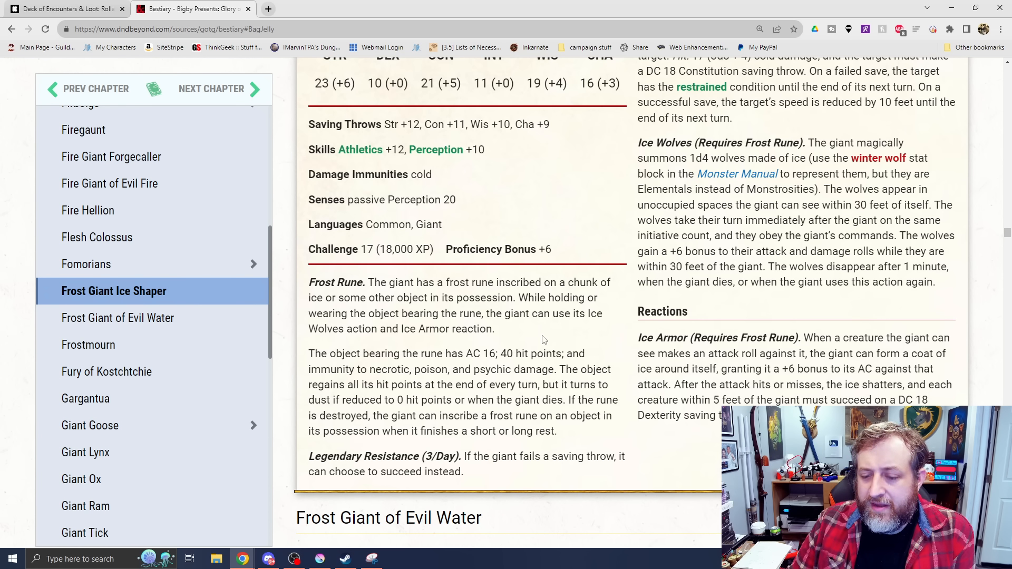
{"action": "scroll", "scroll_direction": "down", "scroll_amount": 3}
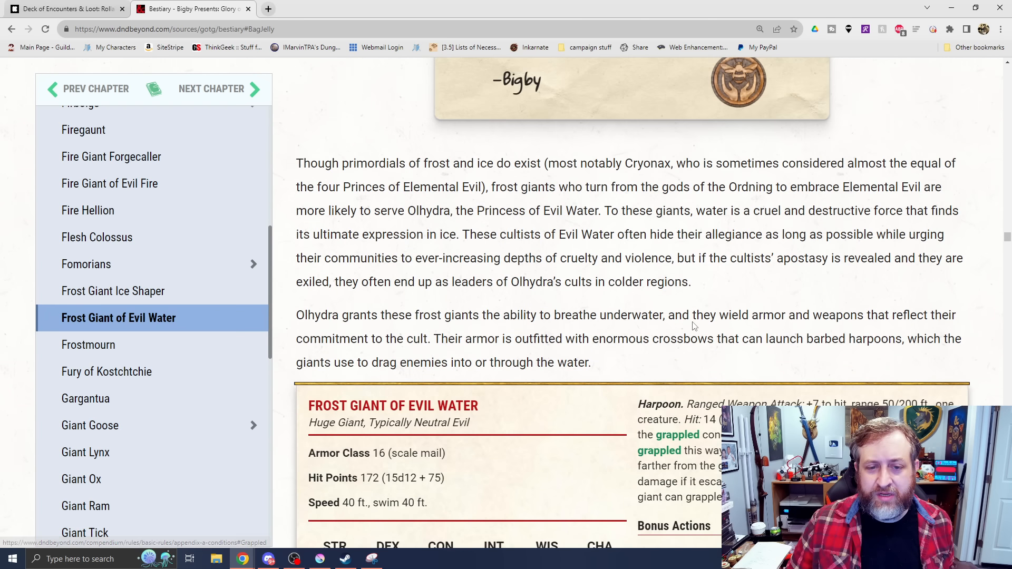
{"action": "mouse_move", "coordinate": [797, 287]}
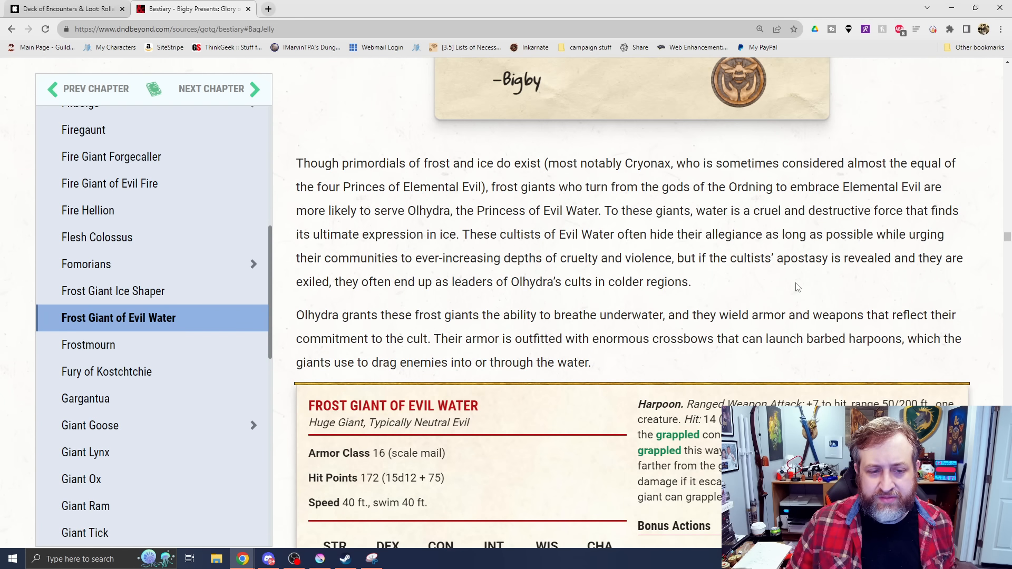
- Scroll through the Frost Giant of Evil Water stat block and artwork down to the Frostmourn heading
{"action": "scroll", "scroll_direction": "down", "scroll_amount": 3}
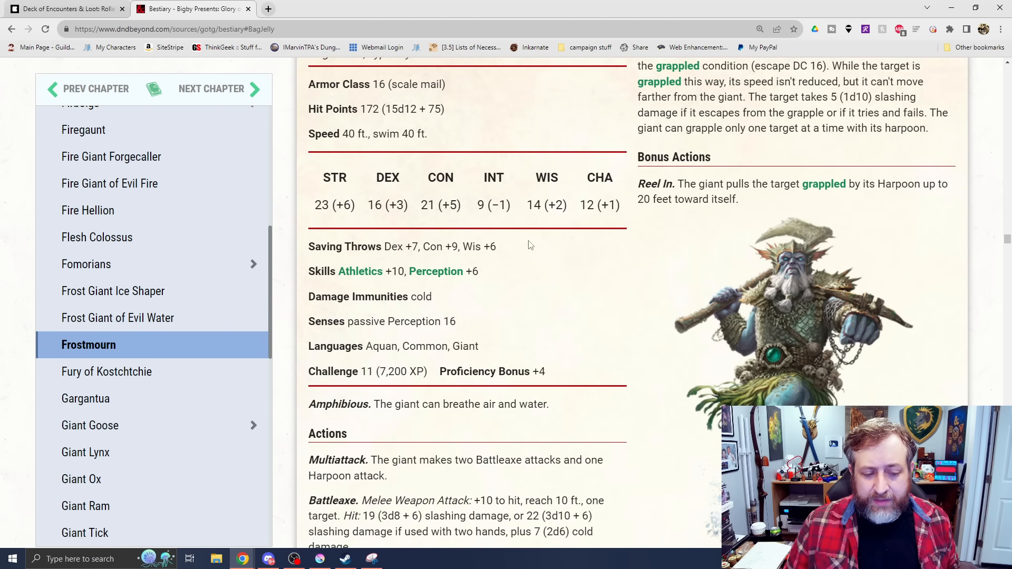
{"action": "scroll", "scroll_direction": "down", "scroll_amount": 3}
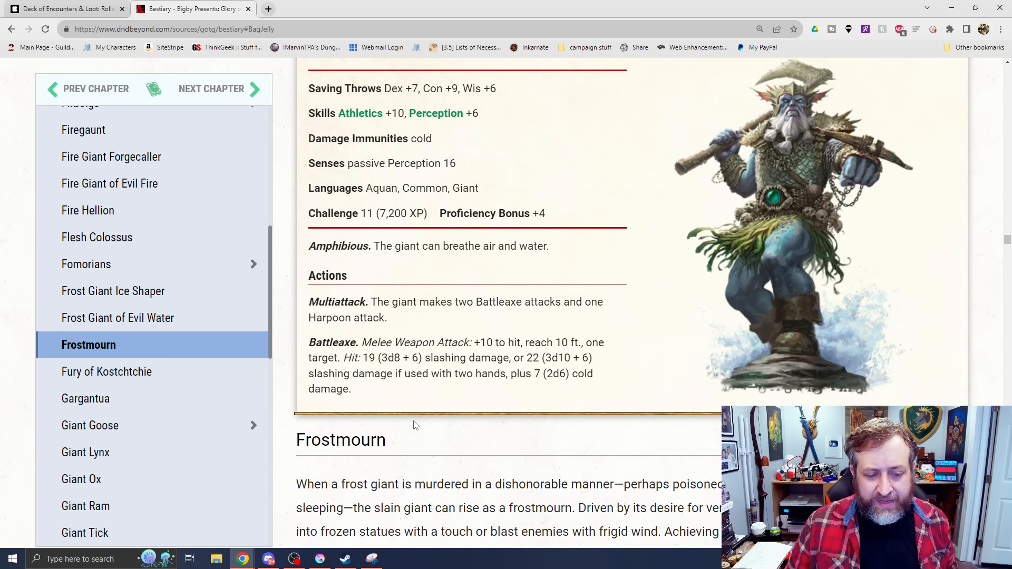
{"action": "mouse_move", "coordinate": [446, 420]}
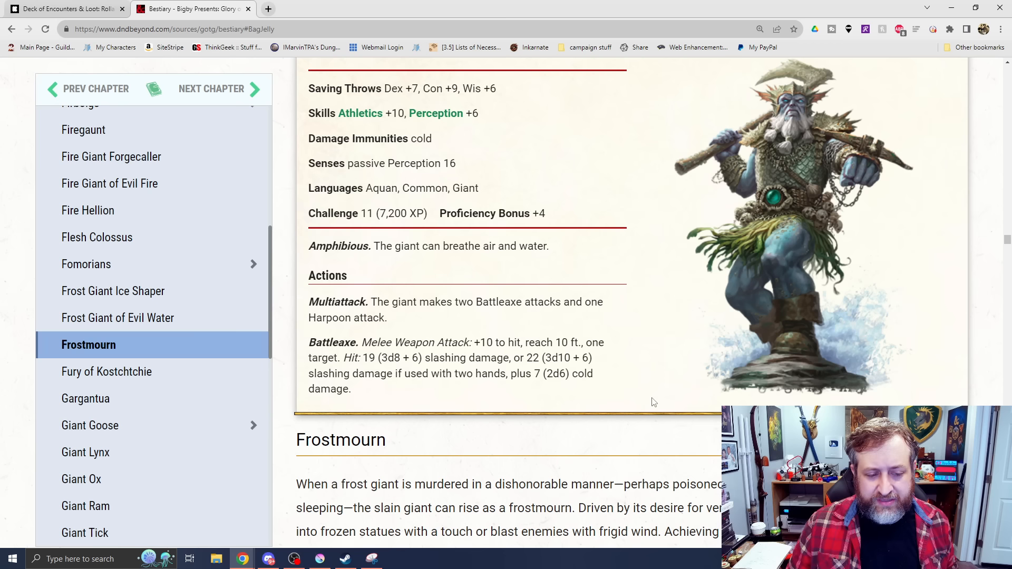
{"action": "left_click", "coordinate": [118, 317]}
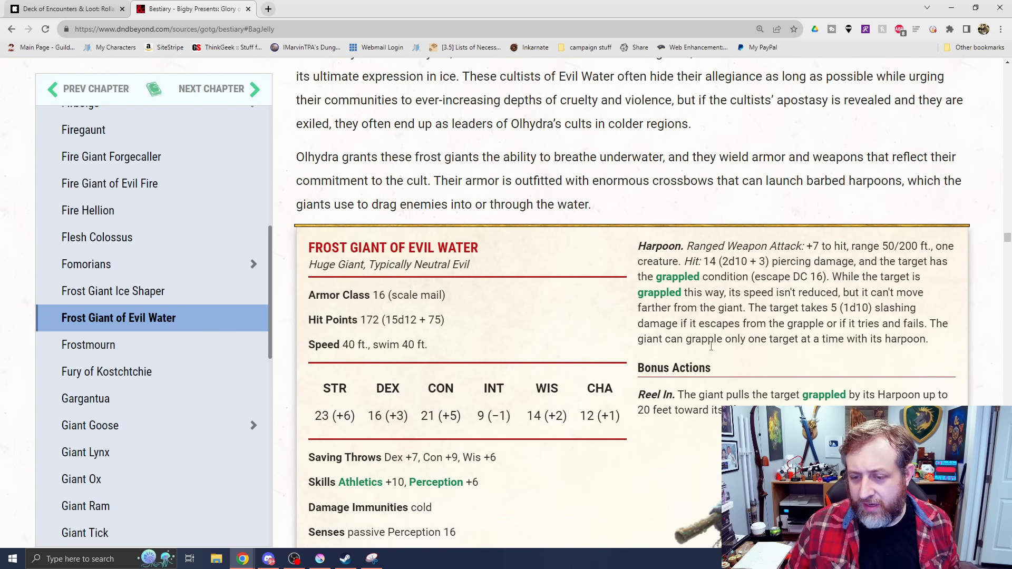
{"action": "mouse_move", "coordinate": [855, 246]}
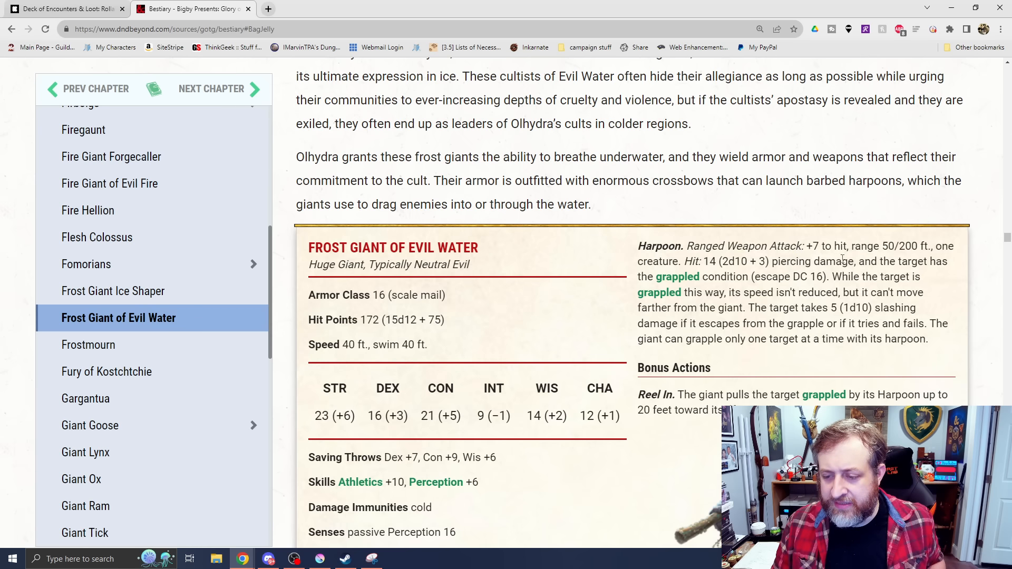
{"action": "mouse_move", "coordinate": [809, 214]}
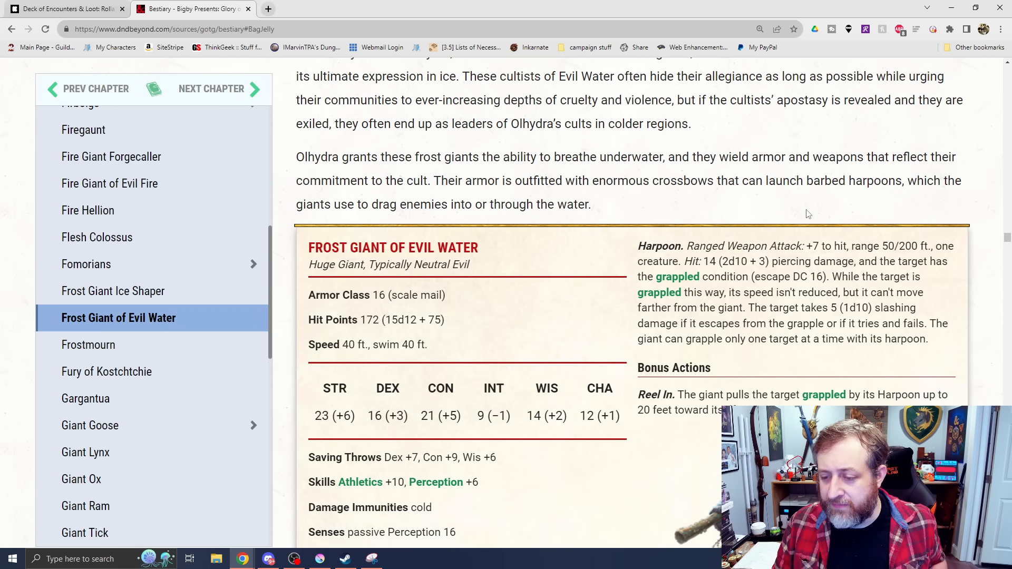
{"action": "scroll", "scroll_direction": "down", "scroll_amount": 3}
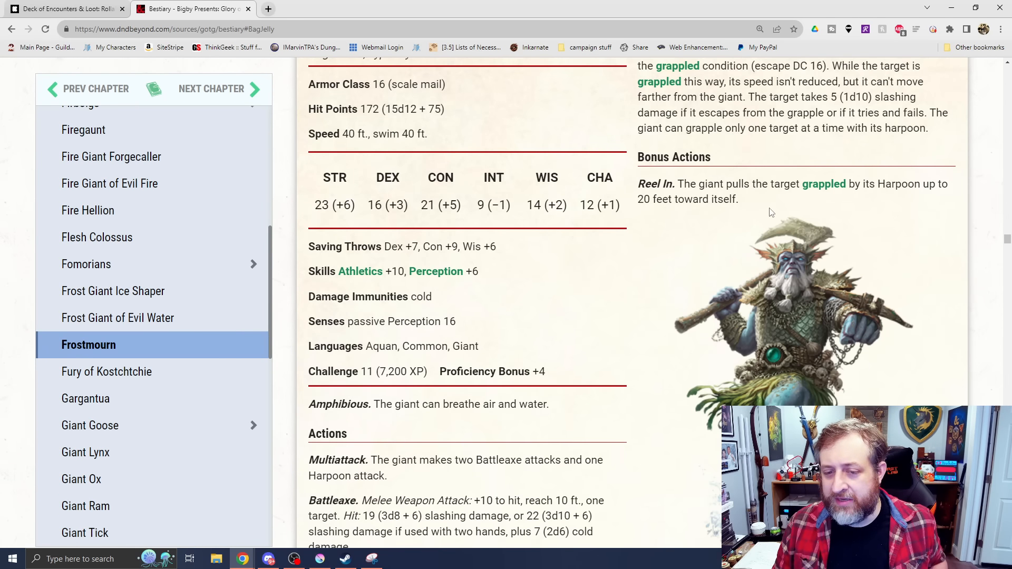
{"action": "scroll", "scroll_direction": "down", "scroll_amount": 3}
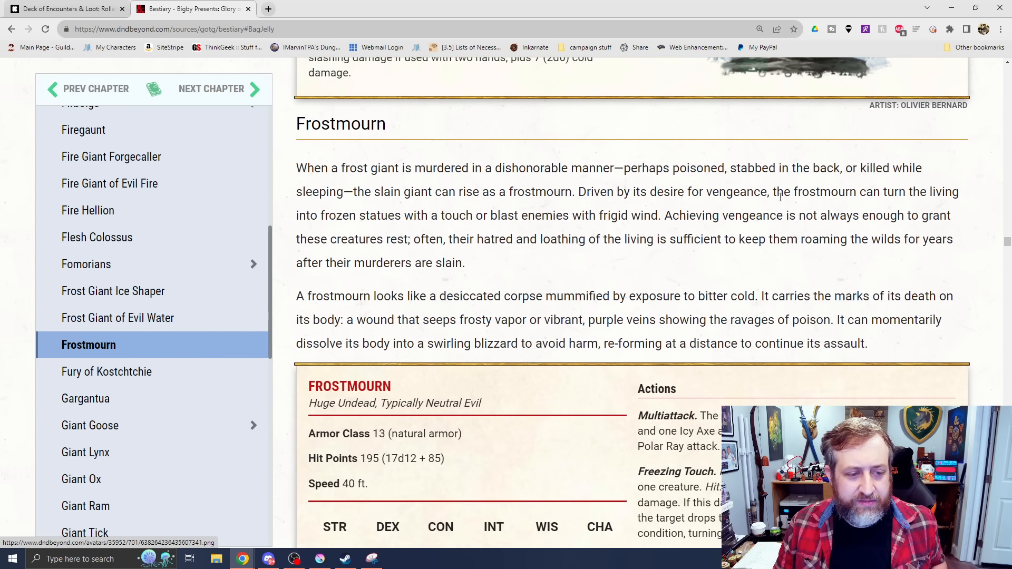
- Scroll through the Frostmourn lore and stat block past Polar Ray and Blizzard Escape to the Fury of Kostchtchie lore
{"action": "left_click", "coordinate": [108, 371]}
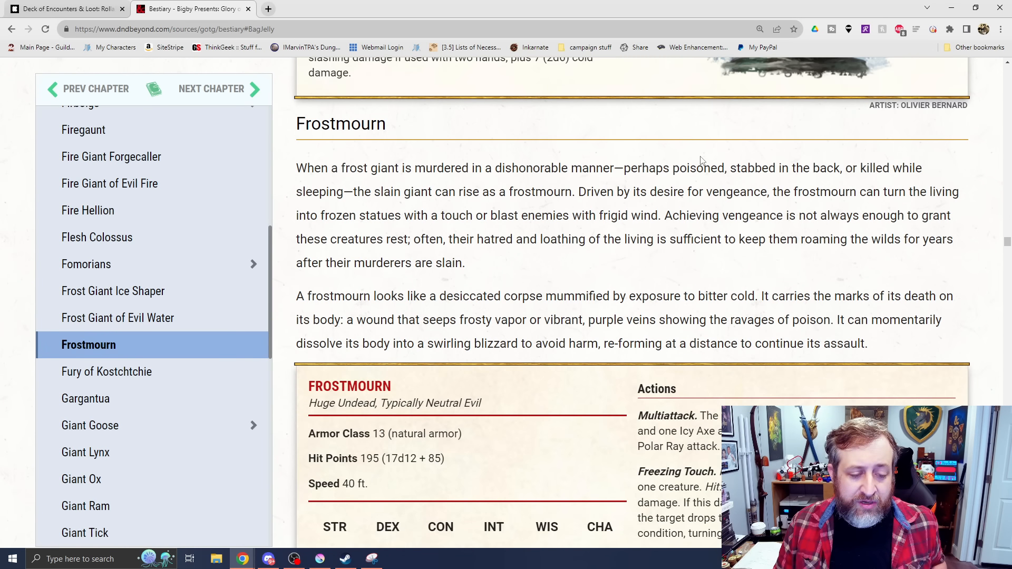
{"action": "scroll", "scroll_direction": "down", "scroll_amount": 3}
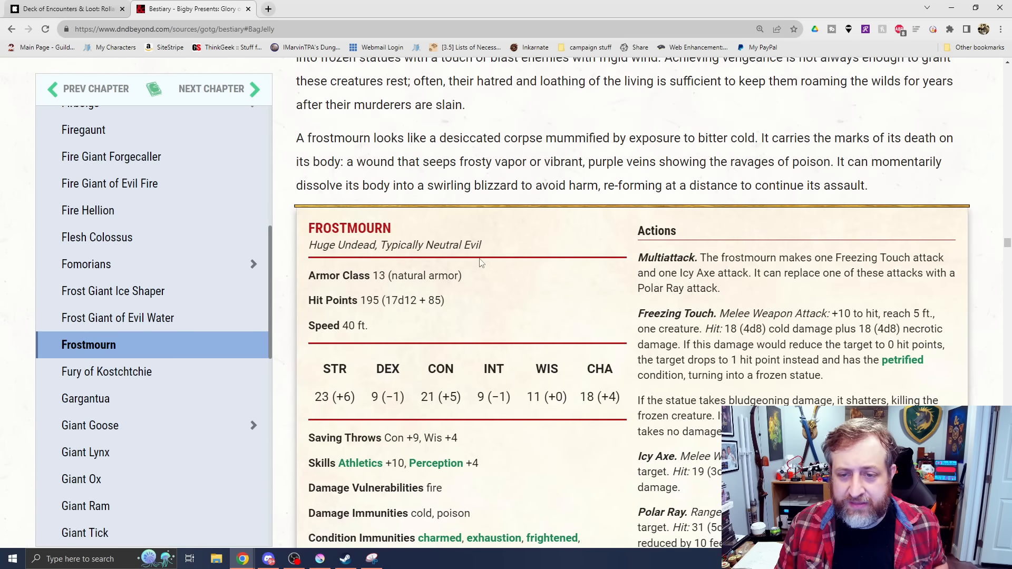
{"action": "scroll", "scroll_direction": "down", "scroll_amount": 3}
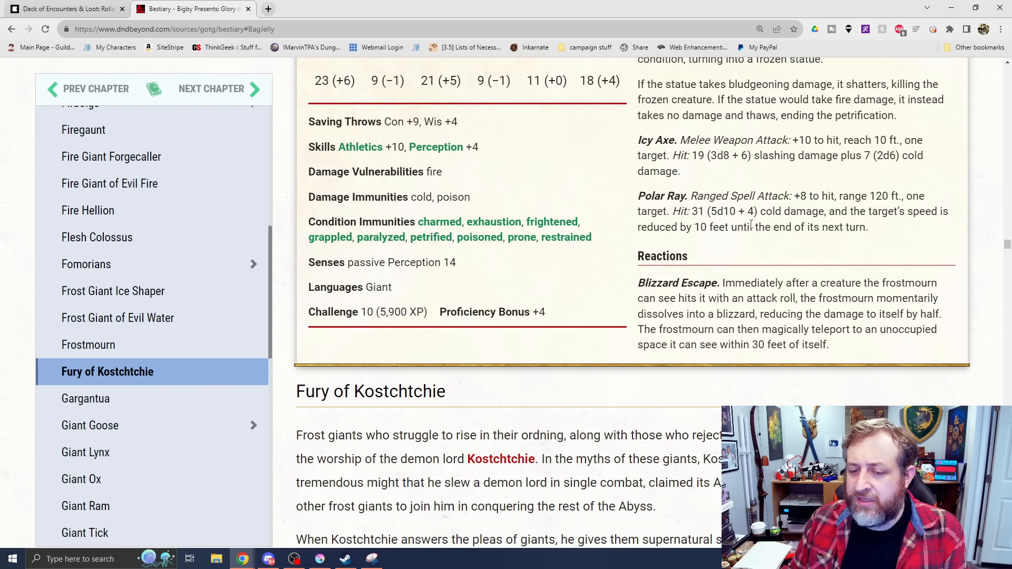
{"action": "scroll", "scroll_direction": "down", "scroll_amount": 3}
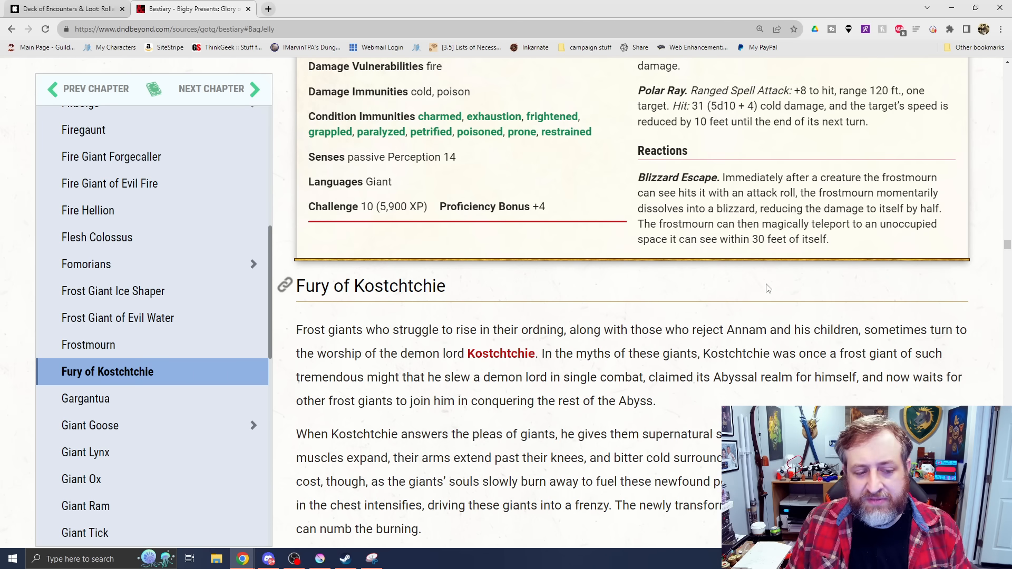
- Scroll through the Fury of Kostchtchie lore down into its stat block
{"action": "scroll", "scroll_direction": "down", "scroll_amount": 3}
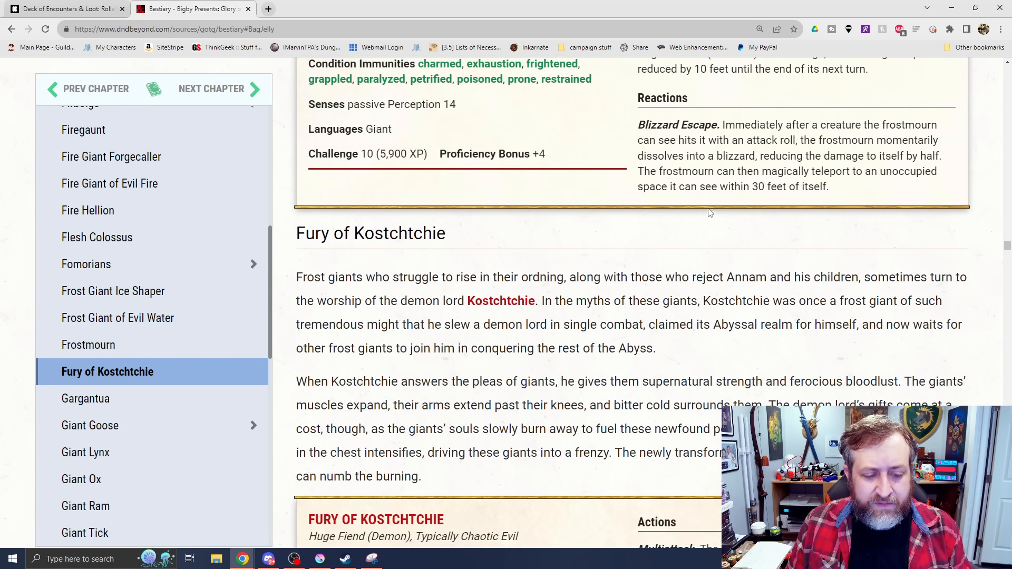
{"action": "scroll", "scroll_direction": "down", "scroll_amount": 3}
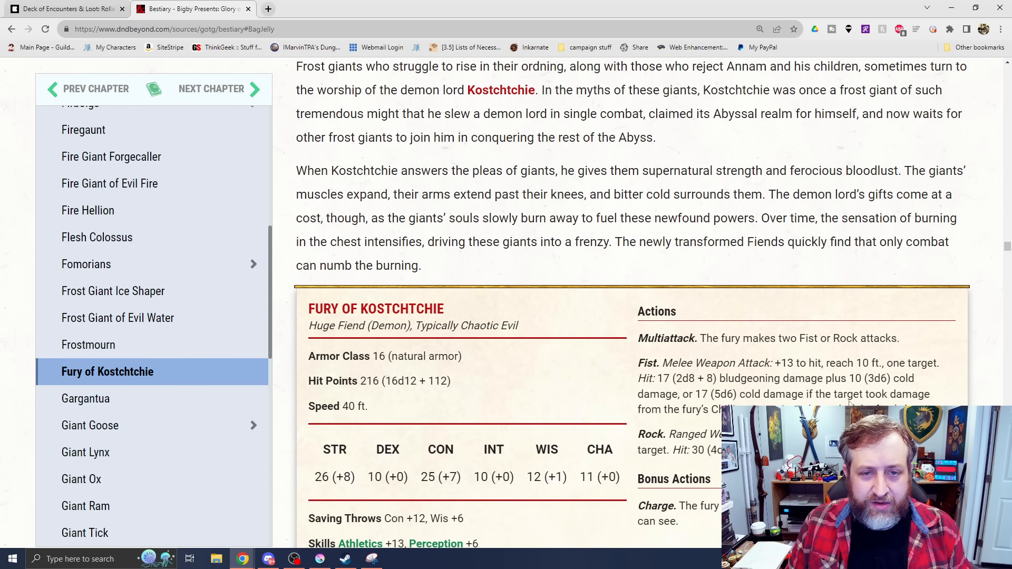
{"action": "scroll", "scroll_direction": "down", "scroll_amount": 3}
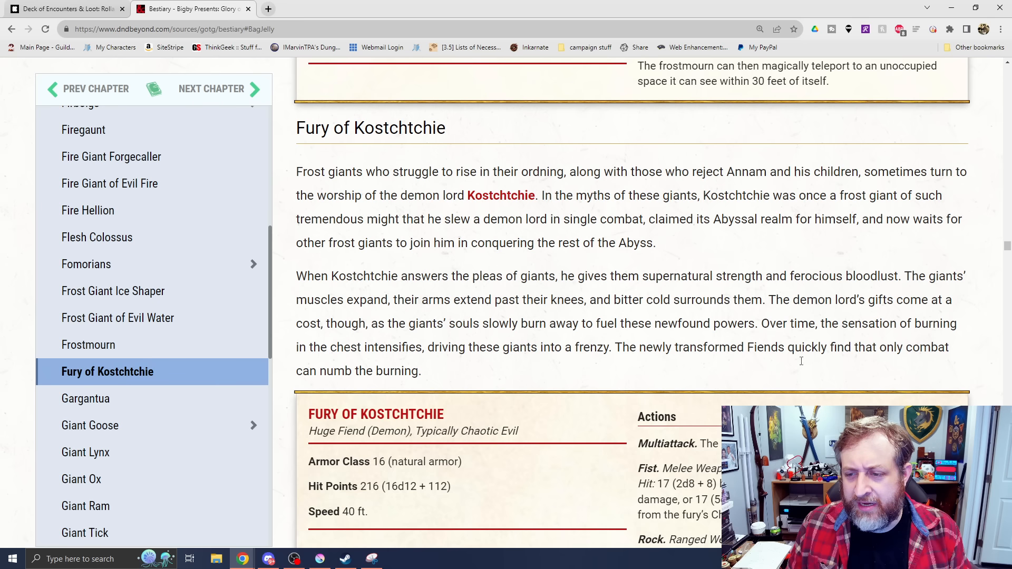
{"action": "scroll", "scroll_direction": "down", "scroll_amount": 3}
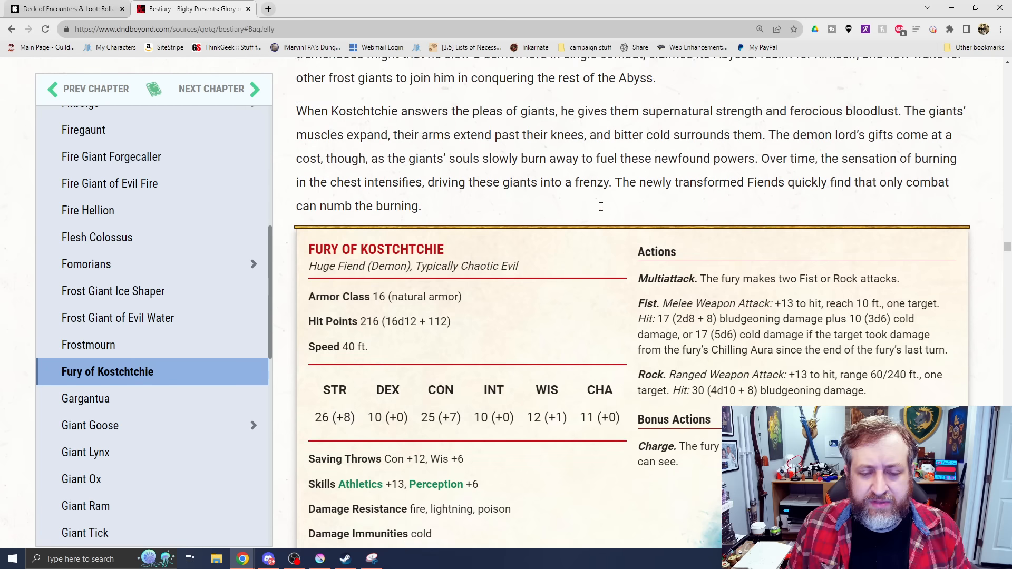
{"action": "scroll", "scroll_direction": "down", "scroll_amount": 3}
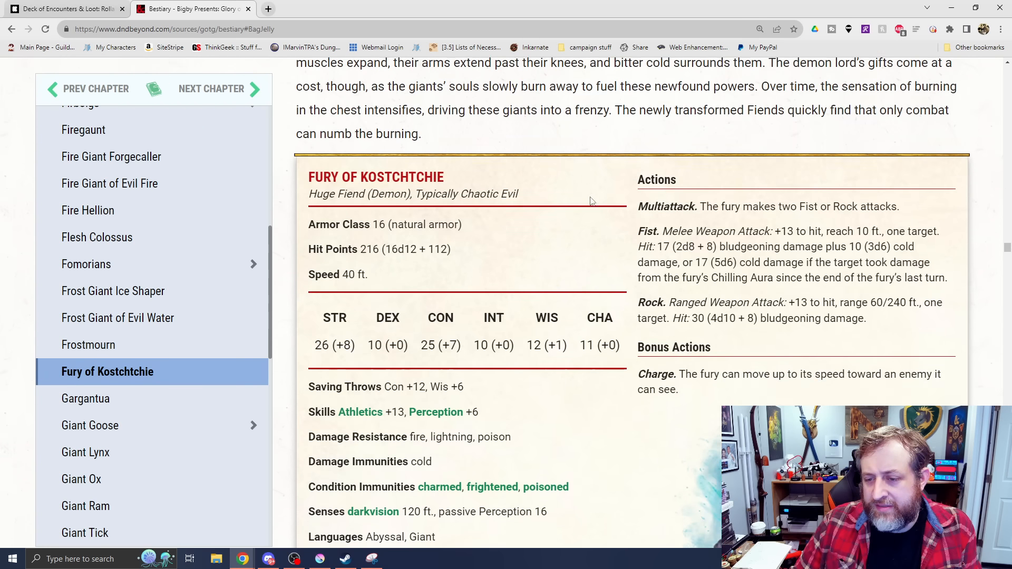
{"action": "scroll", "scroll_direction": "down", "scroll_amount": 3}
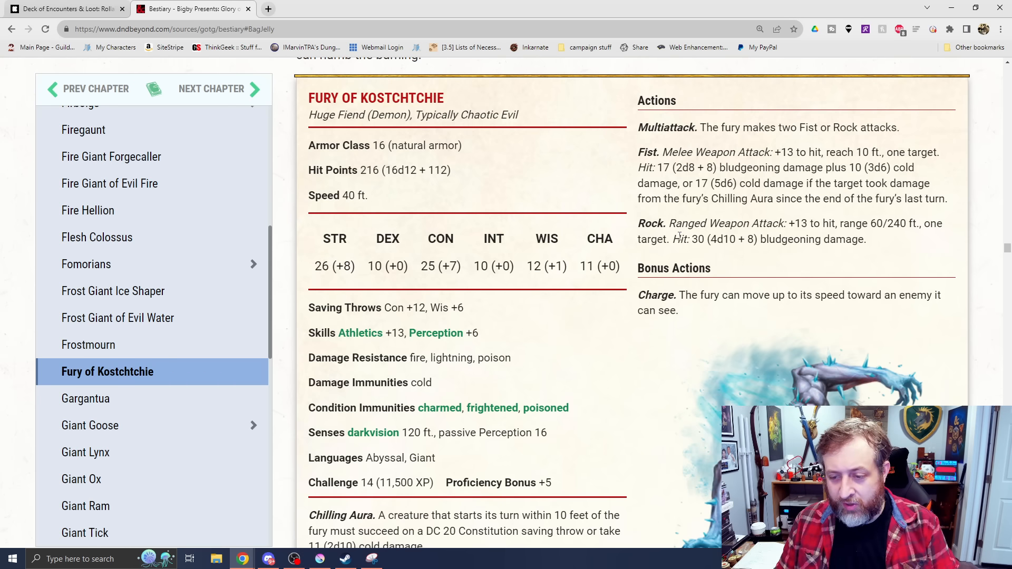
- Jump briefly to the Gargantua entry, then return to the Fury of Kostchtchie stat block
{"action": "left_click", "coordinate": [85, 398]}
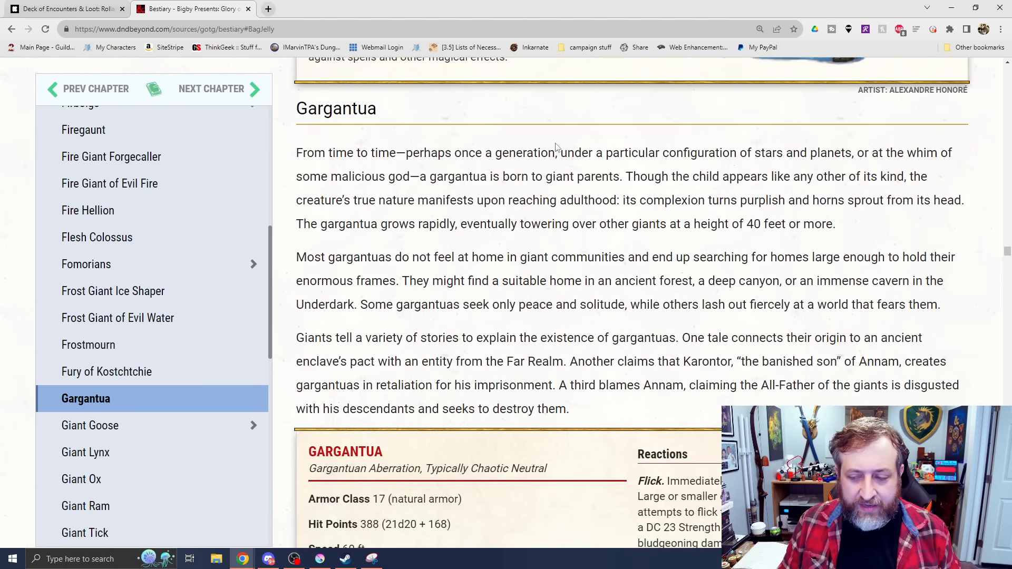
{"action": "left_click", "coordinate": [108, 371]}
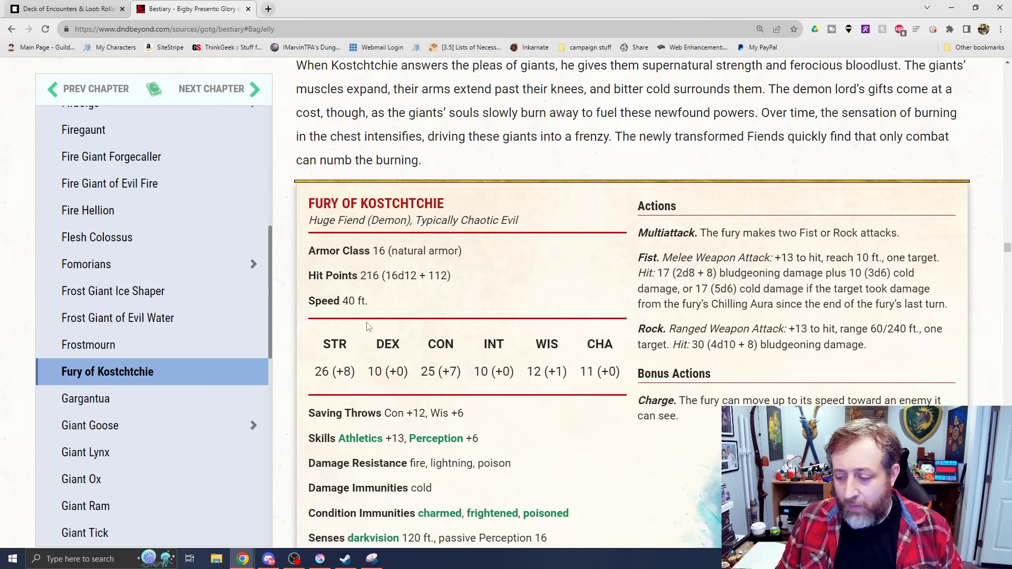